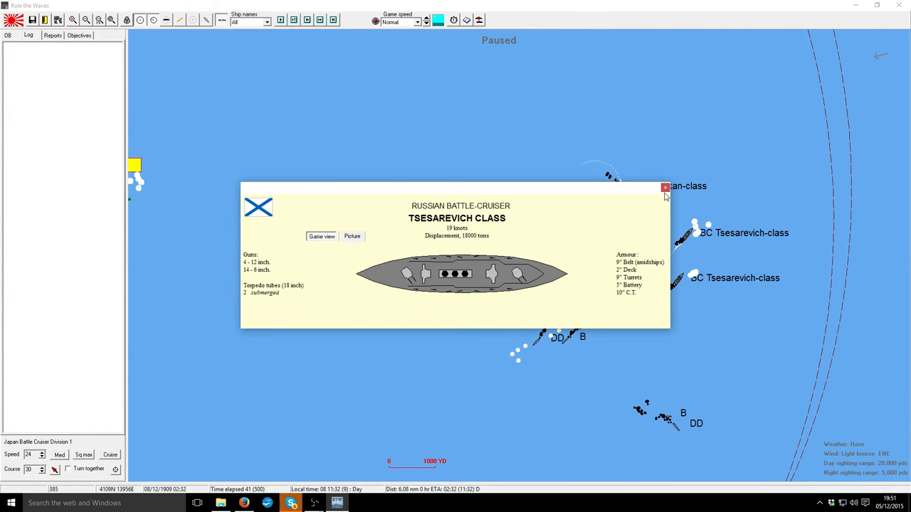
- Close the Tsesarevich-class battle-cruiser details and return to the battle map
left_click(665, 188)
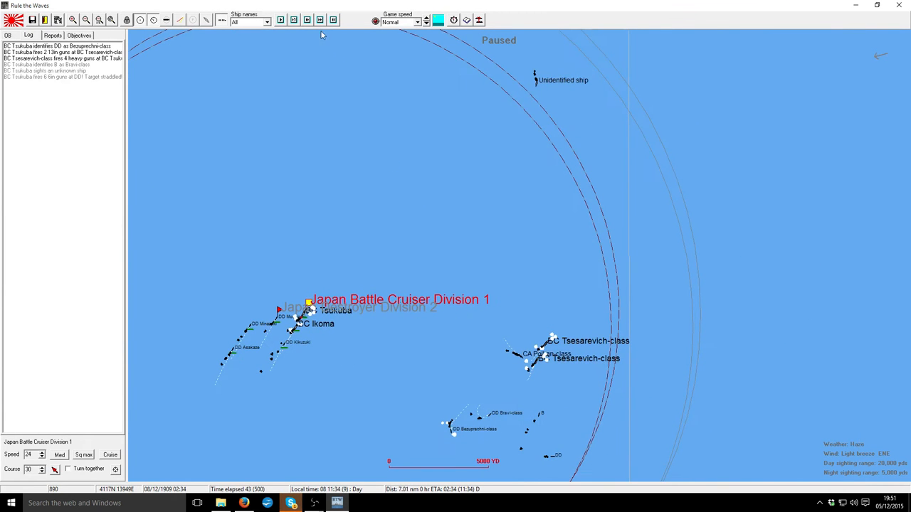
- Advance the battle five turns and glance at the Japanese order of battle before returning to the log
left_click(280, 20)
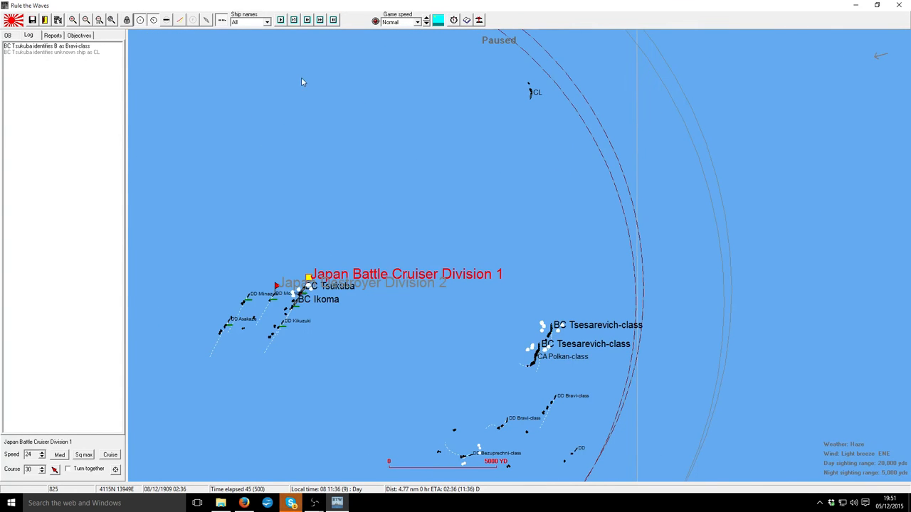
left_click(279, 19)
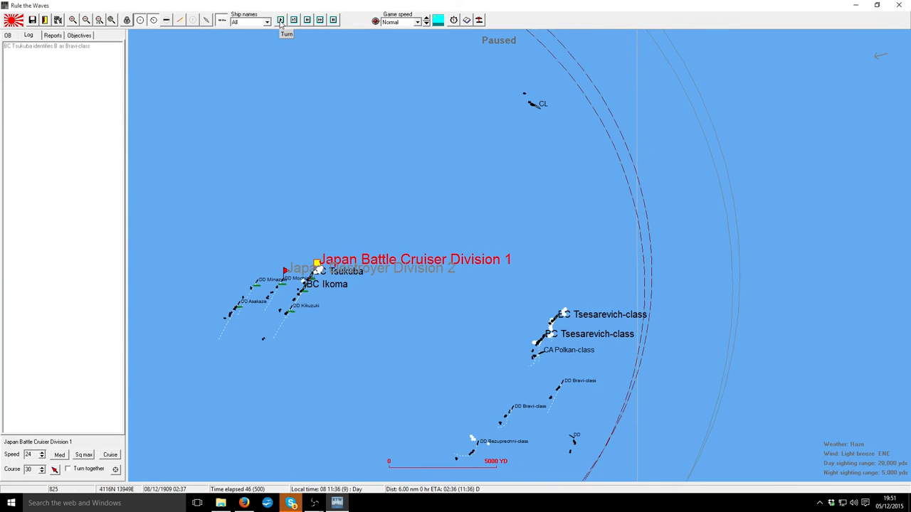
left_click(280, 20)
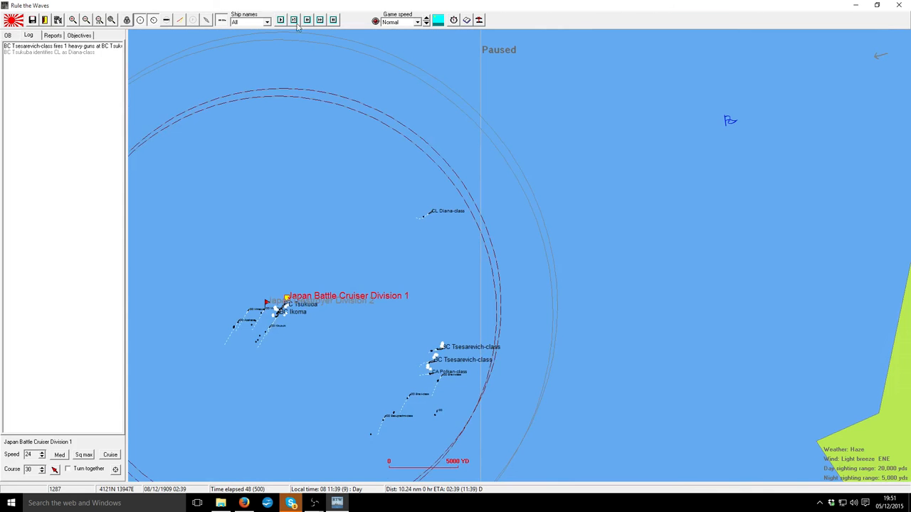
left_click(279, 20)
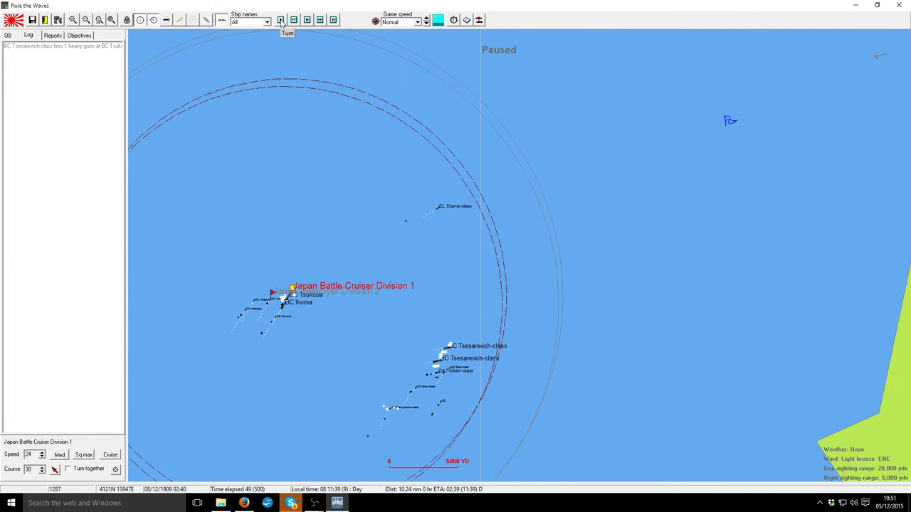
left_click(9, 34)
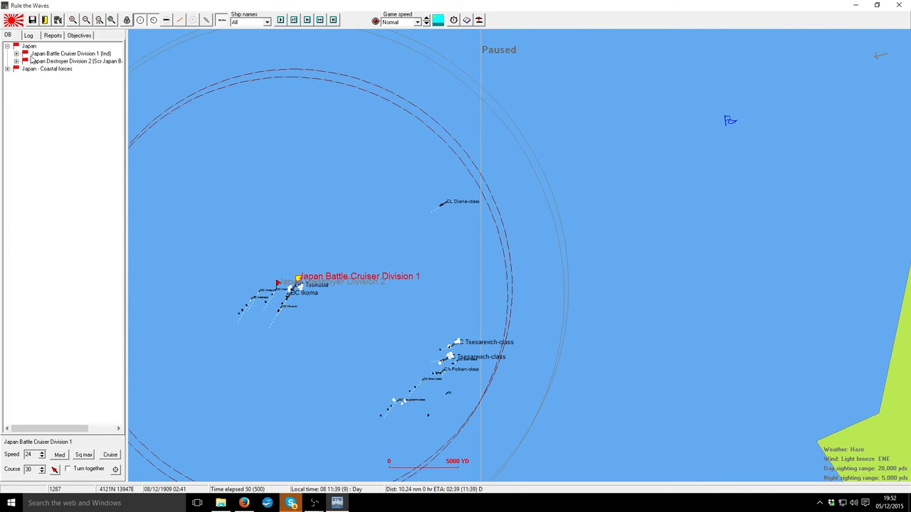
left_click(28, 46)
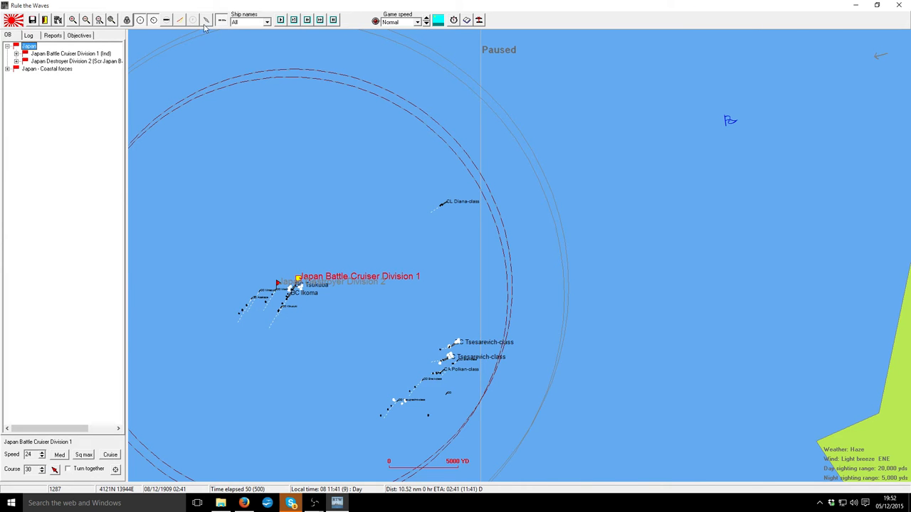
left_click(29, 34)
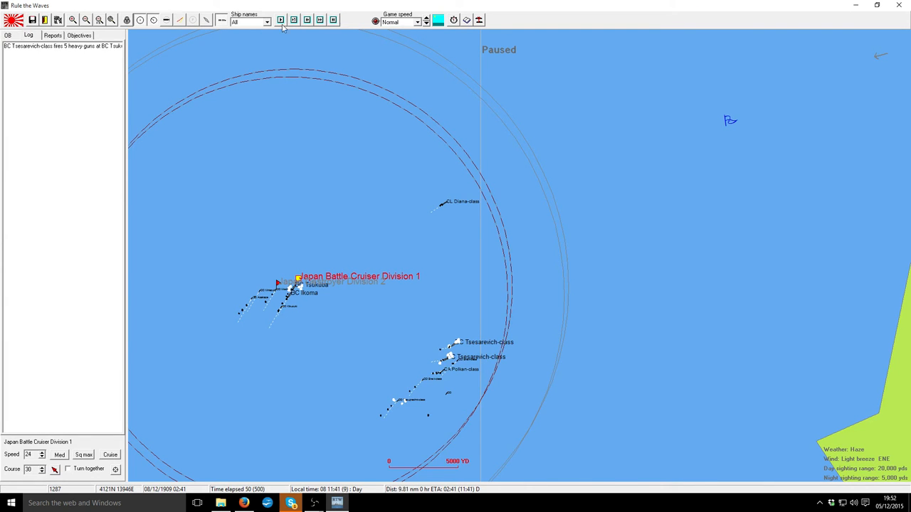
- Play nine more turns as the battle cruisers close and trade fire with the Tsesarevich class
left_click(279, 20)
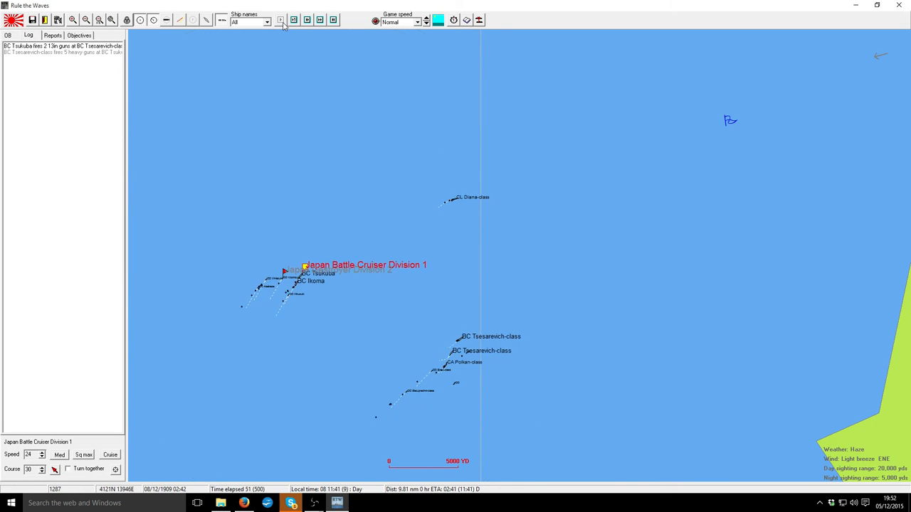
left_click(281, 19)
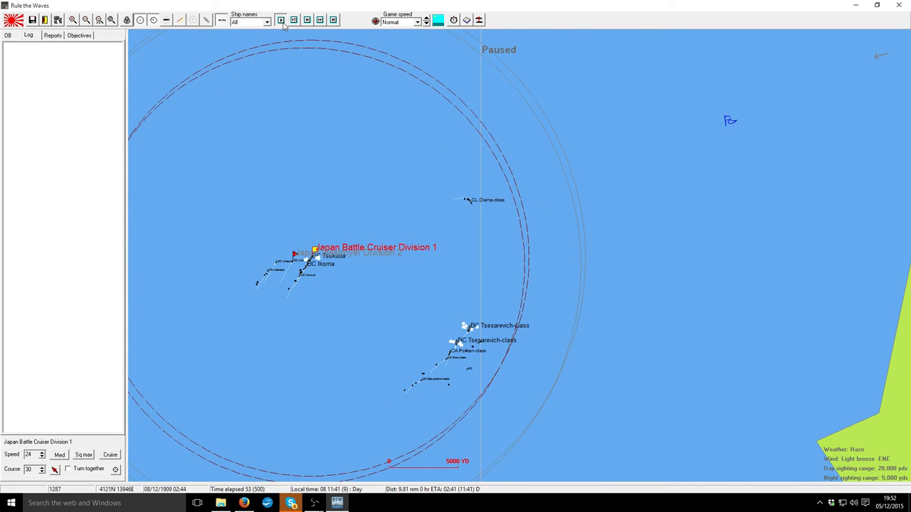
left_click(280, 20)
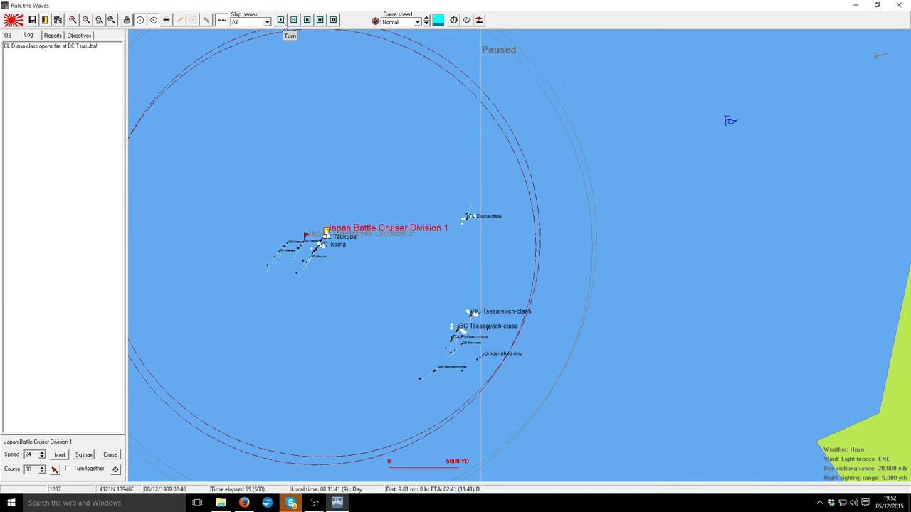
left_click(279, 20)
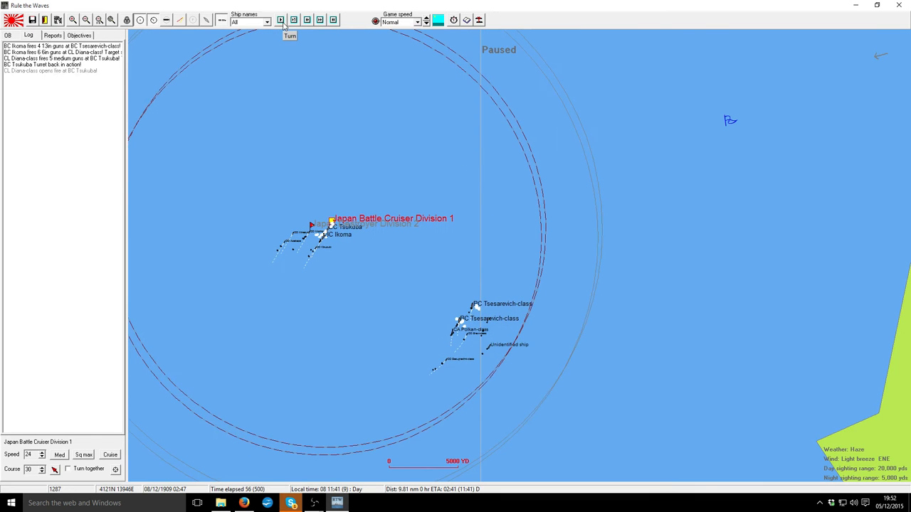
left_click(279, 20)
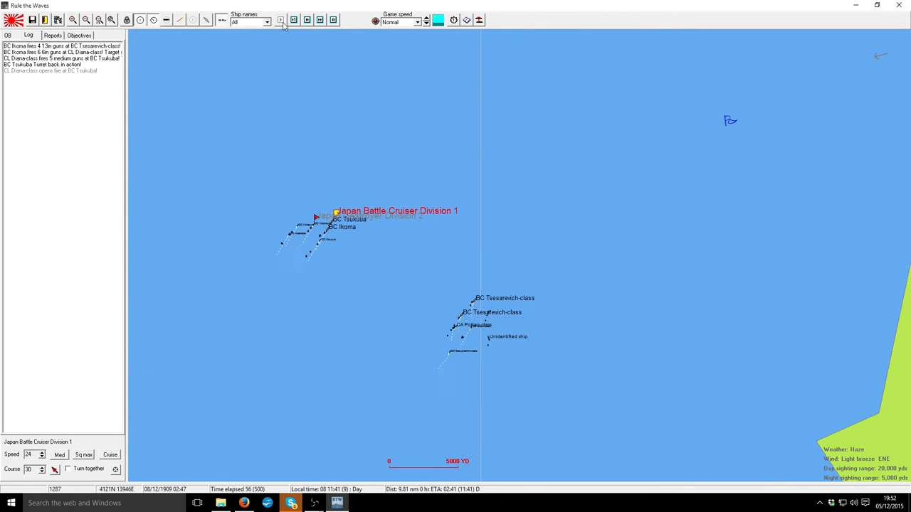
left_click(279, 20)
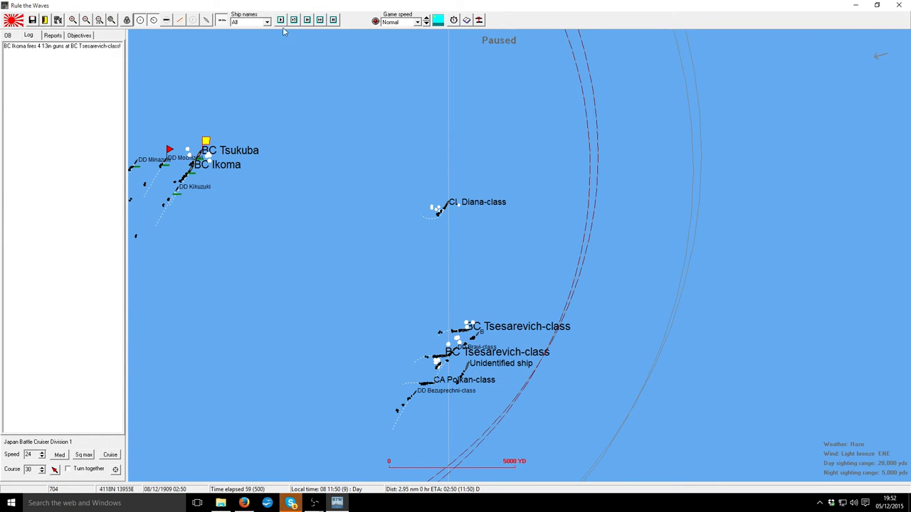
left_click(281, 20)
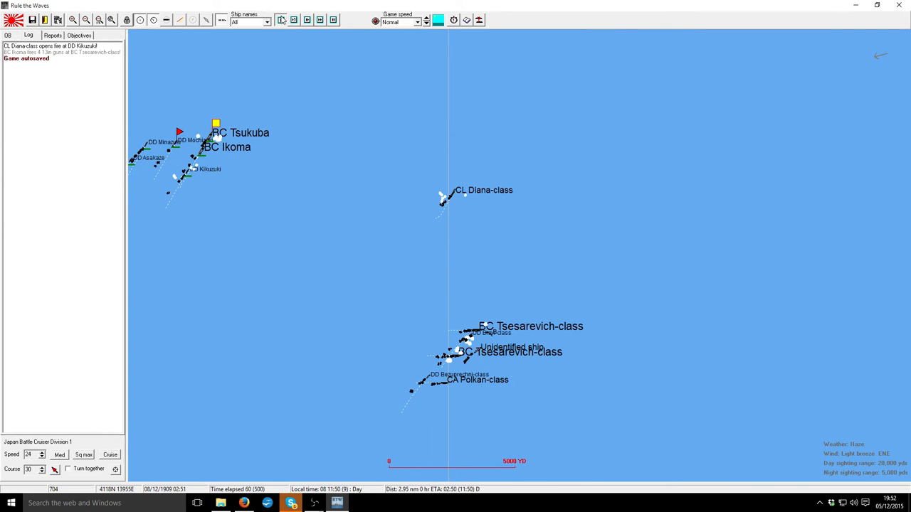
left_click(282, 20)
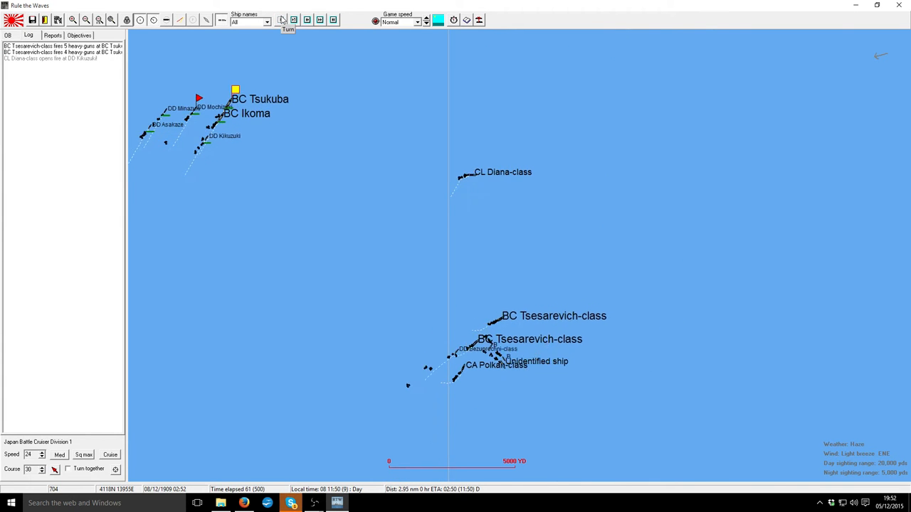
left_click(287, 20)
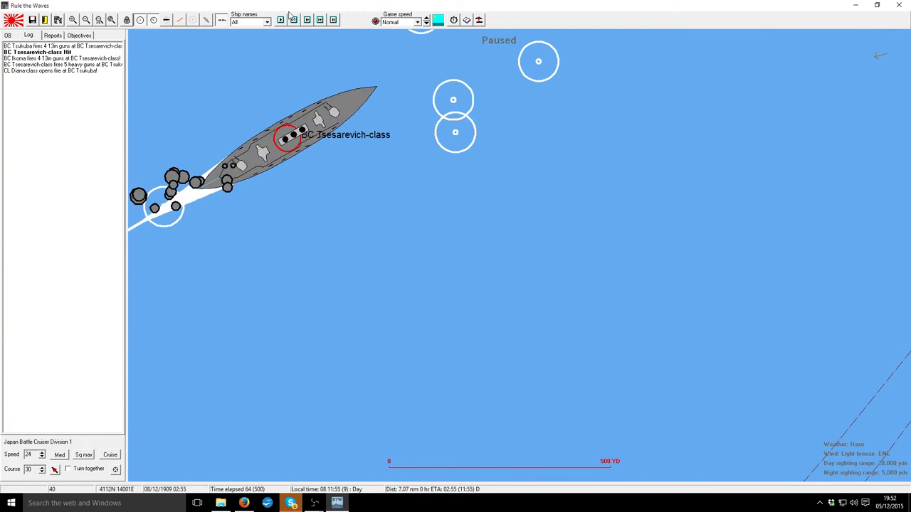
- Advance five turns until Tsukuba's details open showing its forward turret disabled
left_click(279, 20)
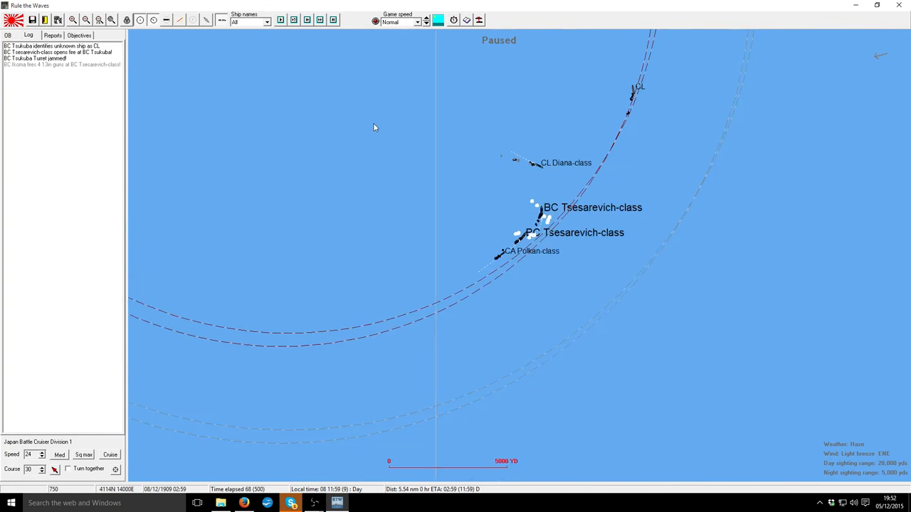
left_click(280, 20)
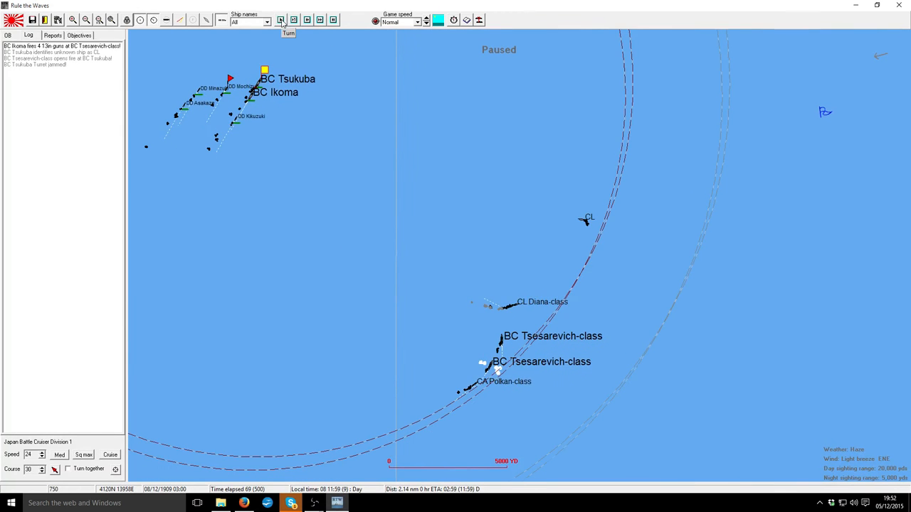
left_click(281, 20)
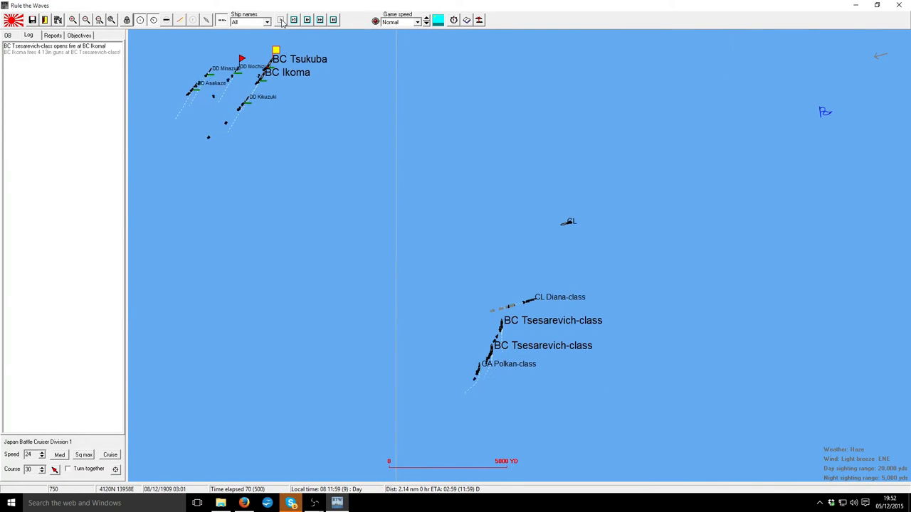
left_click(280, 20)
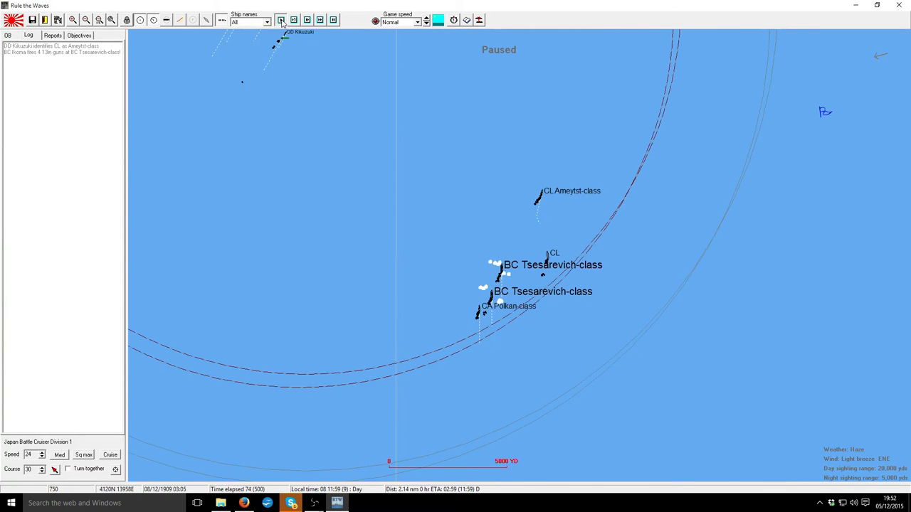
left_click(281, 20)
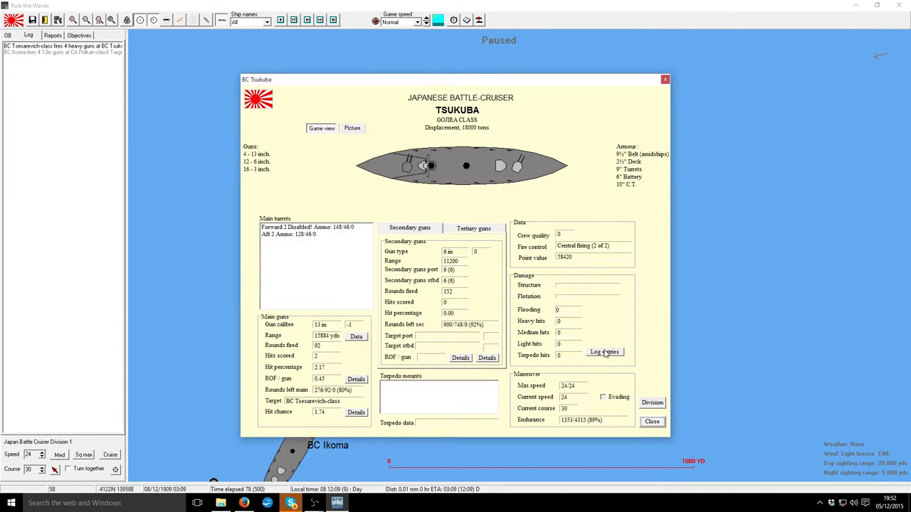
- Close Tsukuba's damage report and advance the battle one turn
left_click(603, 352)
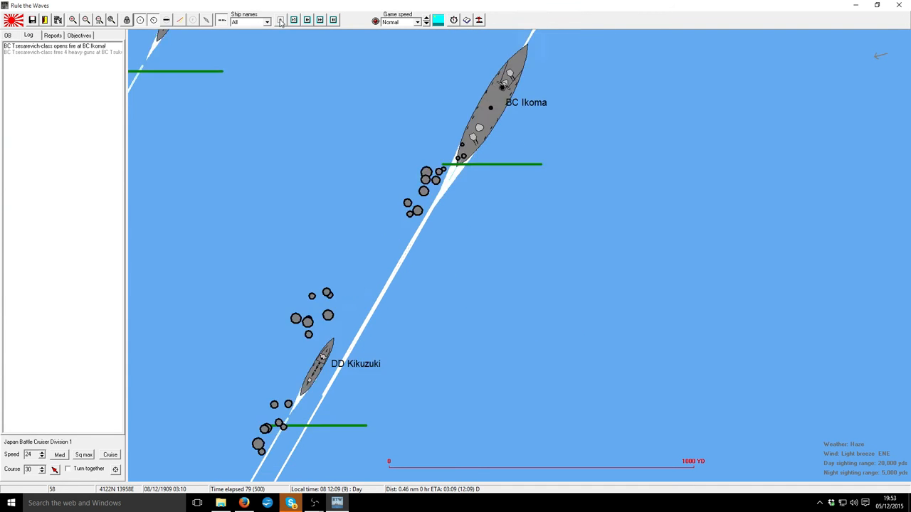
left_click(85, 20)
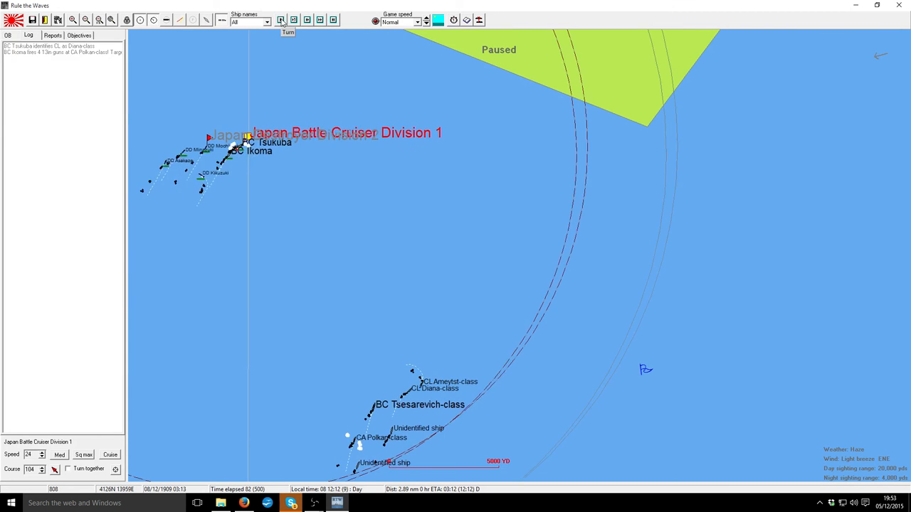
- Advance six turns until Asakaze identifies a Molodets-class destroyer
left_click(280, 20)
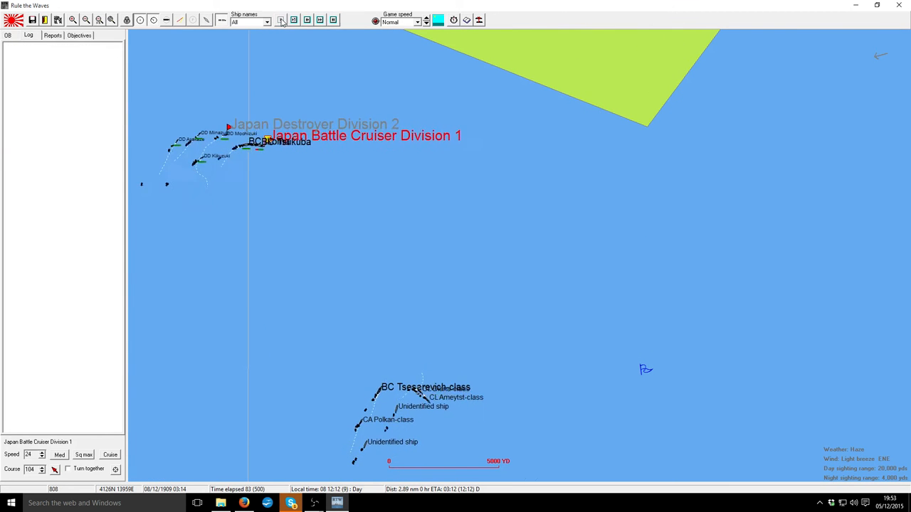
left_click(280, 20)
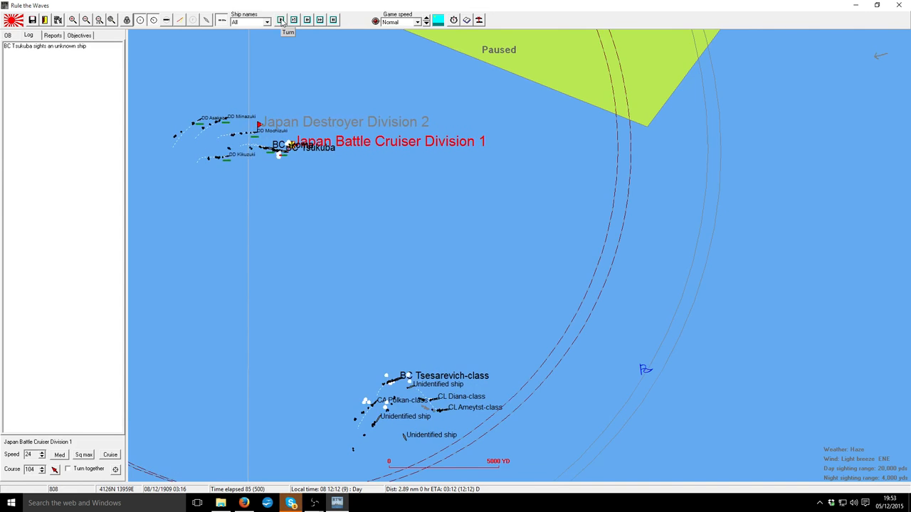
left_click(288, 20)
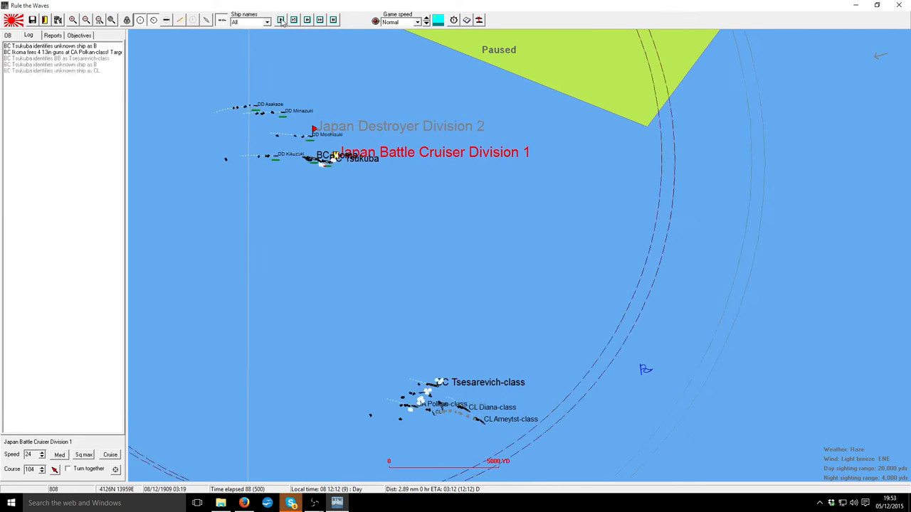
left_click(279, 19)
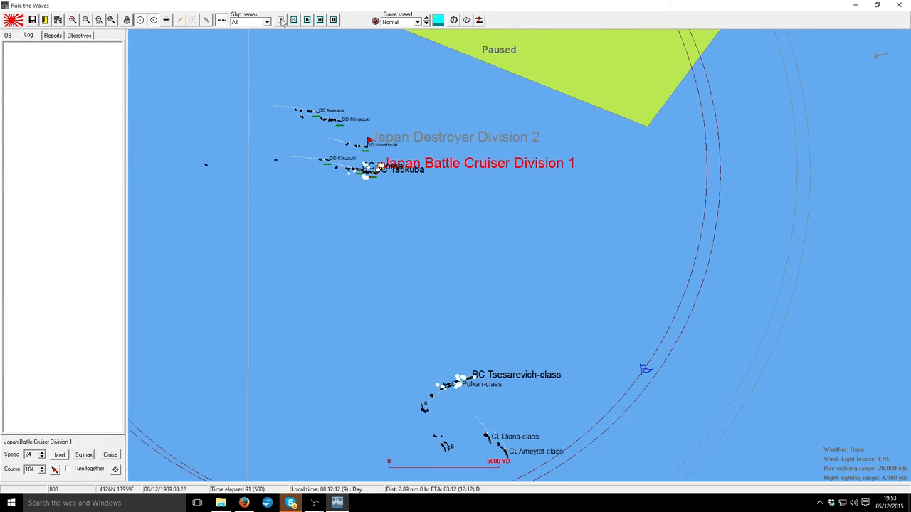
left_click(280, 20)
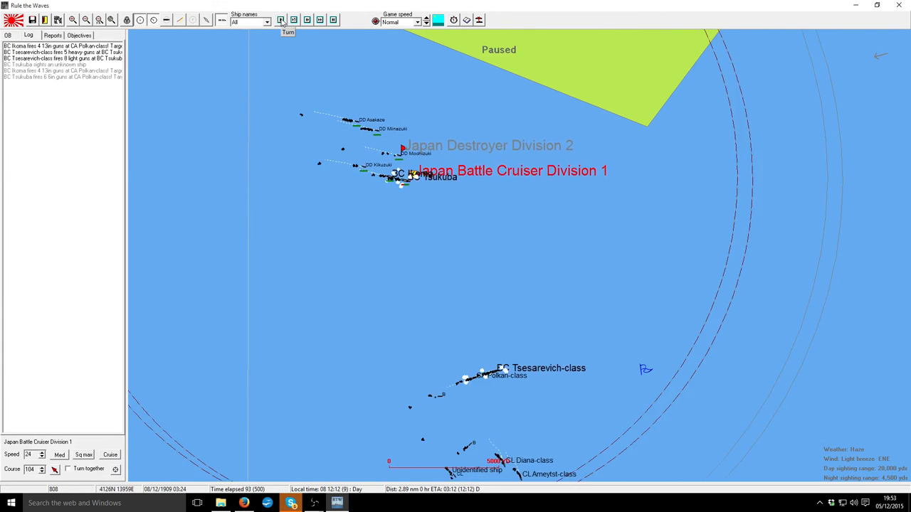
left_click(280, 20)
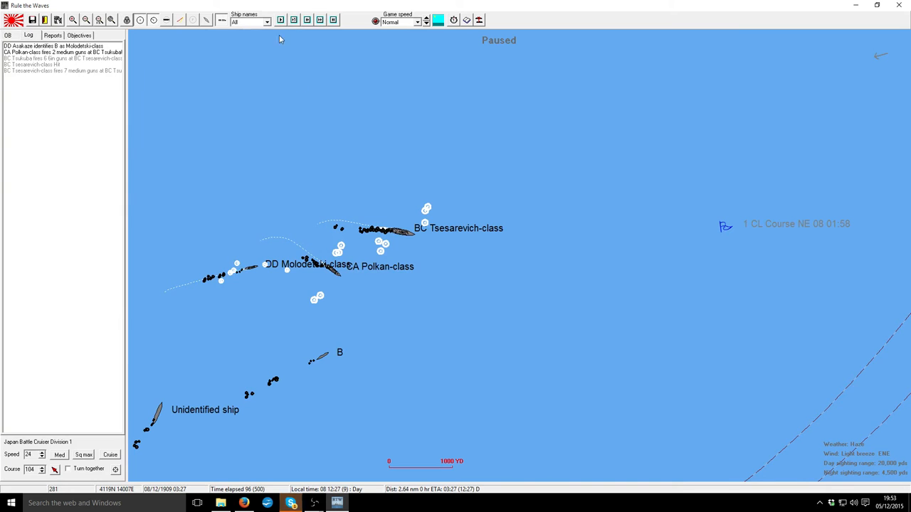
- Advance three turns as Tsukuba re-engages a Tsesarevich-class battle cruiser
left_click(279, 19)
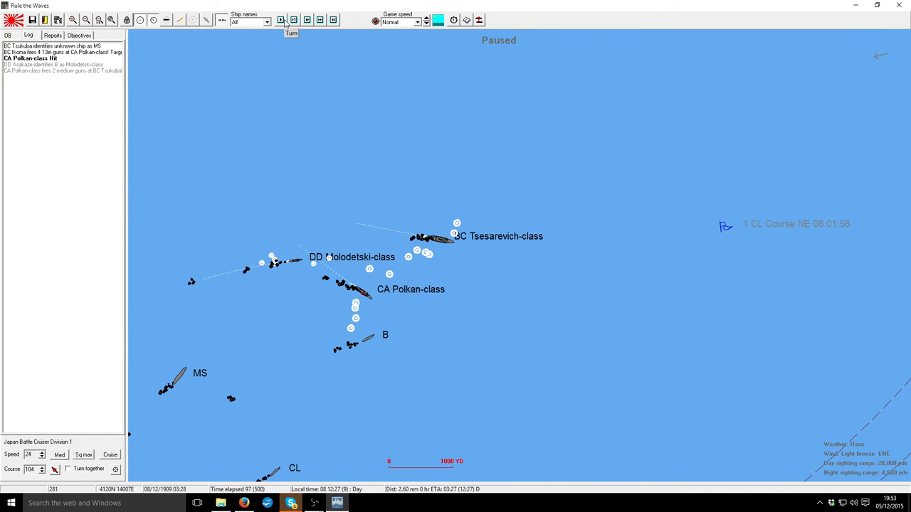
left_click(281, 20)
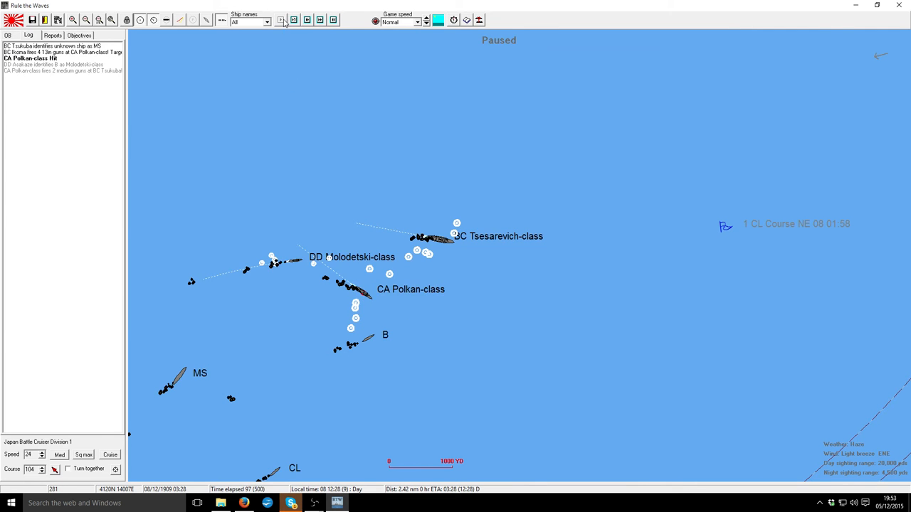
left_click(280, 20)
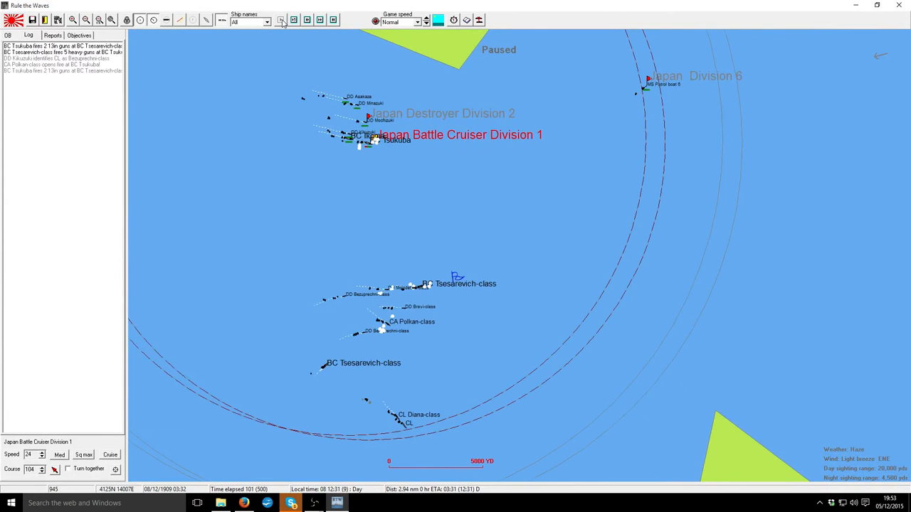
- Advance five turns and check the Tsesarevich-class battlecruiser's medium damage
left_click(280, 20)
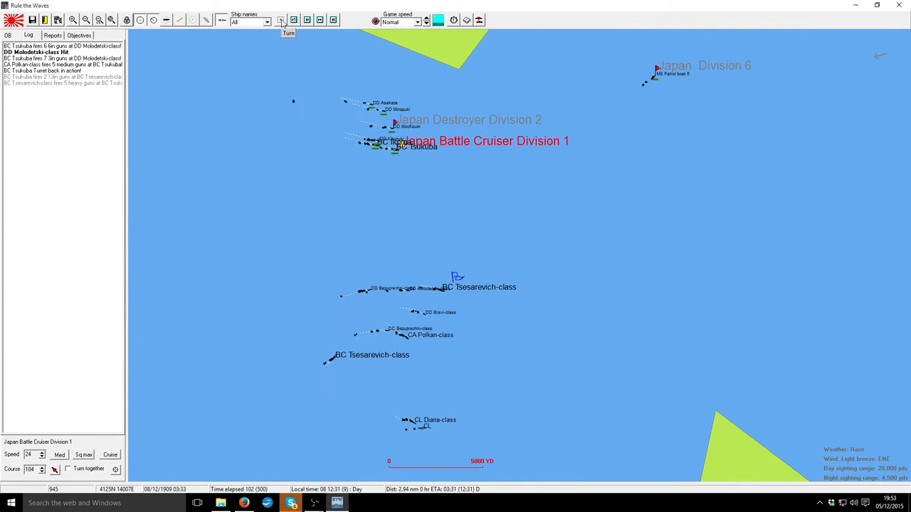
left_click(280, 20)
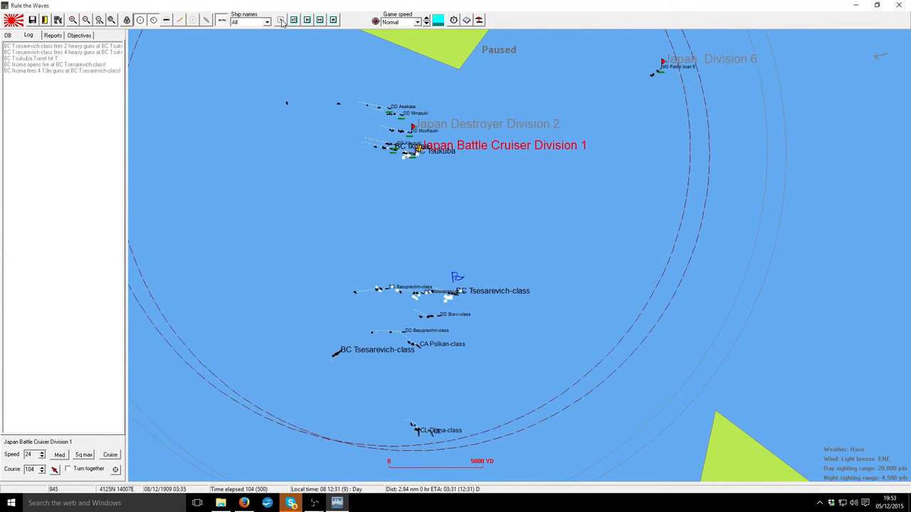
left_click(280, 20)
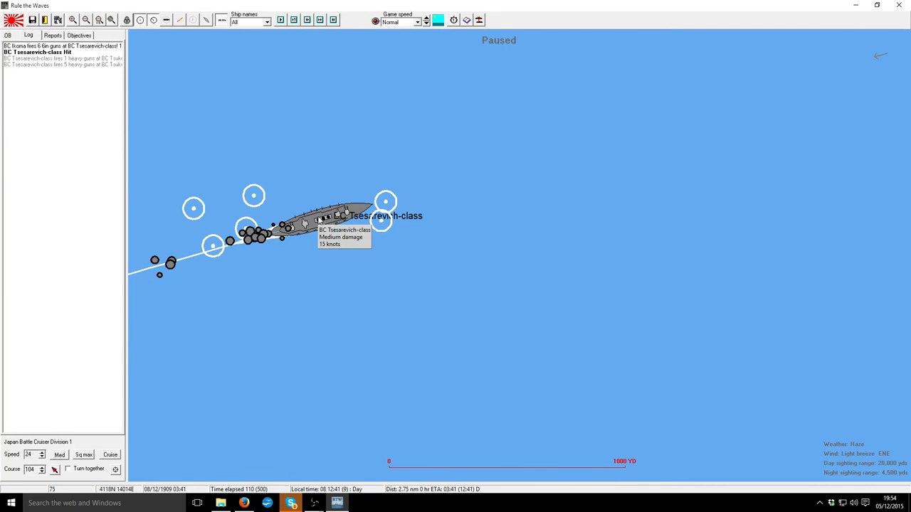
left_click(280, 20)
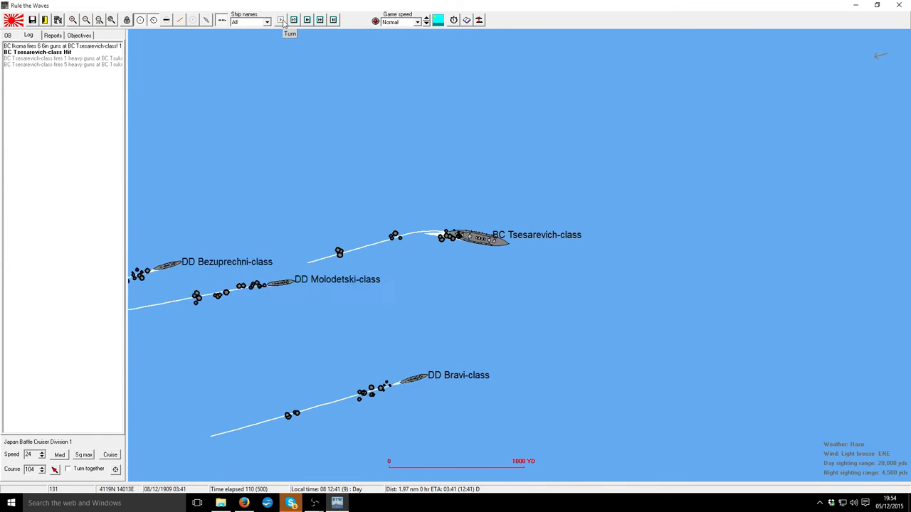
left_click(279, 20)
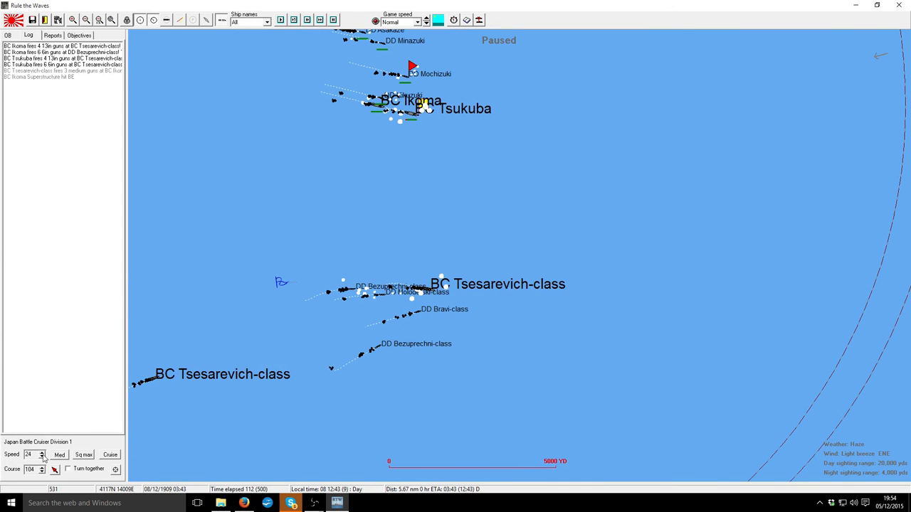
- Slow Battle Cruiser Division 1 to 15 knots and fight on five more turns
left_click(43, 458)
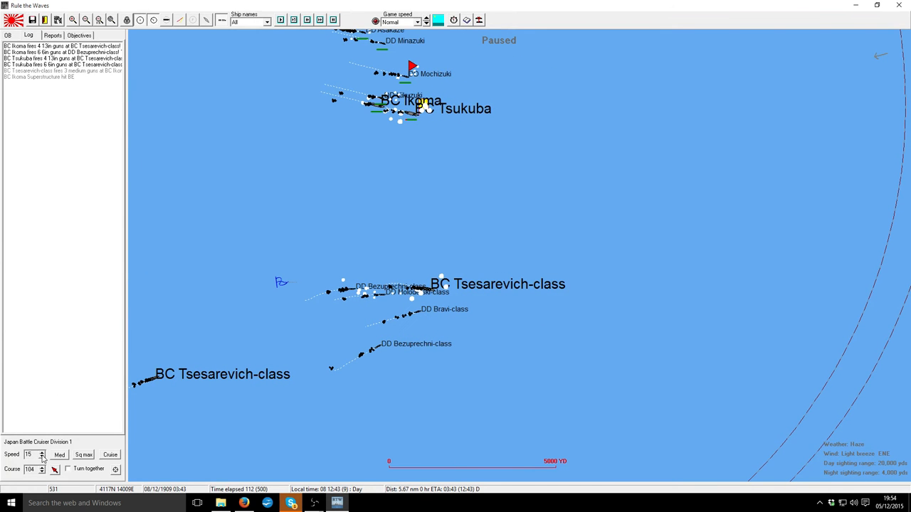
left_click(279, 20)
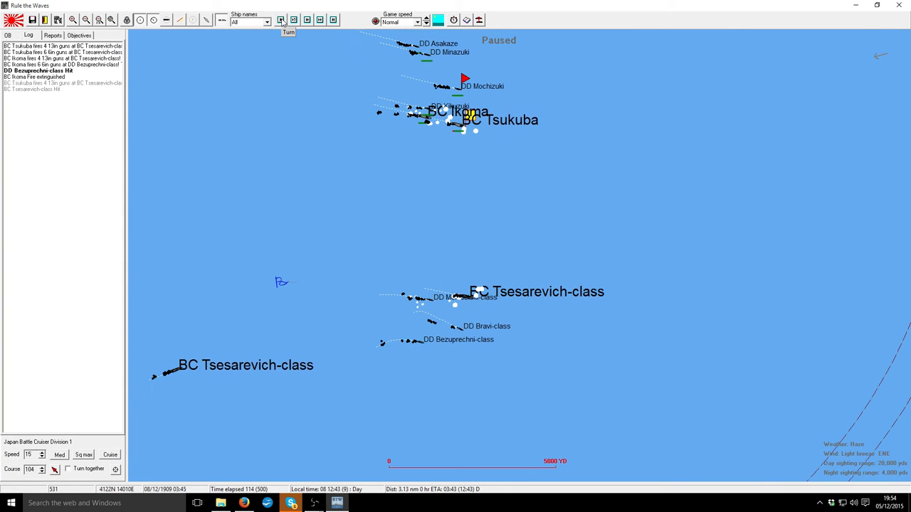
left_click(281, 19)
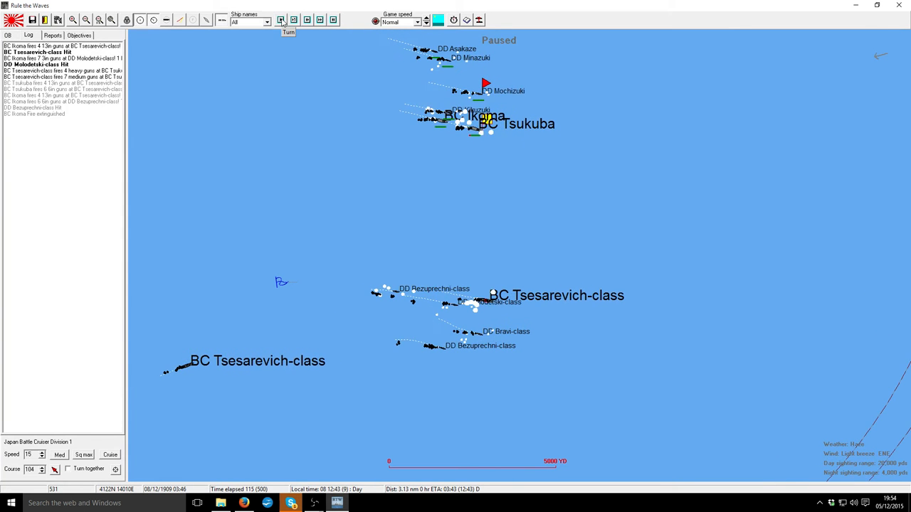
left_click(279, 20)
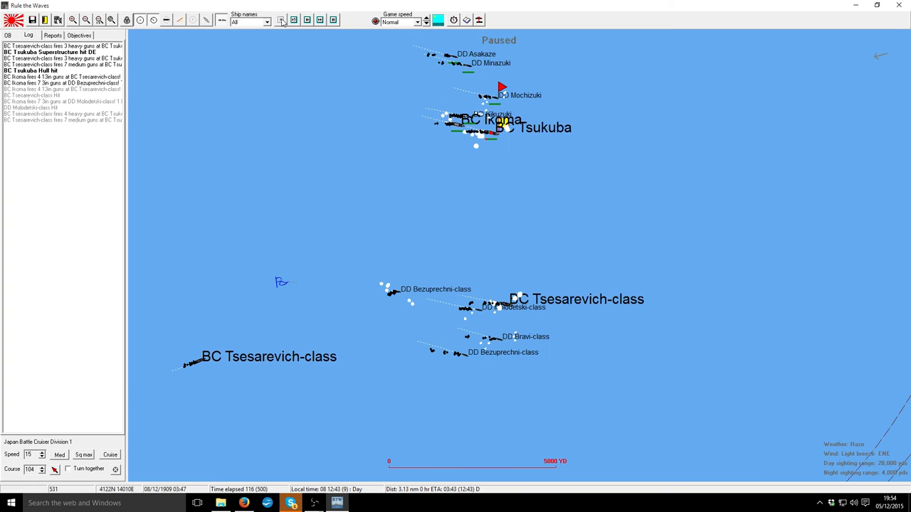
left_click(280, 20)
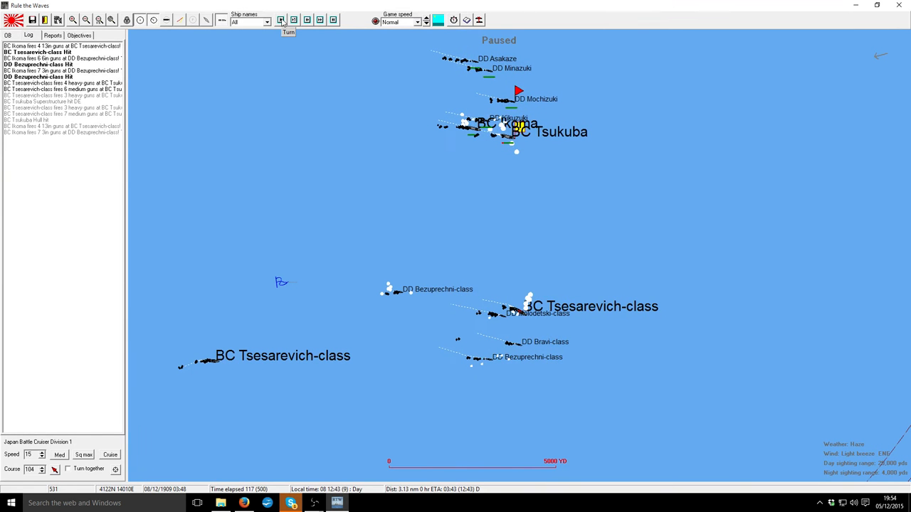
left_click(280, 20)
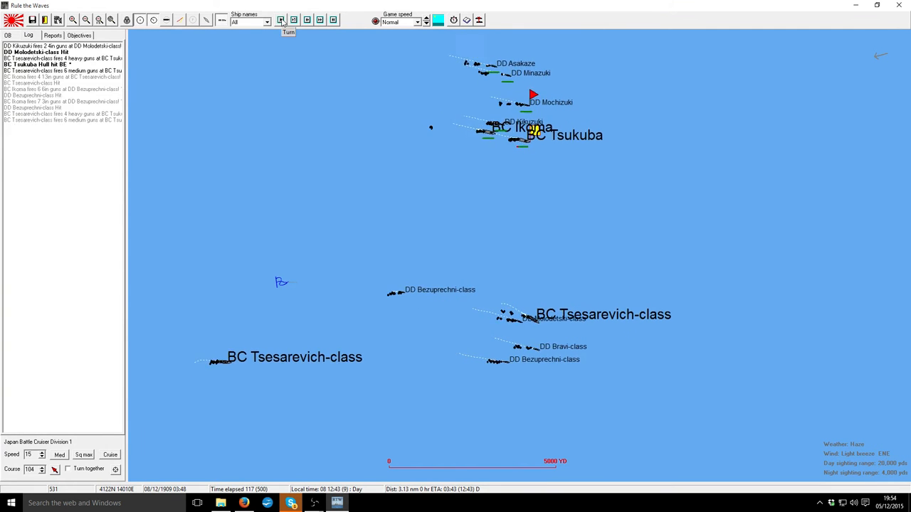
- Continue four turns and acknowledge Ikoma's low main ammunition warning
left_click(280, 20)
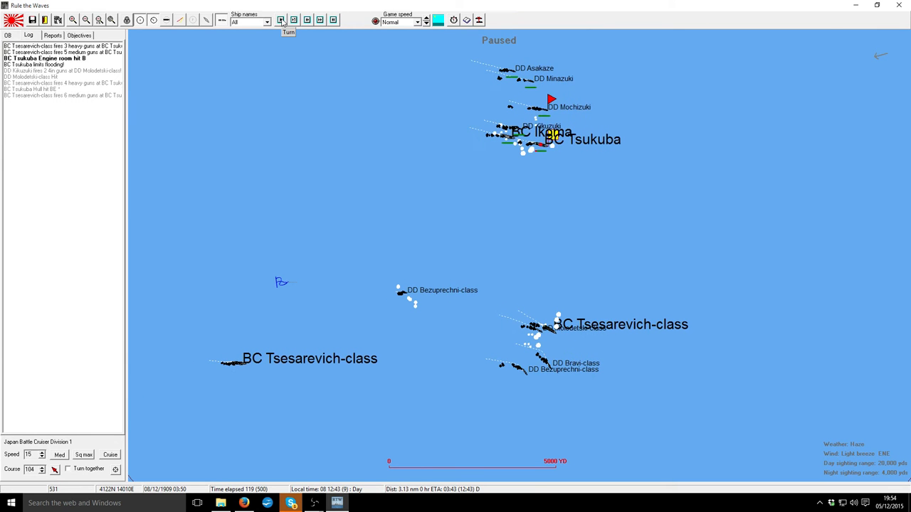
left_click(280, 20)
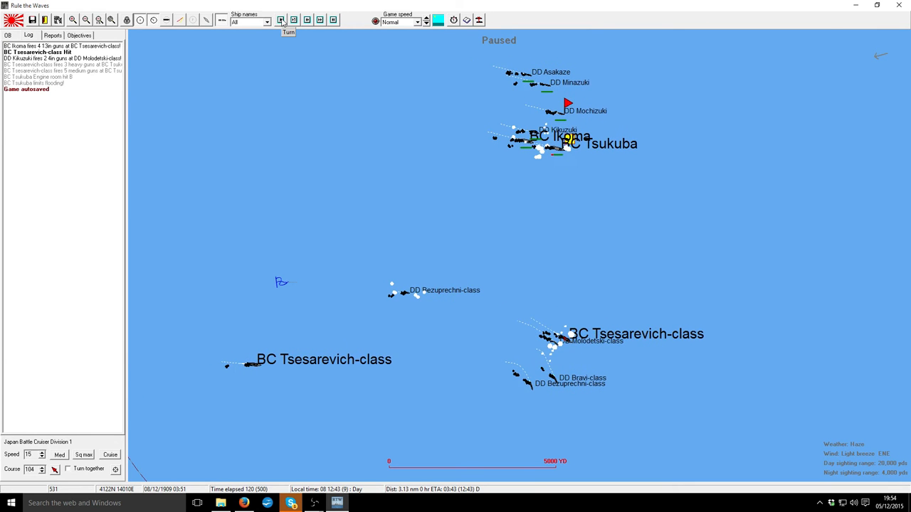
left_click(281, 20)
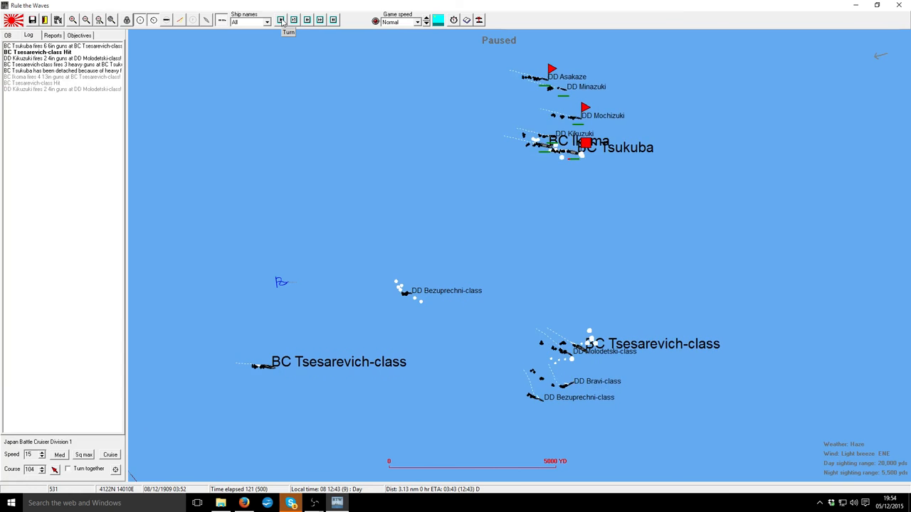
left_click(288, 20)
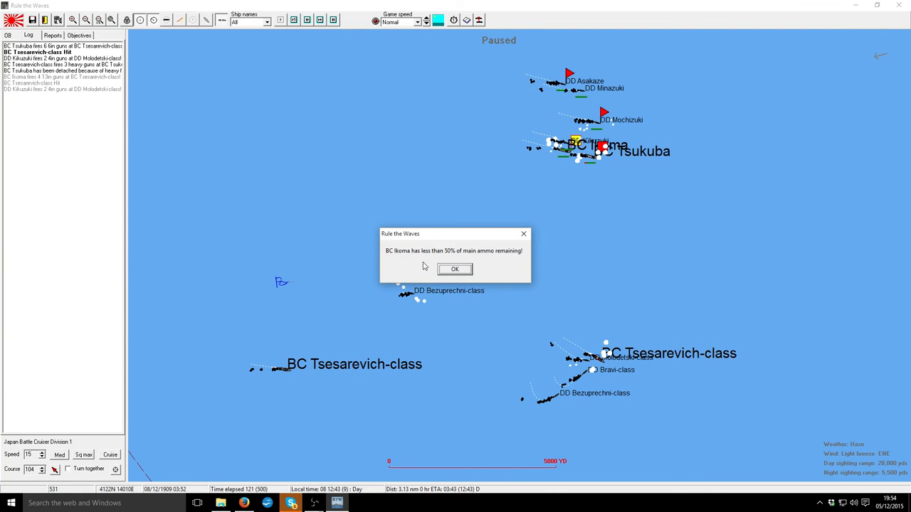
left_click(454, 269)
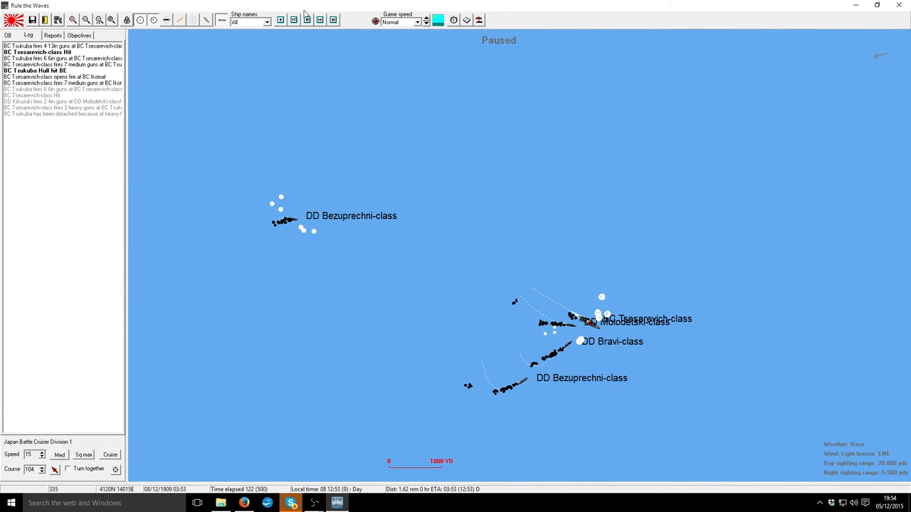
left_click(278, 20)
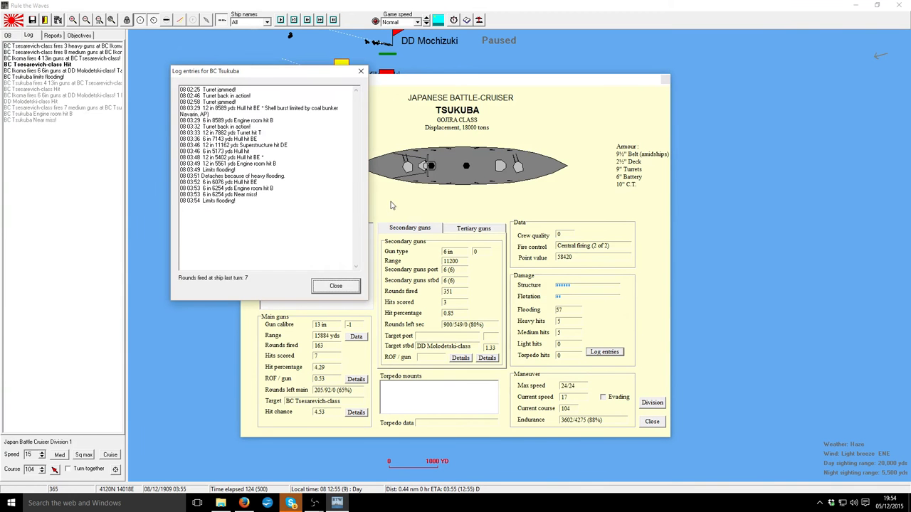
left_click(336, 284)
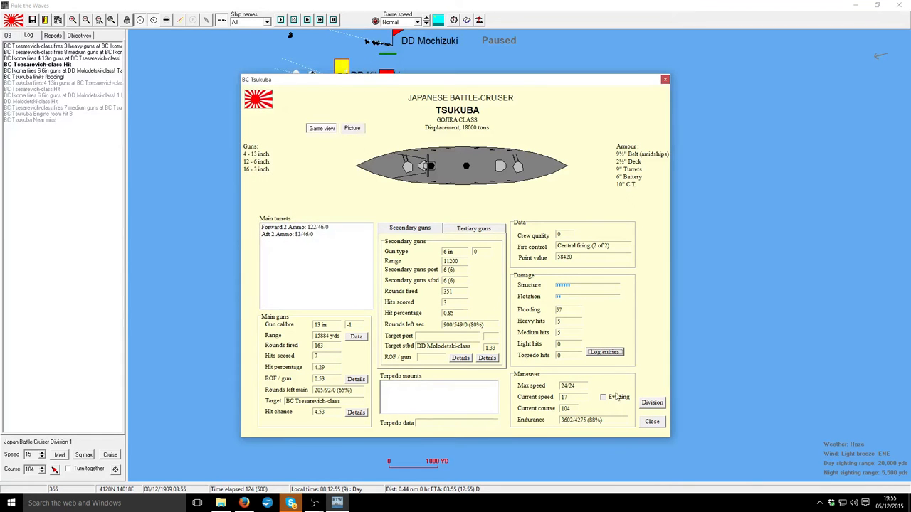
left_click(652, 422)
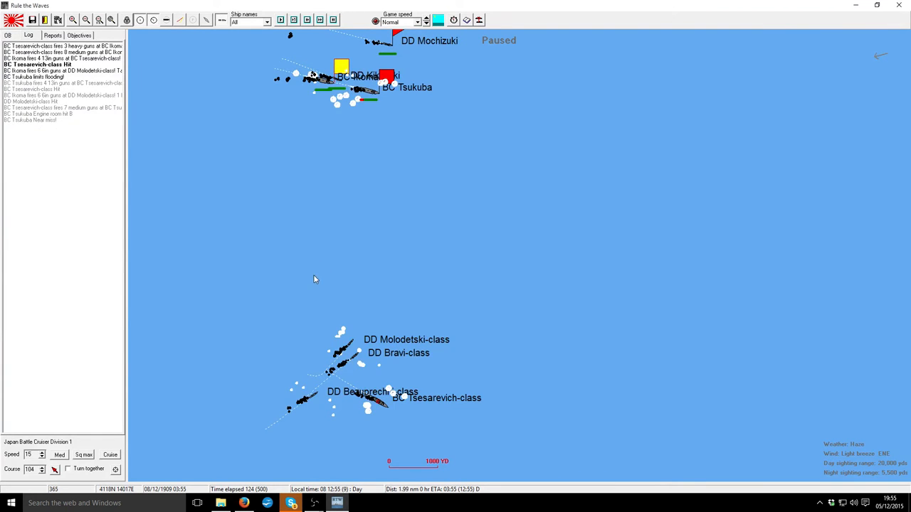
- Advance eight turns, then select BC Tsukuba to give it orders
left_click(280, 20)
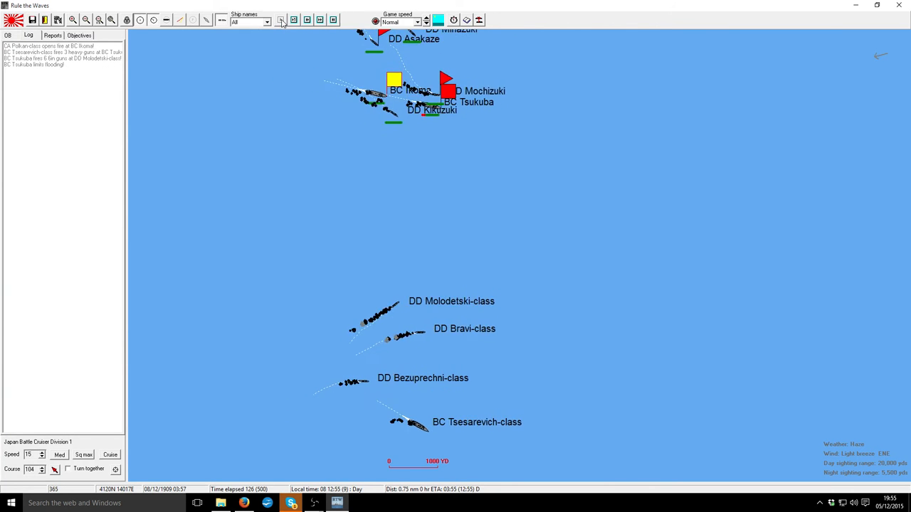
left_click(281, 19)
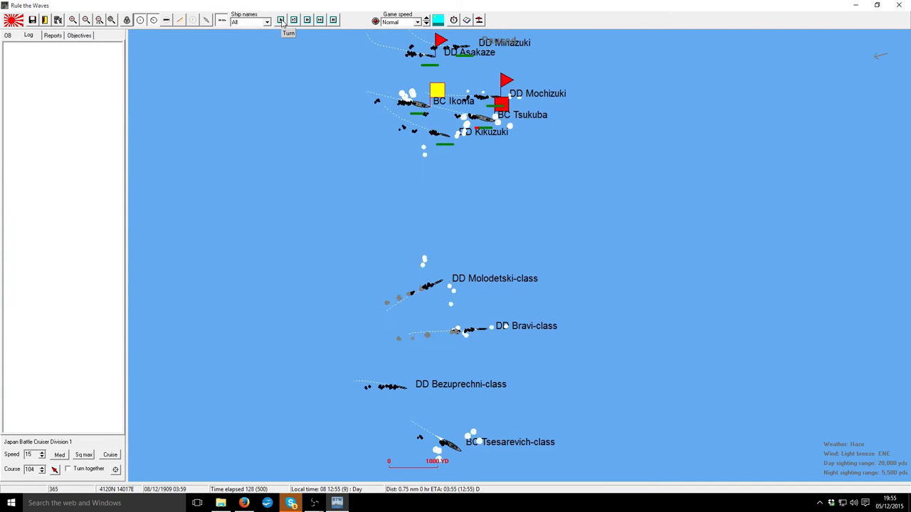
left_click(281, 20)
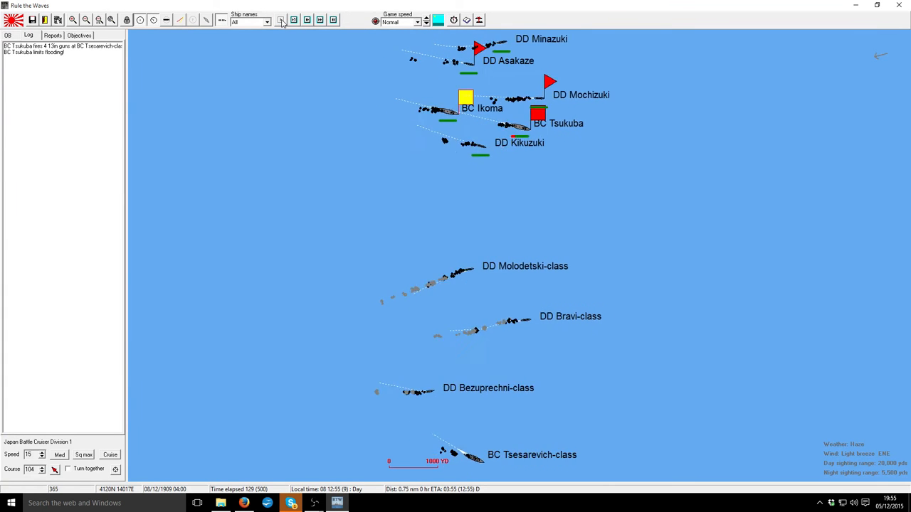
left_click(280, 20)
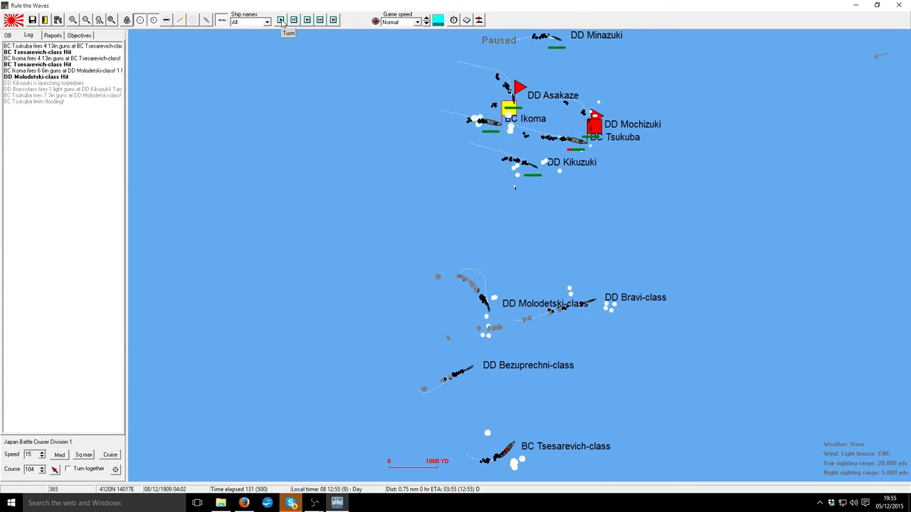
left_click(278, 20)
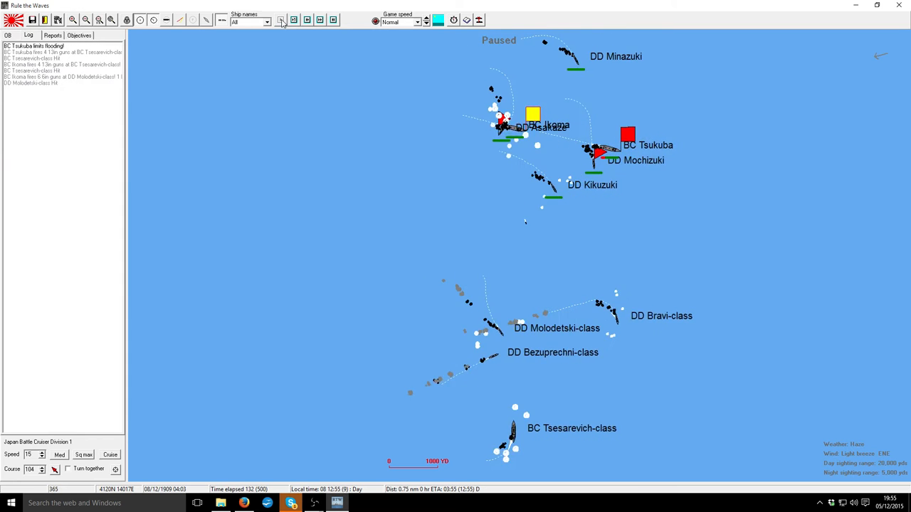
left_click(281, 20)
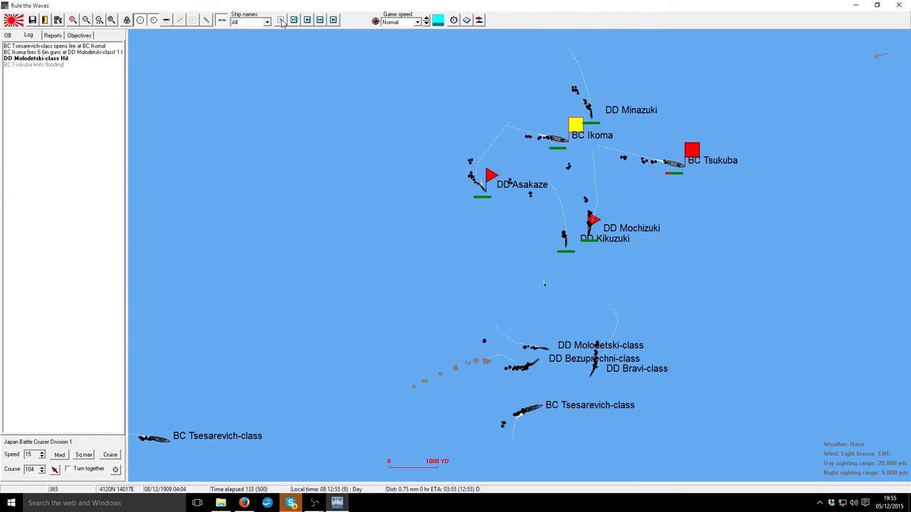
left_click(281, 20)
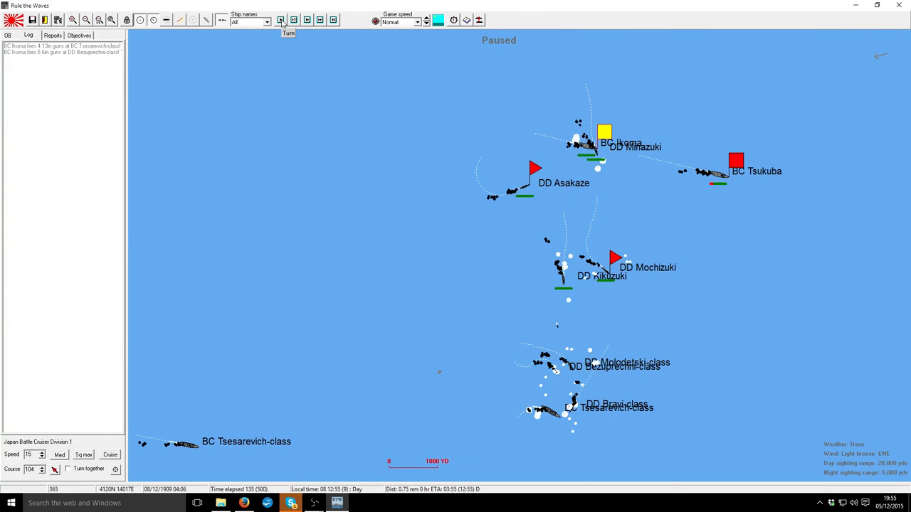
left_click(280, 20)
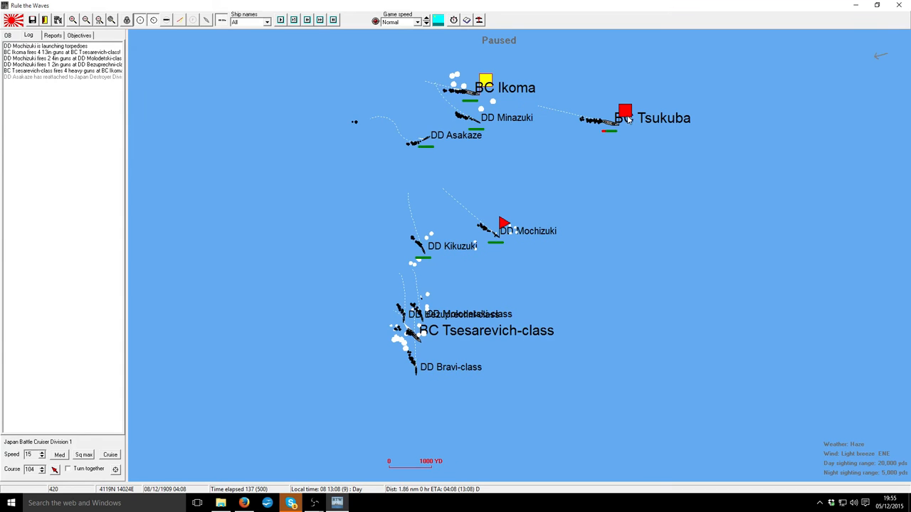
left_click(624, 111)
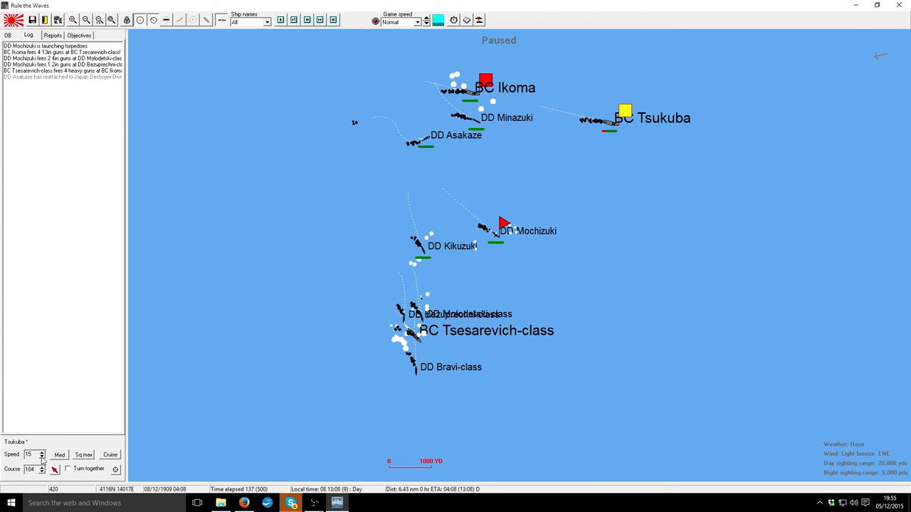
mouse_move(609, 306)
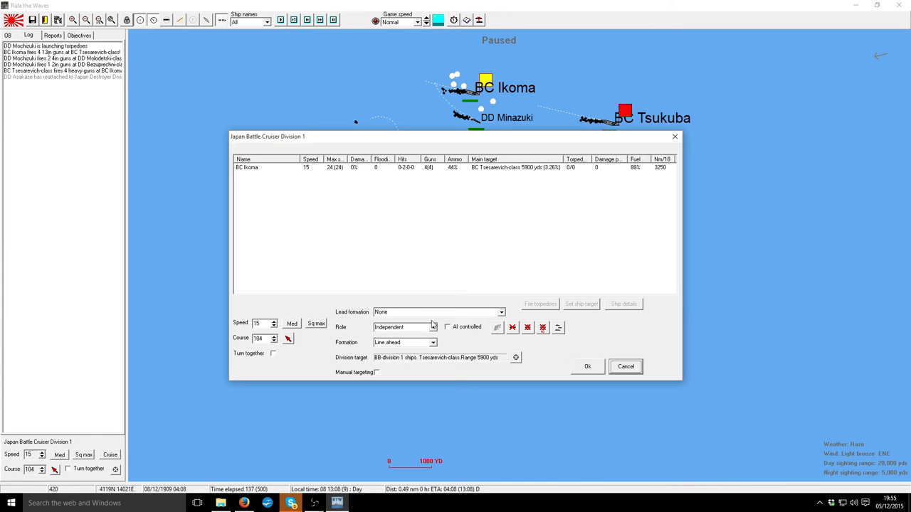
- Set Battle Cruiser Division 1 to form on Tsukuba under AI control and confirm
left_click(501, 311)
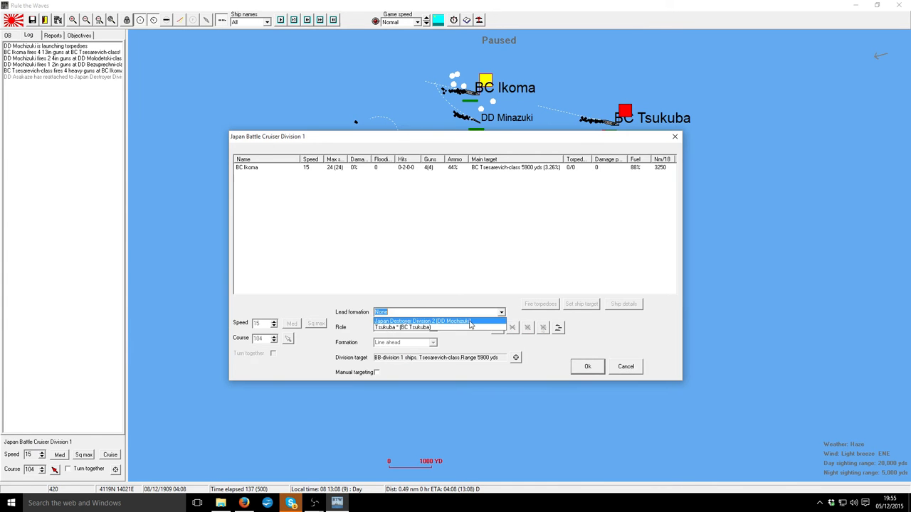
left_click(420, 321)
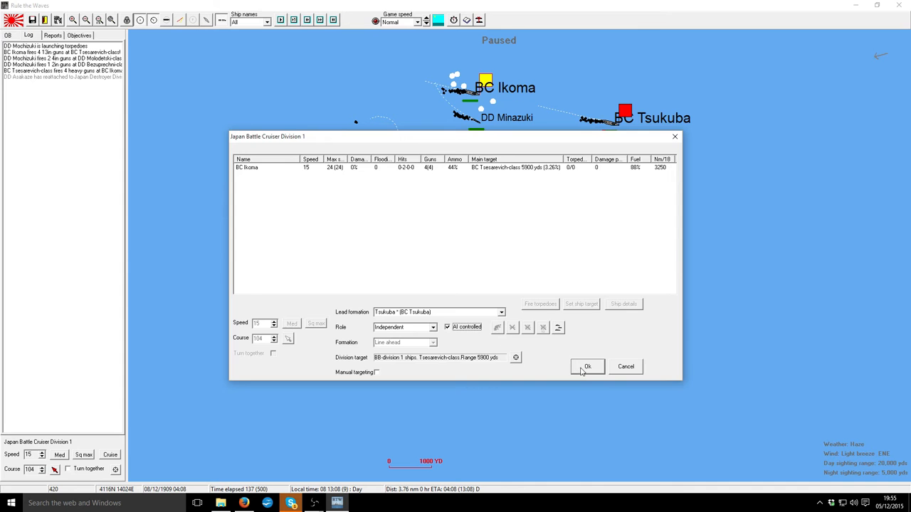
left_click(586, 367)
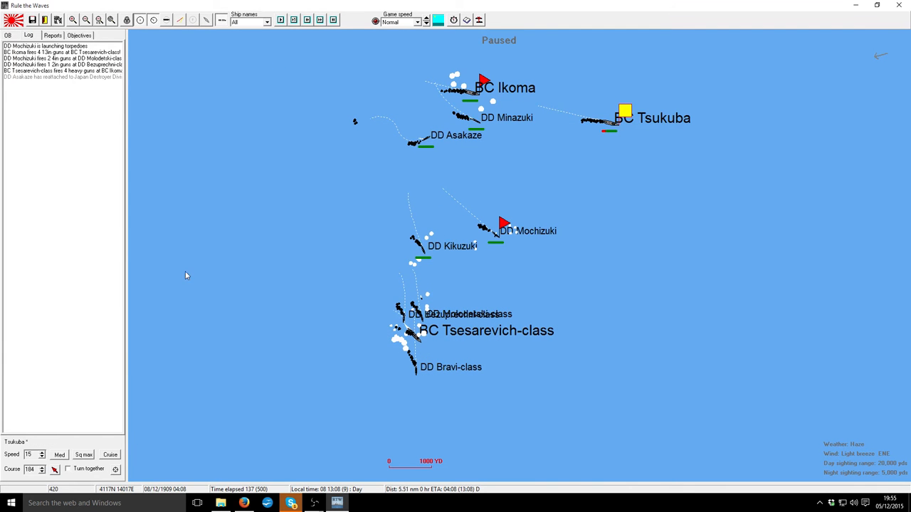
- Advance the battle six turns as the Japanese close on the Russian battlecruisers
left_click(279, 20)
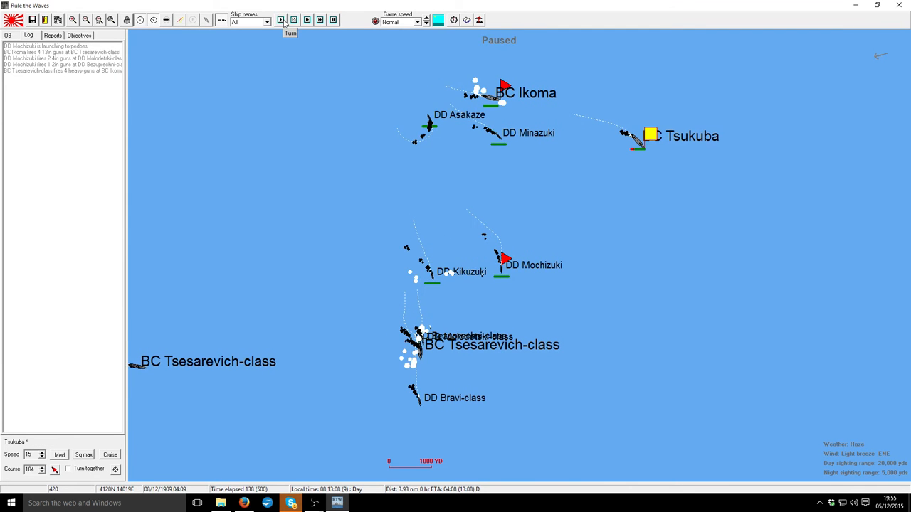
left_click(279, 20)
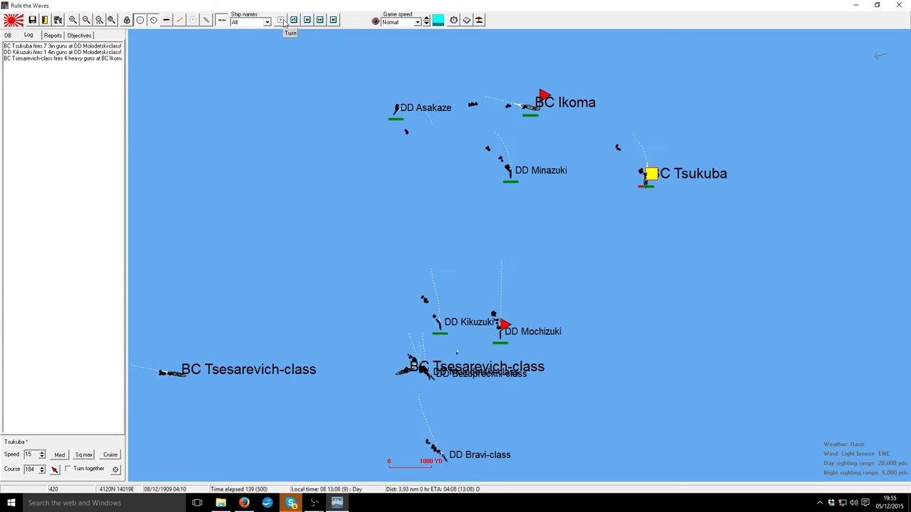
left_click(280, 20)
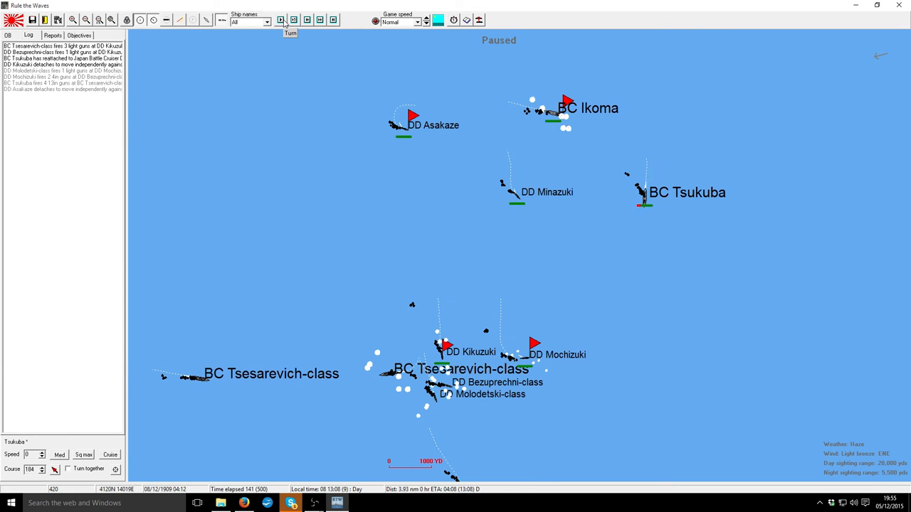
left_click(280, 20)
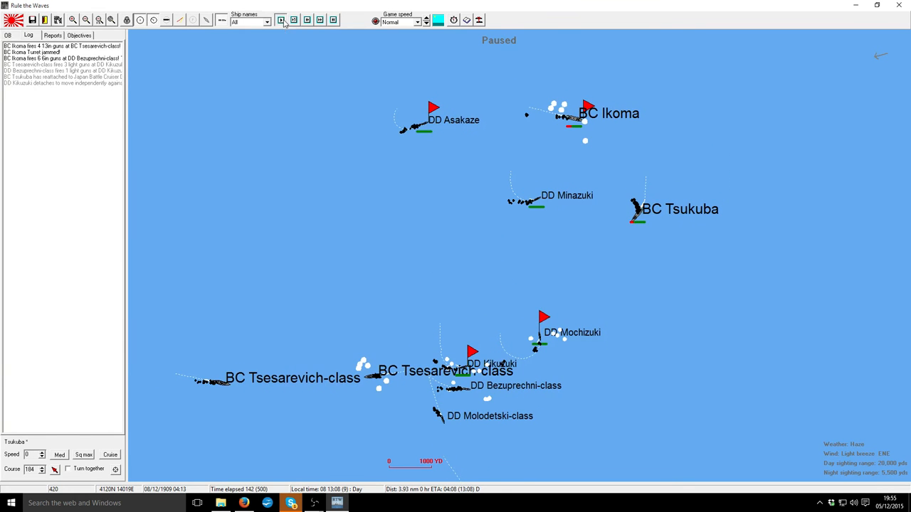
left_click(280, 19)
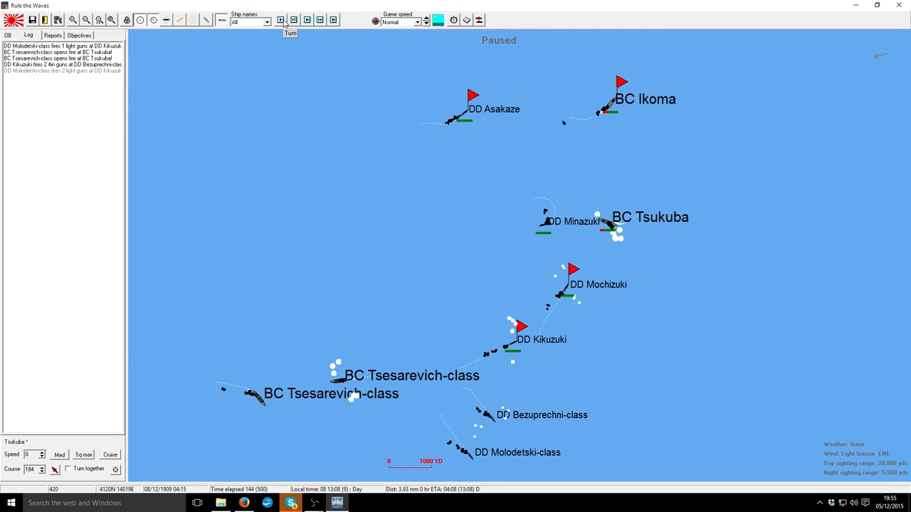
left_click(280, 20)
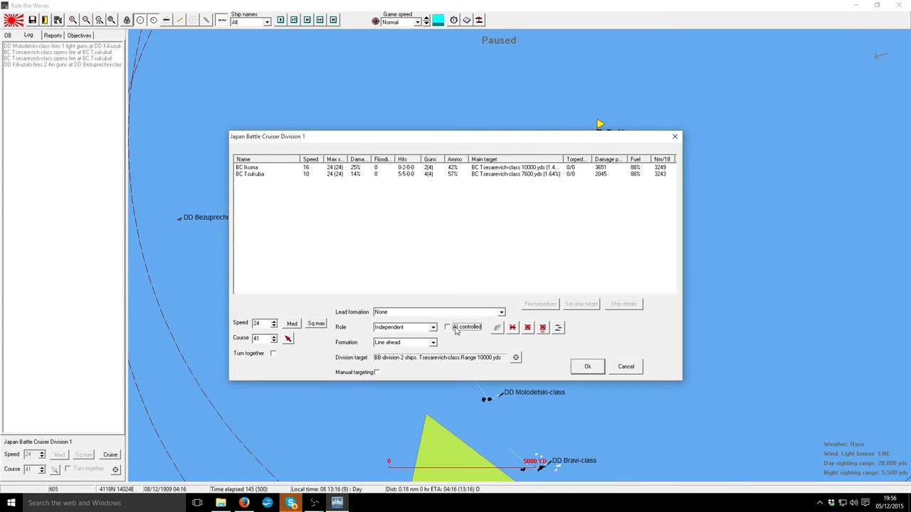
- Steer Battle Cruiser Division 1 onto course 262 at 24 knots and advance a turn
left_click(586, 366)
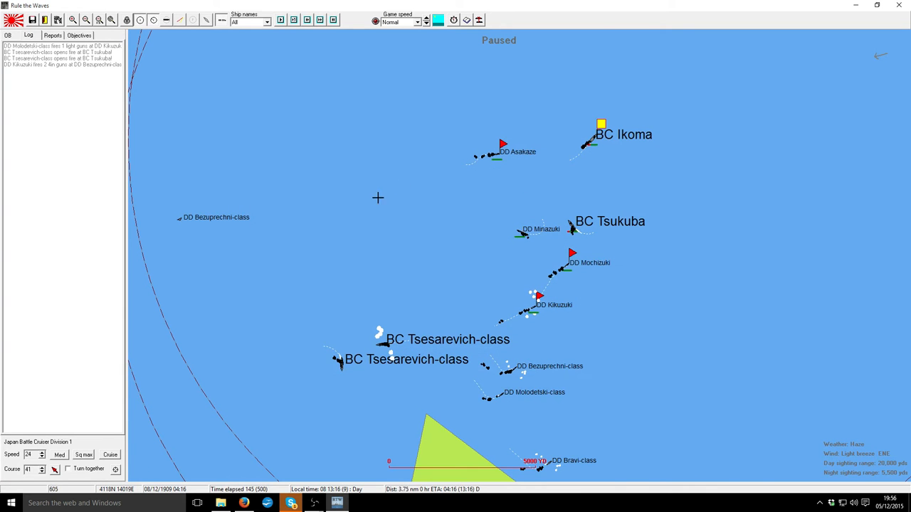
left_click(293, 20)
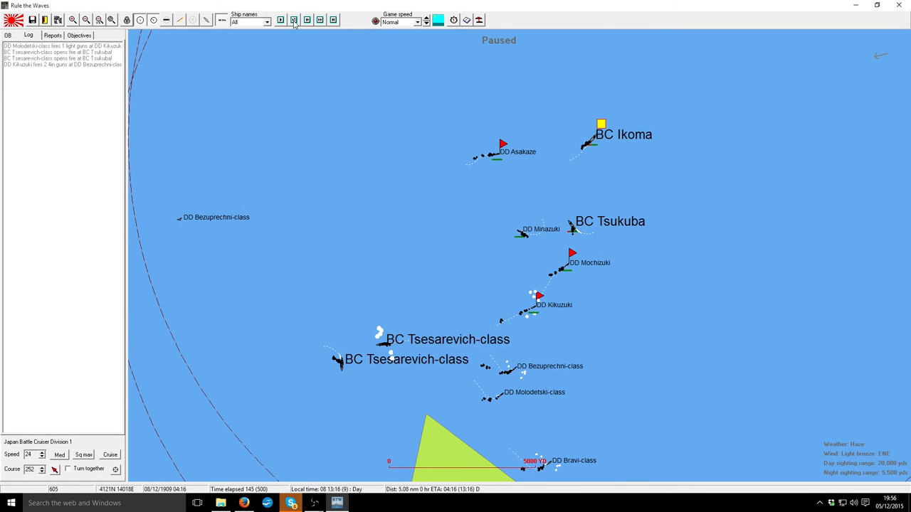
left_click(293, 20)
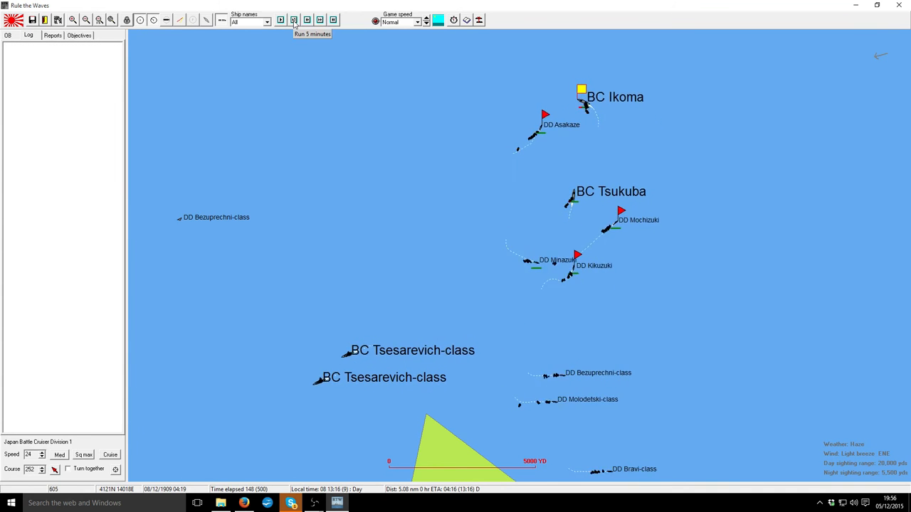
- Run the engagement five minutes, leaving a Tsesarevich-class ship damaged and at 10 knots
left_click(293, 19)
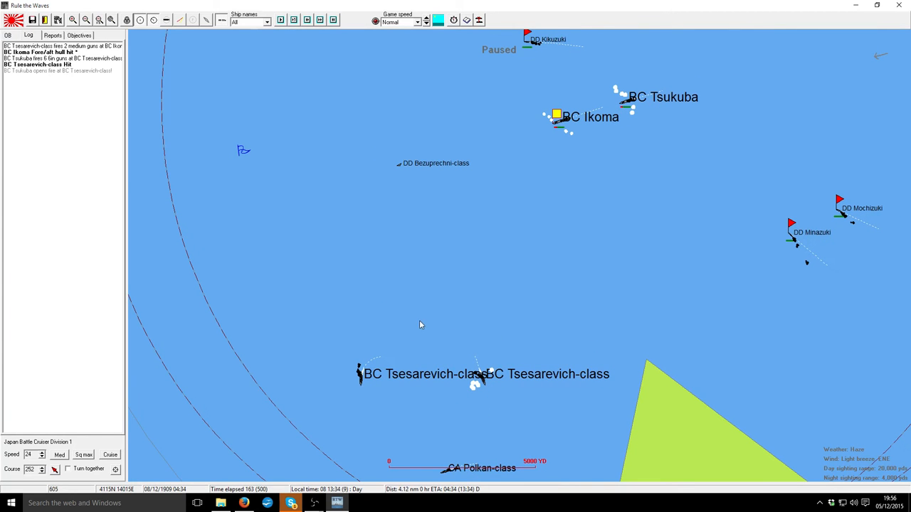
mouse_move(487, 383)
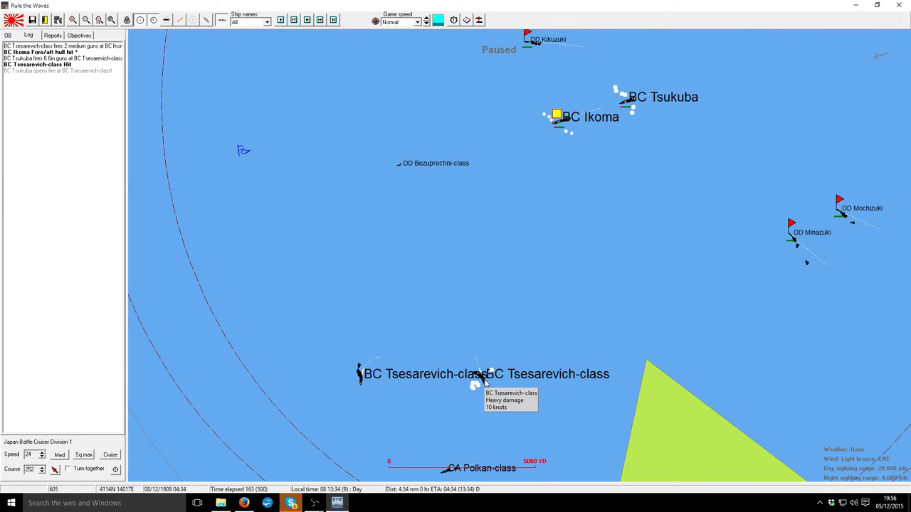
mouse_move(319, 103)
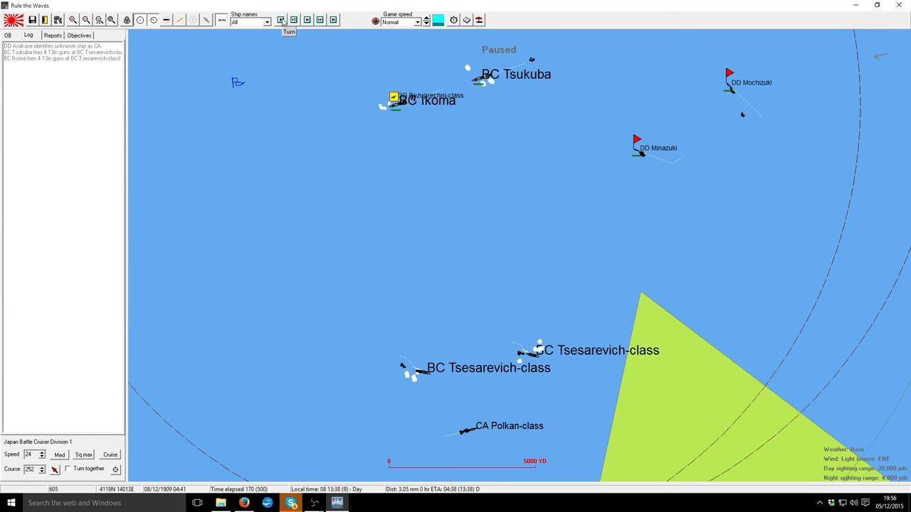
- Advance several turns, swinging the division onto an easterly heading midway
left_click(280, 20)
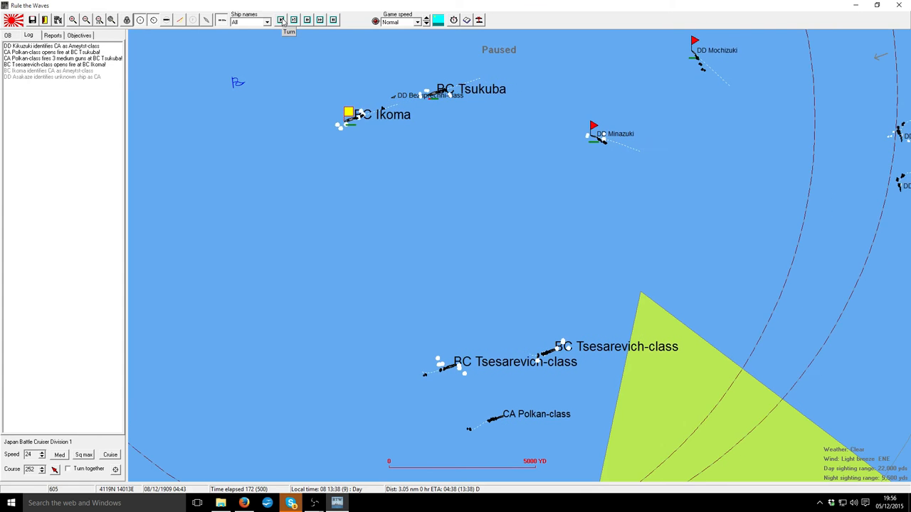
left_click(280, 20)
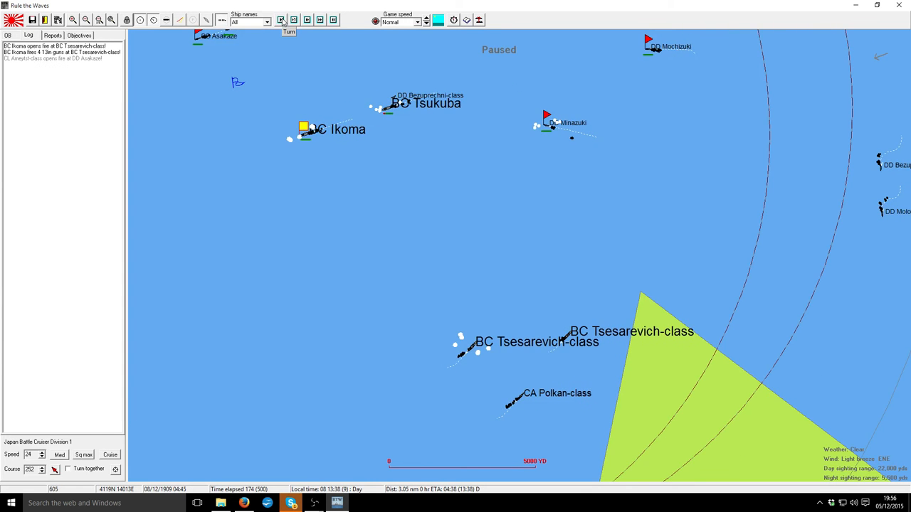
left_click(280, 20)
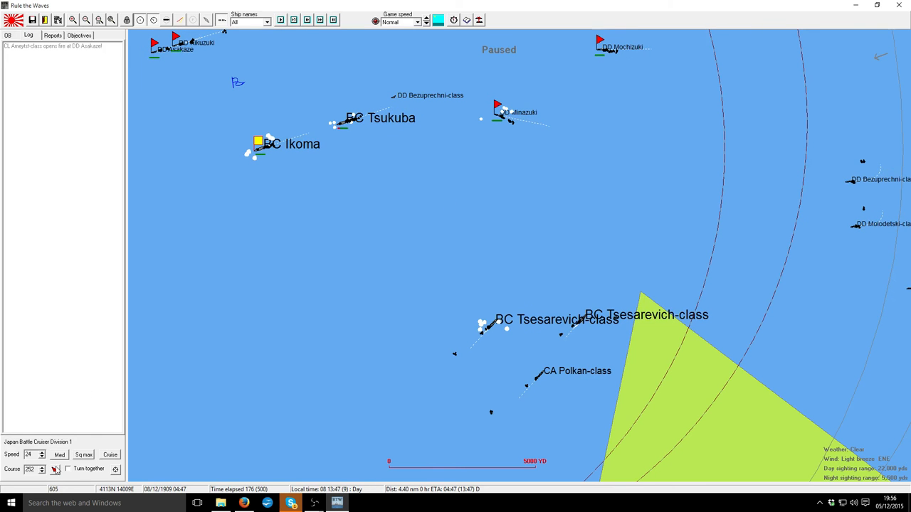
left_click(279, 20)
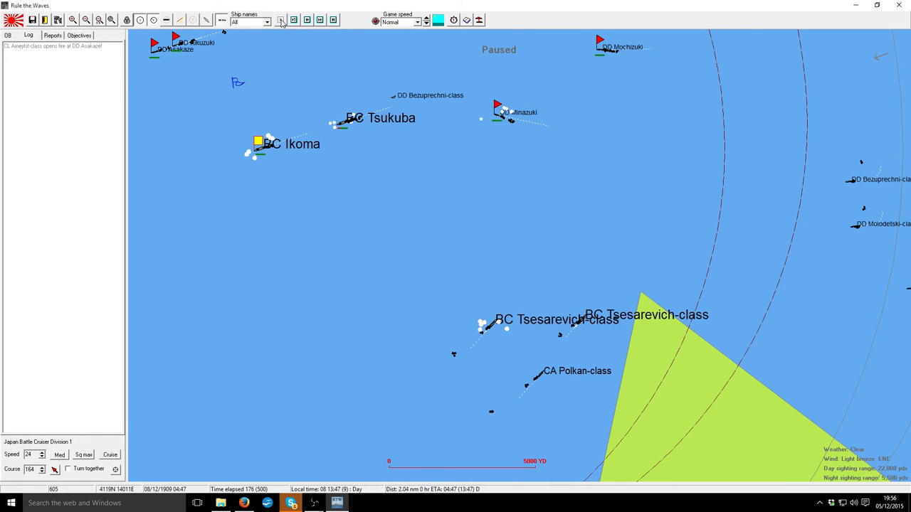
left_click(280, 20)
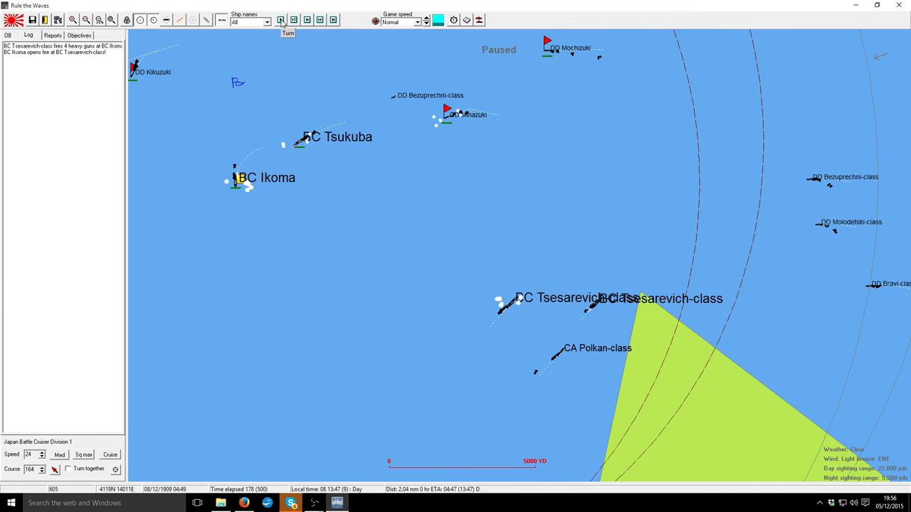
left_click(280, 20)
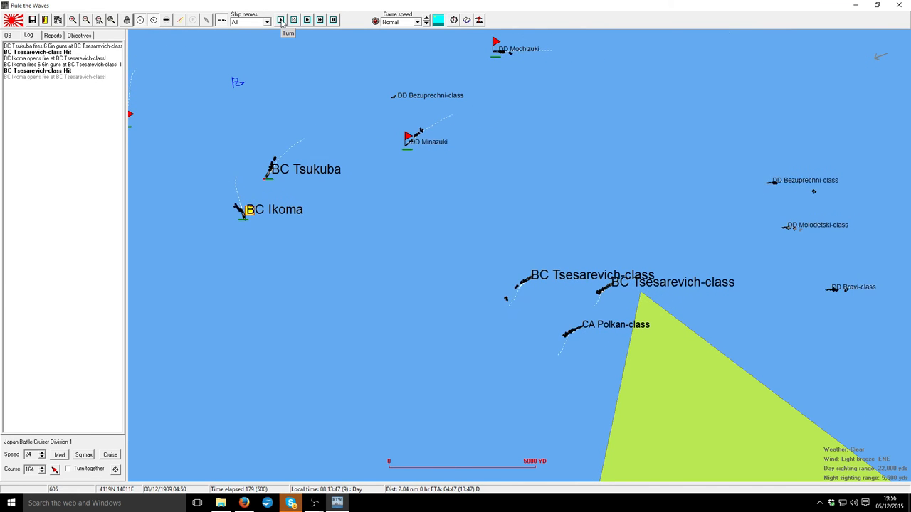
left_click(280, 20)
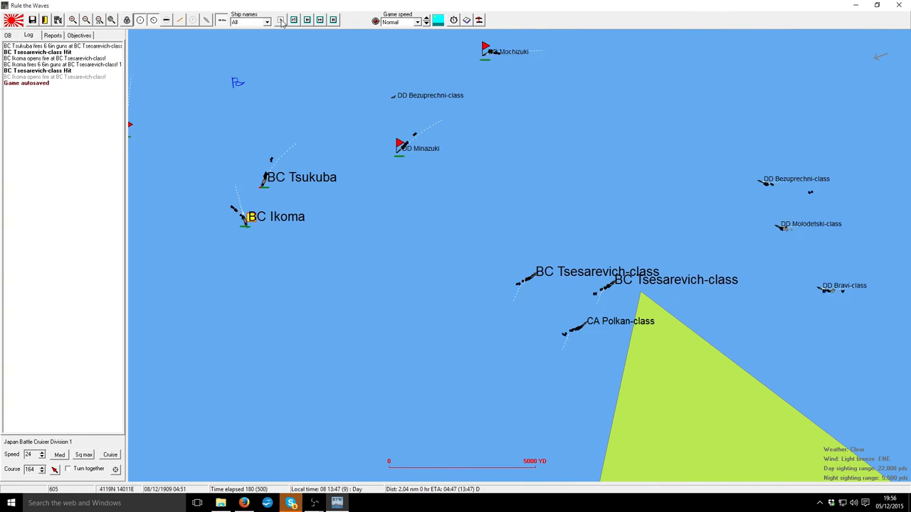
left_click(282, 20)
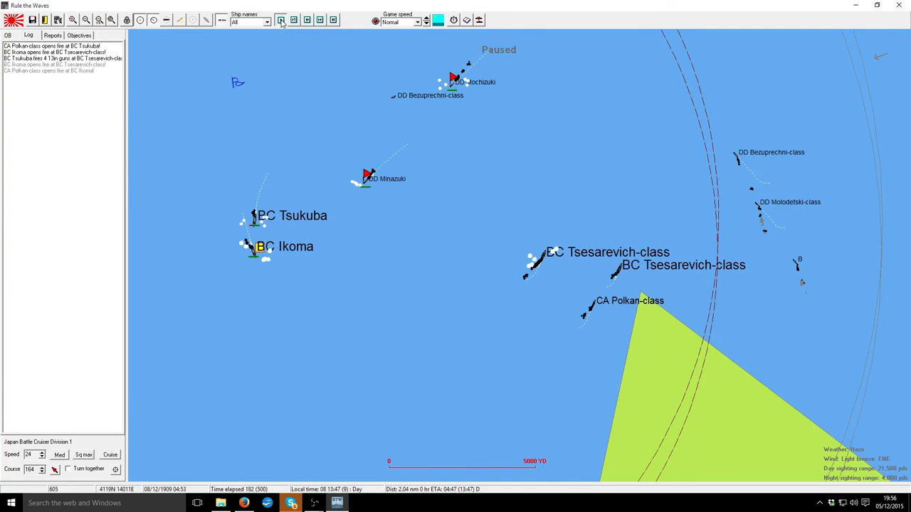
left_click(282, 20)
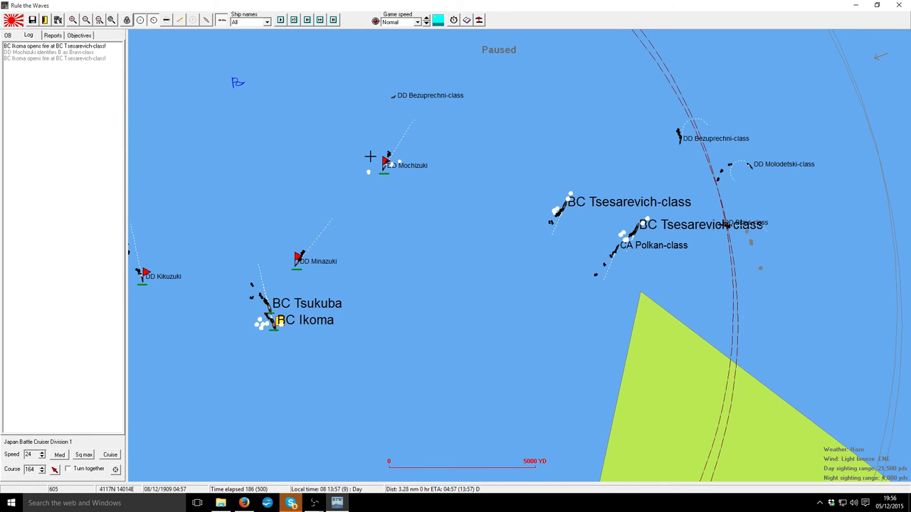
- Turn the division north and advance until the Asakaze rescue prompt appears
left_click(280, 20)
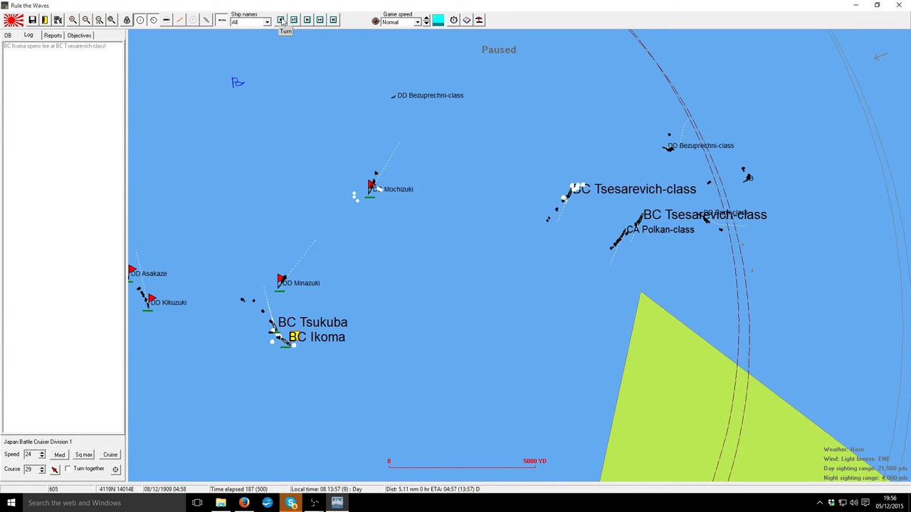
left_click(279, 20)
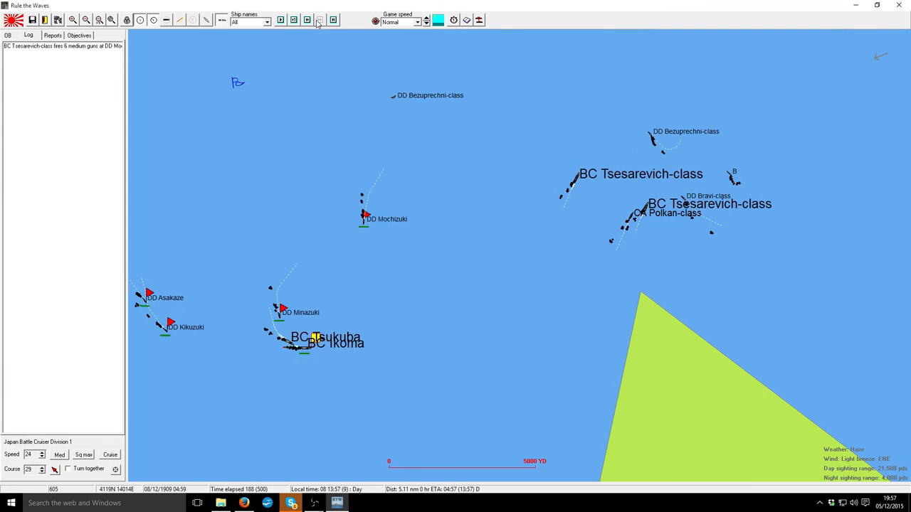
left_click(320, 20)
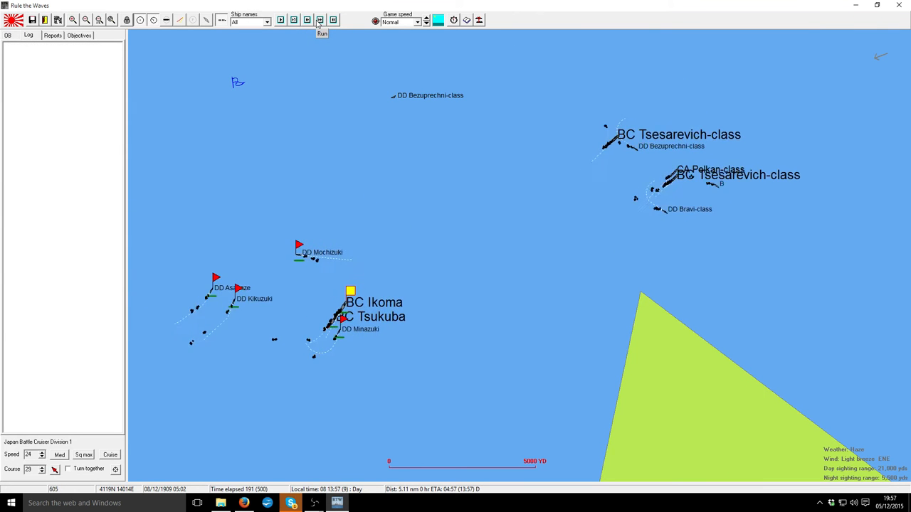
left_click(321, 20)
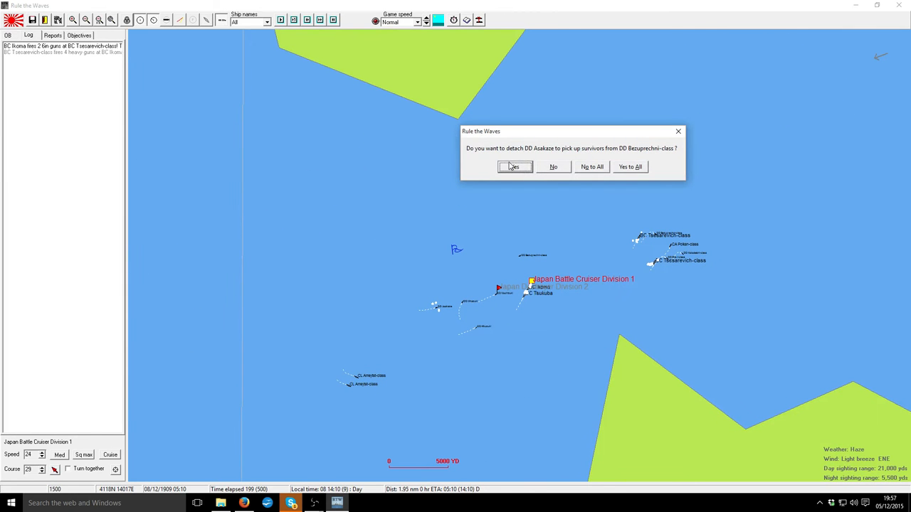
- Detach DD Asakaze to rescue Bezuprechni-class survivors and zoom out on the battle
left_click(514, 166)
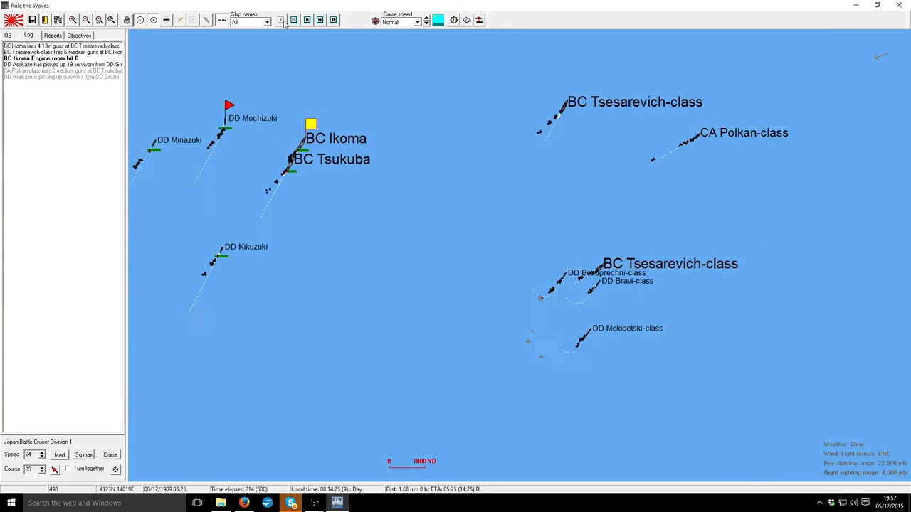
left_click(279, 20)
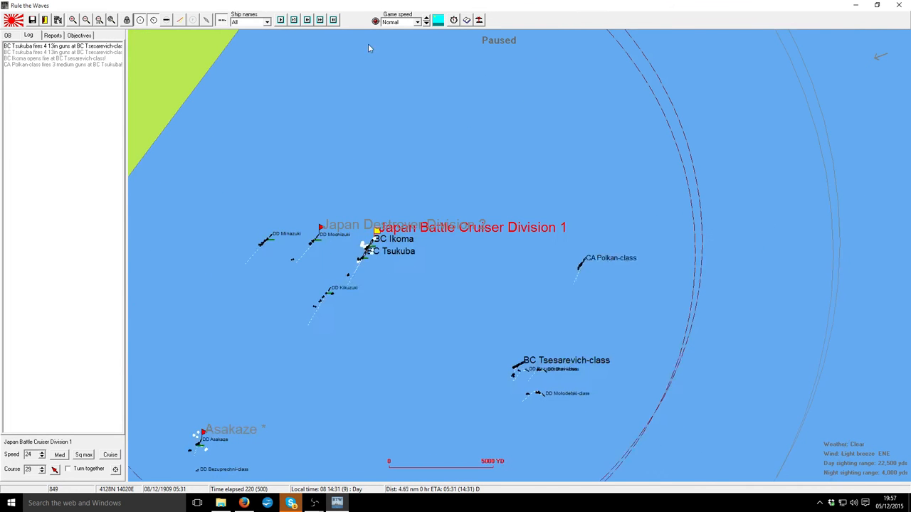
- Advance ten turns as Ikoma and Tsukuba fire on the Tsesarevich-class ships
left_click(280, 20)
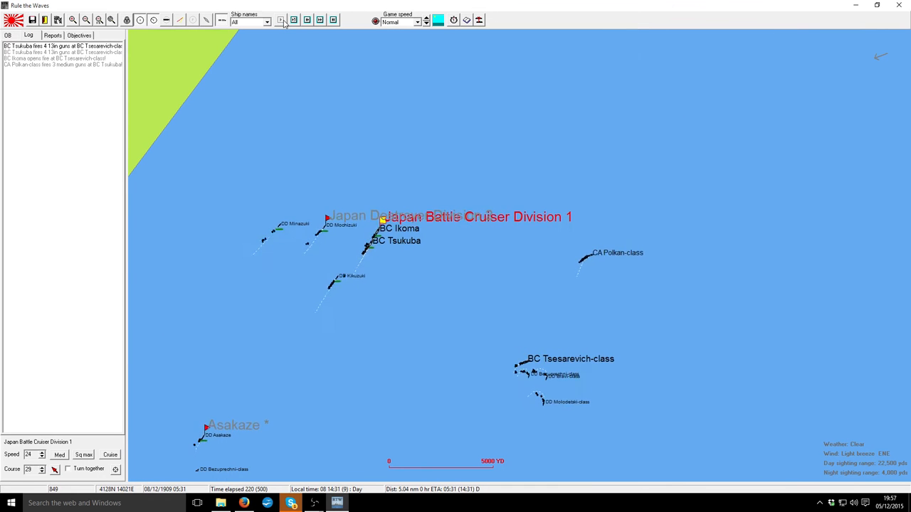
left_click(279, 20)
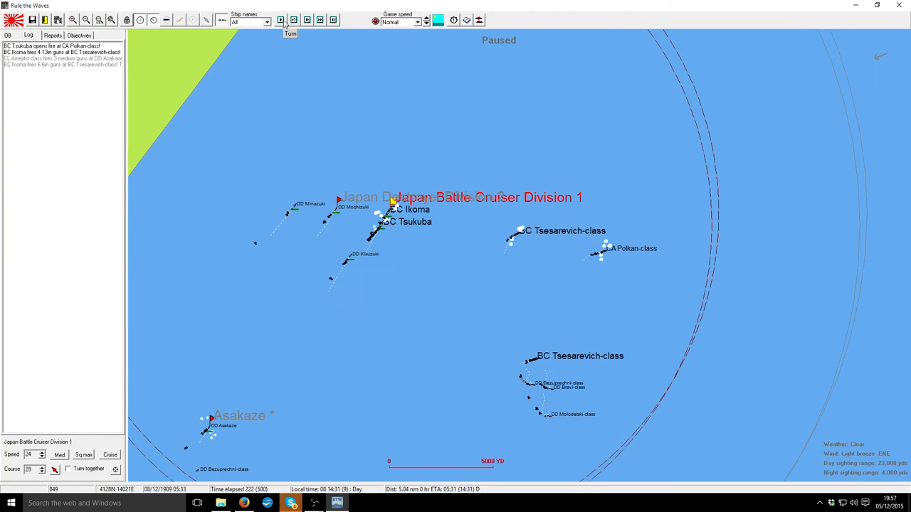
left_click(279, 20)
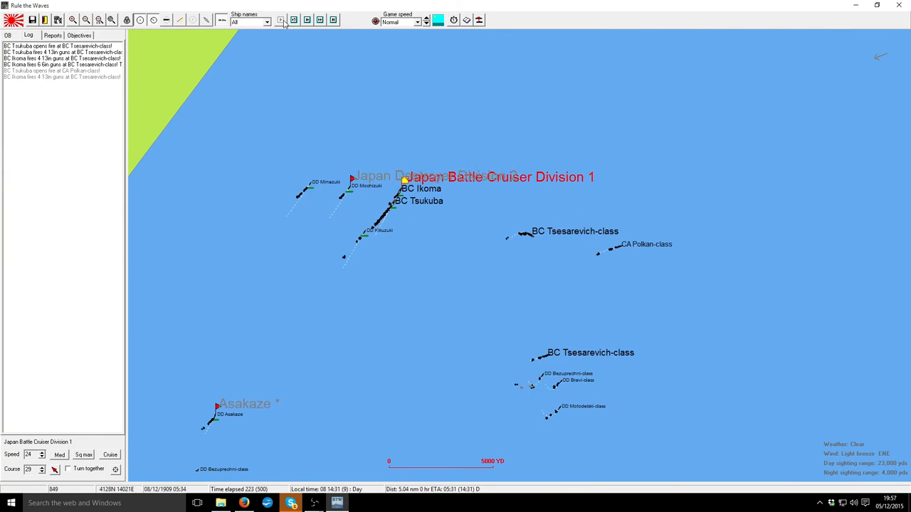
left_click(280, 20)
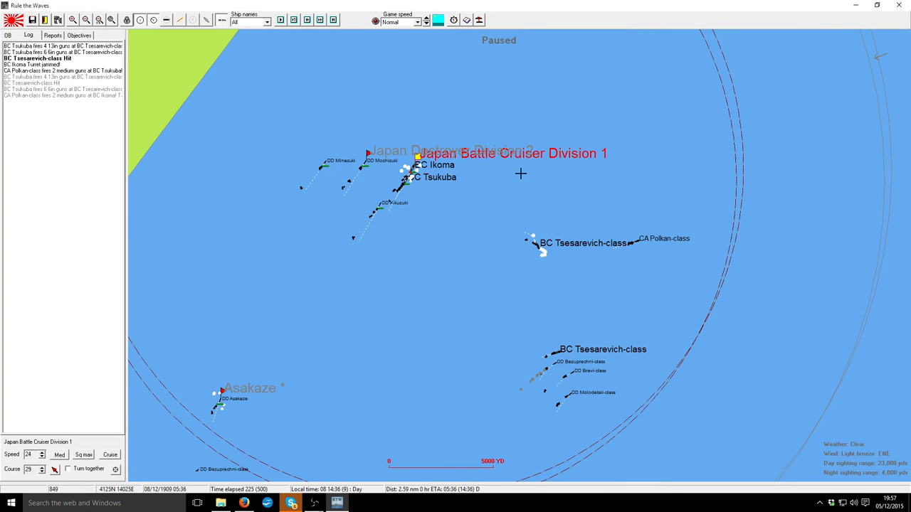
left_click(279, 20)
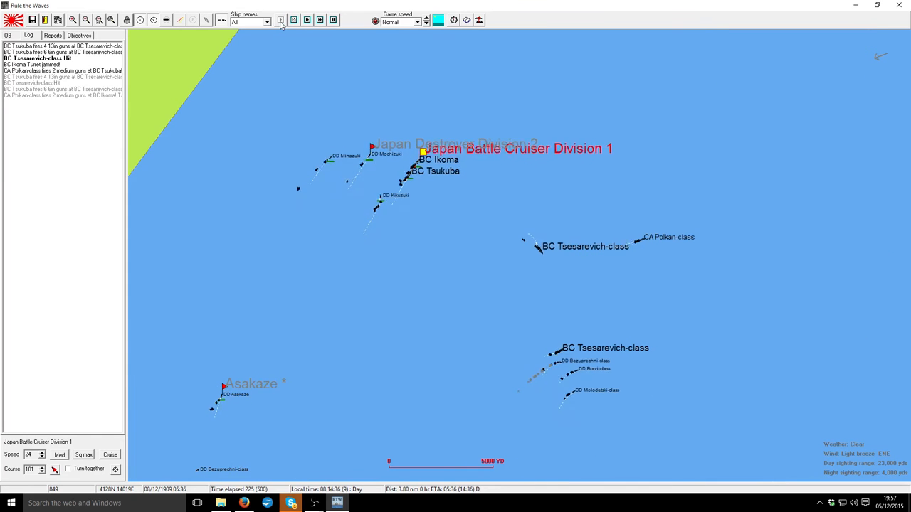
left_click(279, 20)
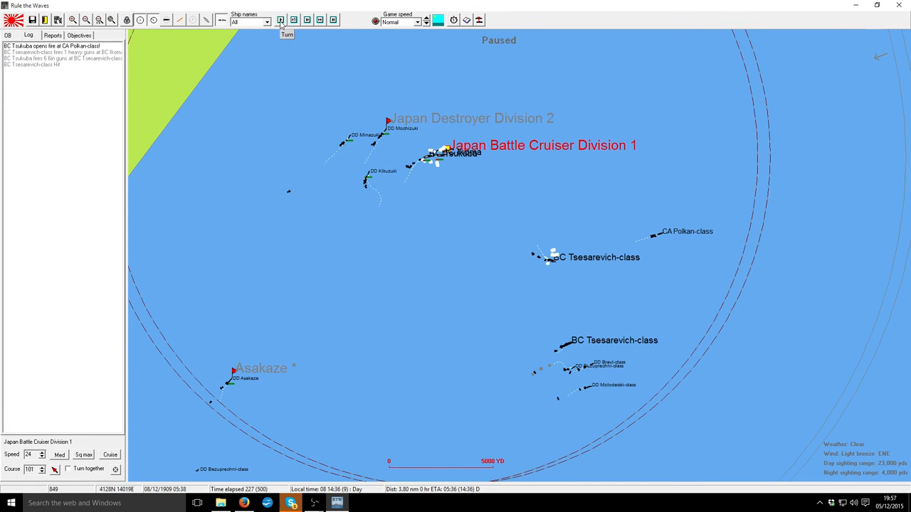
left_click(279, 20)
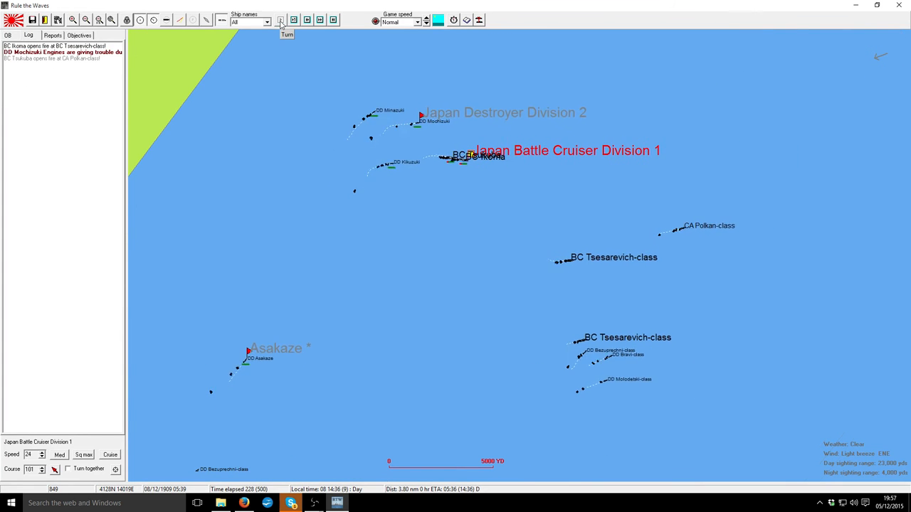
left_click(282, 20)
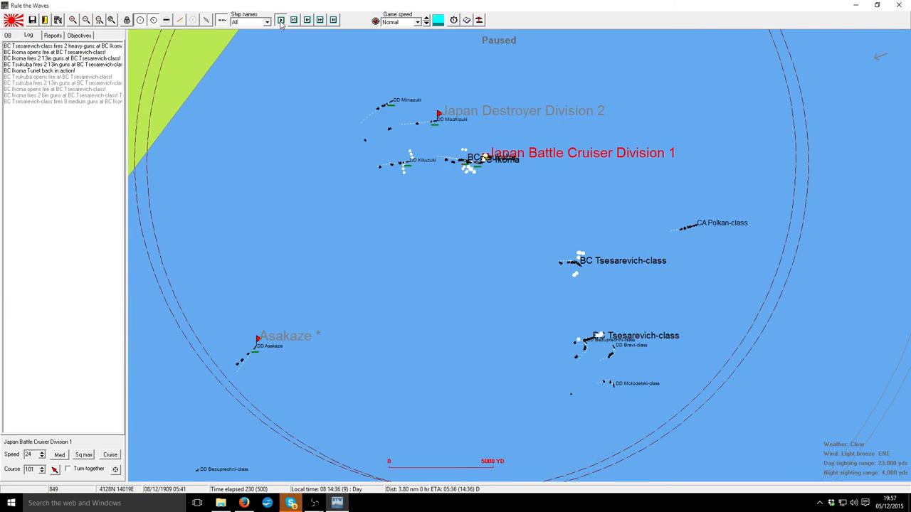
left_click(280, 20)
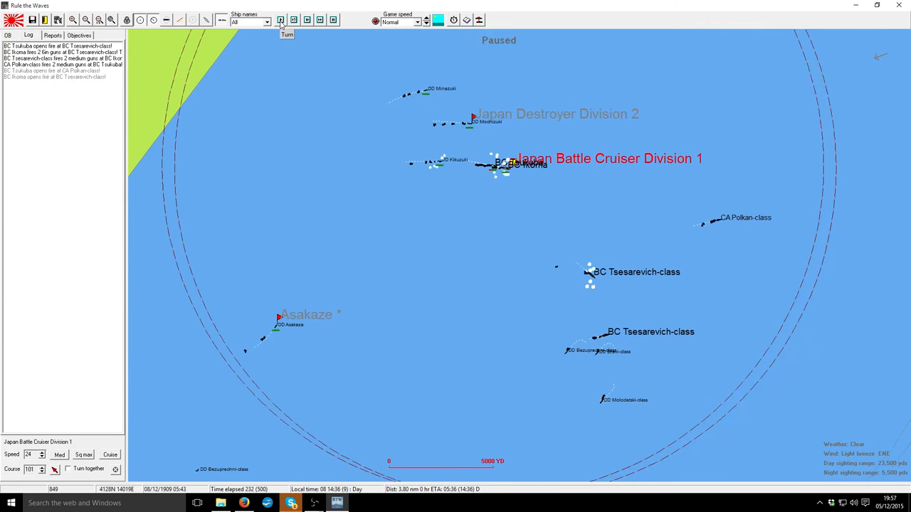
left_click(280, 20)
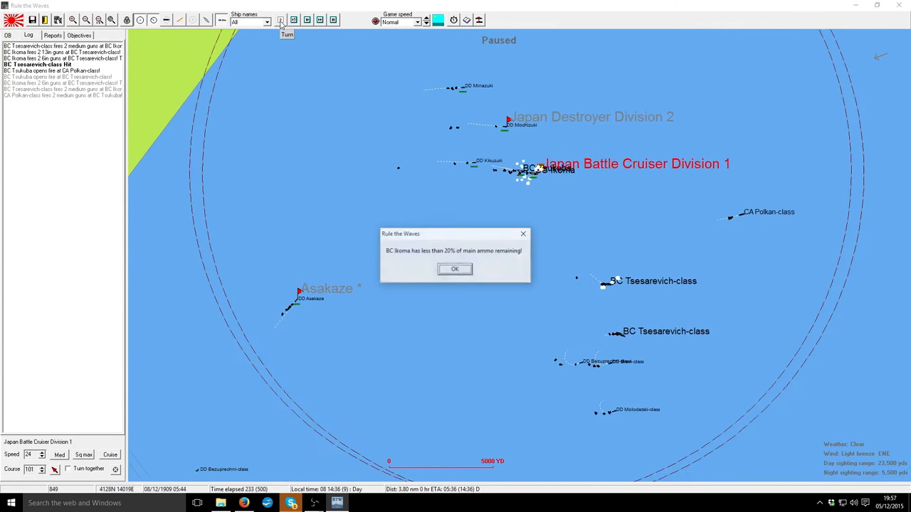
- Acknowledge Ikoma's below-25% ammunition warning and advance five more turns
left_click(455, 269)
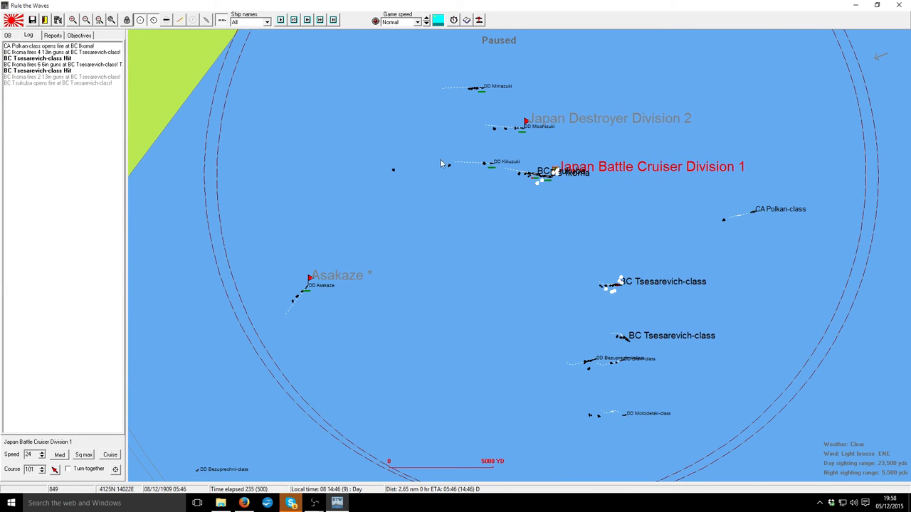
left_click(319, 20)
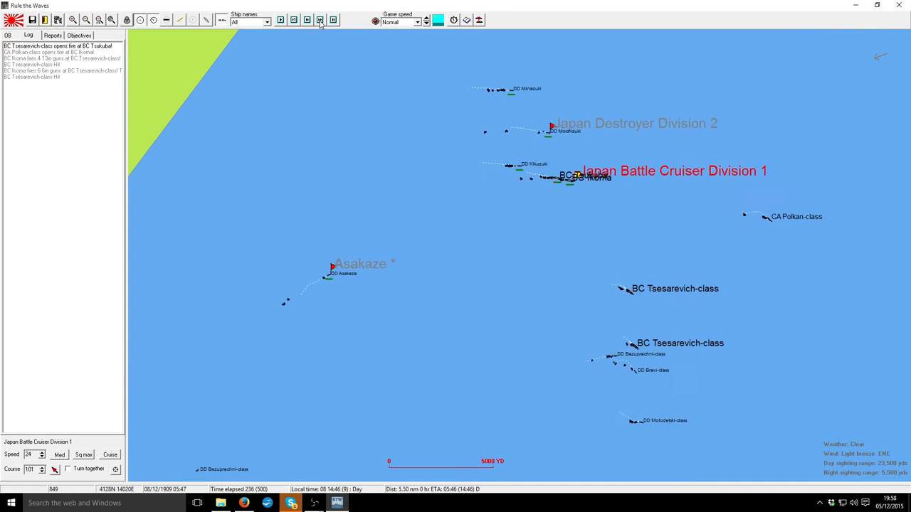
left_click(319, 20)
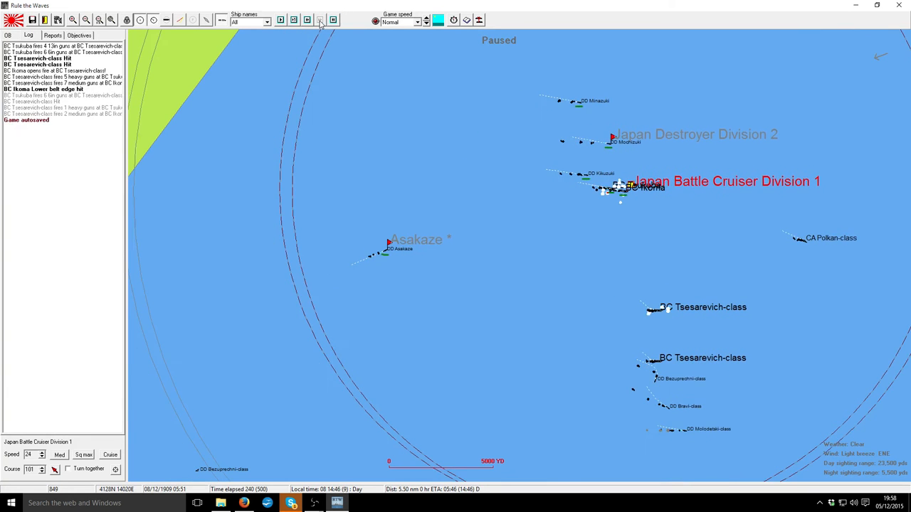
left_click(320, 19)
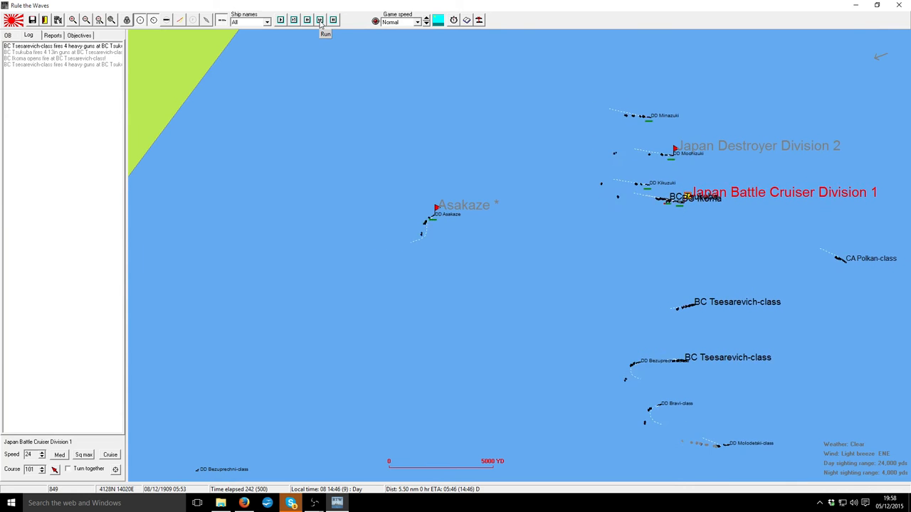
left_click(318, 20)
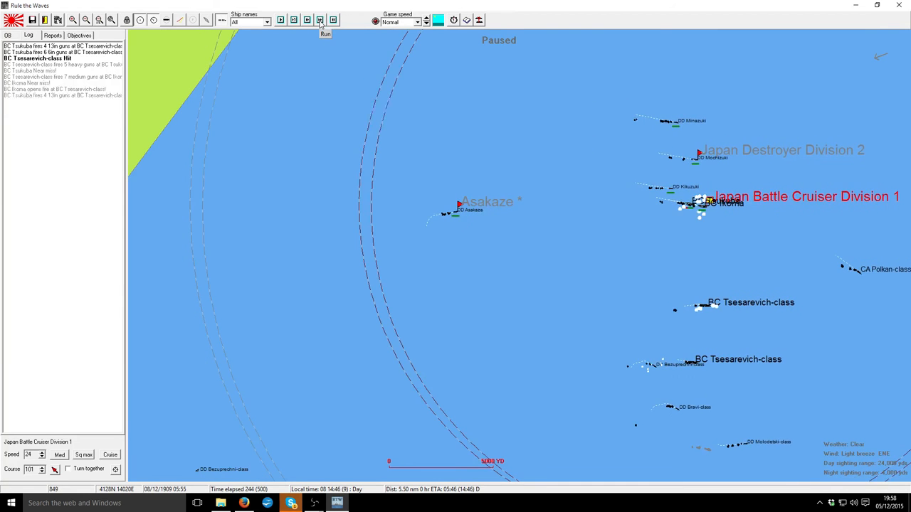
left_click(325, 26)
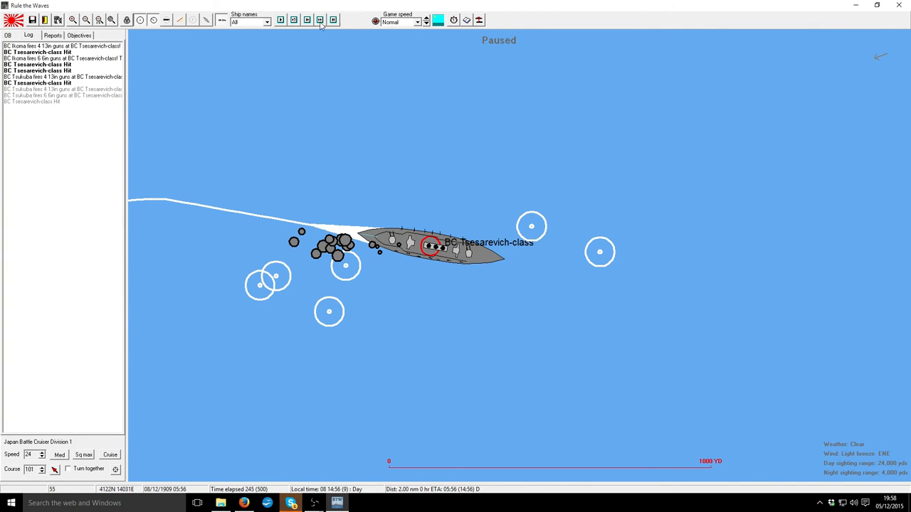
- Return to the full engagement view and run the battle two five-minute blocks
left_click(320, 20)
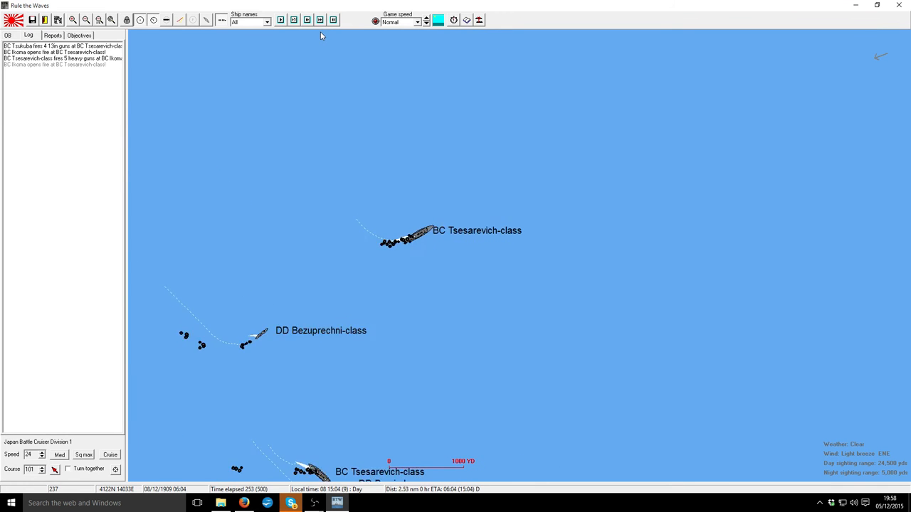
left_click(319, 20)
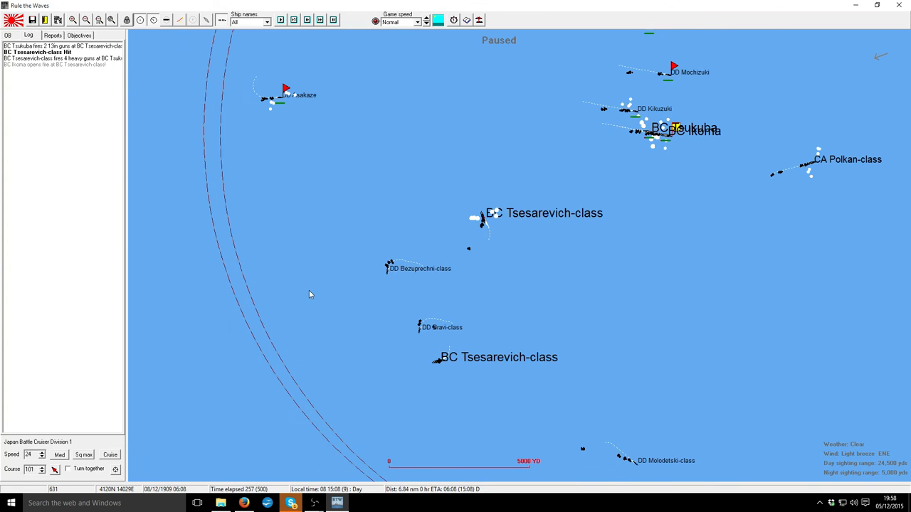
mouse_move(683, 168)
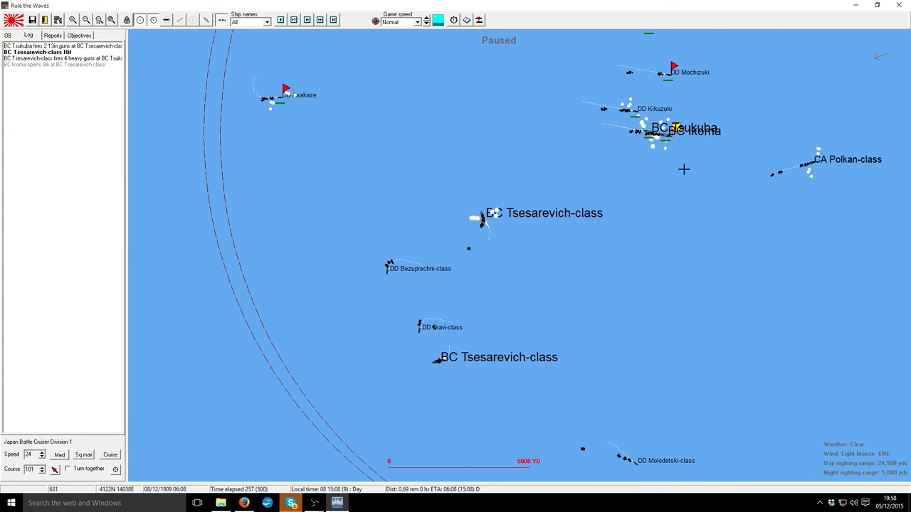
left_click(293, 20)
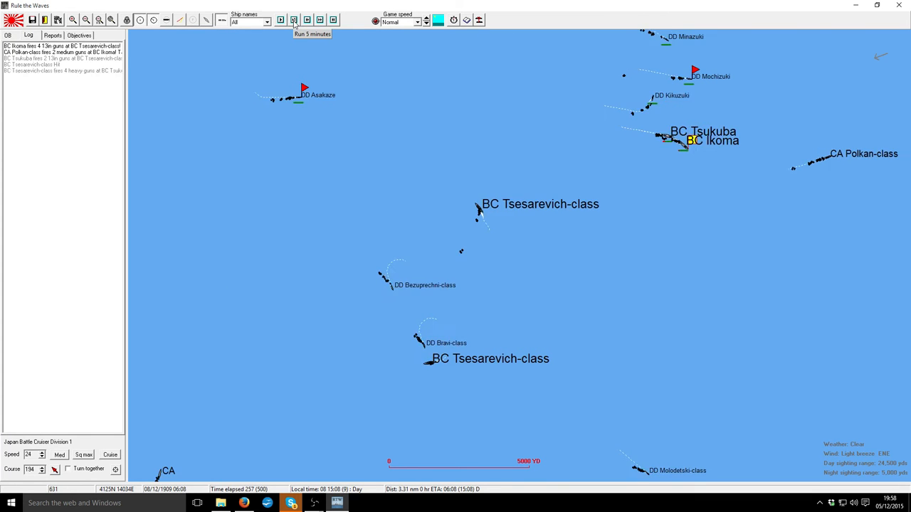
left_click(293, 20)
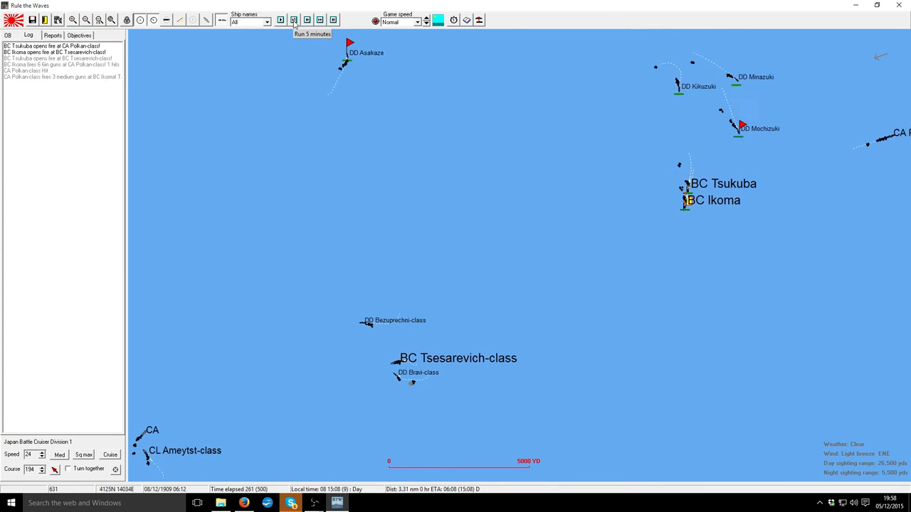
- Run five minutes then advance turns as Asakaze launches torpedoes at the Tsesarevich-class ships
left_click(293, 20)
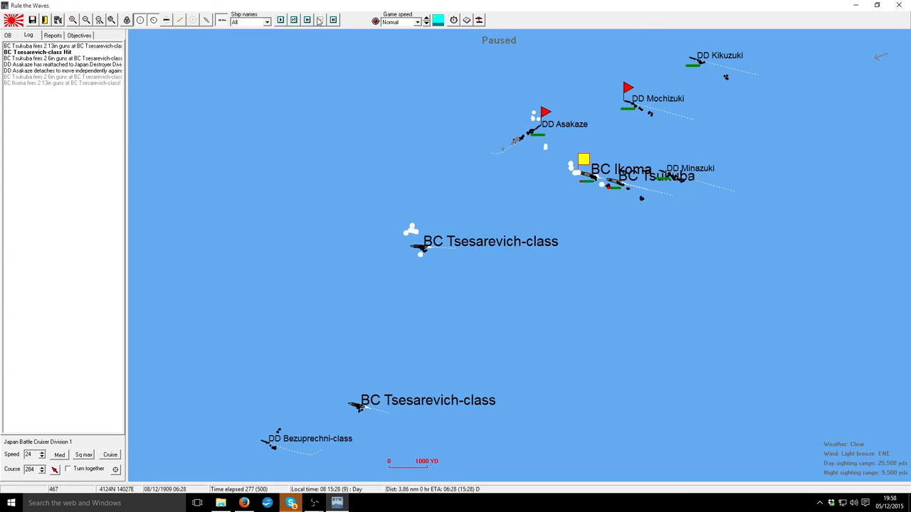
left_click(319, 20)
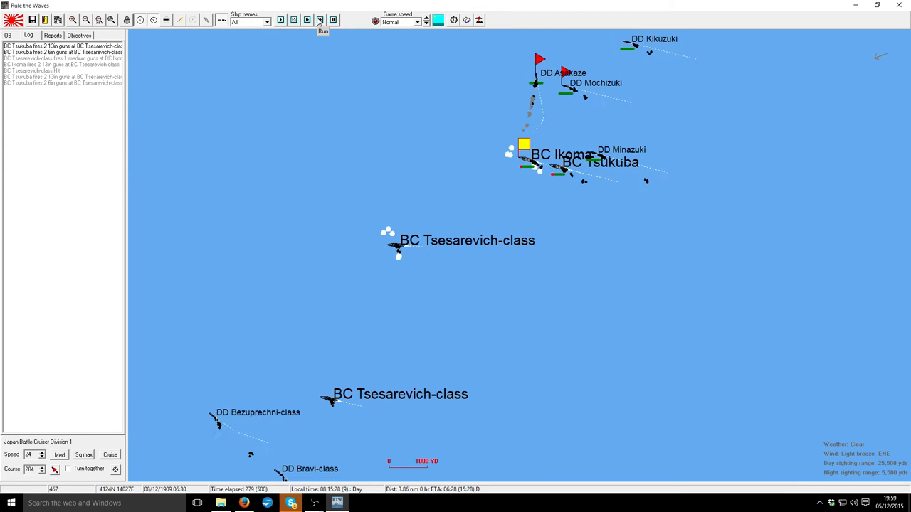
left_click(322, 19)
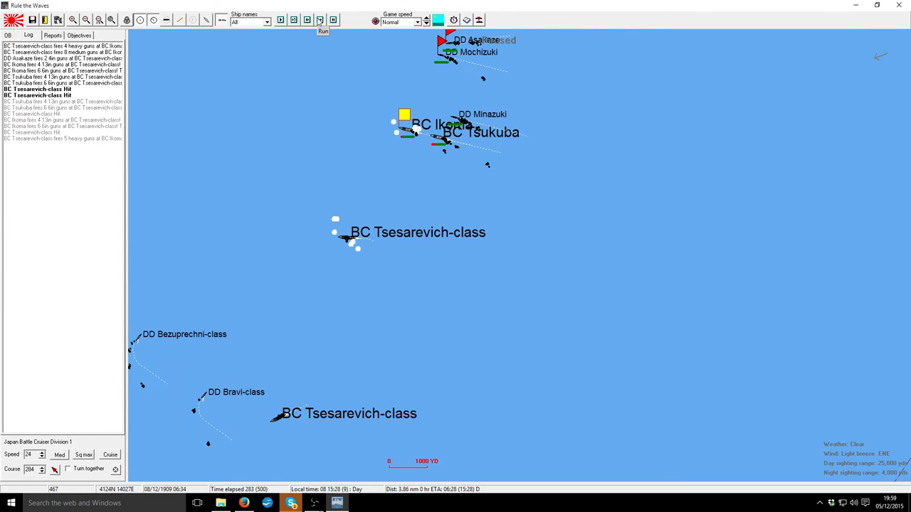
left_click(318, 20)
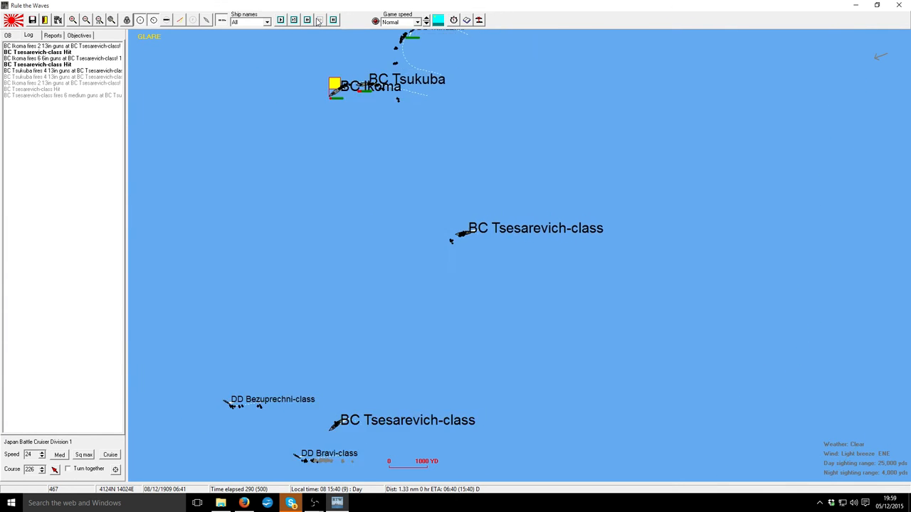
left_click(319, 20)
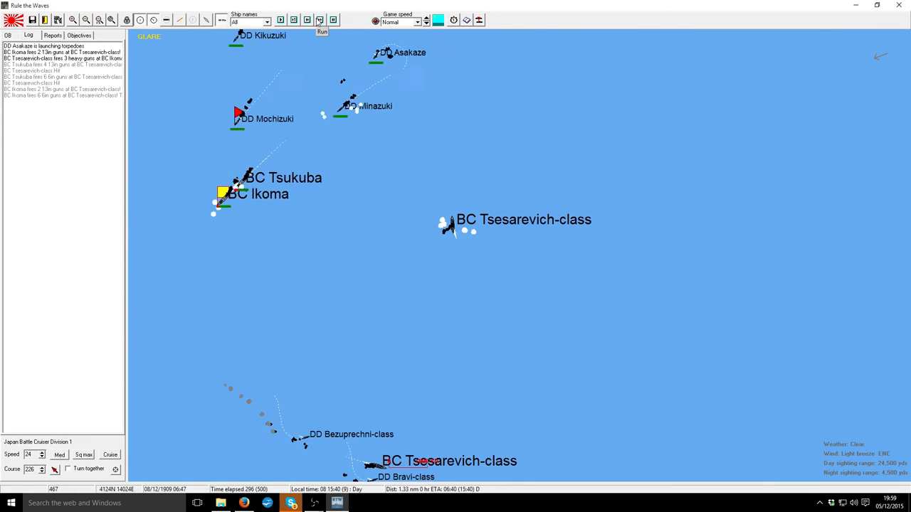
left_click(319, 19)
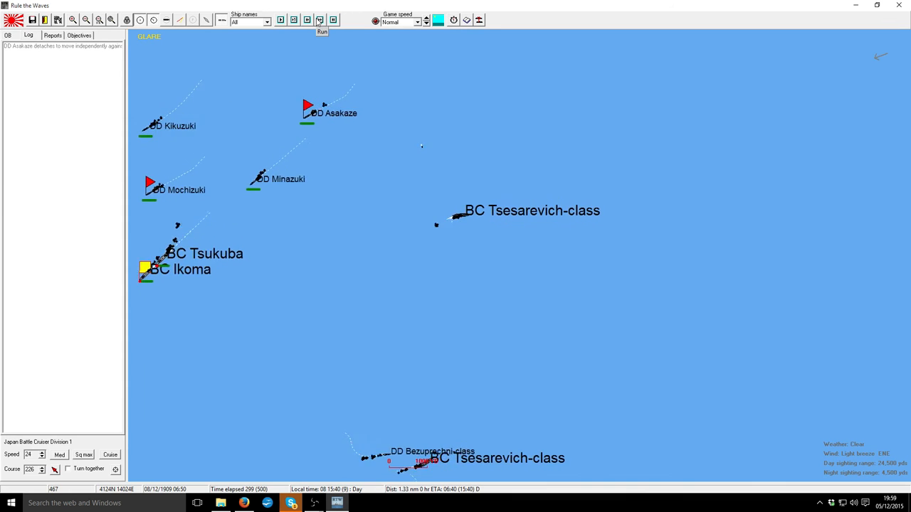
left_click(318, 20)
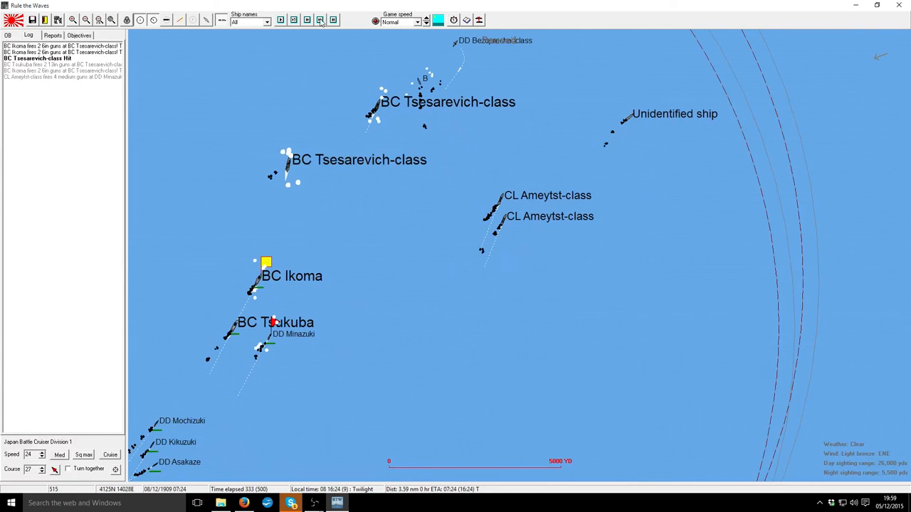
- Zoom in and review the Russian Tsesarevich-class battlecruiser's info card
left_click(279, 20)
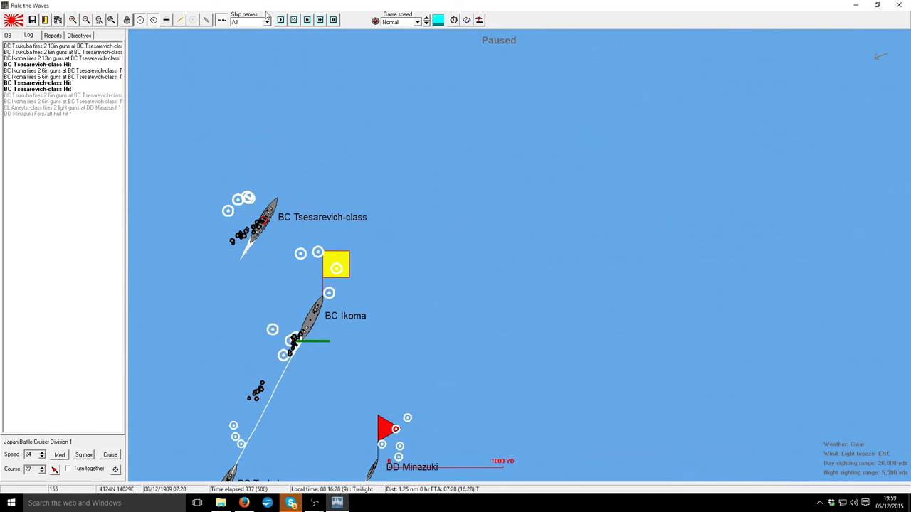
left_click(279, 20)
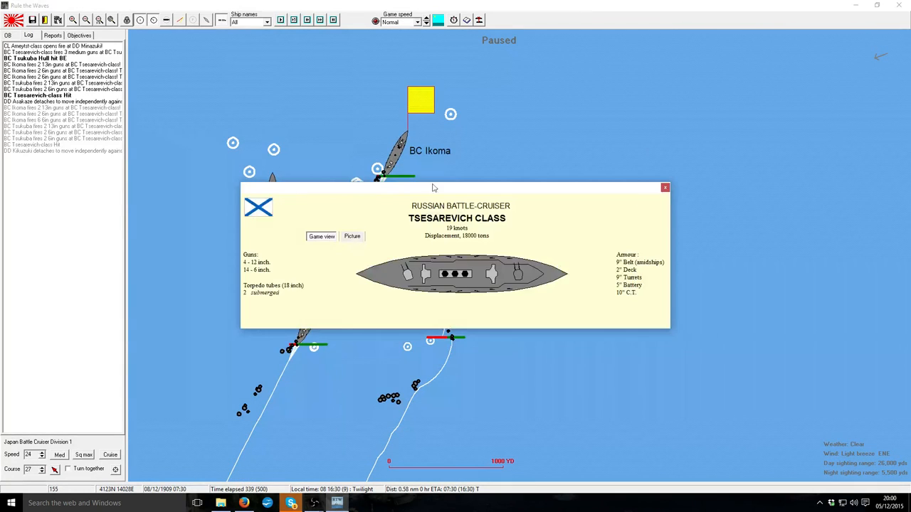
left_click(665, 188)
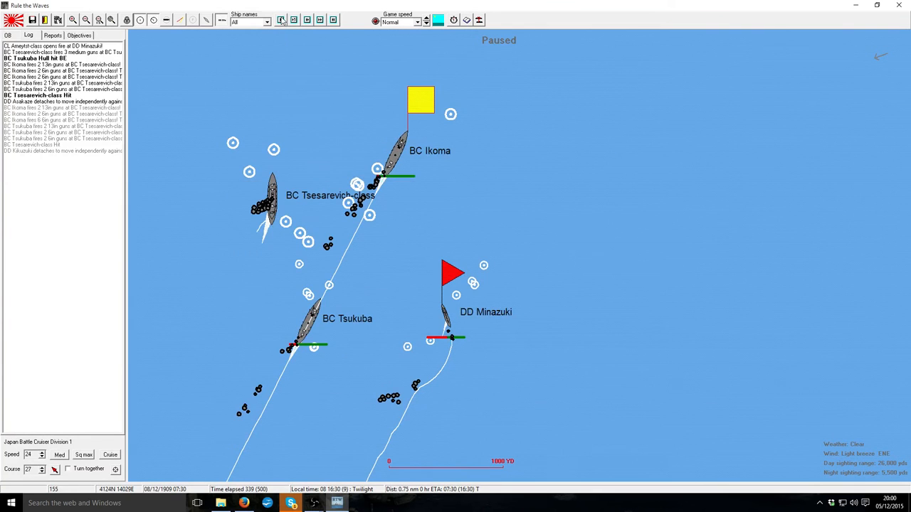
- Advance turns and run minutes as Asakaze and Kikuzuki close on the southern Tsesarevich
left_click(280, 20)
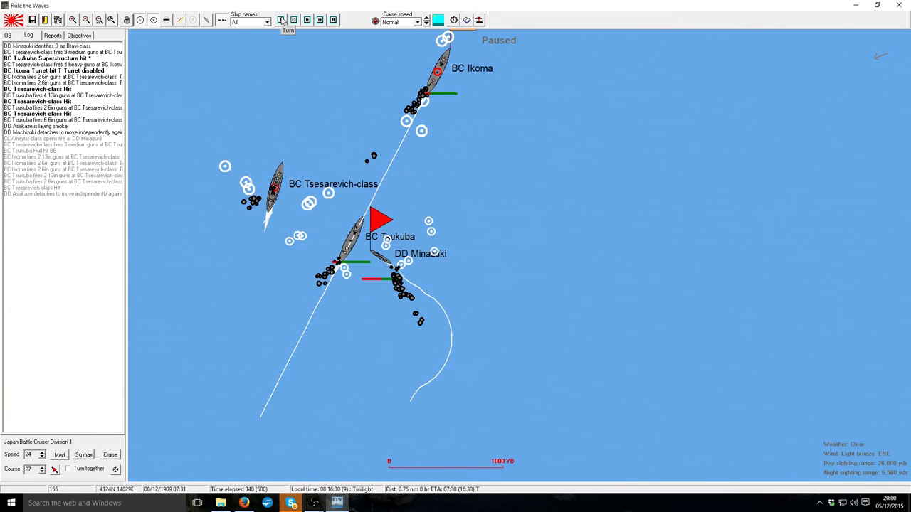
left_click(282, 20)
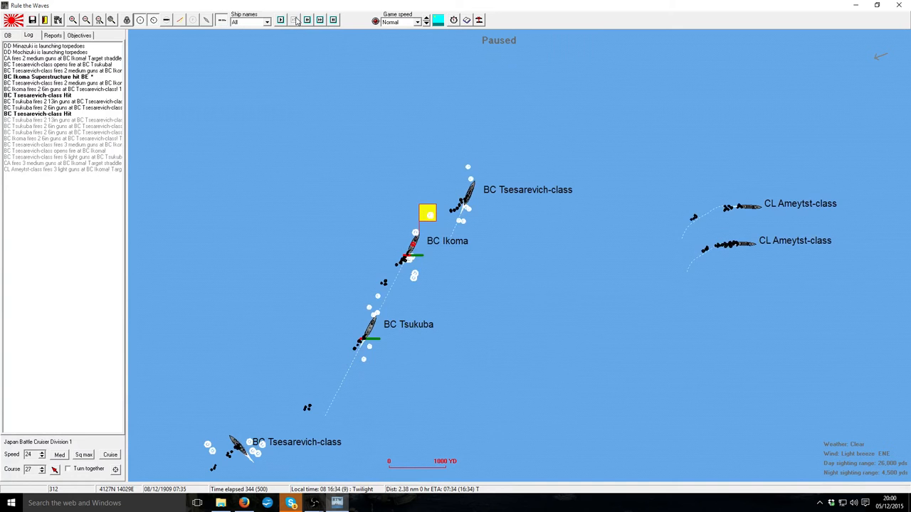
left_click(294, 20)
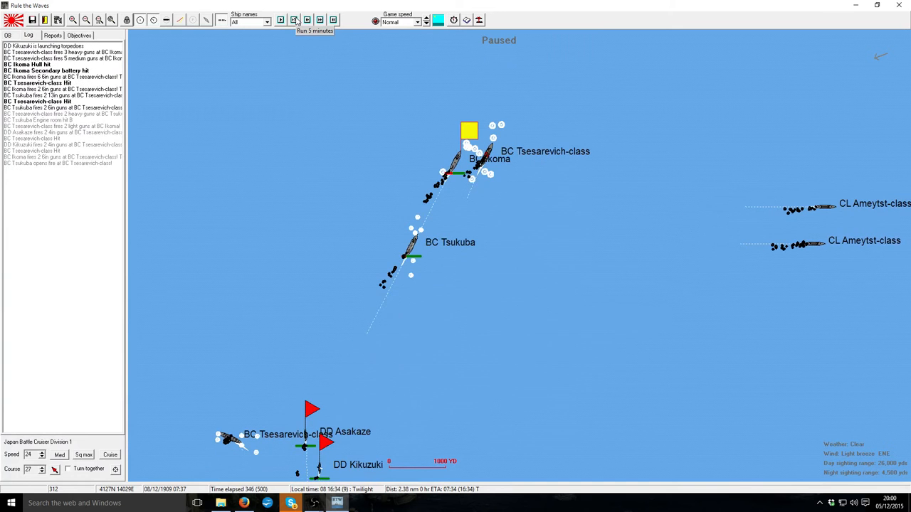
left_click(295, 19)
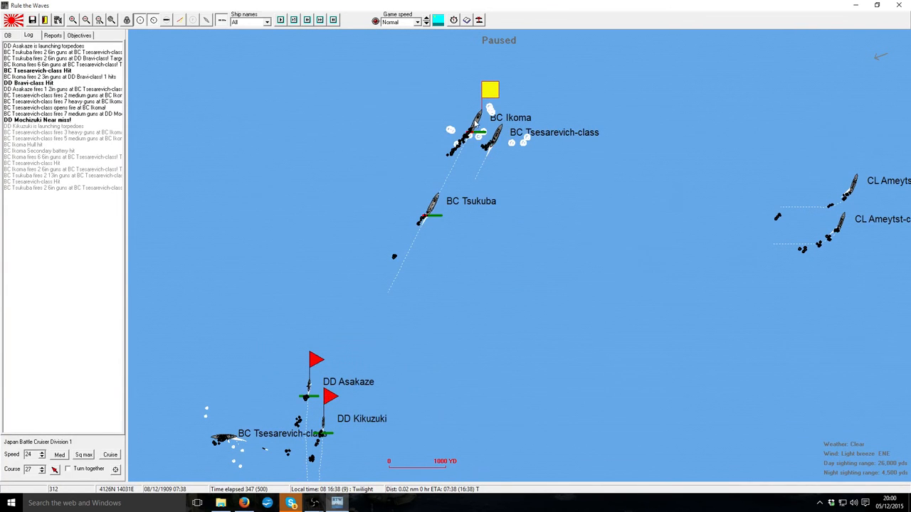
mouse_move(493, 86)
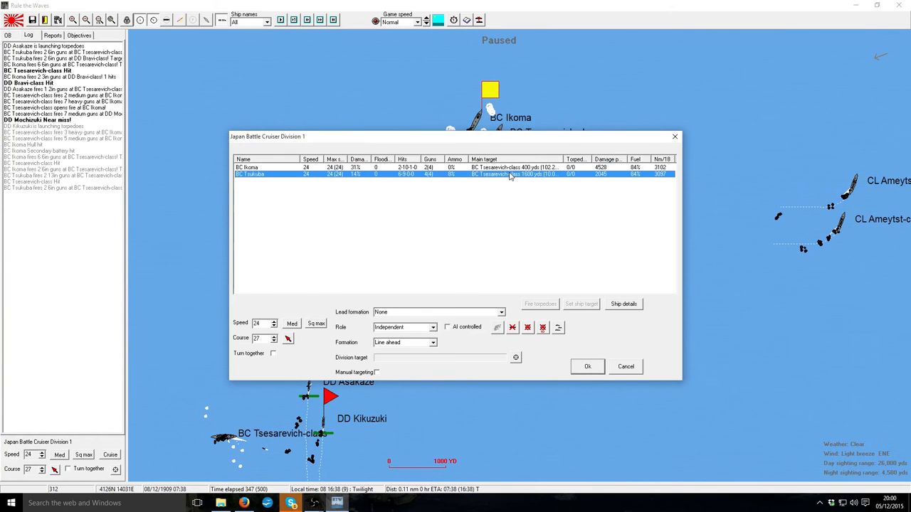
- Review Tsukuba's and Ikoma's ship details, then cancel the division window
left_click(623, 305)
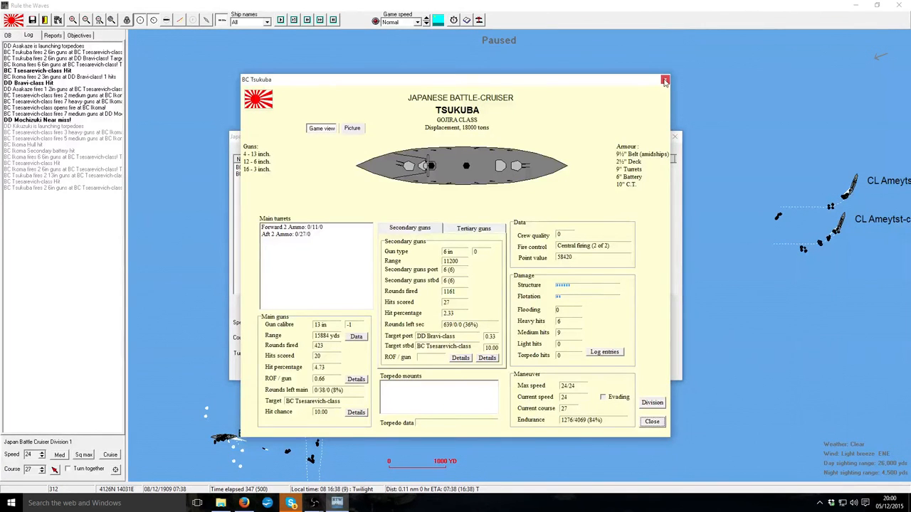
left_click(664, 80)
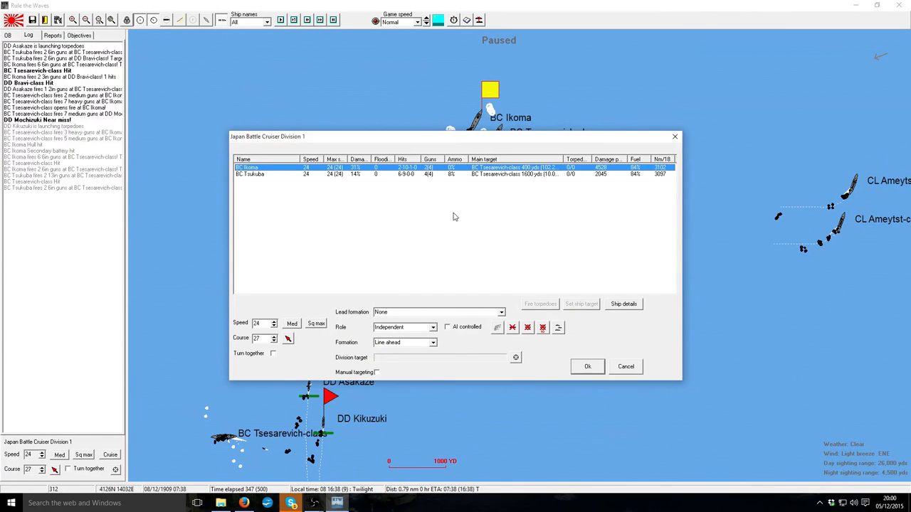
left_click(624, 305)
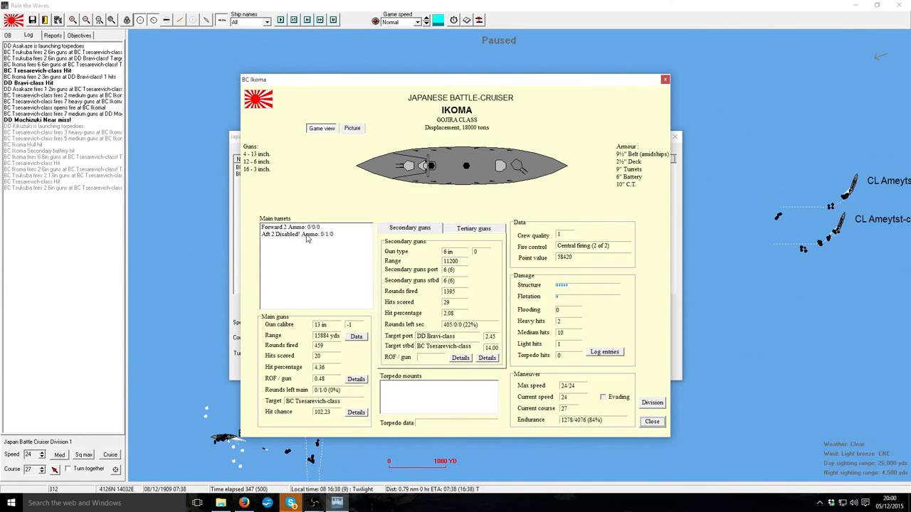
mouse_move(453, 302)
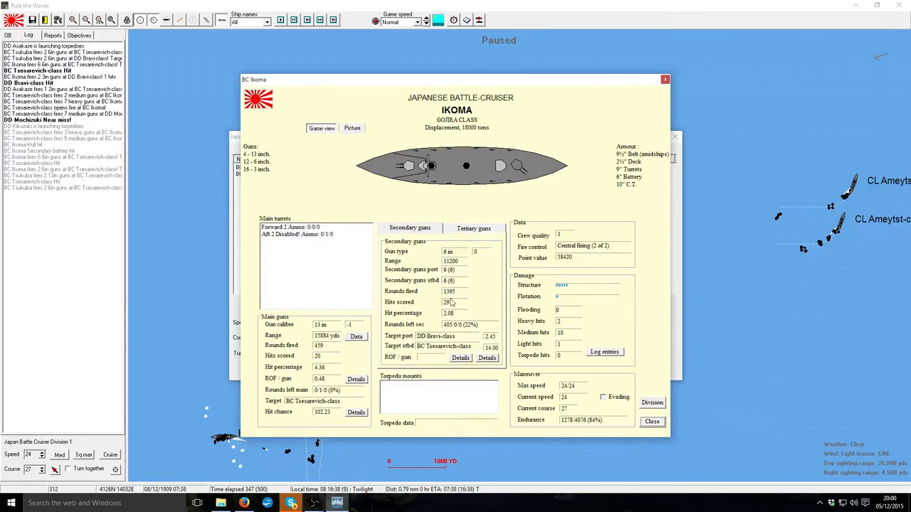
mouse_move(451, 245)
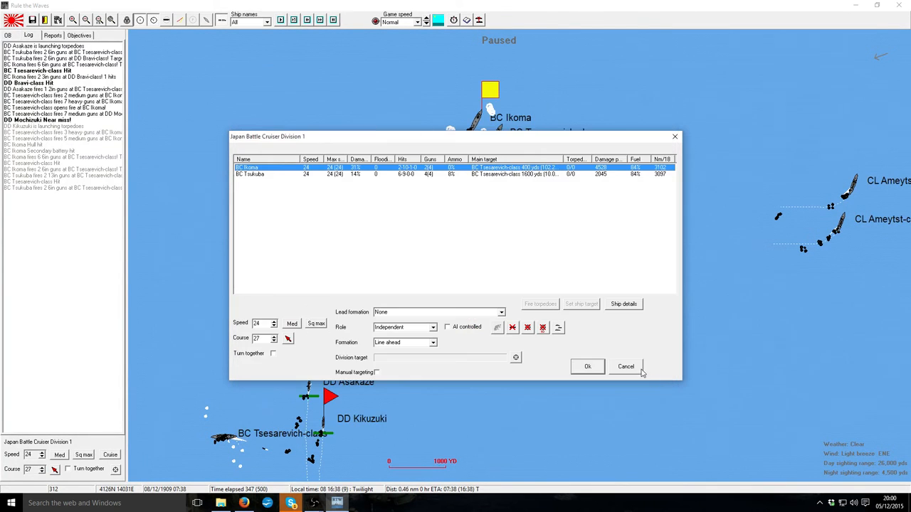
left_click(586, 366)
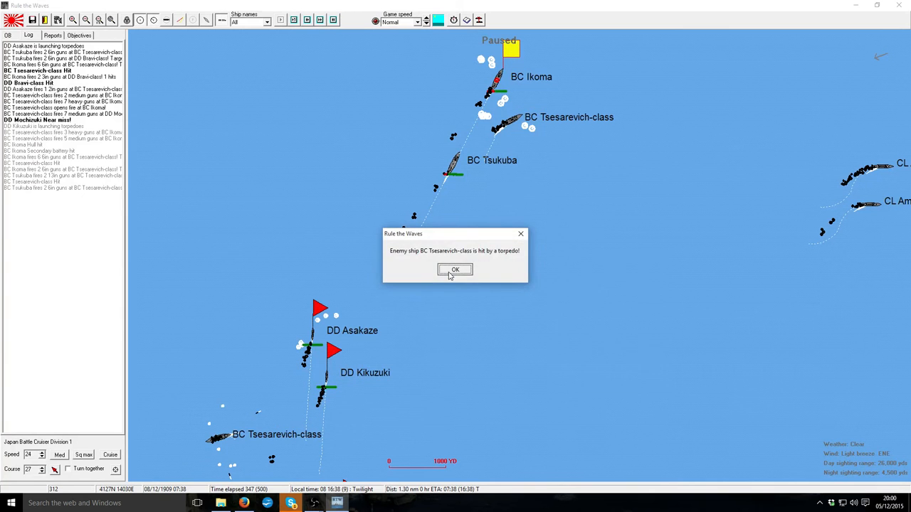
- Acknowledge the Tsesarevich torpedo hits and run the battle into the night near Hakodate
left_click(455, 271)
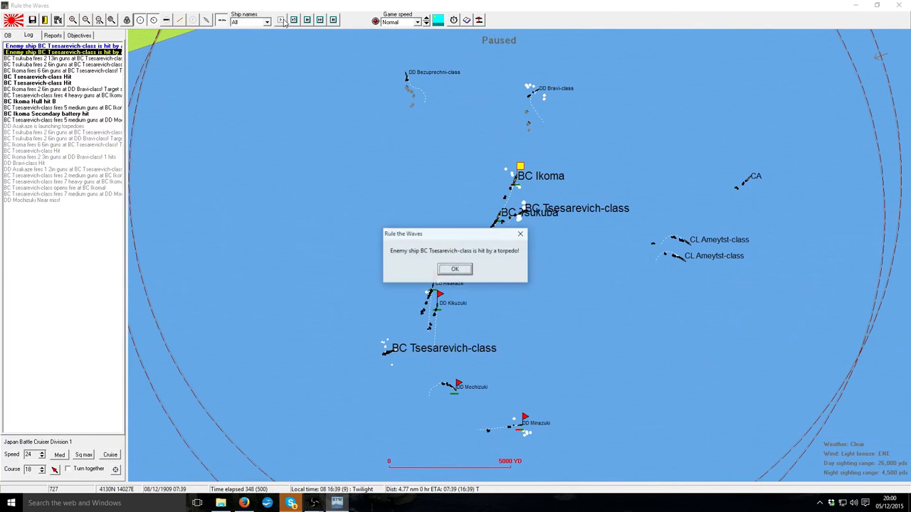
left_click(454, 269)
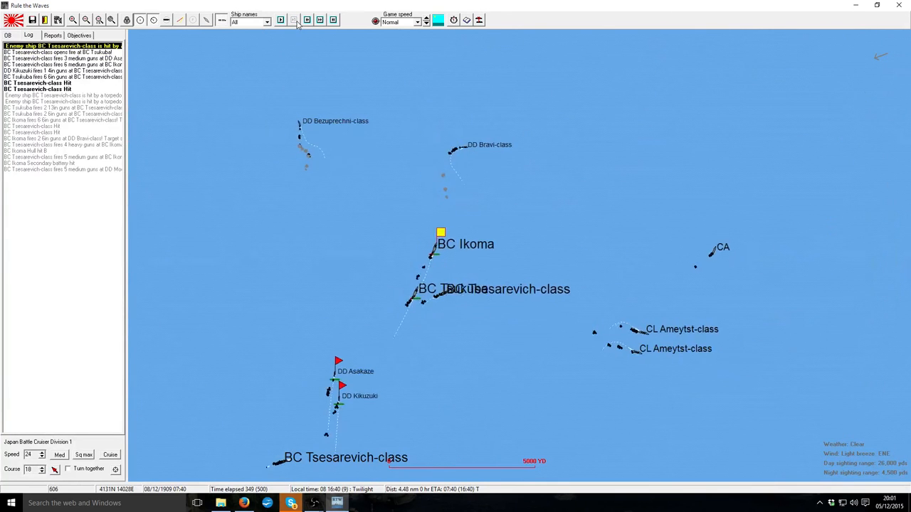
left_click(293, 20)
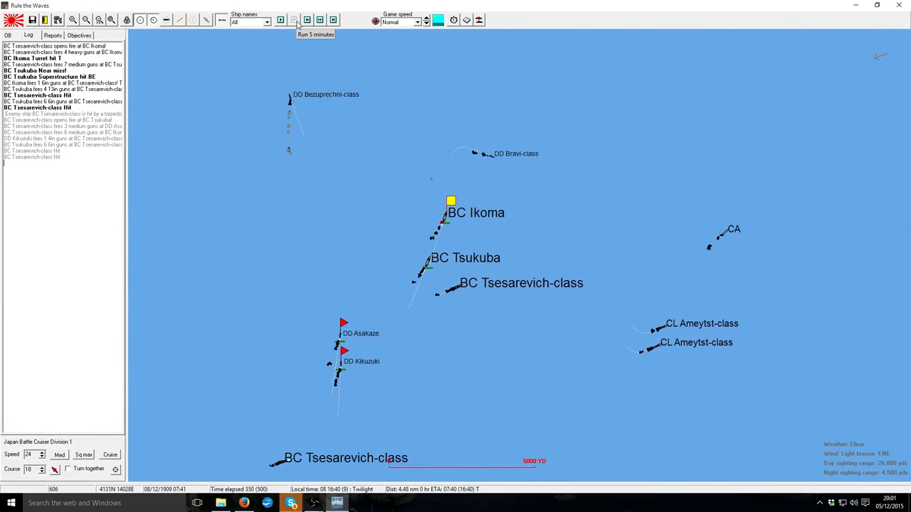
left_click(293, 20)
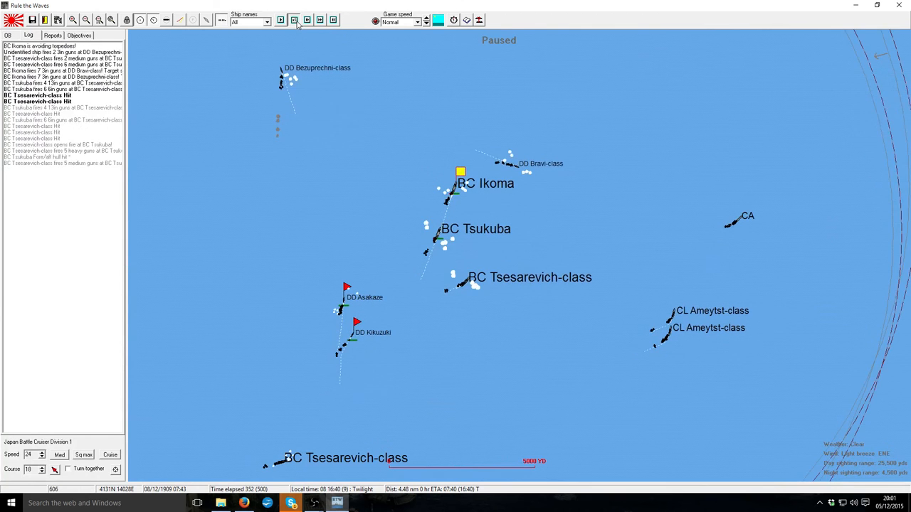
left_click(293, 20)
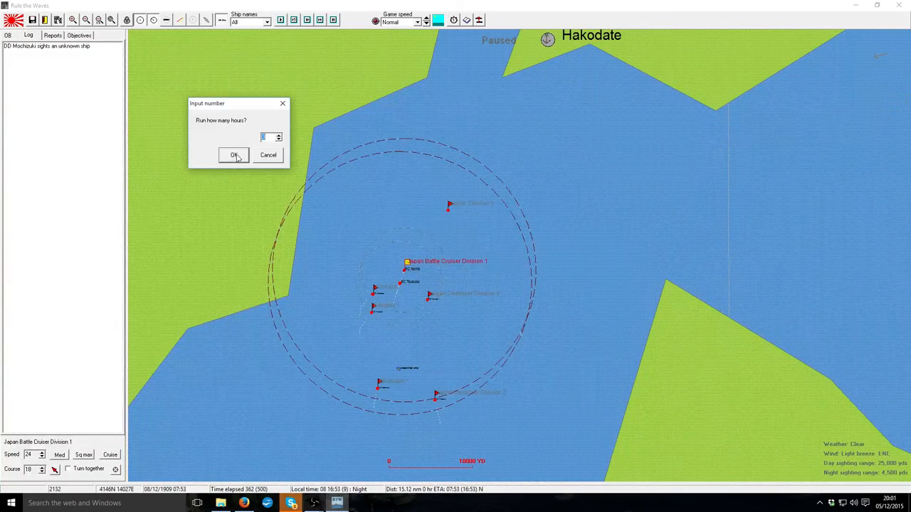
- Confirm the hours to run and keep advancing the night action toward Hakodate
left_click(234, 155)
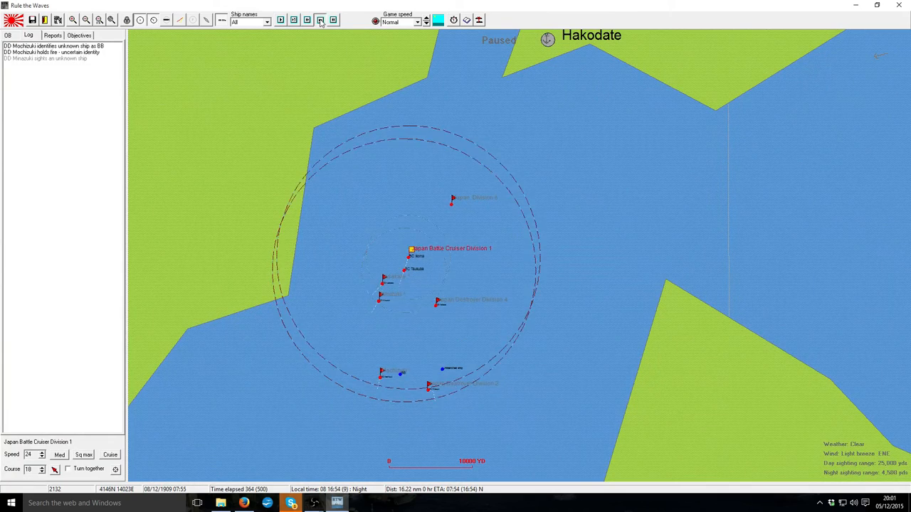
left_click(319, 20)
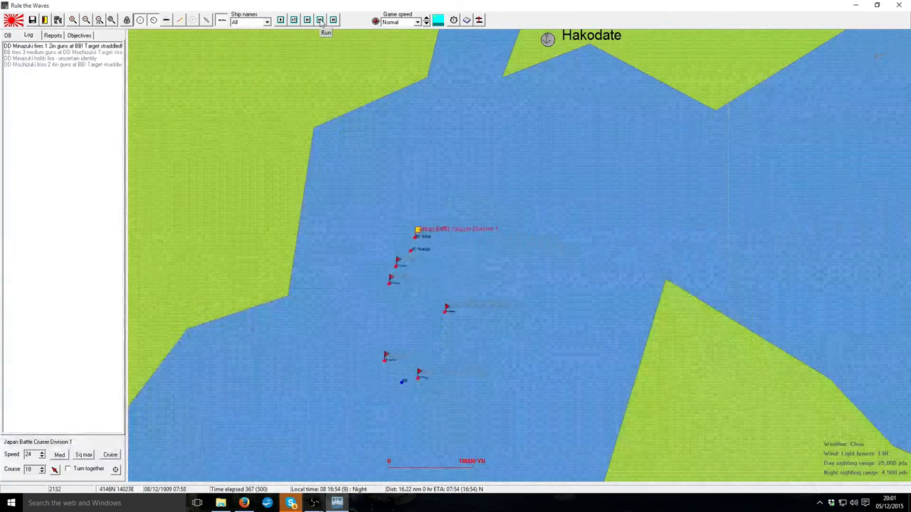
left_click(320, 20)
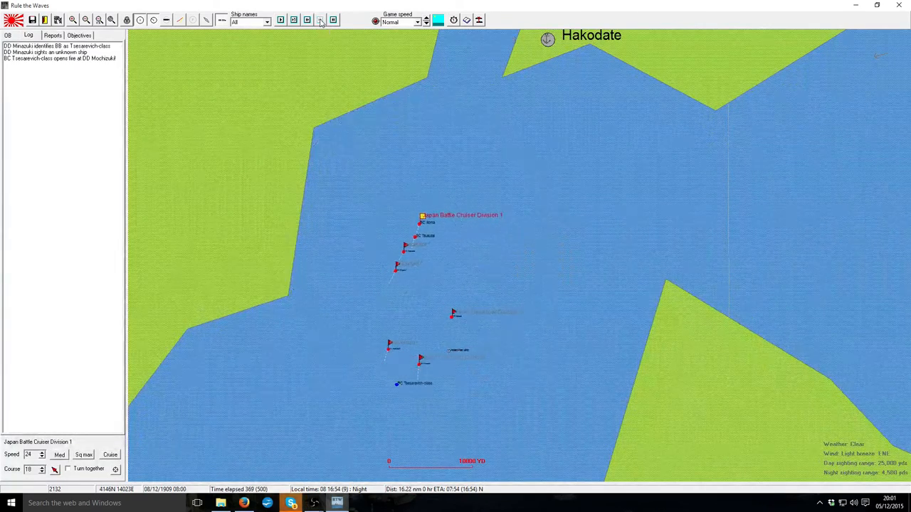
left_click(320, 19)
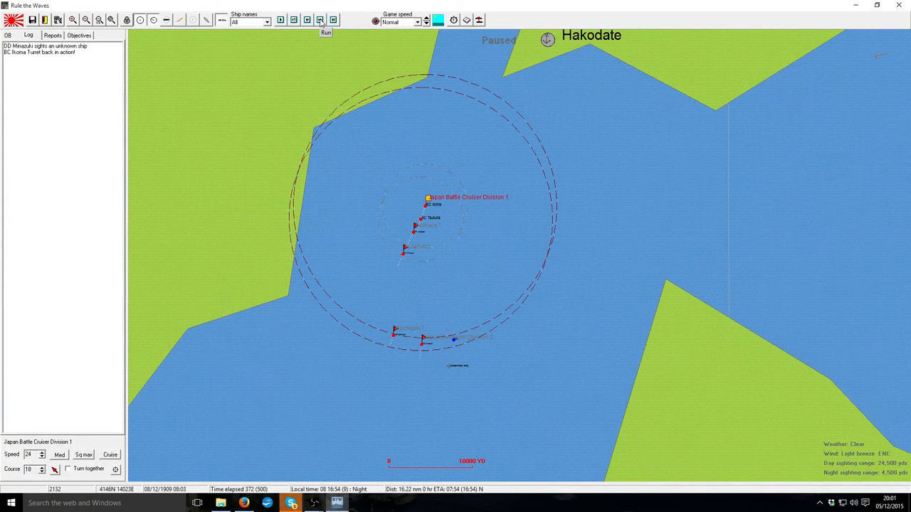
left_click(319, 20)
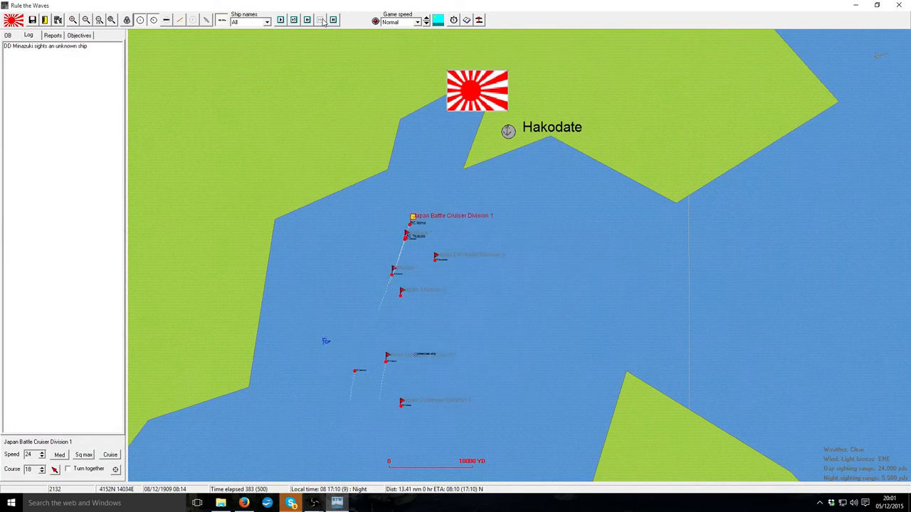
left_click(320, 20)
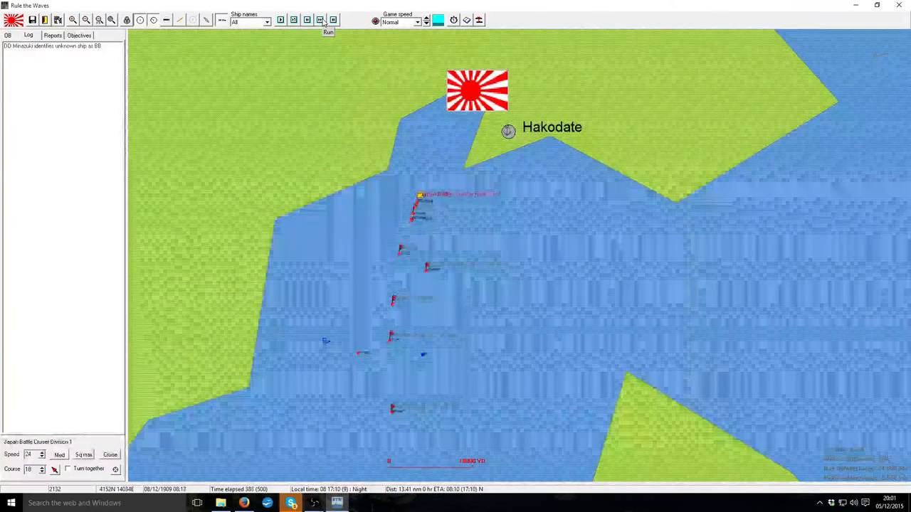
left_click(328, 31)
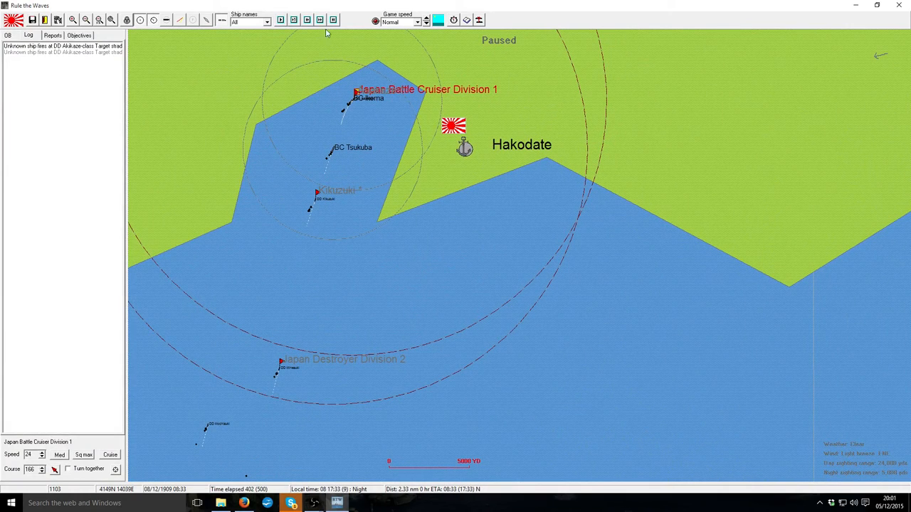
- Advance to Hakodate, let all divisions enter port, and restart the clock at a faster speed
left_click(318, 20)
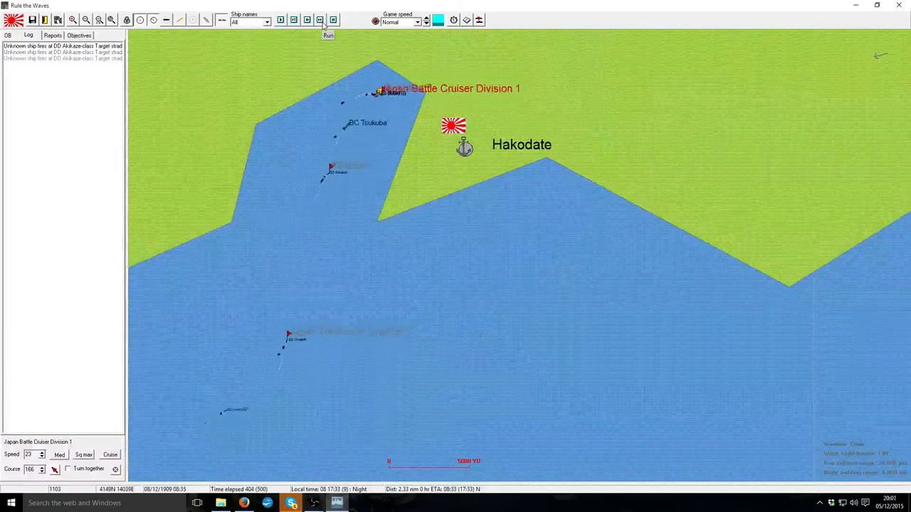
left_click(327, 20)
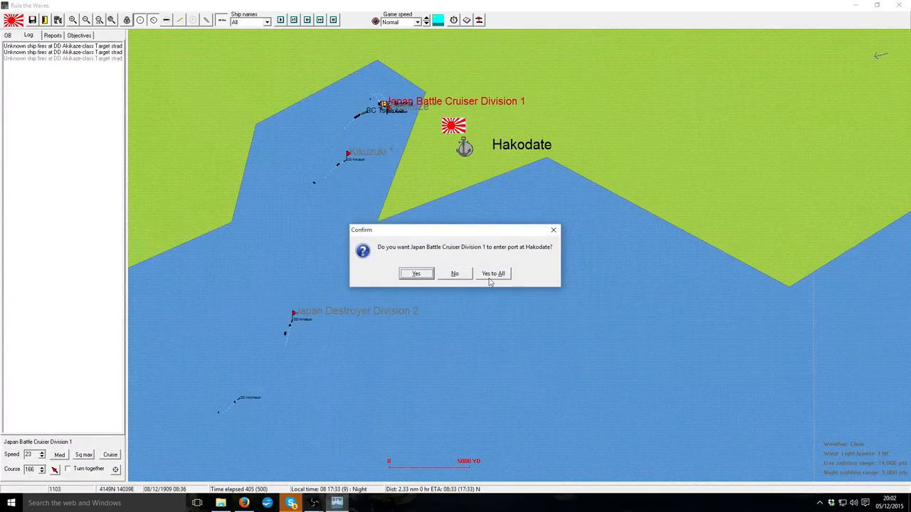
left_click(492, 273)
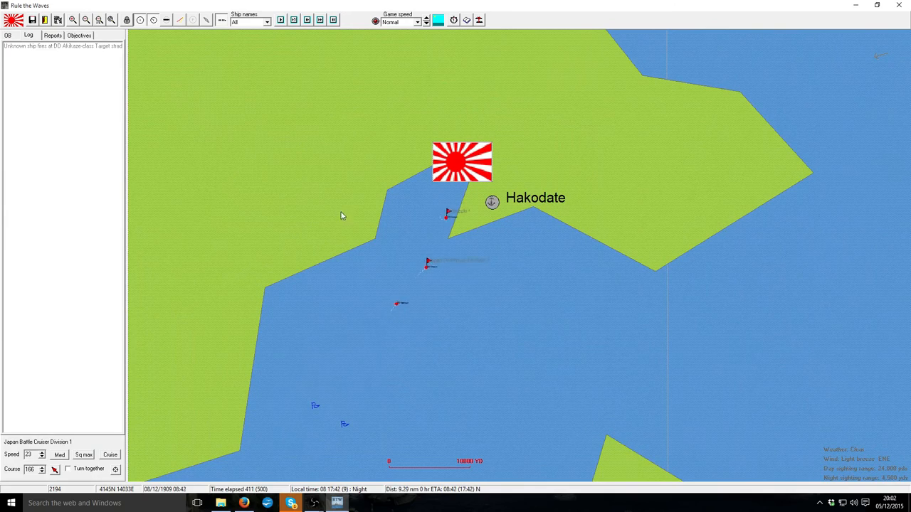
left_click(424, 23)
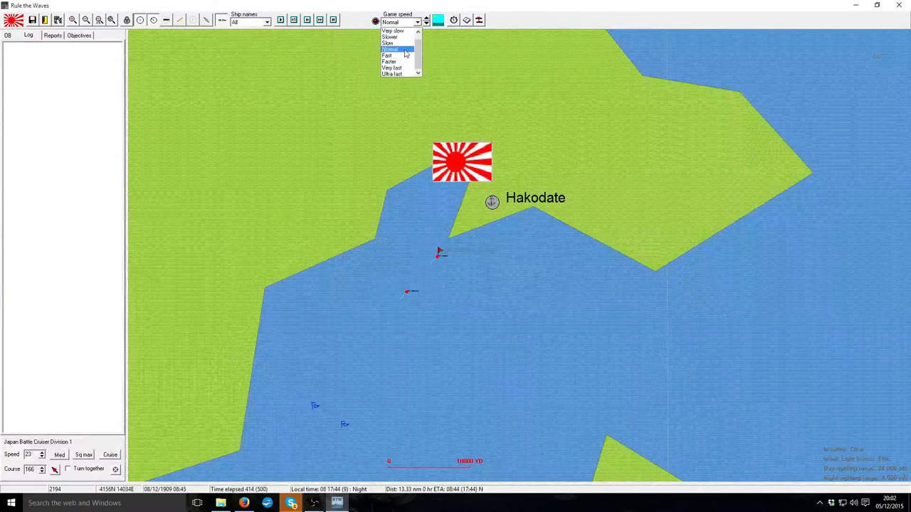
left_click(390, 48)
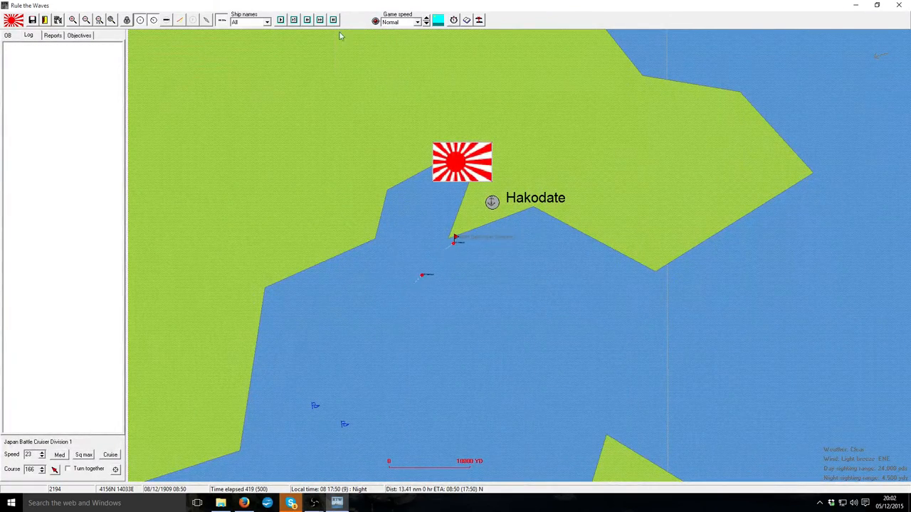
left_click(319, 20)
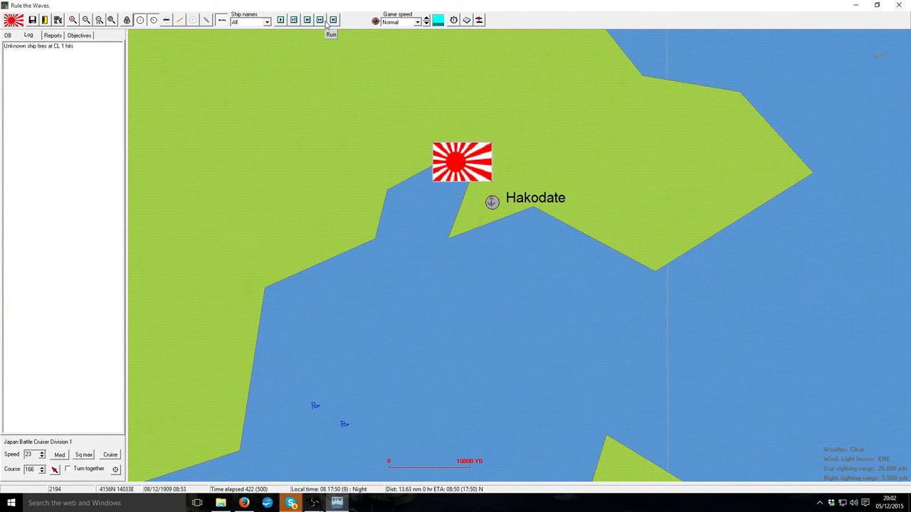
- Raise game speed to Fast, then Ultra fast, running until the scenario ends
left_click(426, 23)
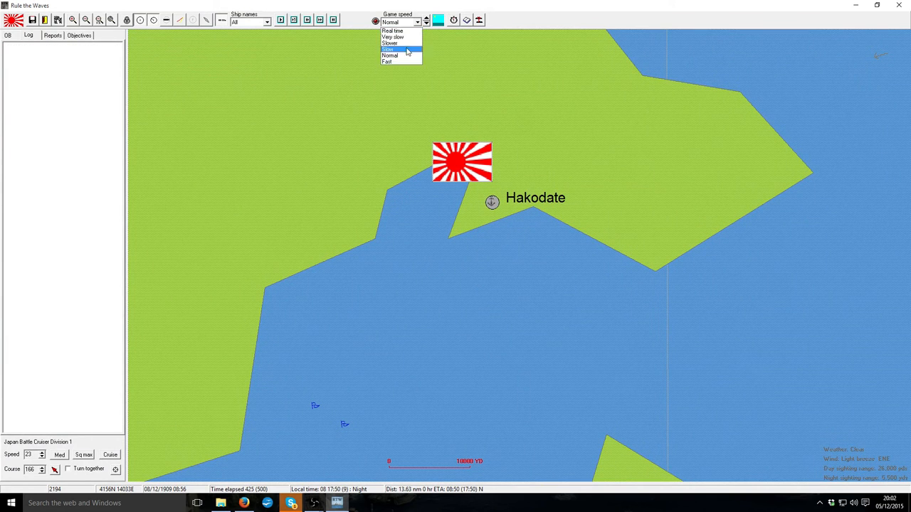
left_click(387, 61)
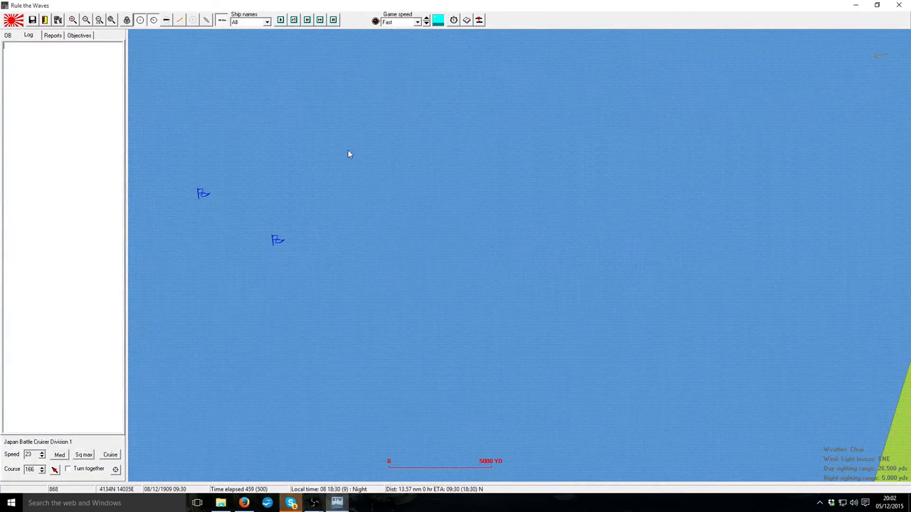
left_click(425, 19)
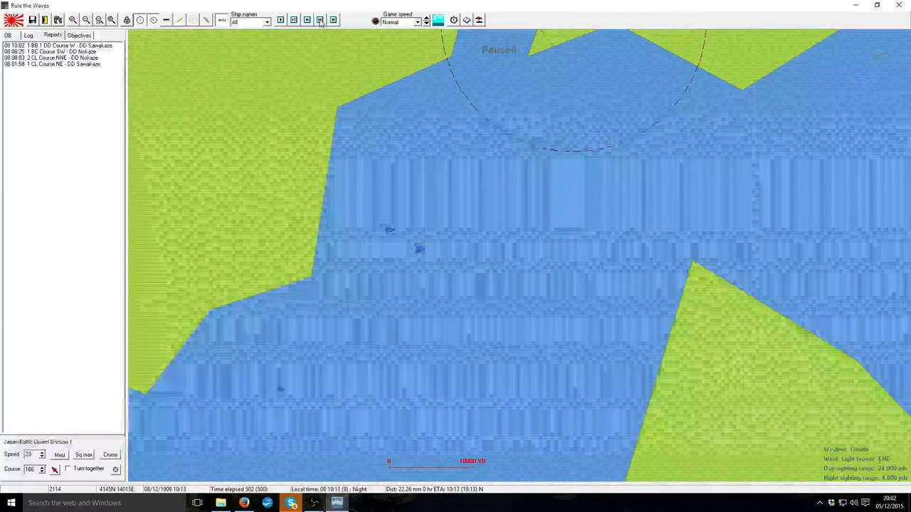
left_click(319, 20)
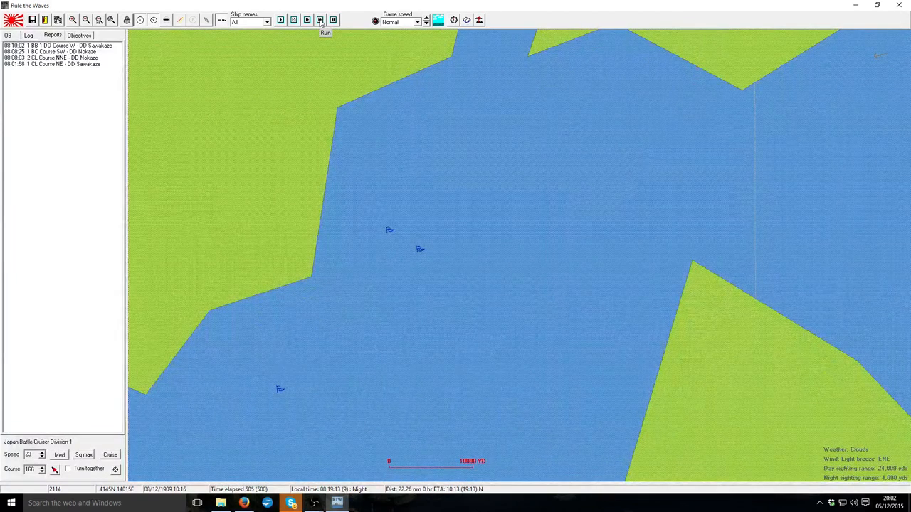
left_click(418, 23)
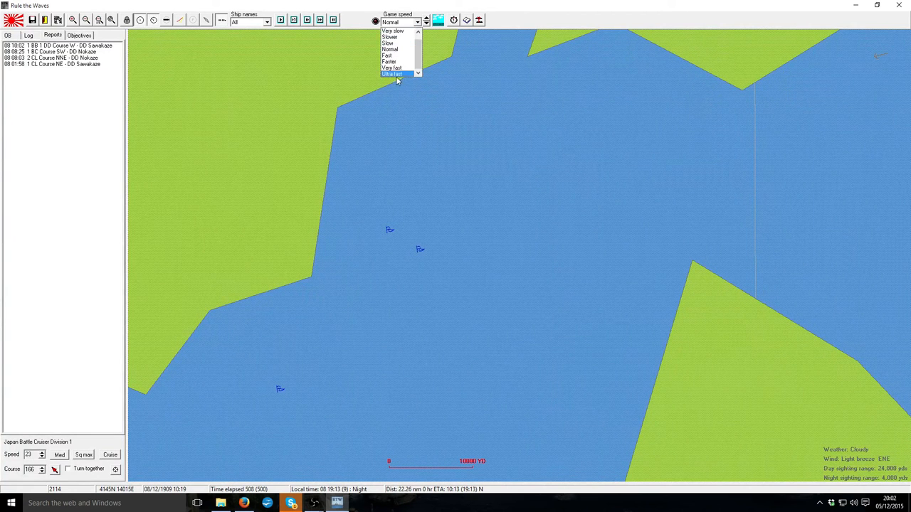
left_click(393, 74)
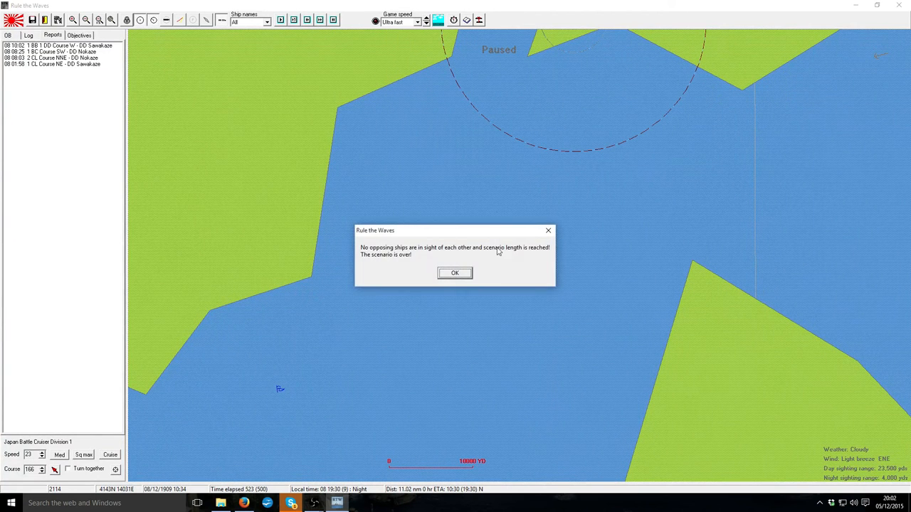
- Acknowledge the scenario end and inspect damage to battle-cruisers Navarin and Ochakov
left_click(453, 273)
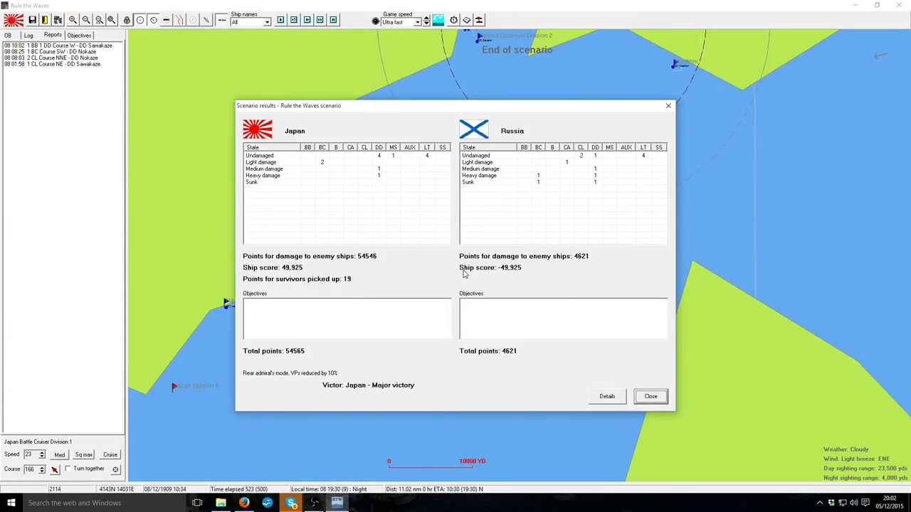
mouse_move(541, 182)
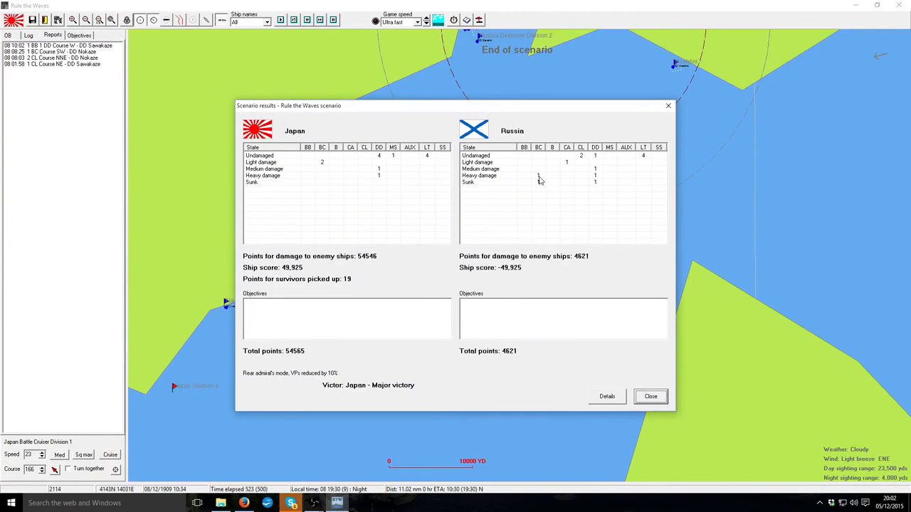
mouse_move(540, 186)
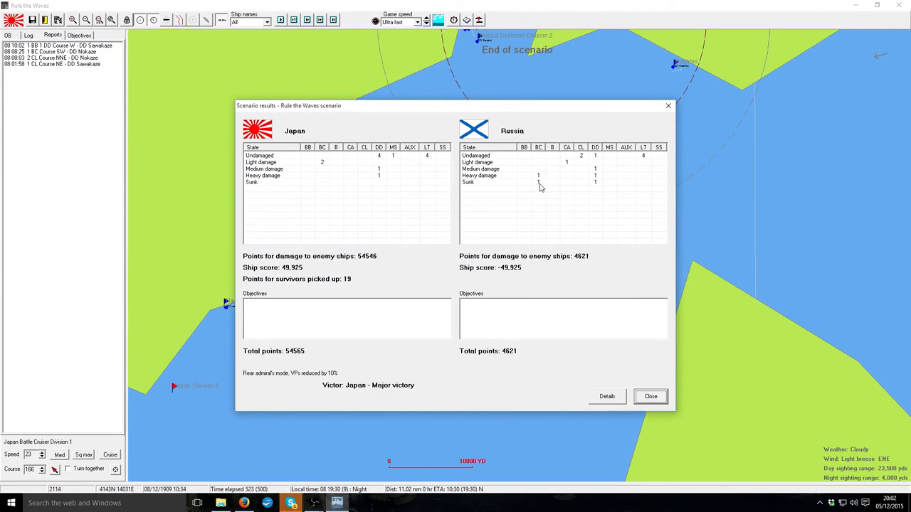
mouse_move(607, 396)
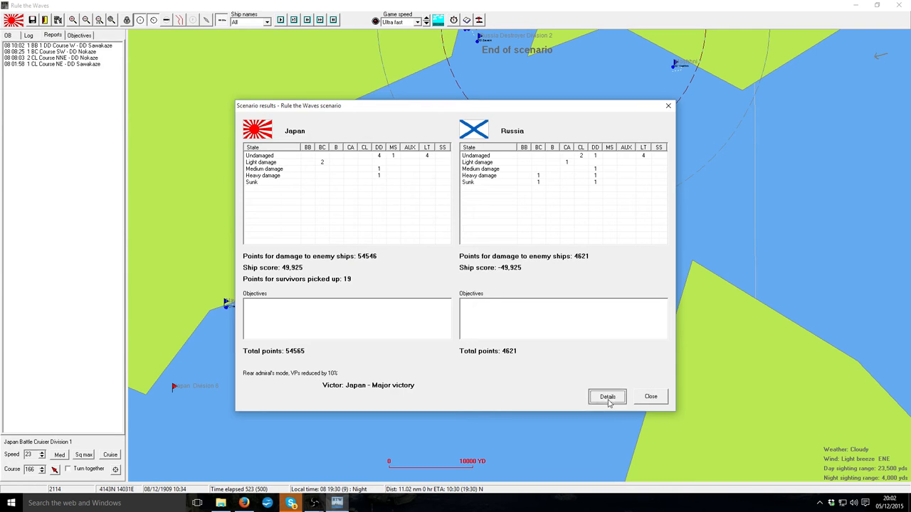
left_click(607, 396)
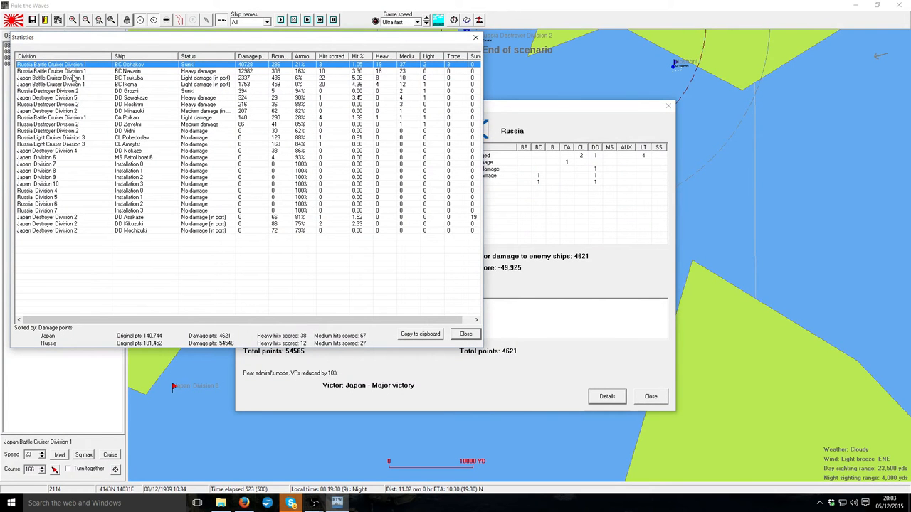
left_click(71, 72)
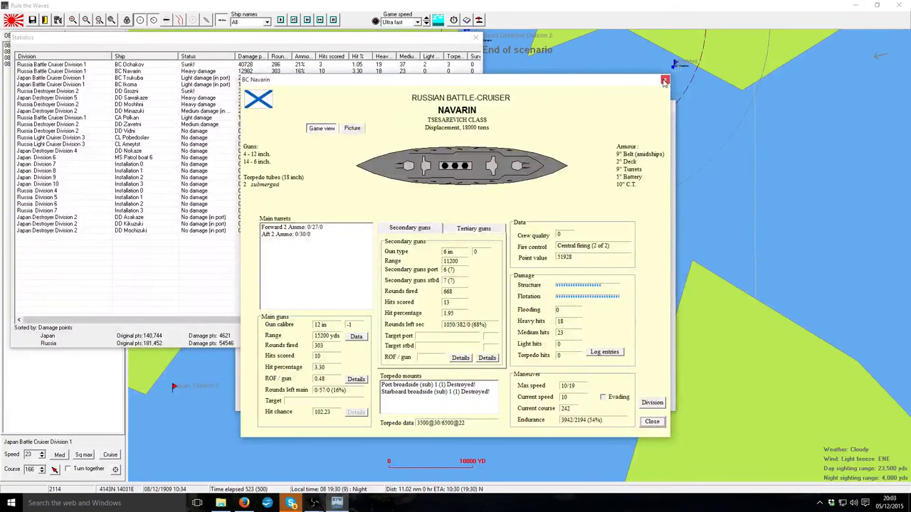
left_click(128, 64)
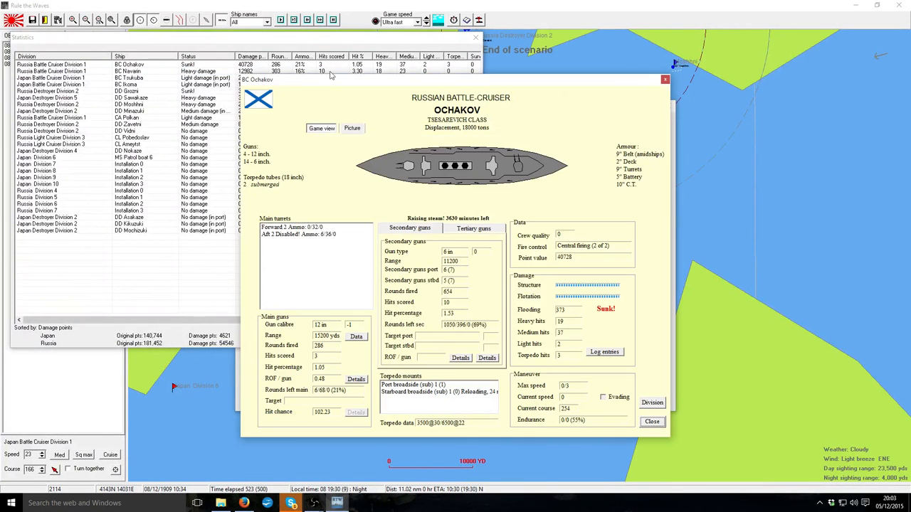
- Close the ship details, damage statistics and scenario results
left_click(652, 421)
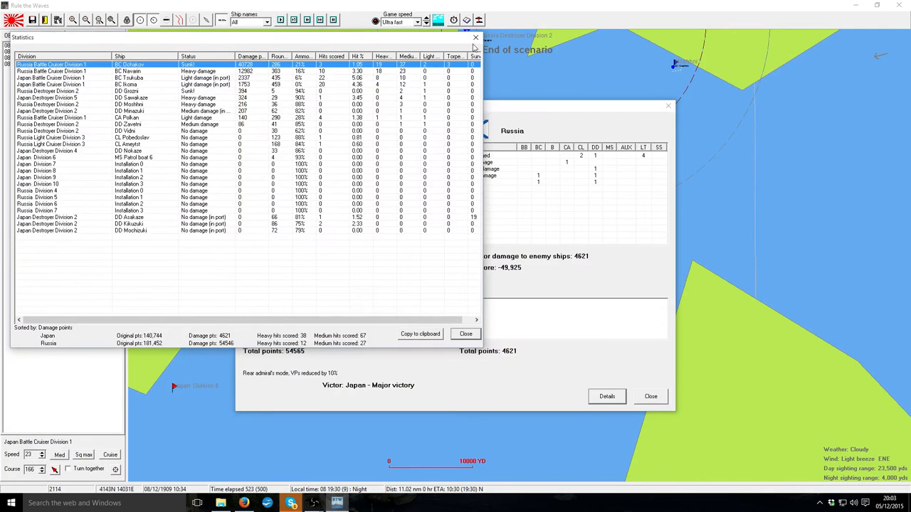
left_click(475, 37)
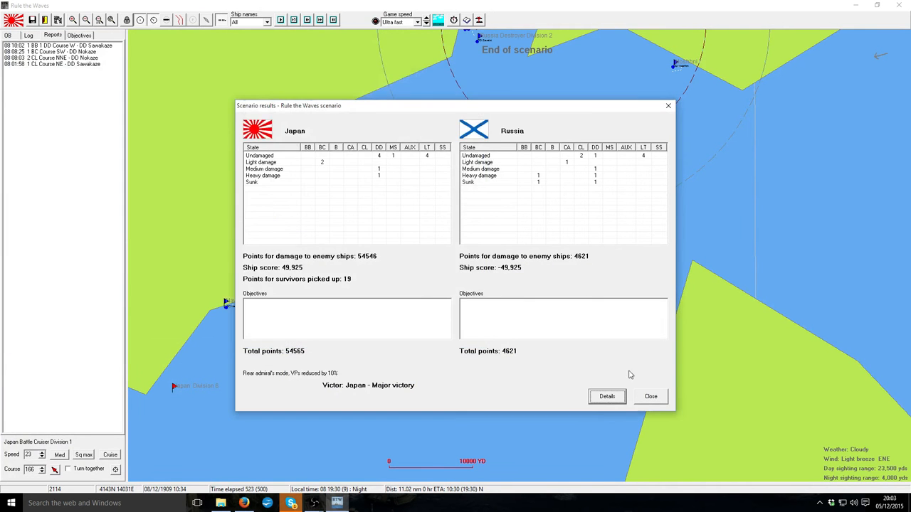
left_click(648, 395)
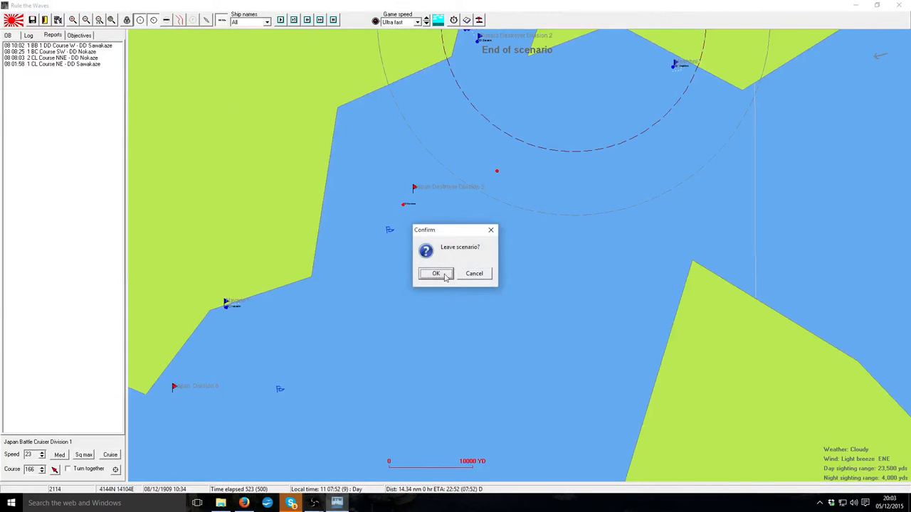
- Leave the scenario, dismiss the victory and turn messages, and show ships under construction
left_click(435, 273)
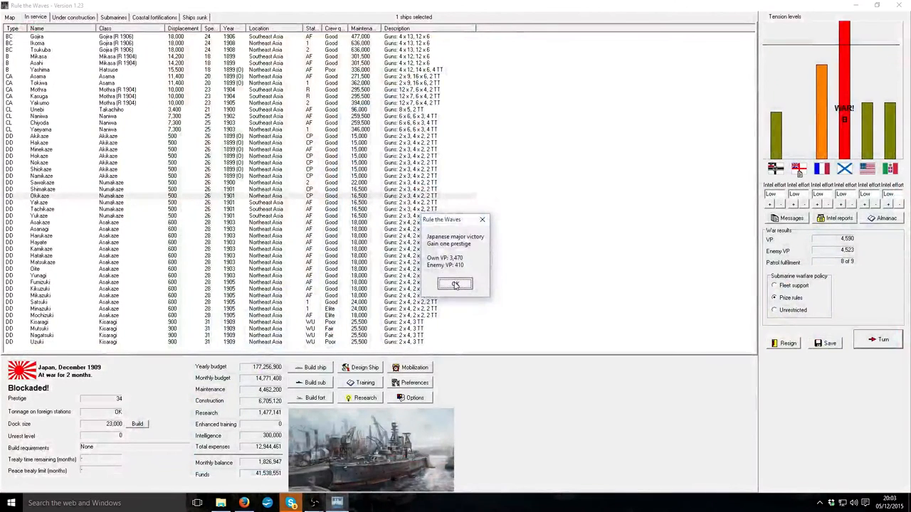
left_click(455, 284)
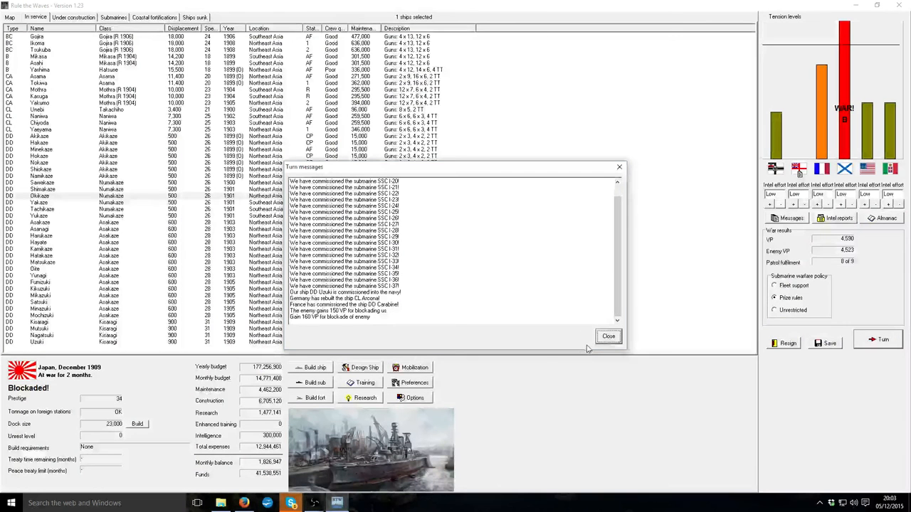
left_click(607, 335)
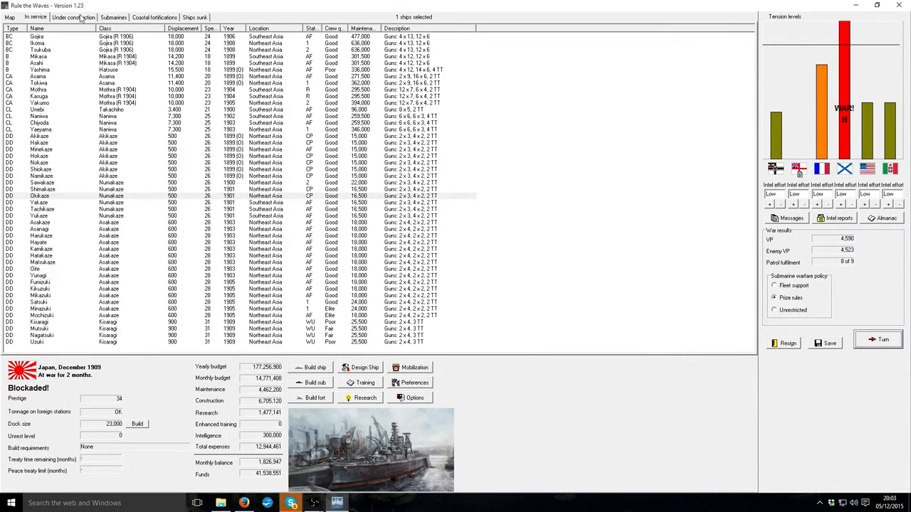
left_click(74, 17)
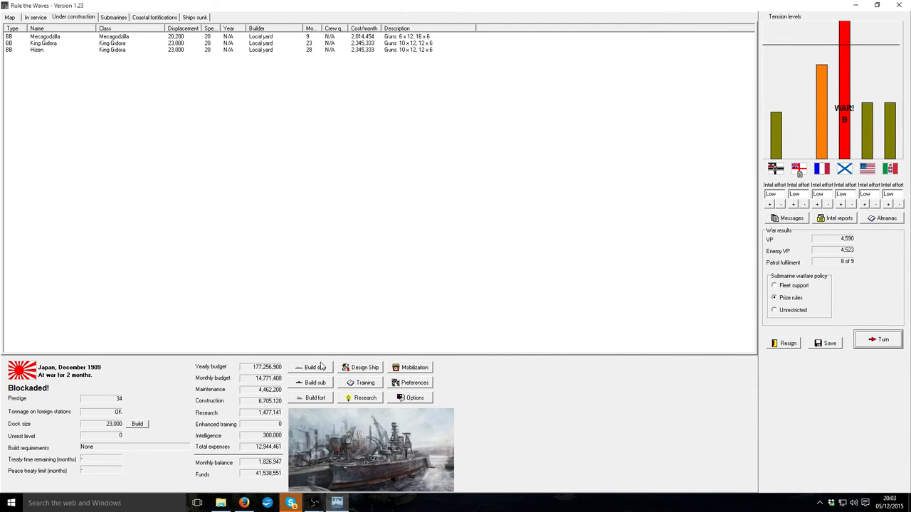
- Start a new CA design and raise its speed to 28 knots
left_click(364, 367)
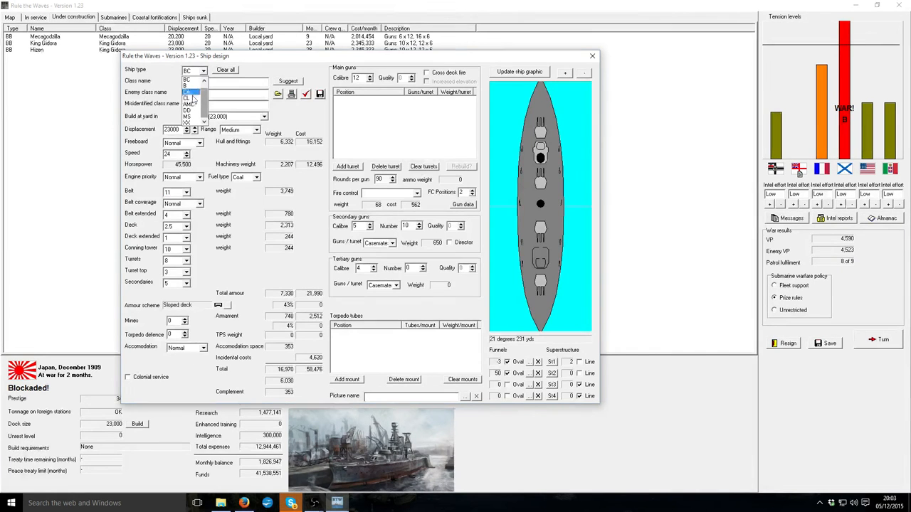
left_click(188, 94)
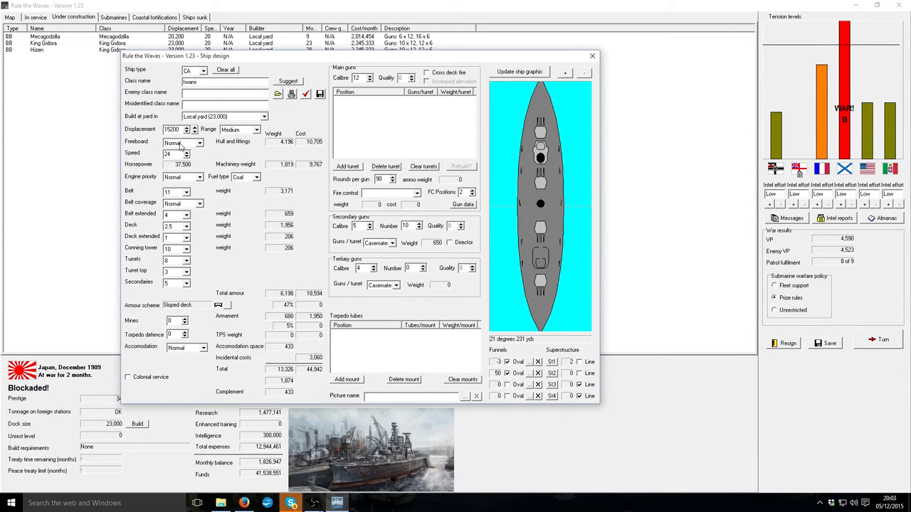
left_click(186, 151)
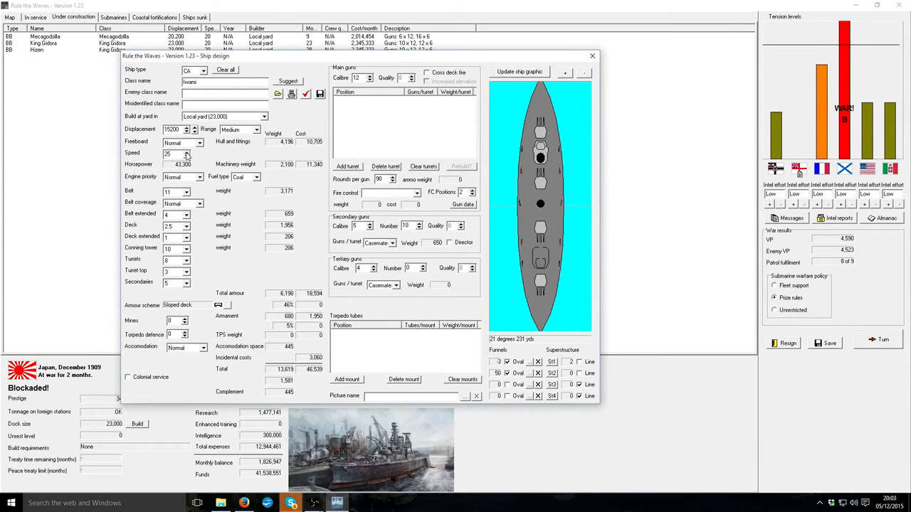
left_click(185, 151)
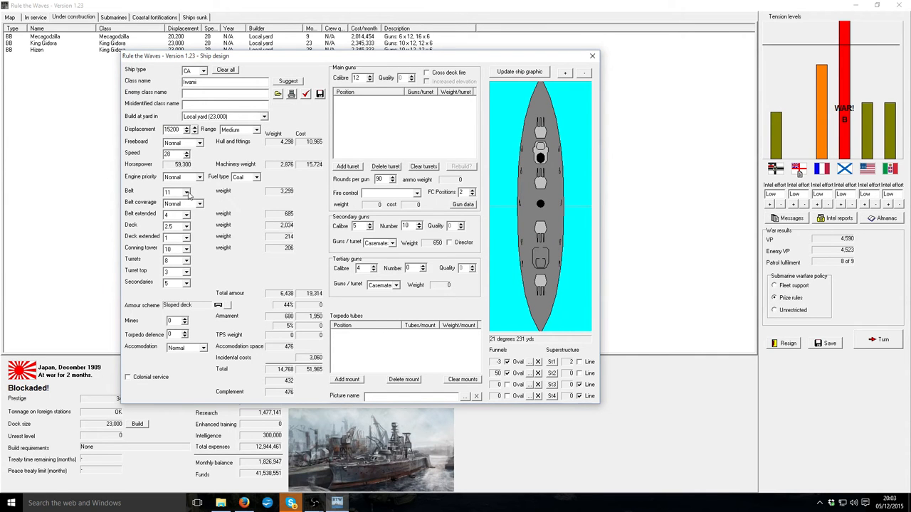
- Reduce the belt armour to 8.5 and set a conning tower armour thickness
left_click(199, 202)
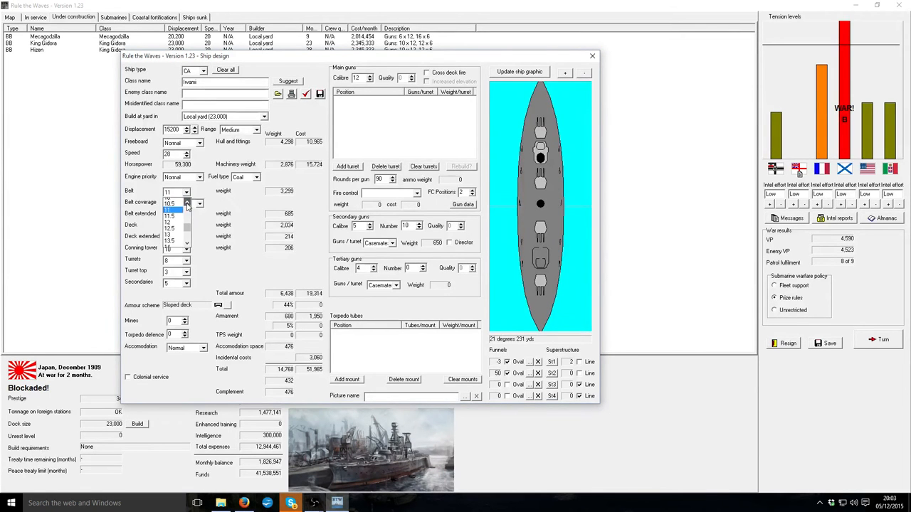
left_click(171, 211)
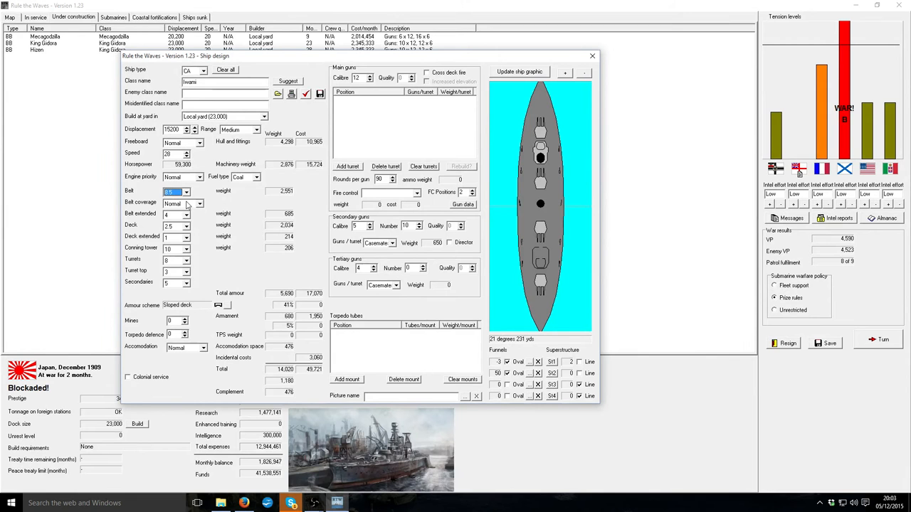
left_click(187, 258)
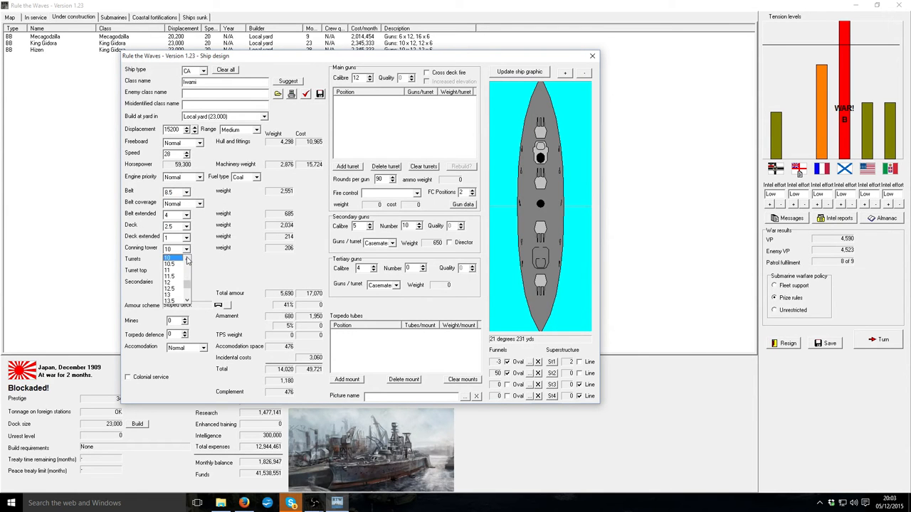
left_click(171, 247)
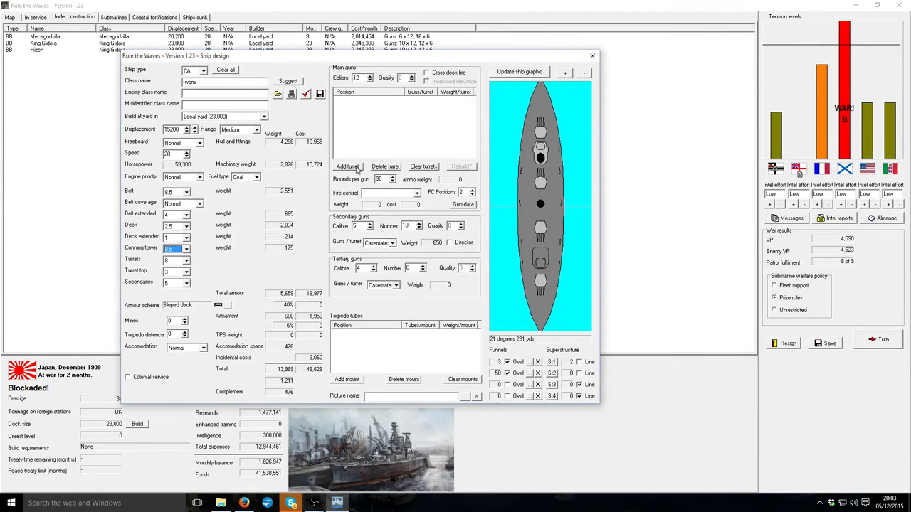
- Add single main-gun turrets in the A, C, W and Y positions
left_click(347, 167)
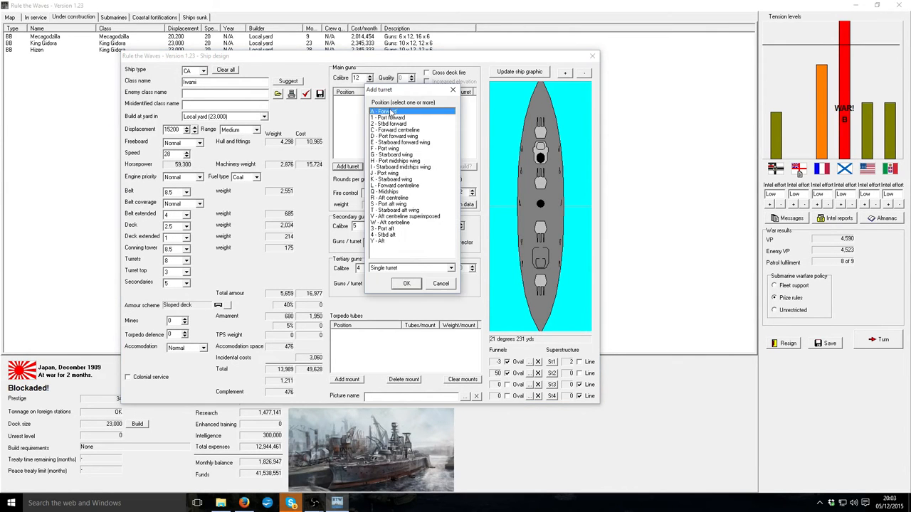
left_click(387, 240)
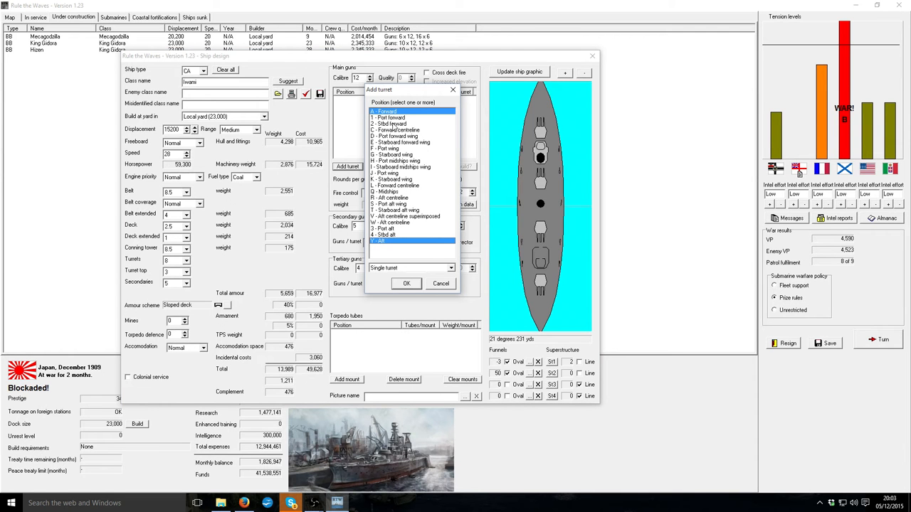
left_click(412, 129)
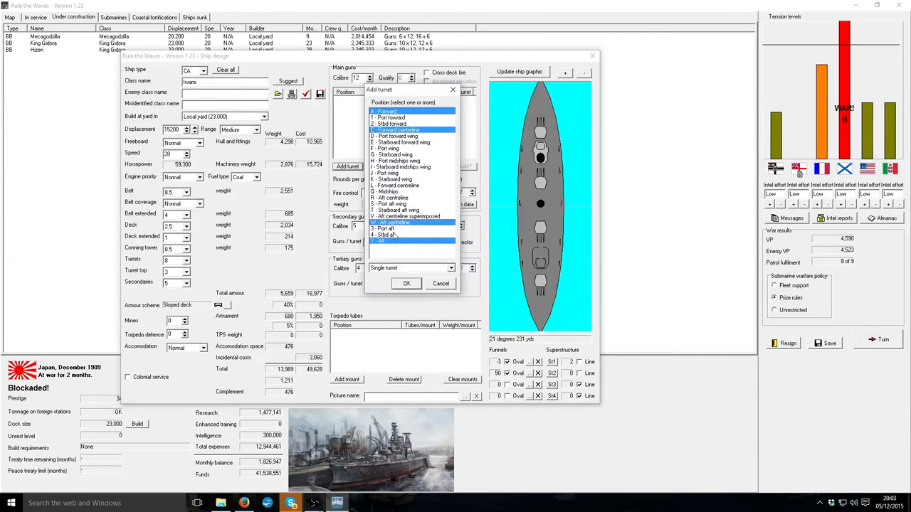
left_click(407, 283)
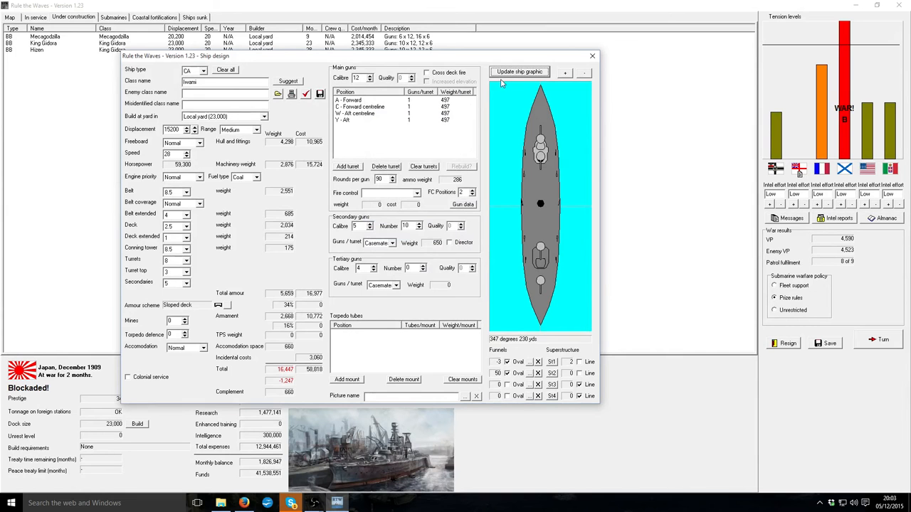
- Clear those turrets and re-add all four positions as twin mounts
left_click(424, 165)
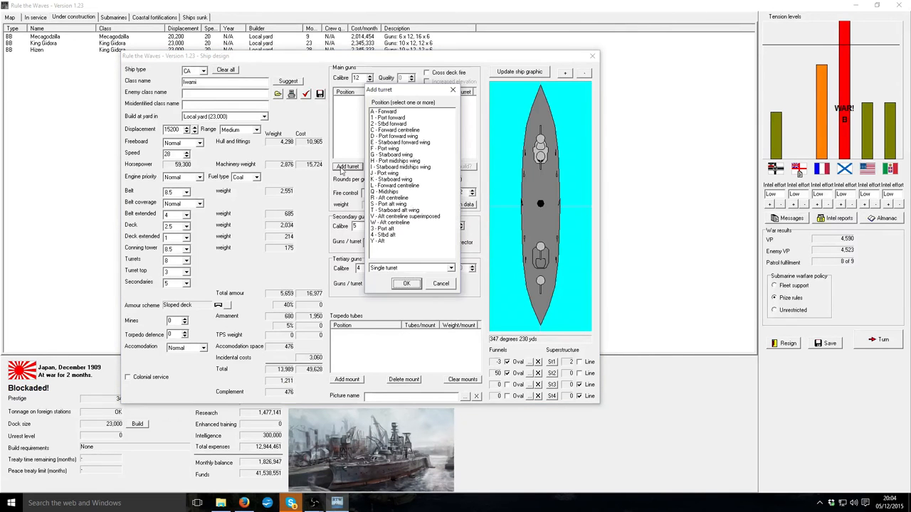
left_click(410, 267)
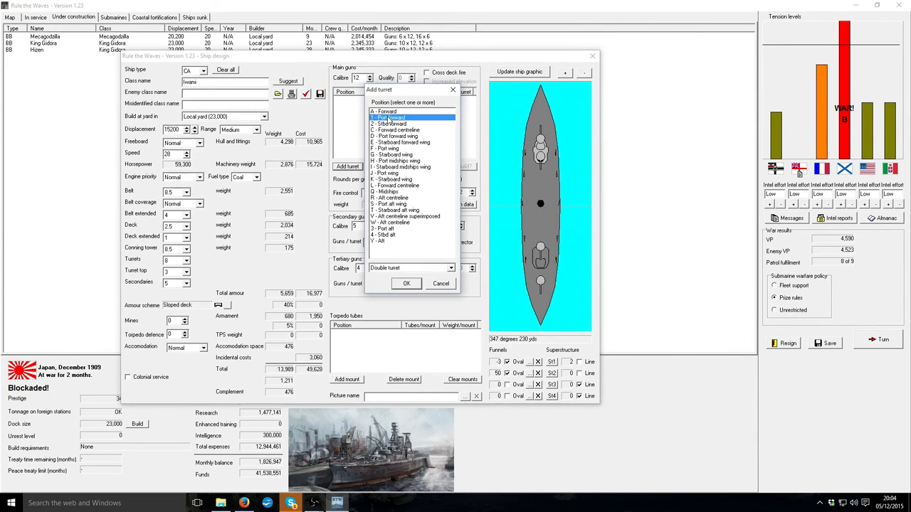
left_click(398, 130)
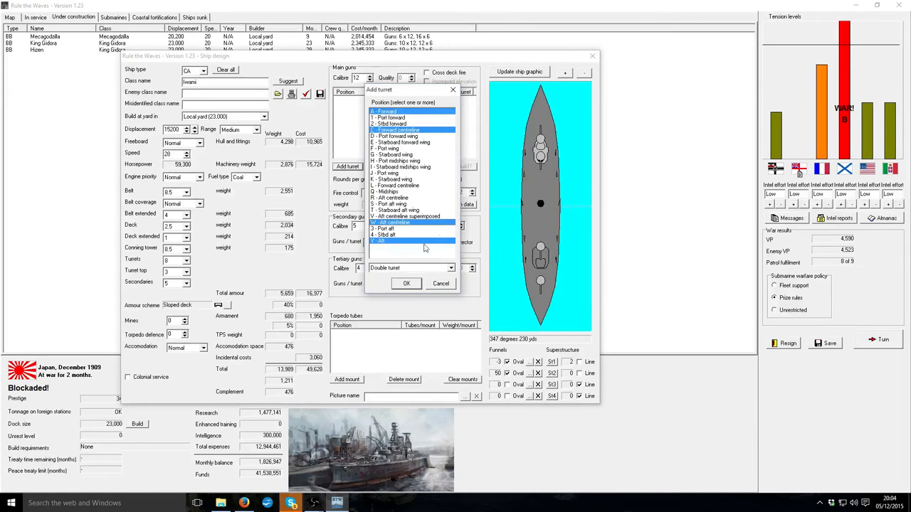
left_click(406, 283)
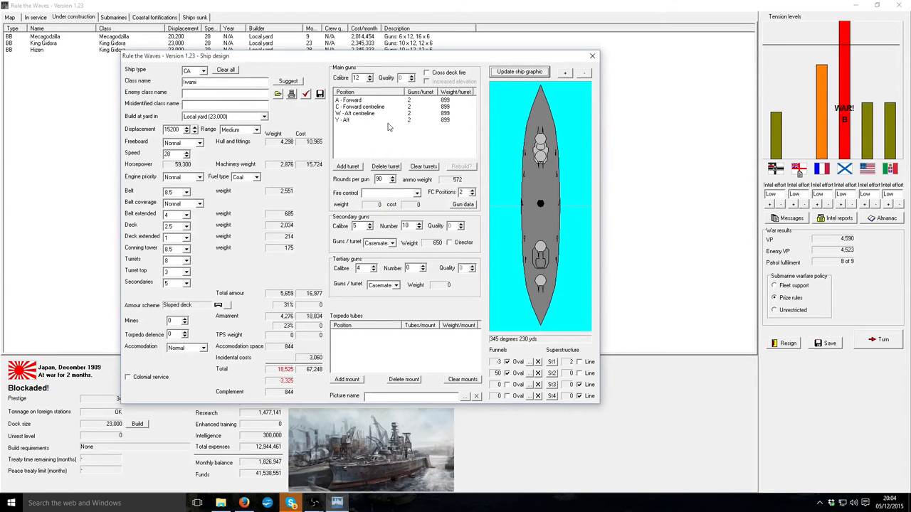
- Check the design, accept reclassifying it as a battlecruiser, and close the overweight design report
left_click(288, 80)
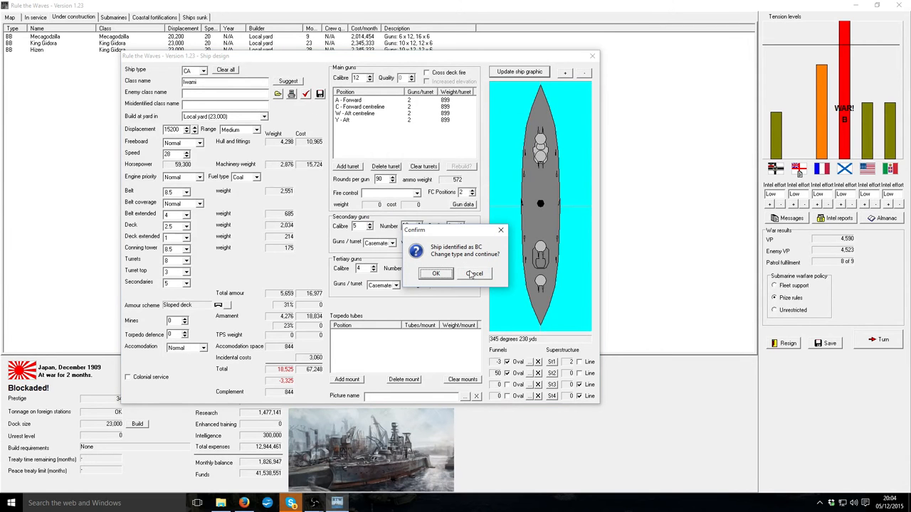
mouse_move(444, 276)
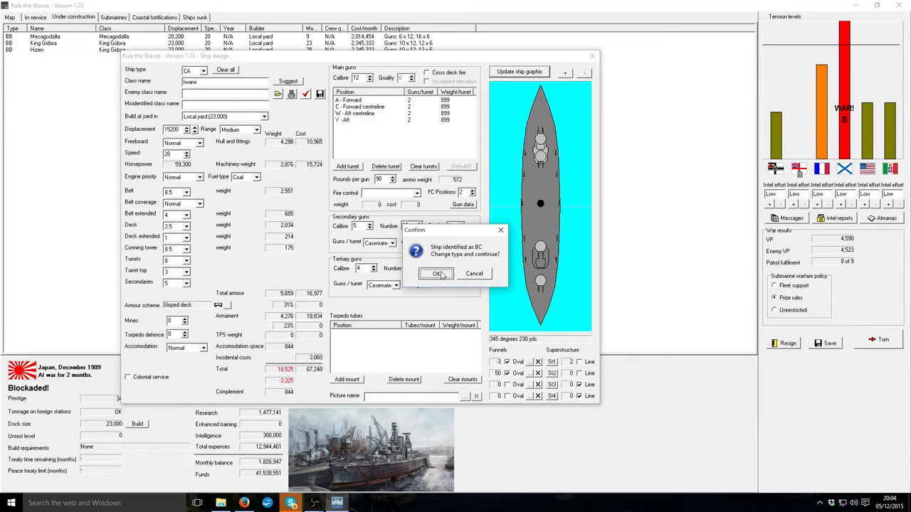
left_click(437, 274)
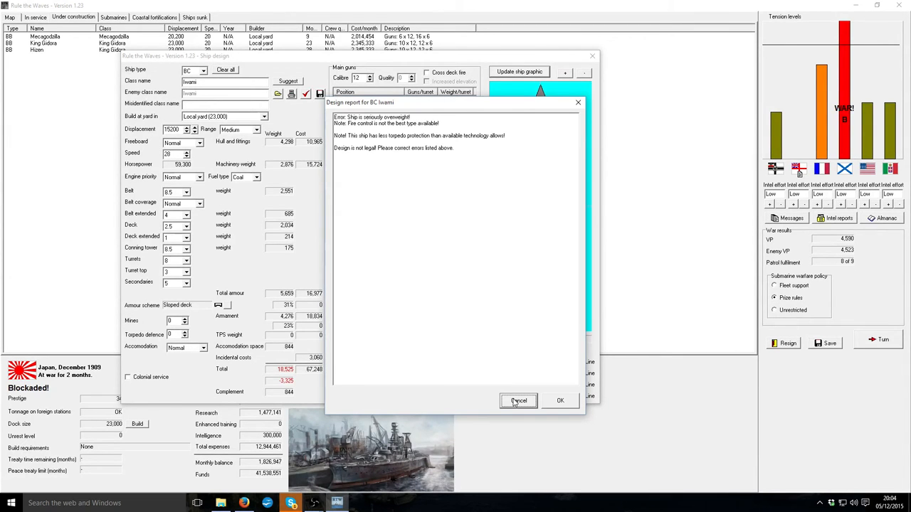
left_click(518, 401)
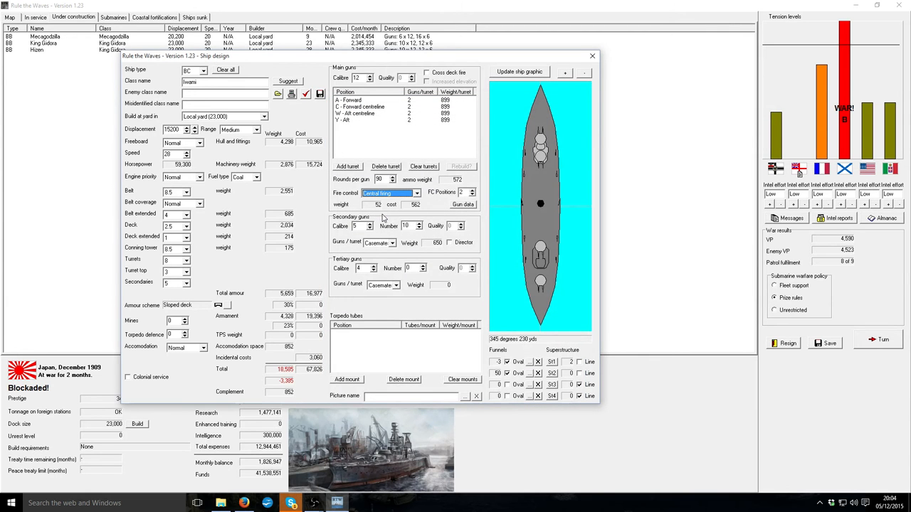
mouse_move(311, 277)
type("18200")
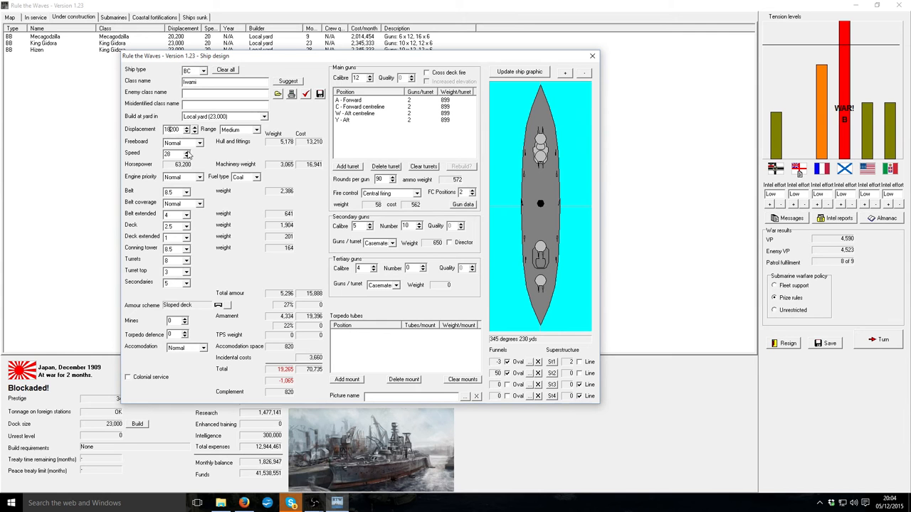
- Trim displacement to about 19,600 tons with speed 27 and select the class name for replacement
left_click(187, 150)
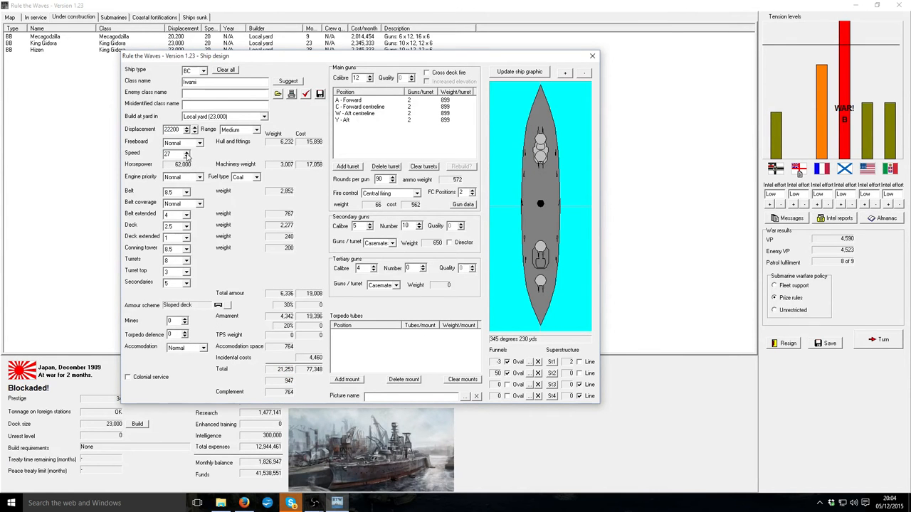
left_click(194, 131)
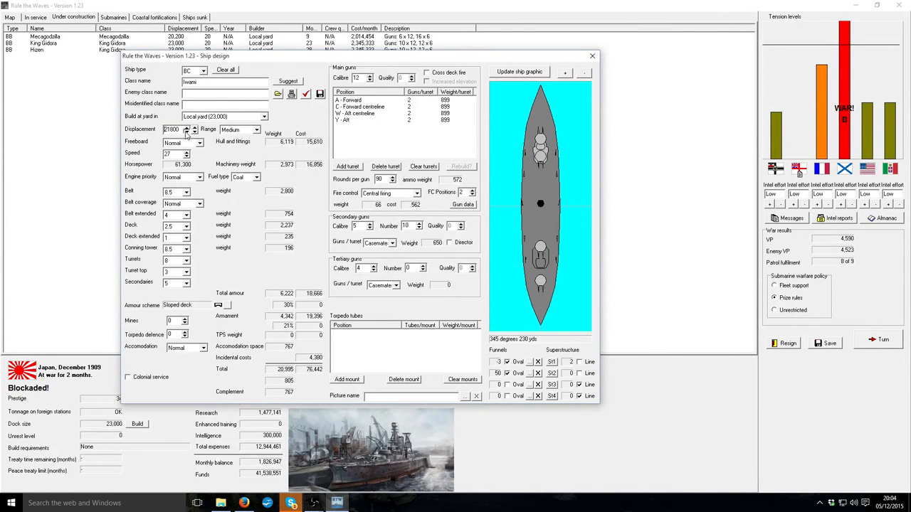
left_click(194, 130)
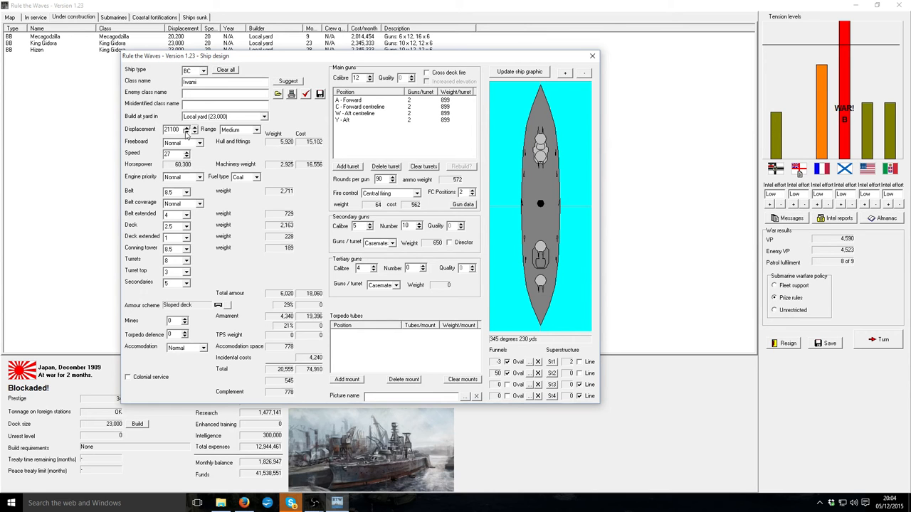
left_click(194, 131)
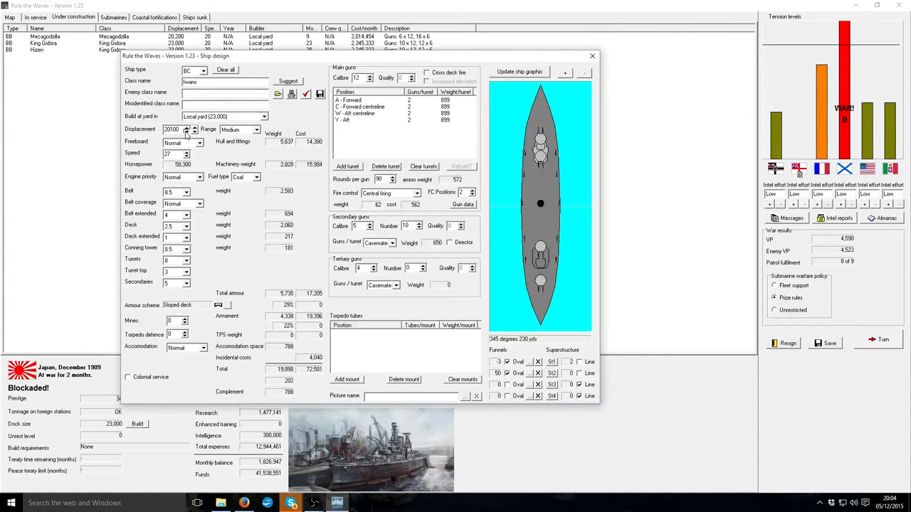
left_click(193, 131)
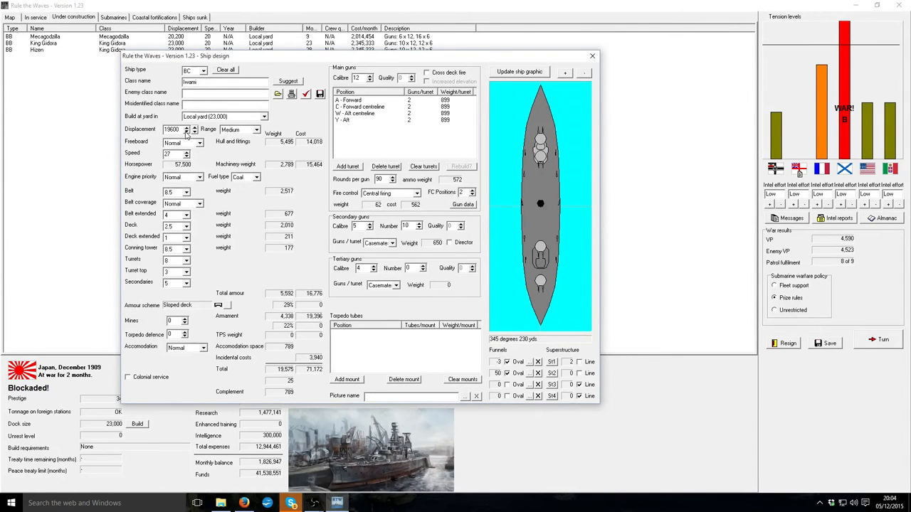
mouse_move(244, 99)
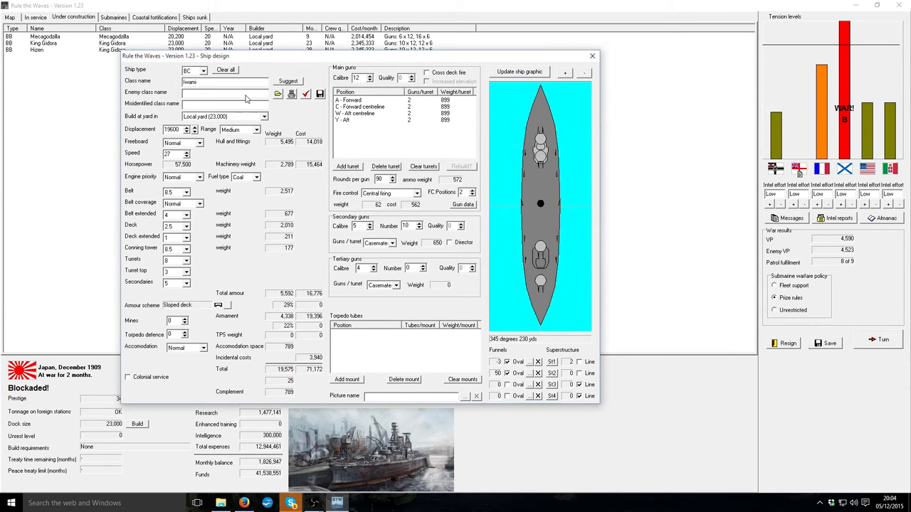
triple_click(225, 81)
type("t")
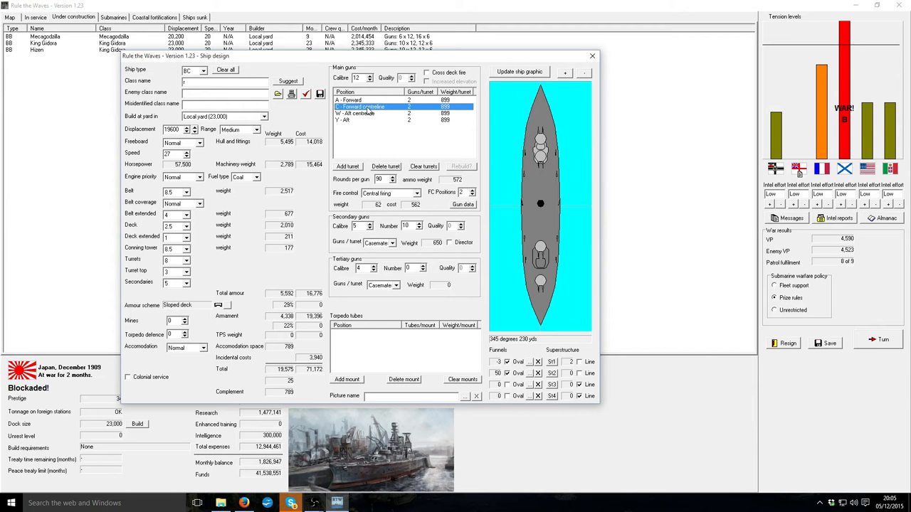
- Name the class Rodan, set an engine priority and give the ship long cruising range
left_click(347, 165)
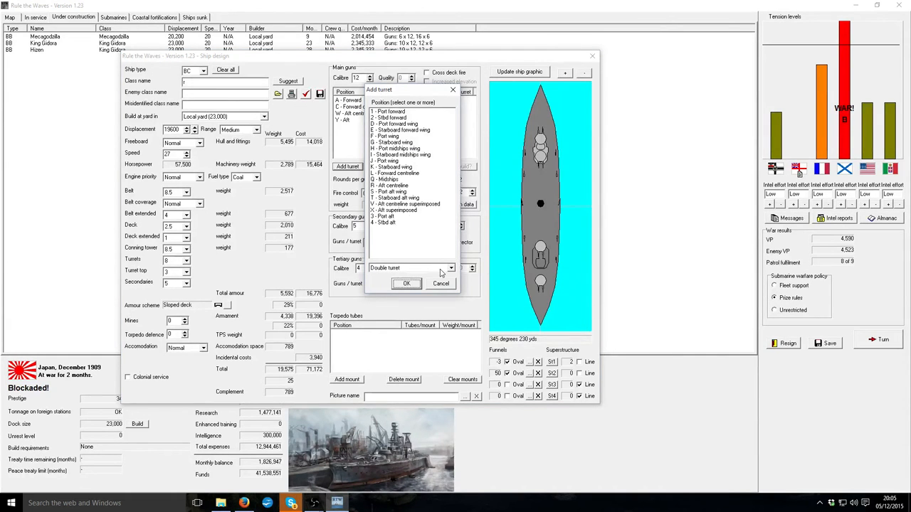
mouse_move(429, 259)
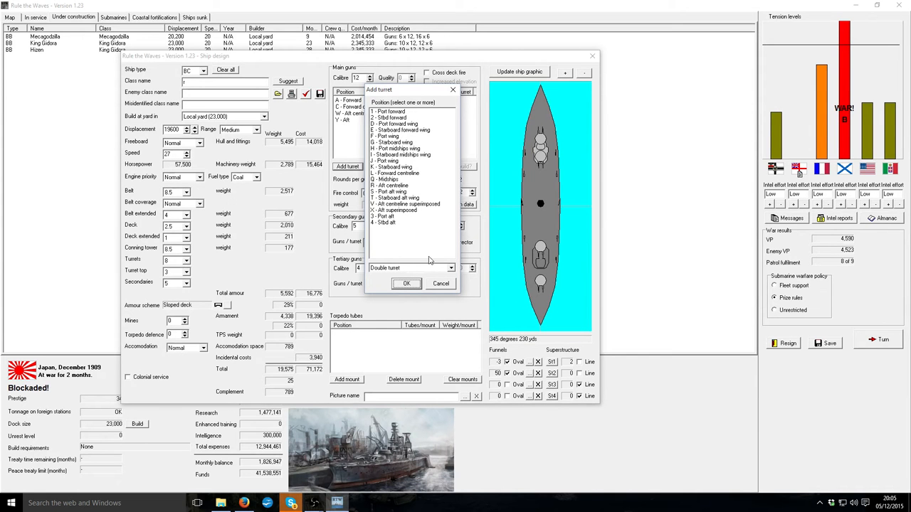
mouse_move(444, 287)
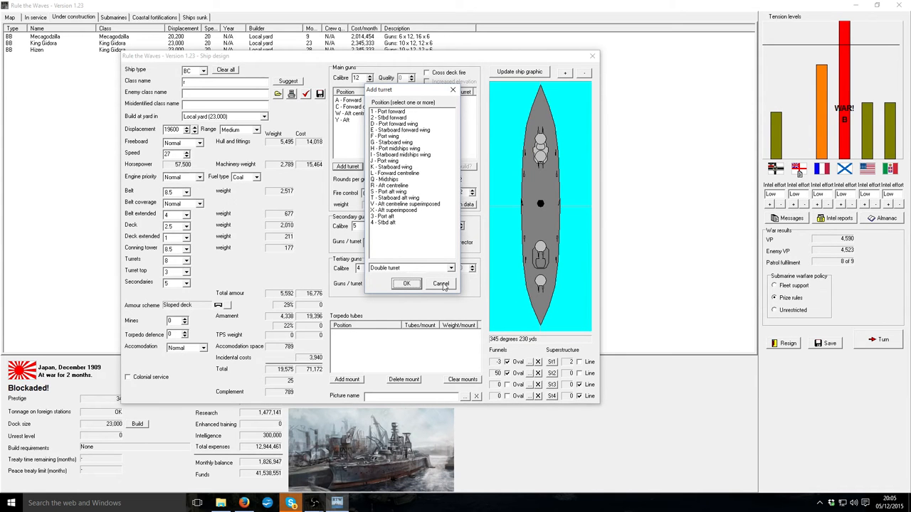
left_click(405, 283)
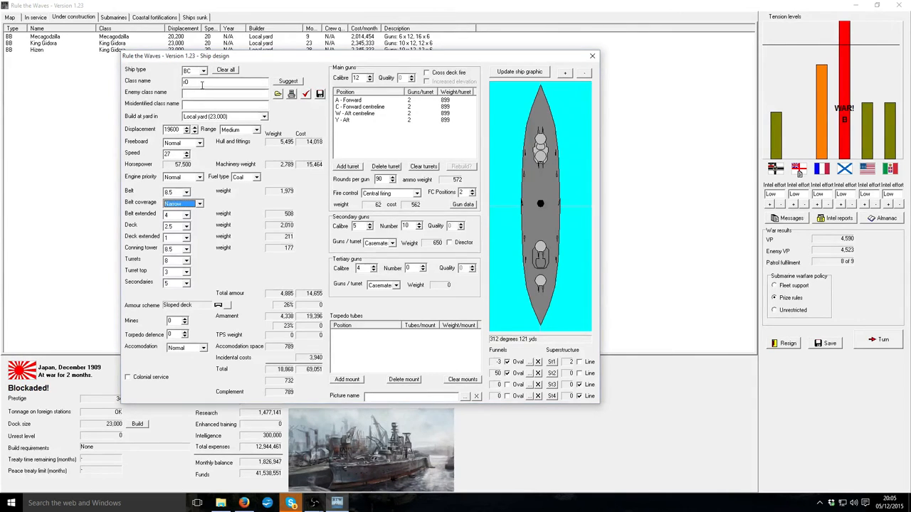
type("Roda")
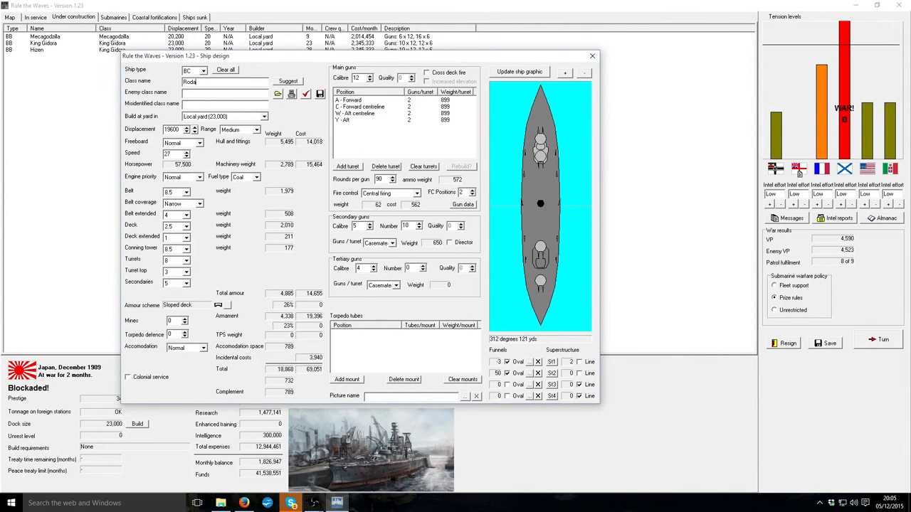
left_click(199, 176)
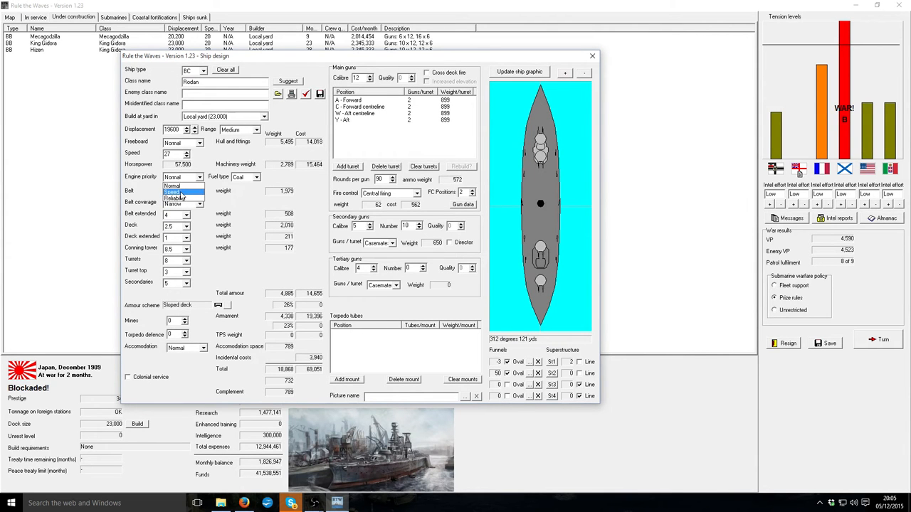
left_click(177, 176)
type("1")
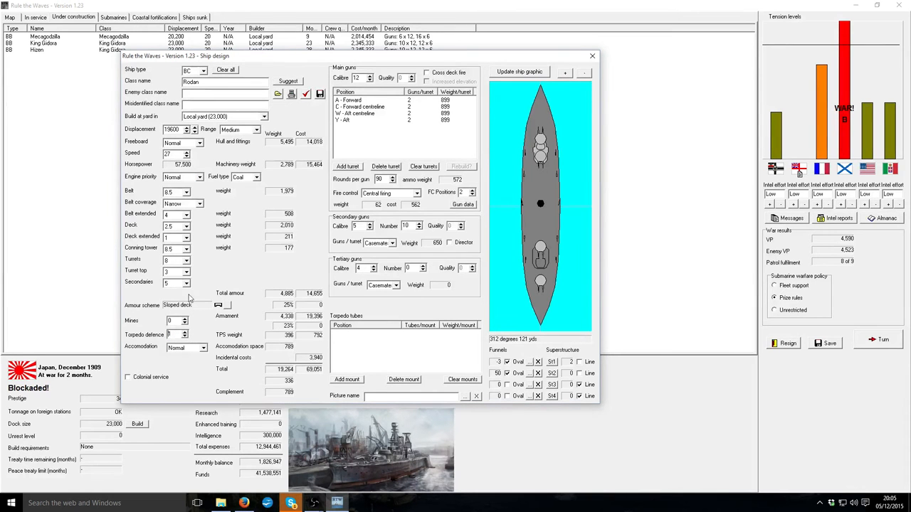
left_click(257, 130)
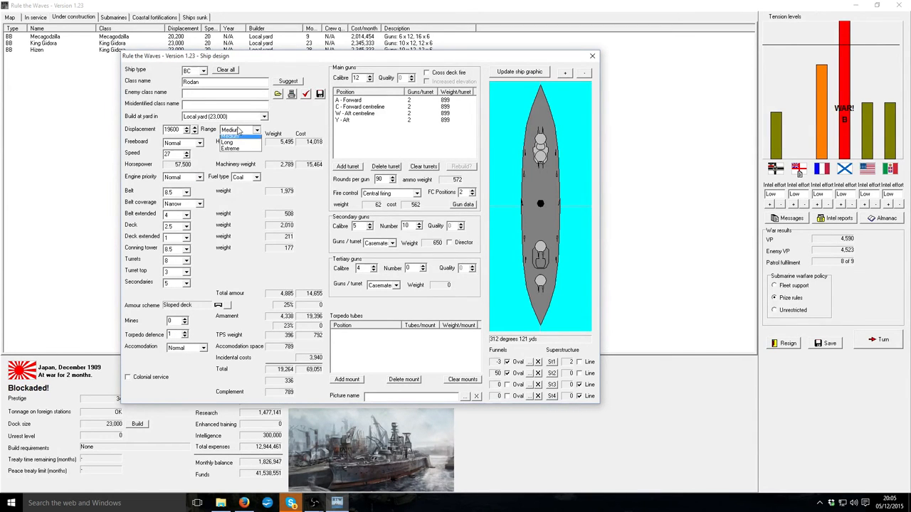
left_click(226, 142)
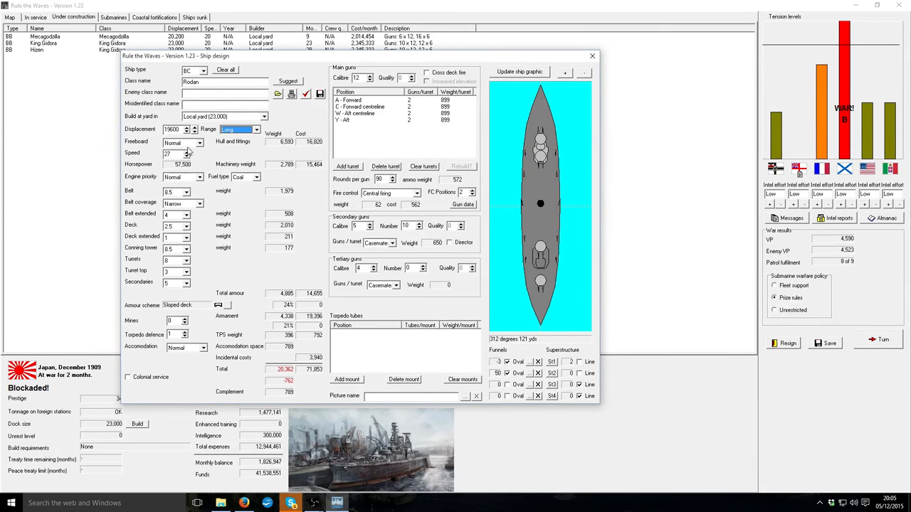
- Fine-tune the displacement up to roughly 21,900 tons while keeping speed at 27
left_click(191, 126)
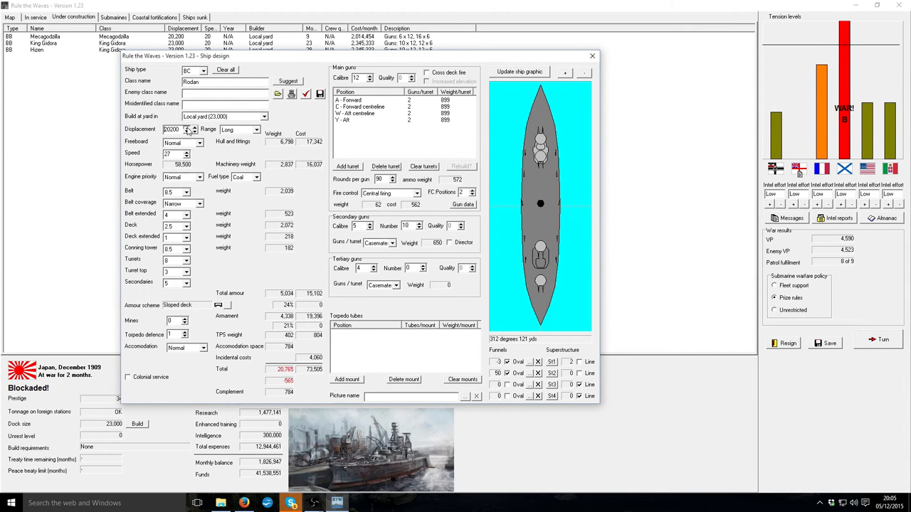
left_click(192, 127)
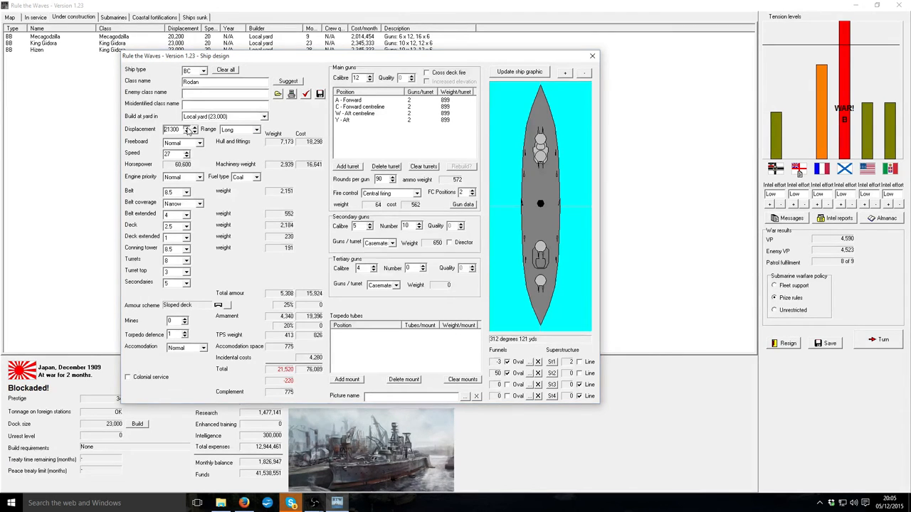
left_click(194, 127)
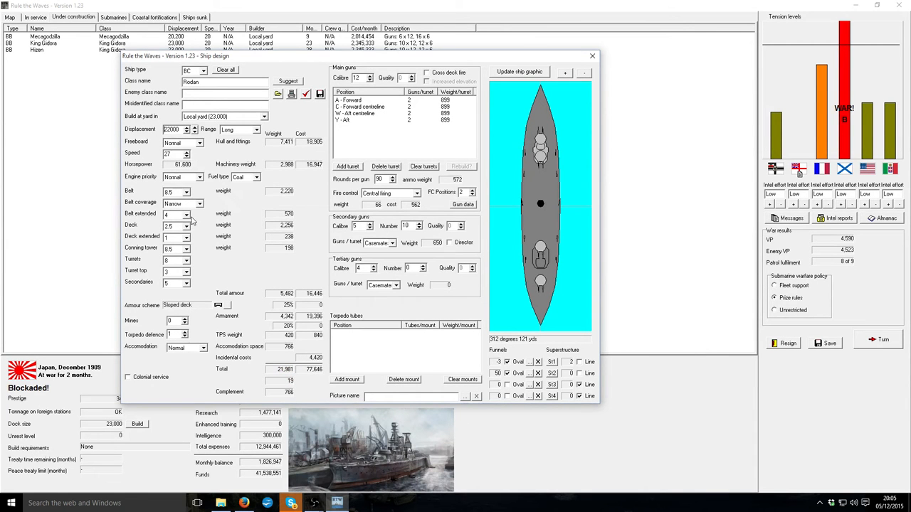
triple_click(174, 213)
type("3")
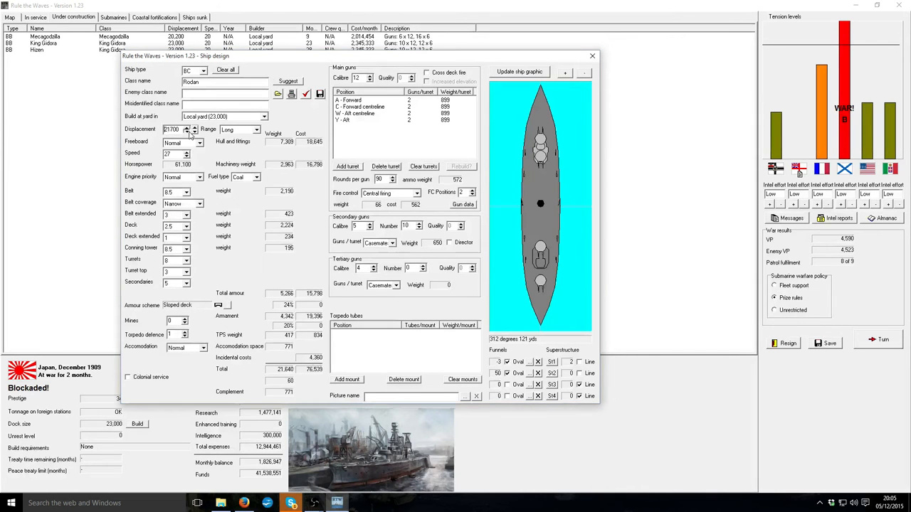
left_click(193, 131)
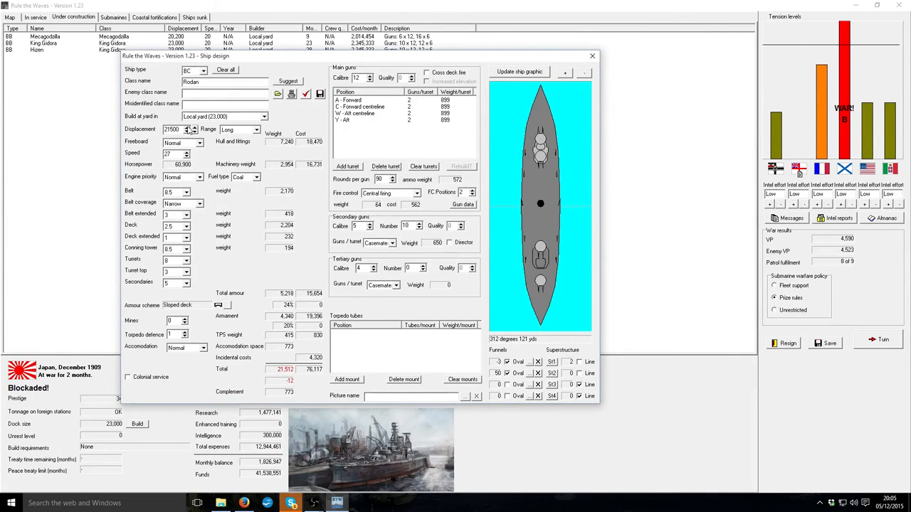
left_click(192, 127)
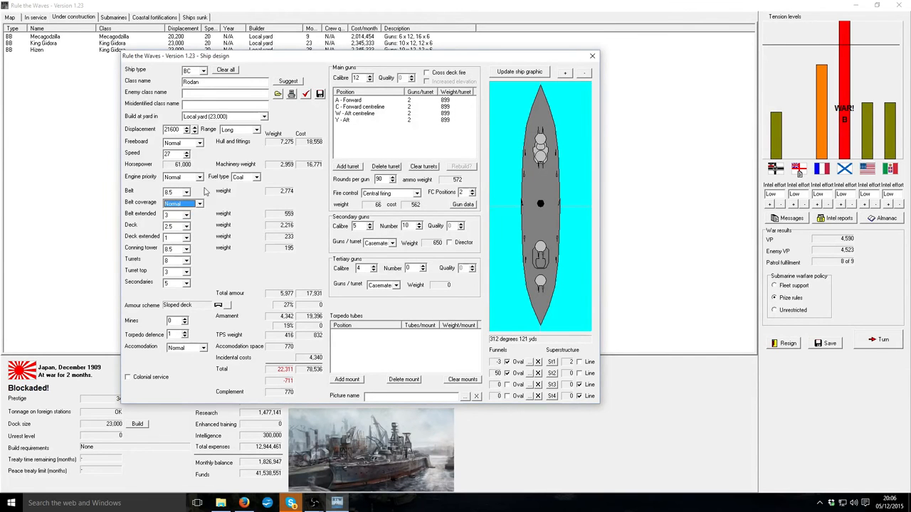
- Thin the extended belt and deck armour, trim displacement near 22,000 tons and finish the design
left_click(186, 225)
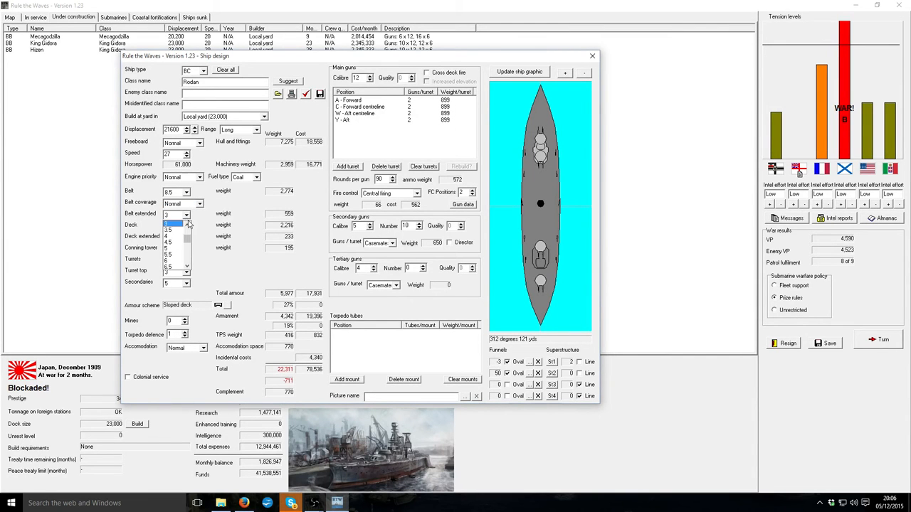
left_click(171, 225)
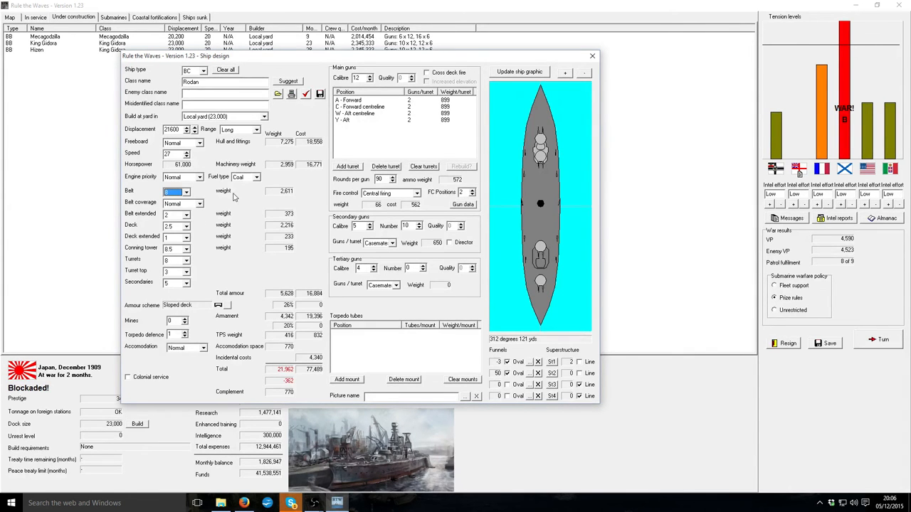
left_click(187, 259)
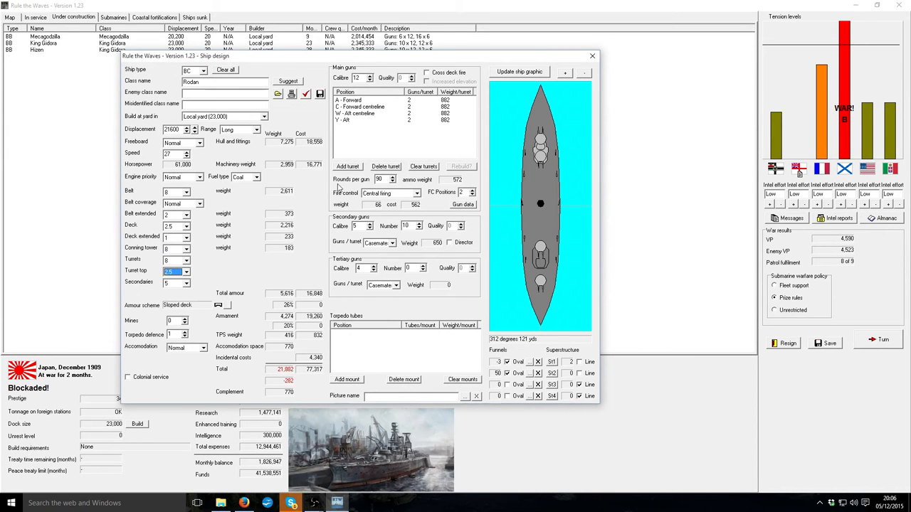
left_click(194, 131)
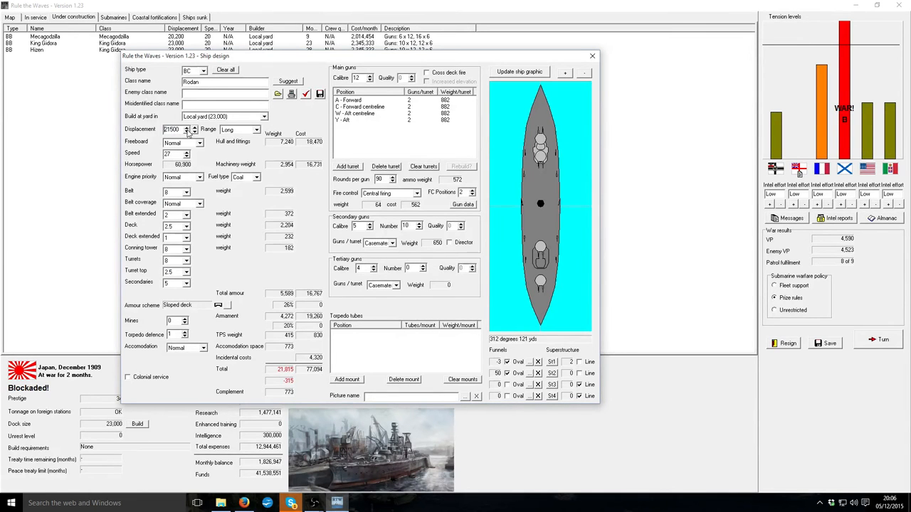
left_click(193, 127)
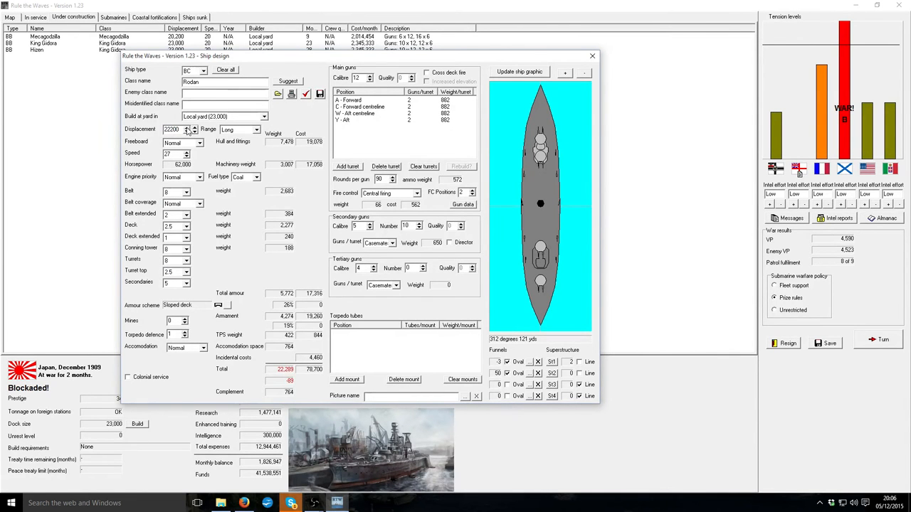
left_click(194, 128)
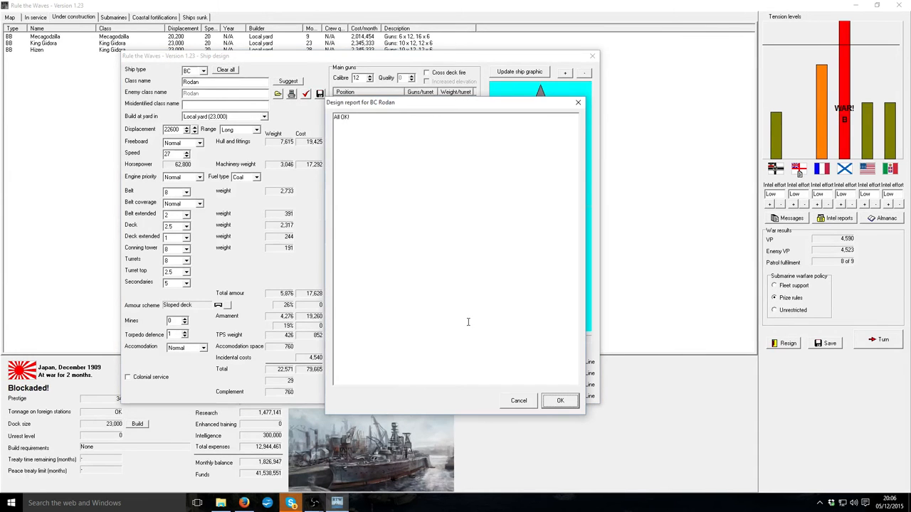
- Accept the Rodan design report and lay down one Rodan battlecruiser, confirming the development cost
left_click(559, 400)
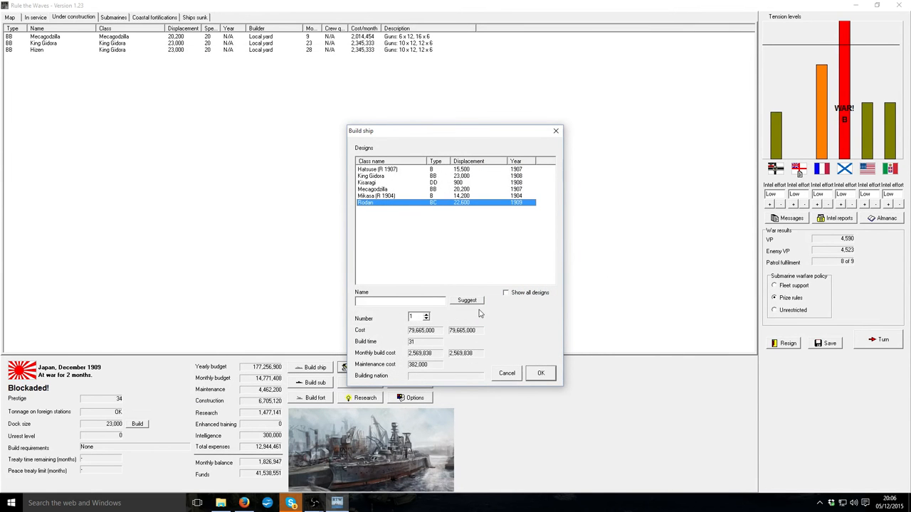
left_click(541, 373)
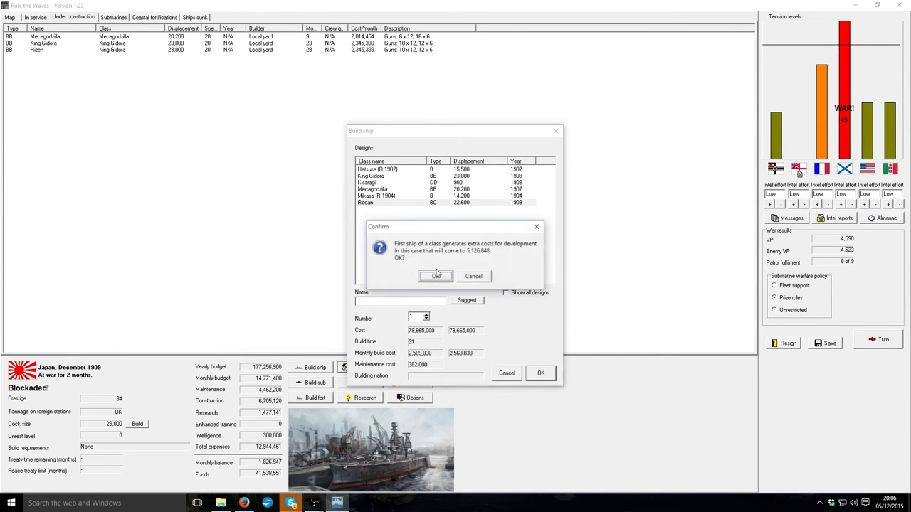
left_click(436, 276)
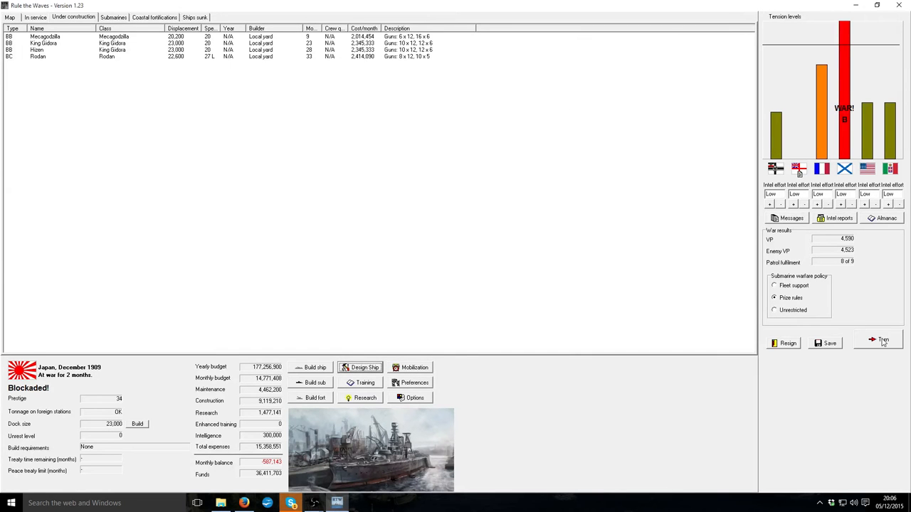
- Halt the turn at the patrol warning and put an in-service destroyer on coastal patrol
left_click(882, 339)
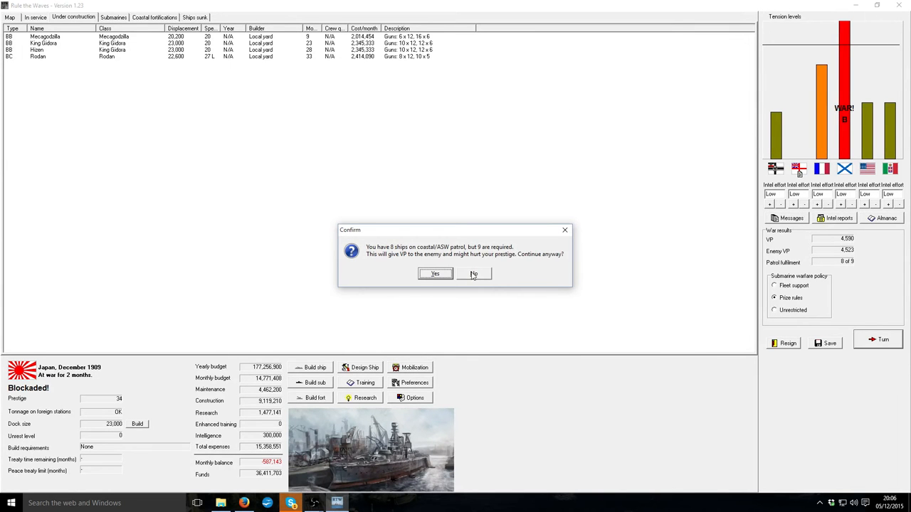
left_click(472, 273)
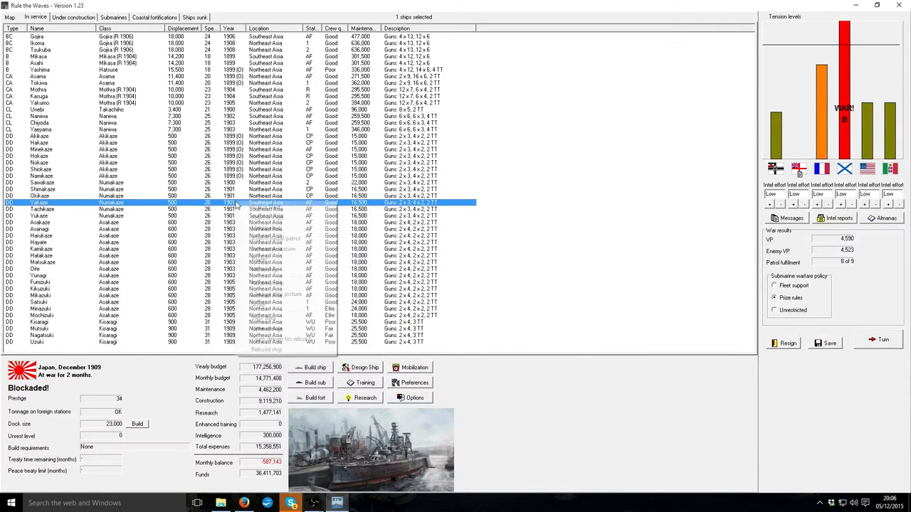
left_click(447, 279)
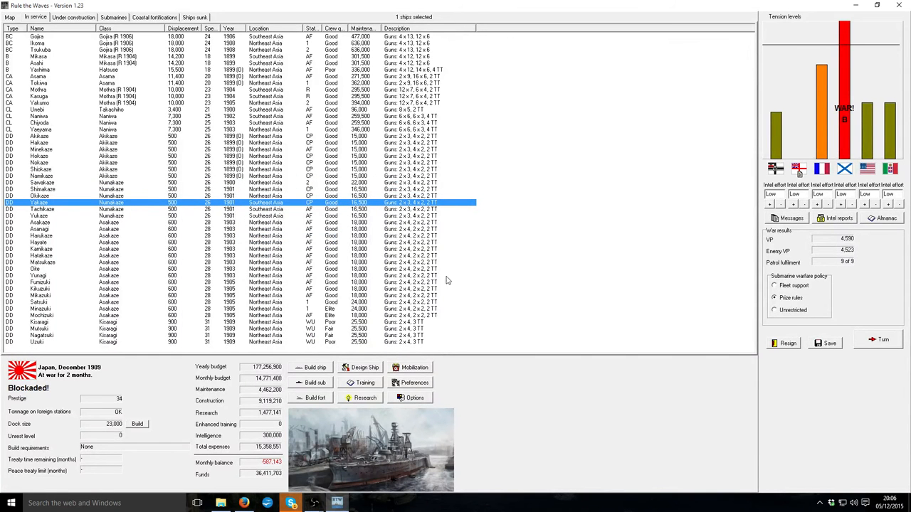
mouse_move(84, 171)
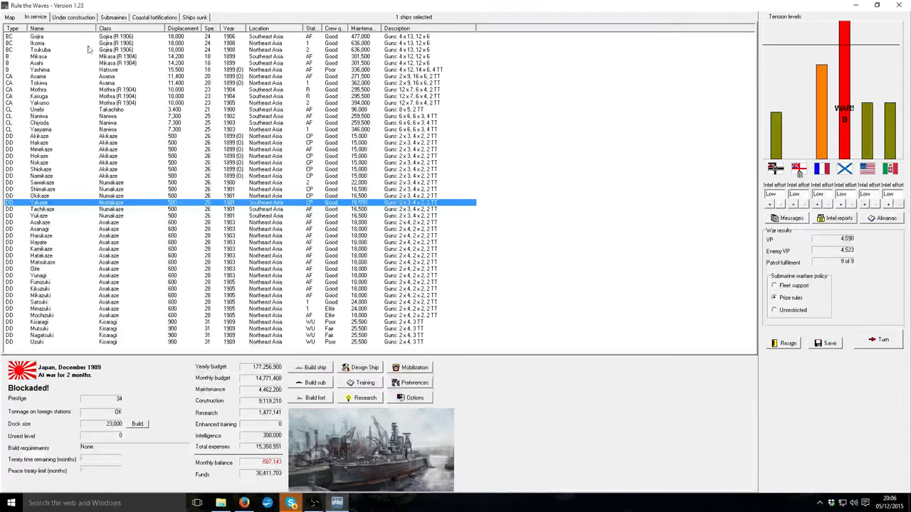
left_click(72, 17)
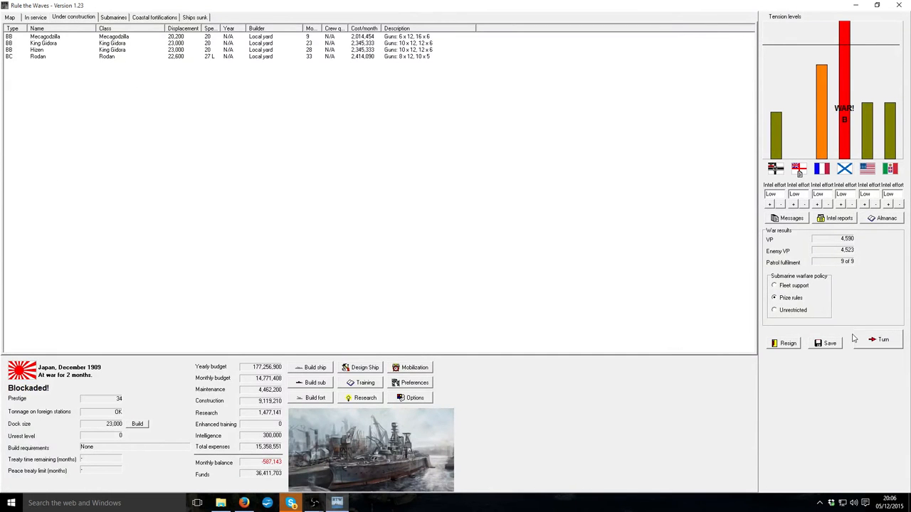
- Advance to January 1910, acknowledge submarines sinking 5 ships for 25 VP, and enter the battle
left_click(882, 339)
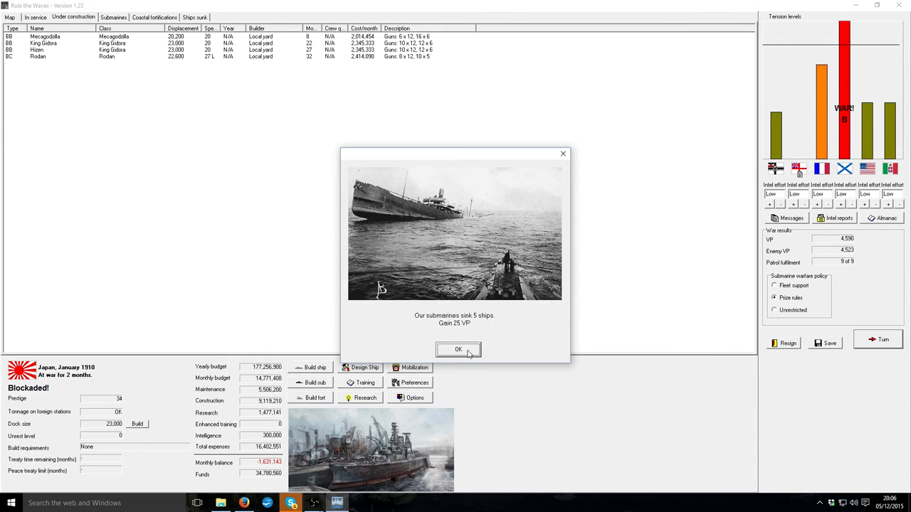
left_click(458, 350)
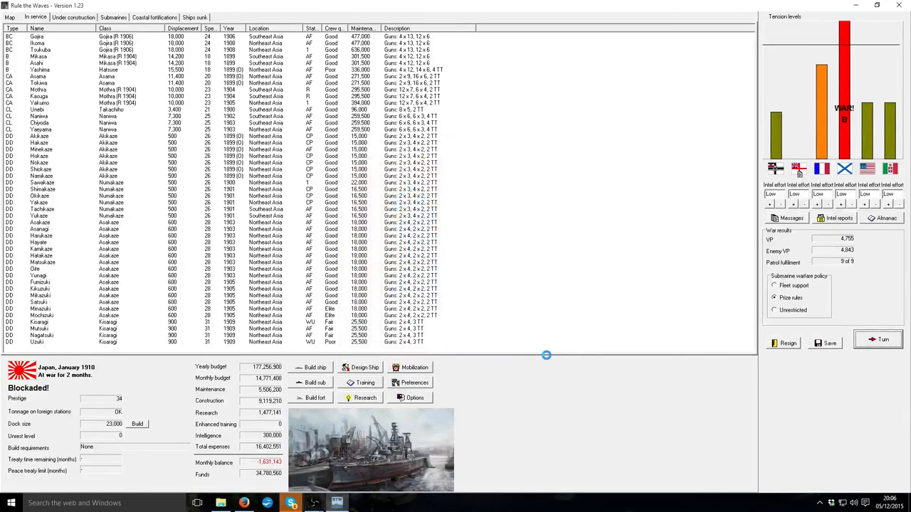
left_click(880, 339)
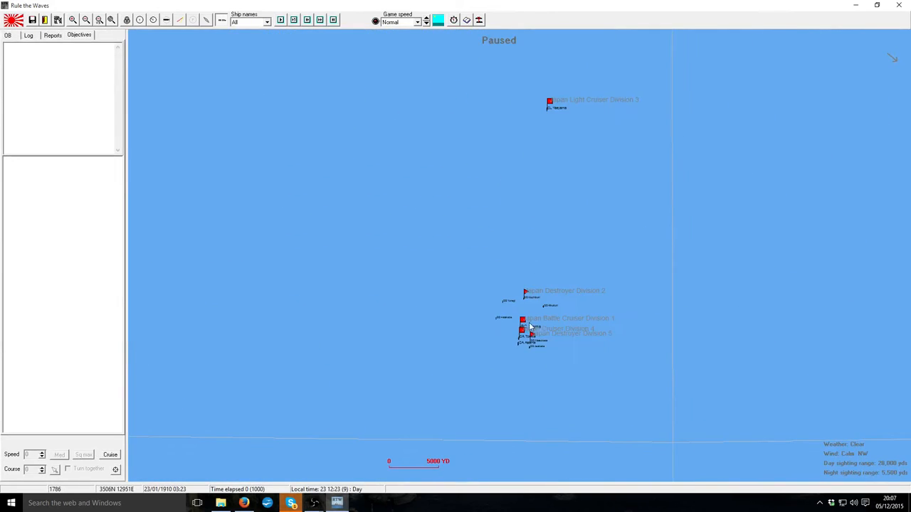
double_click(520, 319)
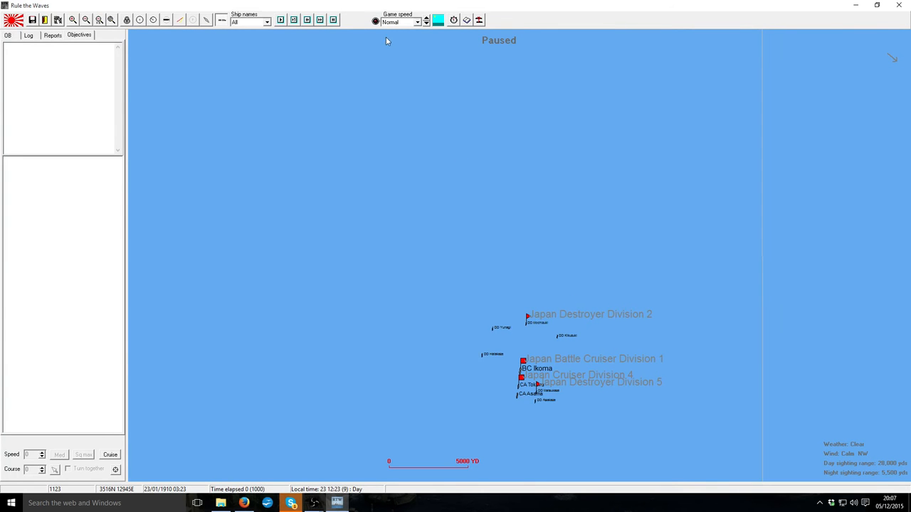
double_click(524, 384)
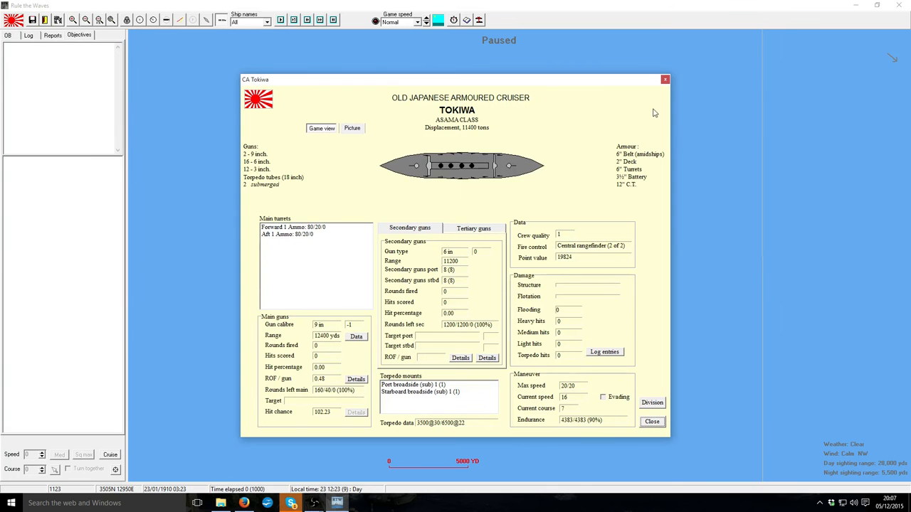
left_click(651, 421)
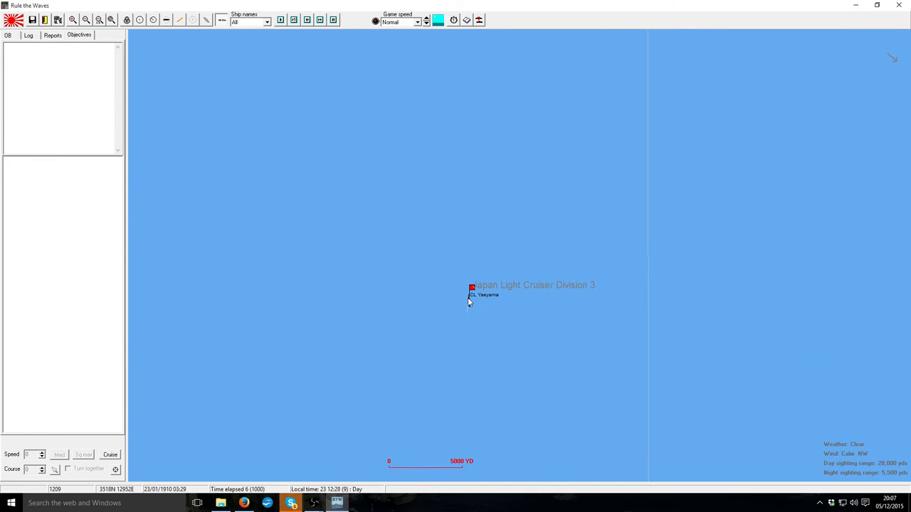
double_click(471, 288)
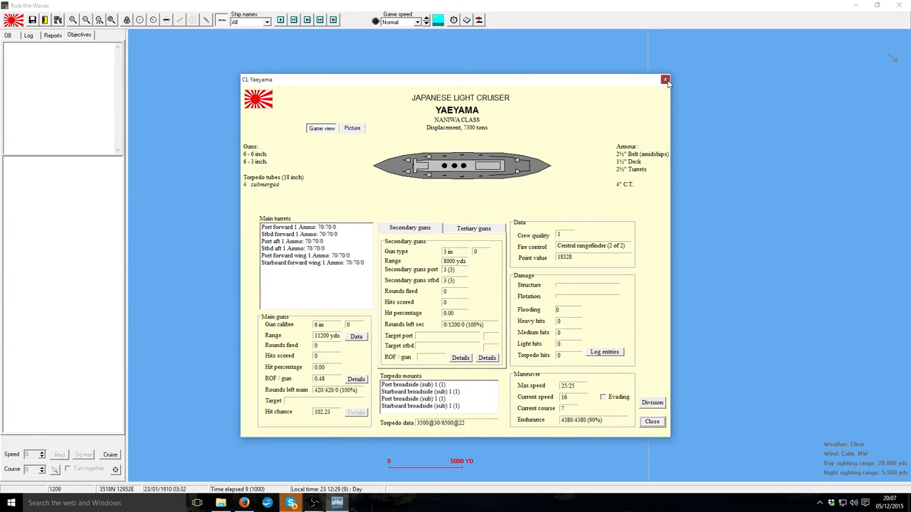
left_click(664, 79)
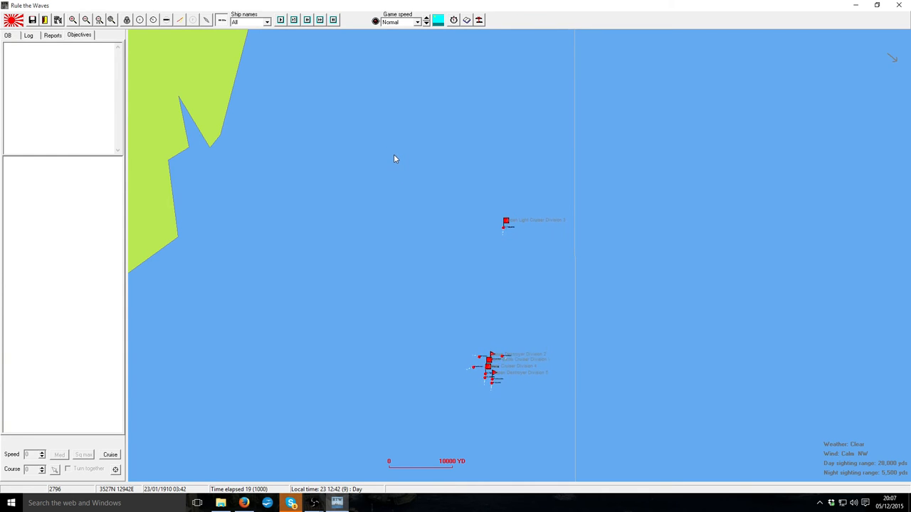
- Run the battle at ultra fast speed, acknowledge the unknown ship sighting and select Battle Cruiser Division 1
left_click(424, 22)
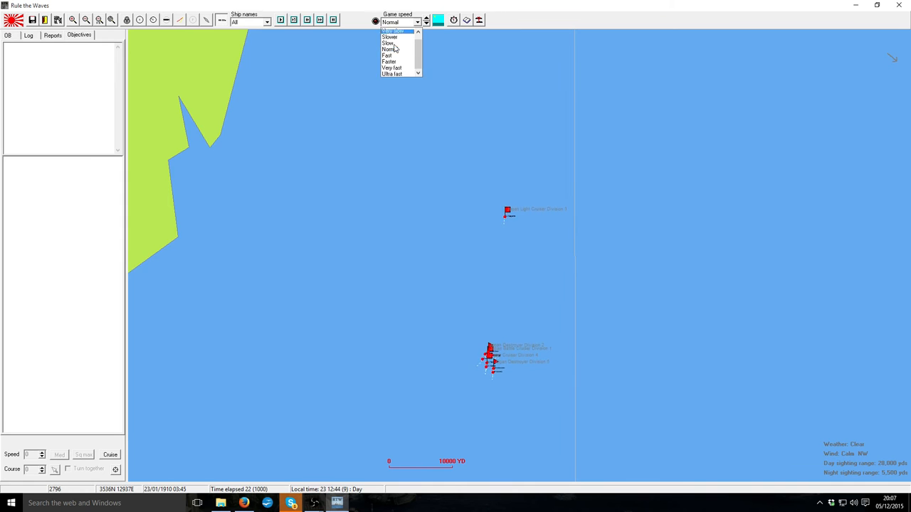
left_click(392, 74)
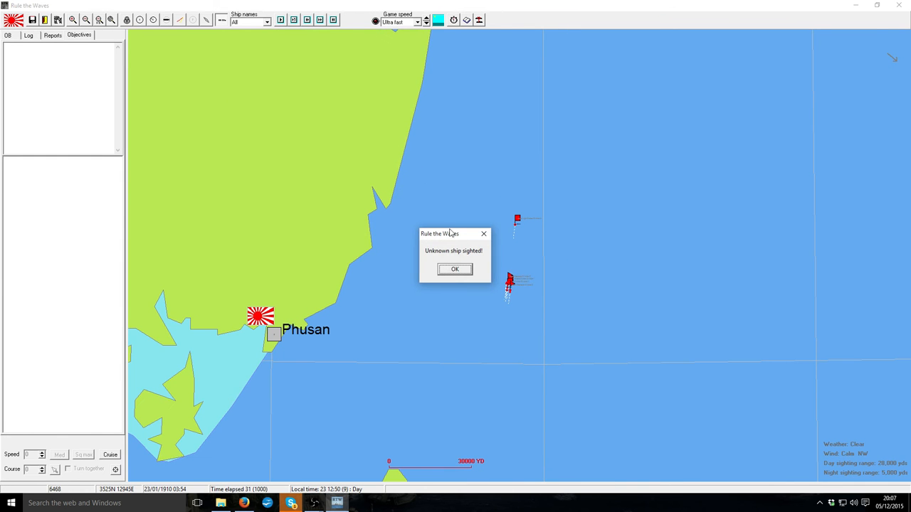
left_click(455, 269)
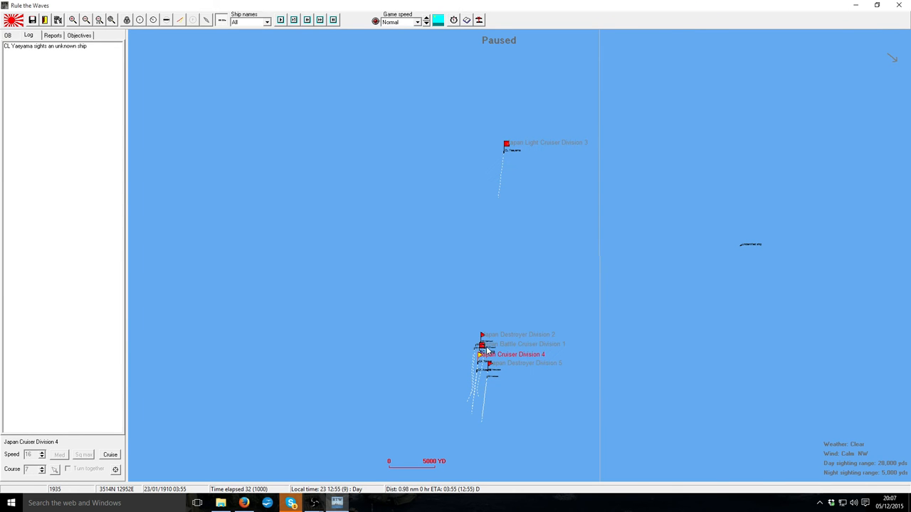
left_click(483, 345)
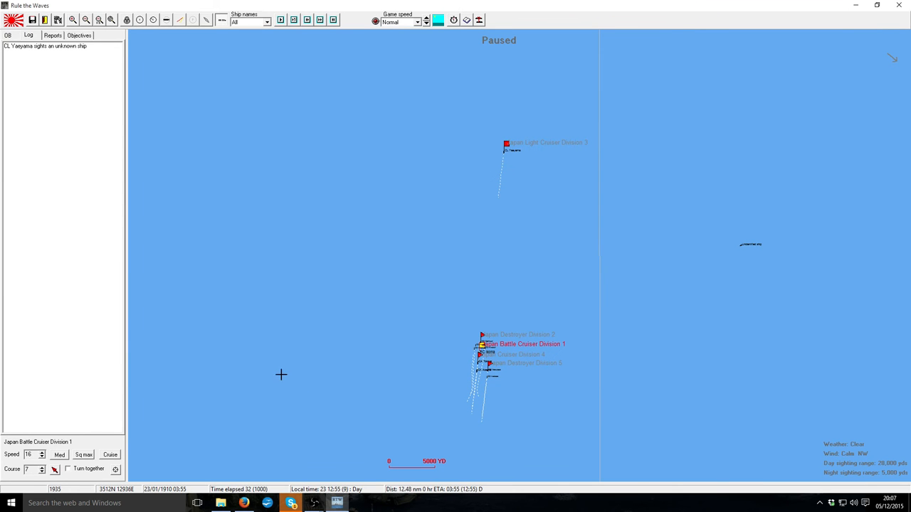
left_click(506, 142)
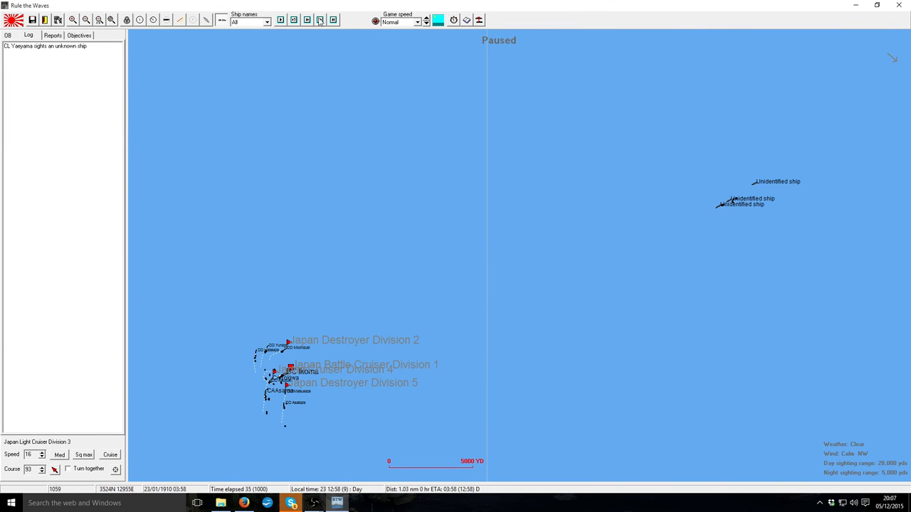
- Advance several time steps until the Russian ships are identified, then review the Vityaz-class cruiser card
left_click(319, 20)
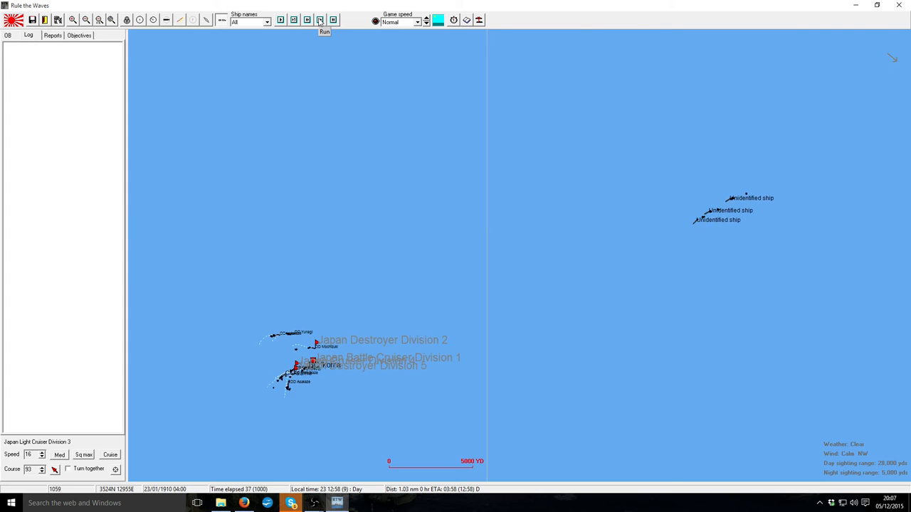
left_click(320, 19)
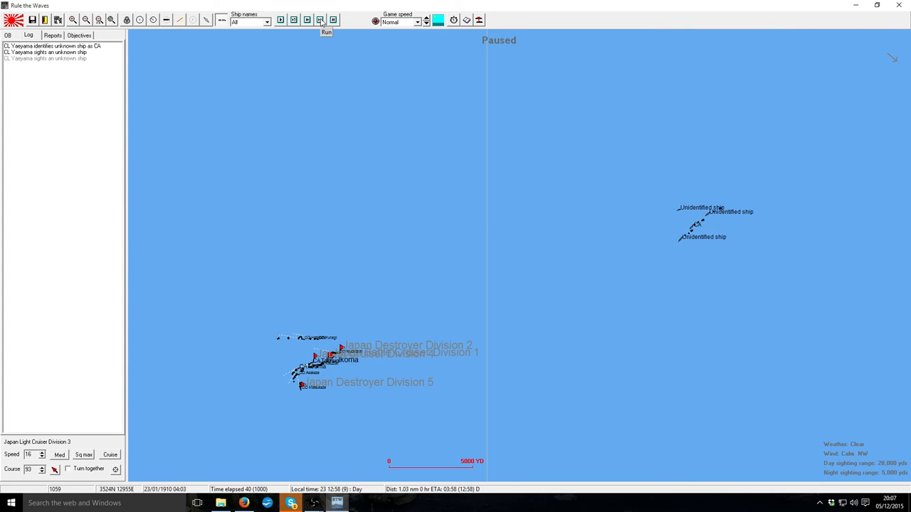
left_click(321, 20)
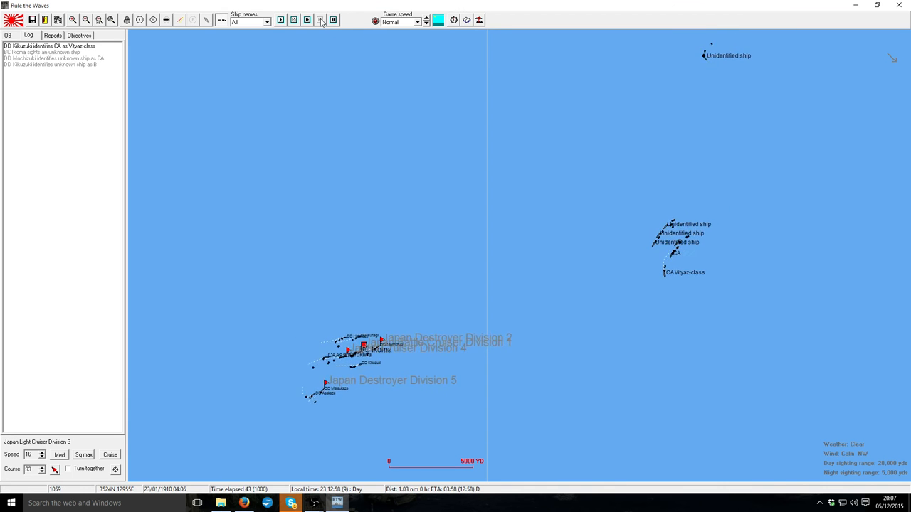
left_click(320, 19)
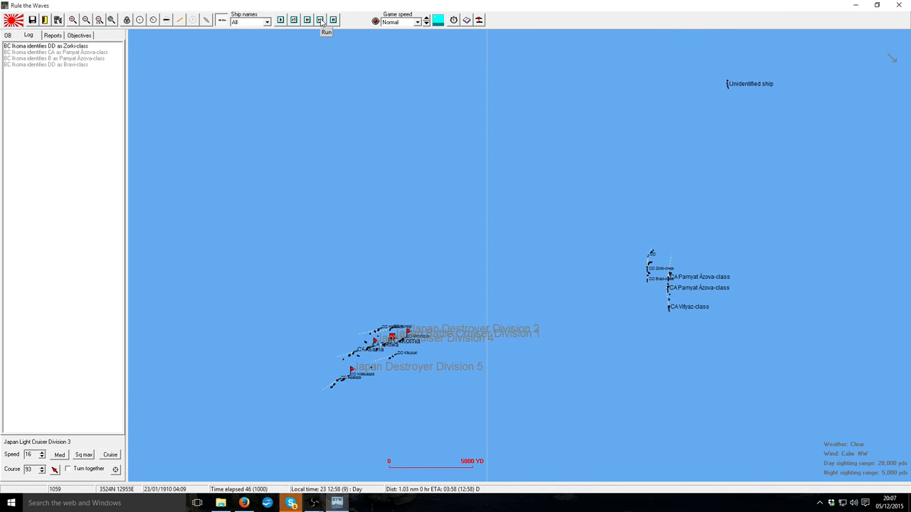
left_click(320, 20)
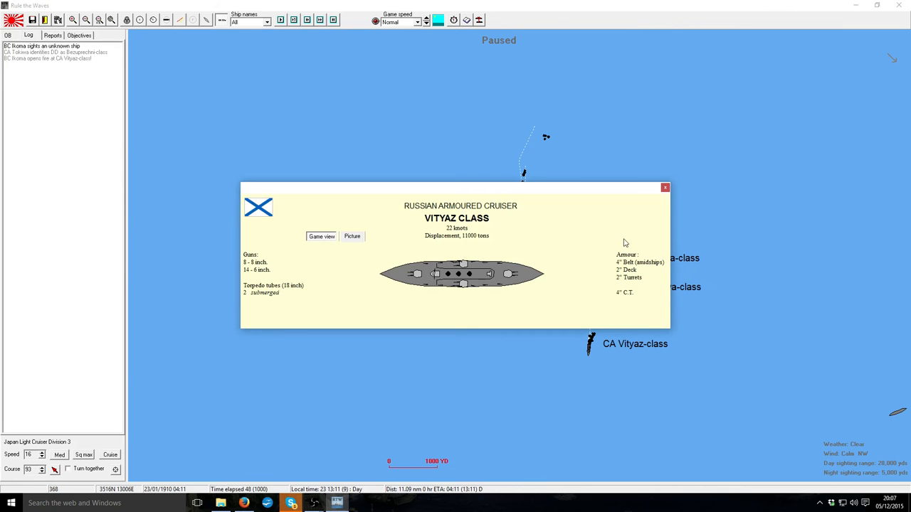
left_click(664, 188)
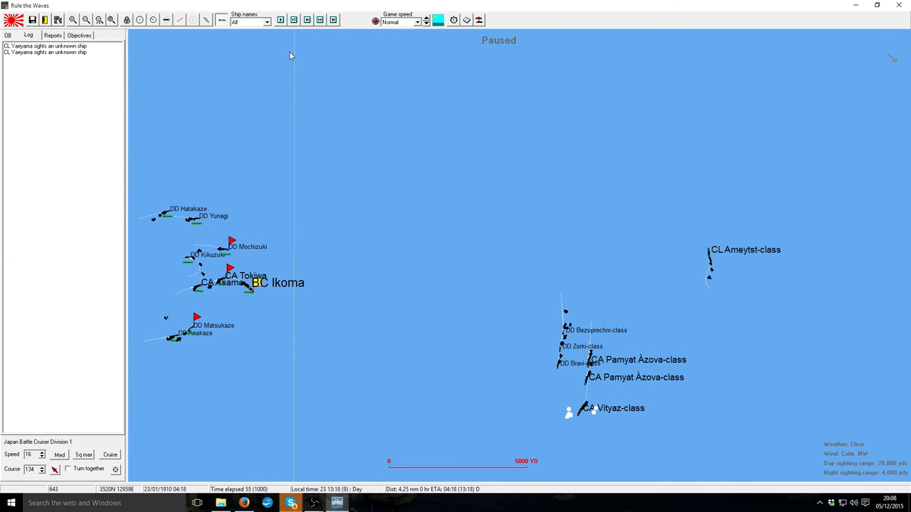
- Advance the battle several time steps as Tokiwa and Ikoma trade fire with the Russian cruisers
left_click(281, 20)
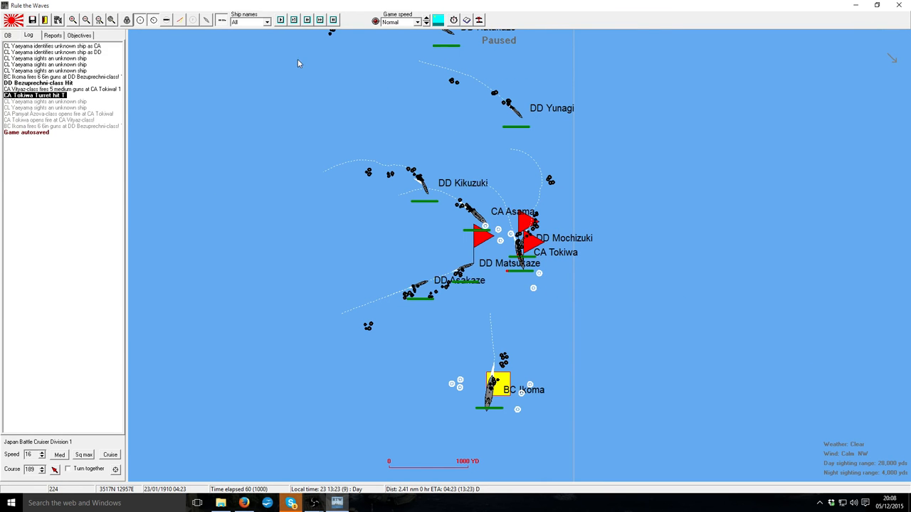
left_click(280, 20)
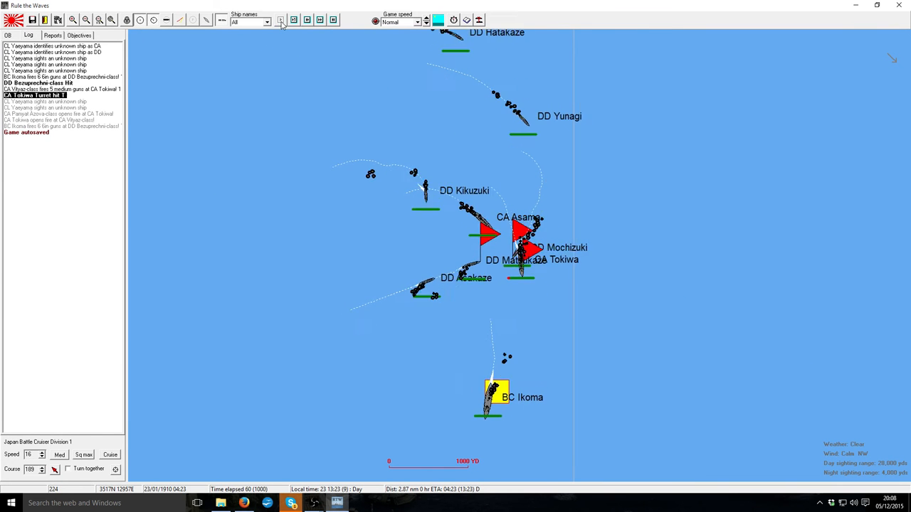
left_click(279, 19)
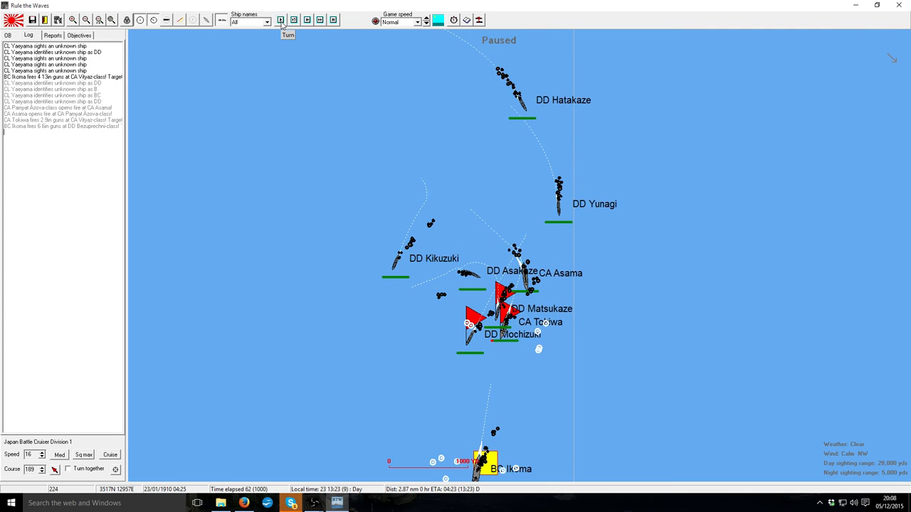
left_click(281, 20)
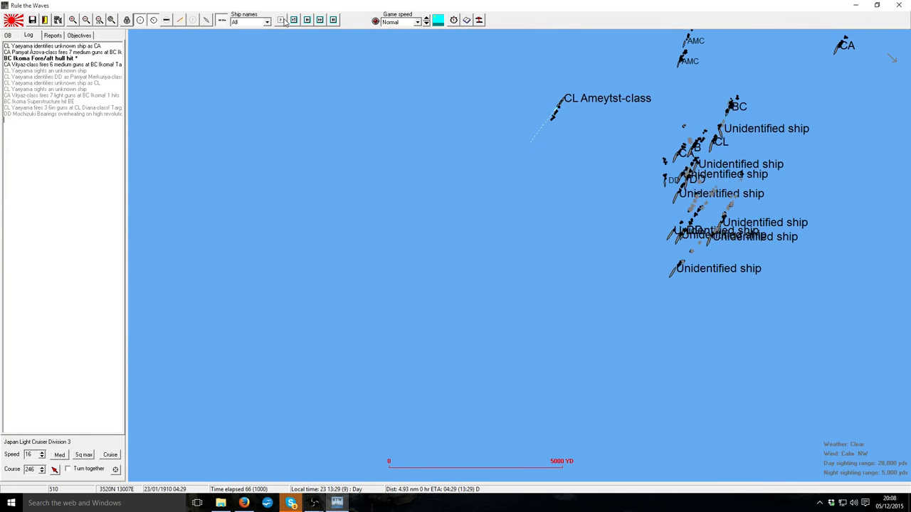
- Run the battle on several turns until the Bezuprechni-, Zorki- and Bravi-class destroyers are identified
left_click(280, 20)
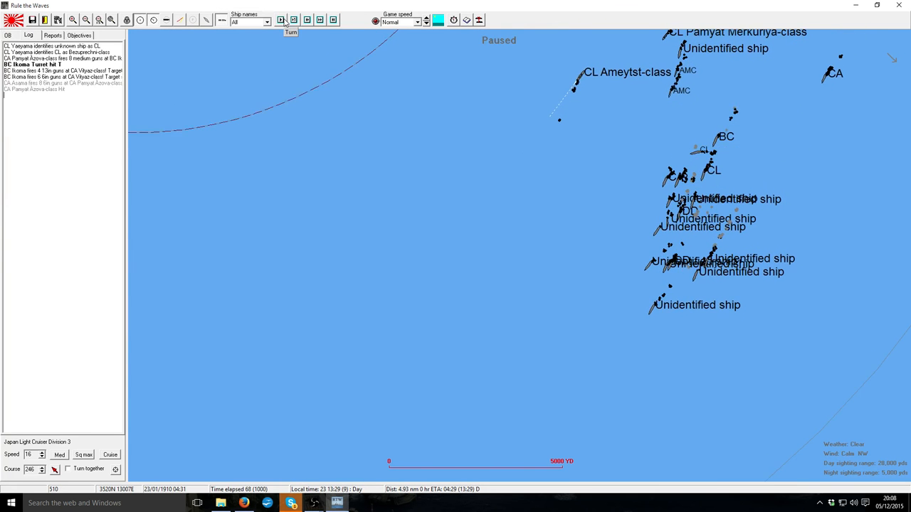
left_click(280, 20)
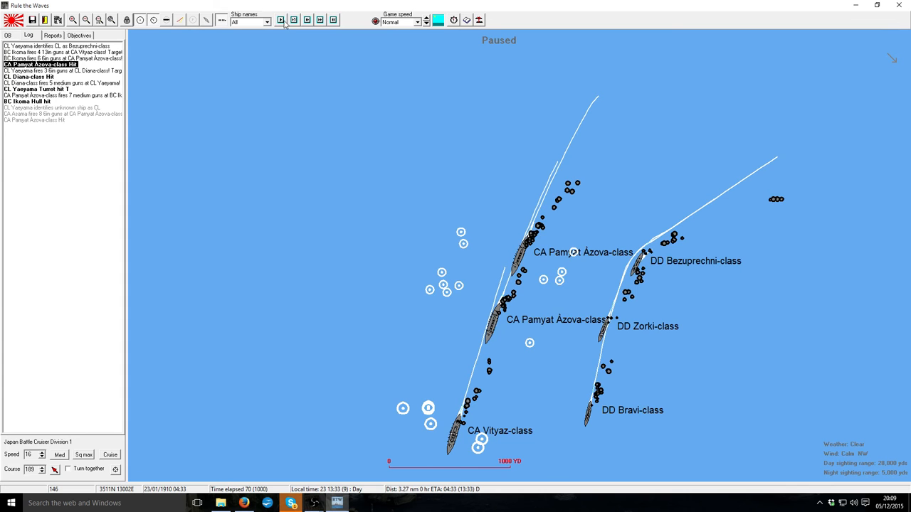
left_click(282, 20)
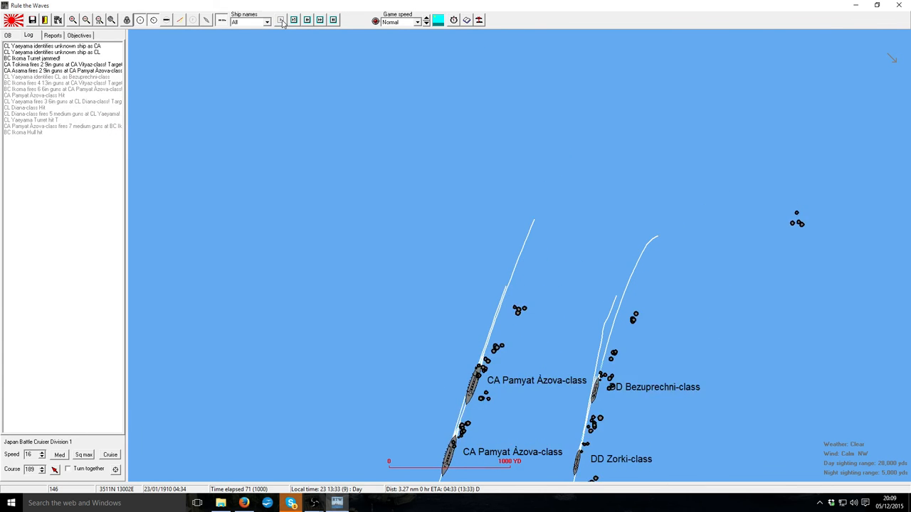
left_click(280, 19)
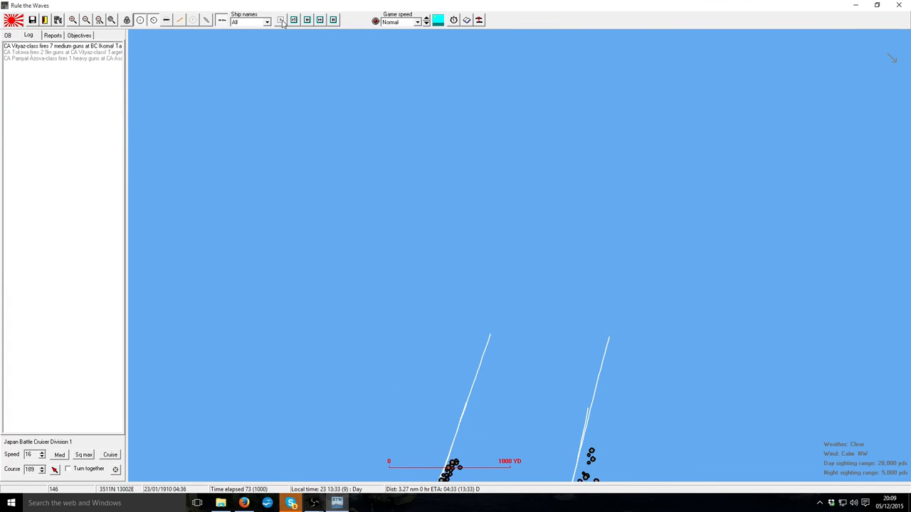
left_click(280, 20)
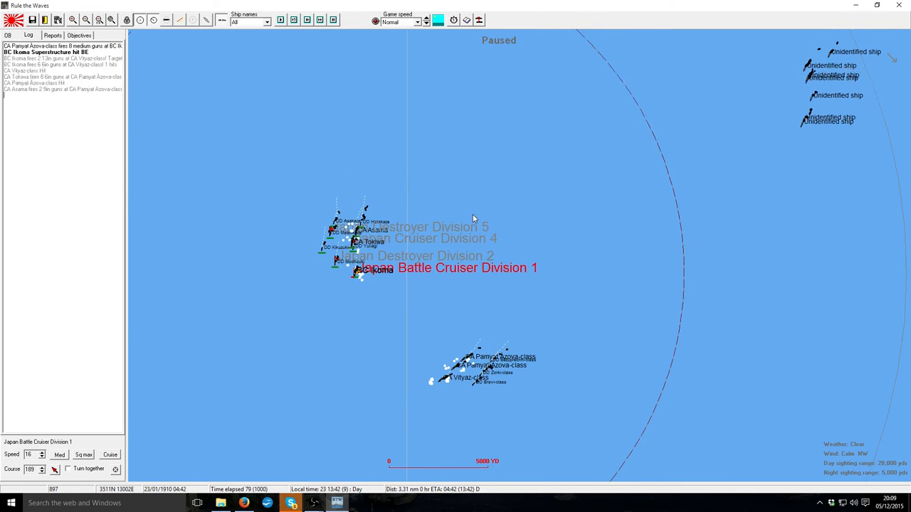
- Advance the battle several steps as Ikoma engages the Russian cruisers and takes hits
left_click(322, 20)
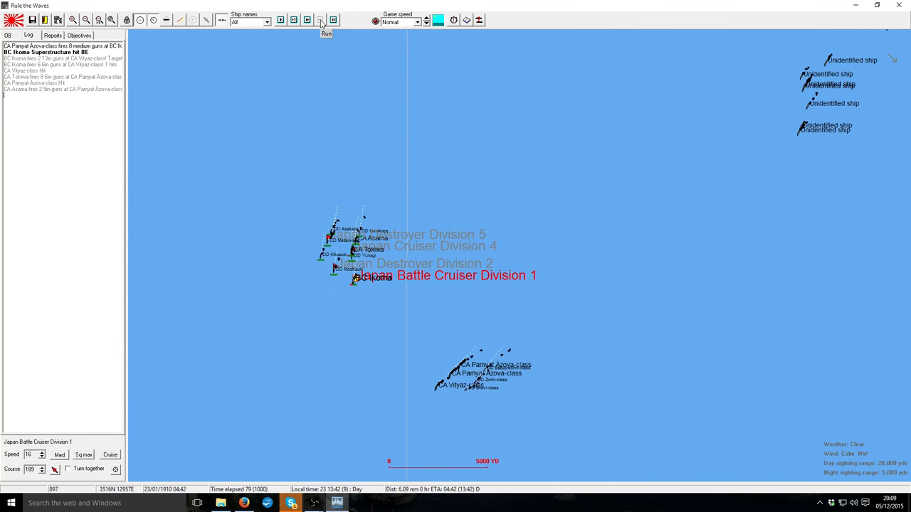
left_click(321, 19)
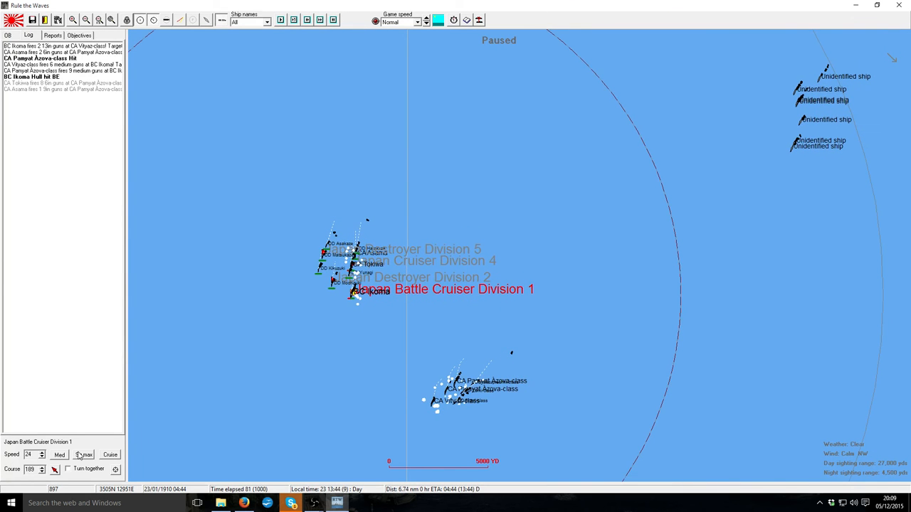
left_click(319, 20)
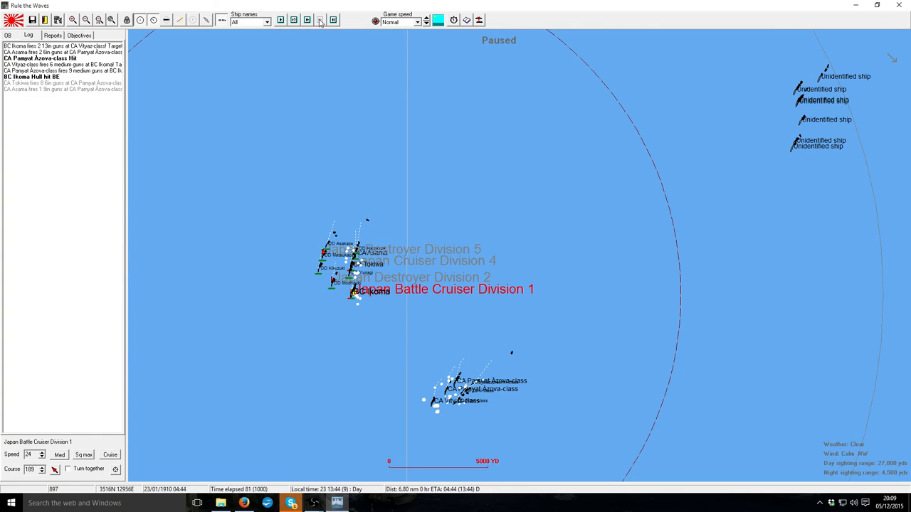
left_click(320, 20)
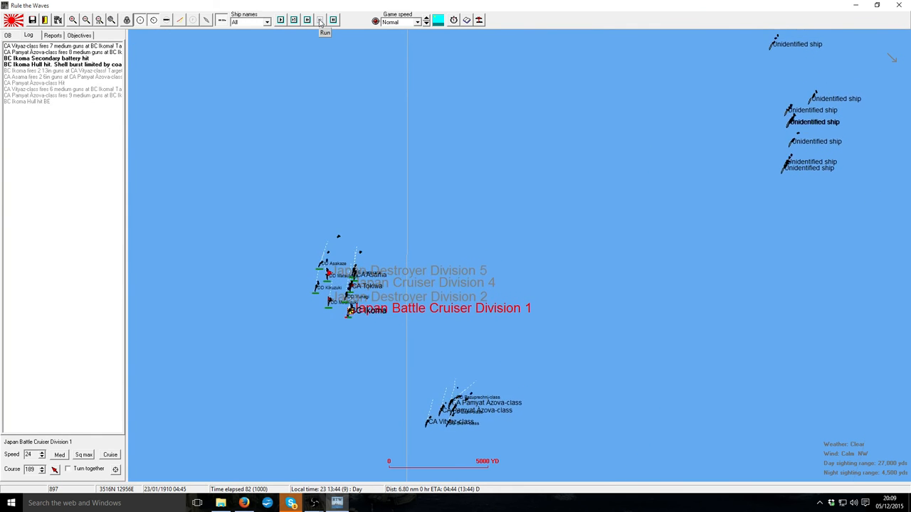
left_click(322, 20)
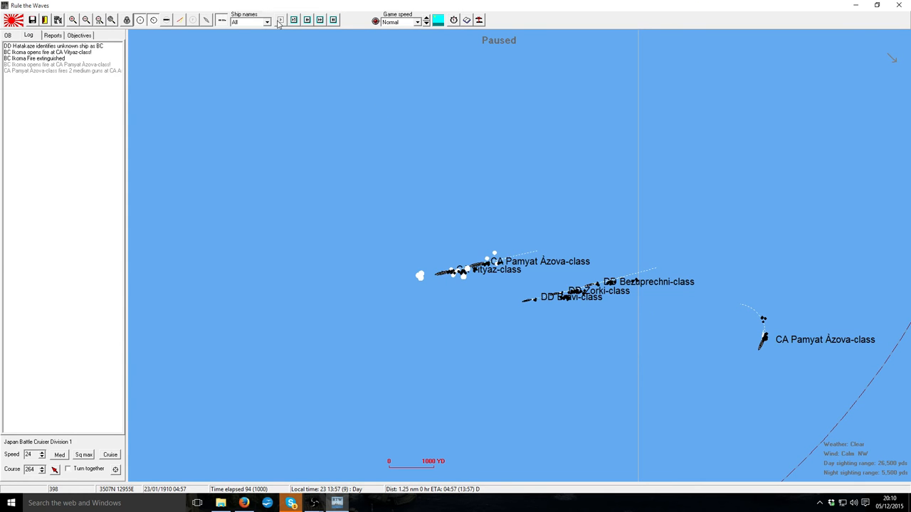
- Advance the battle step by step as the Japanese divisions close on the Azova-class cruisers
left_click(279, 20)
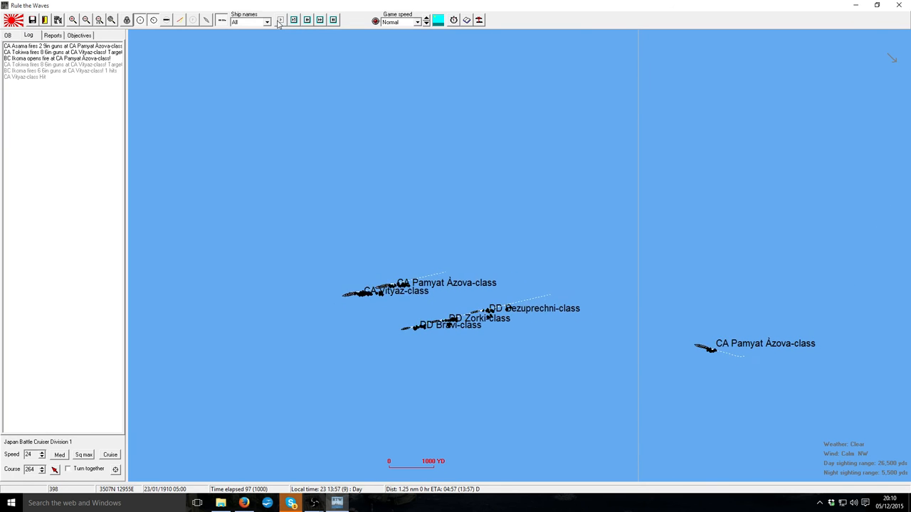
left_click(279, 20)
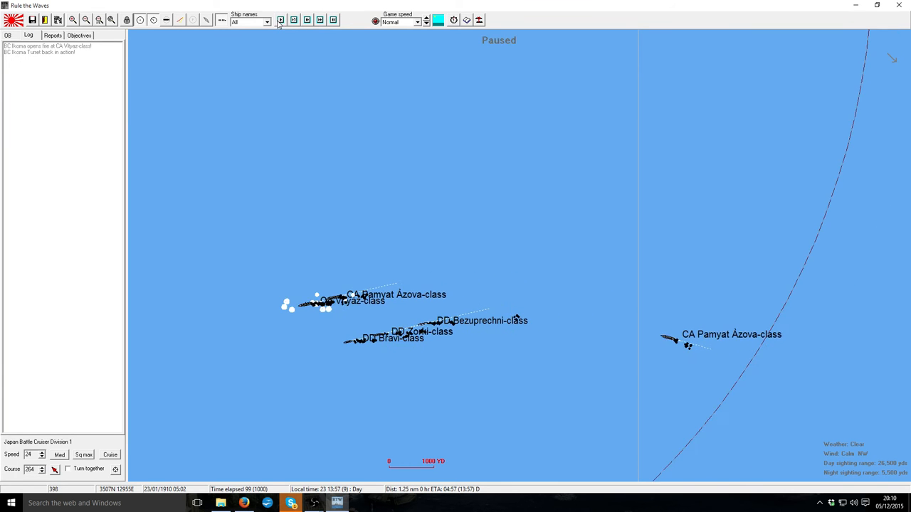
left_click(279, 19)
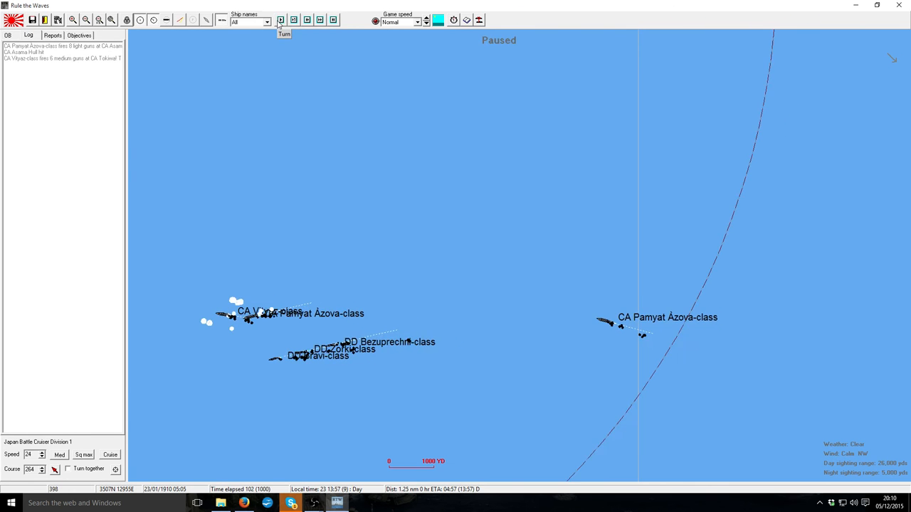
left_click(279, 20)
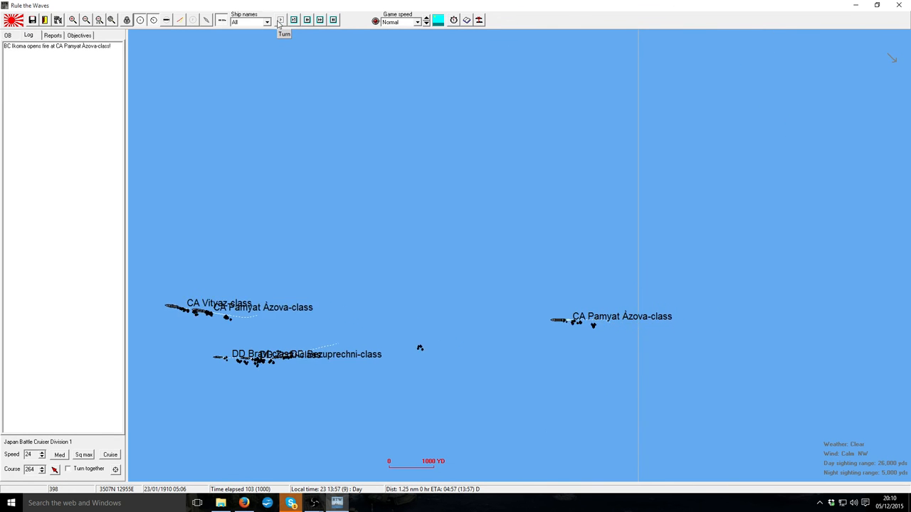
left_click(278, 20)
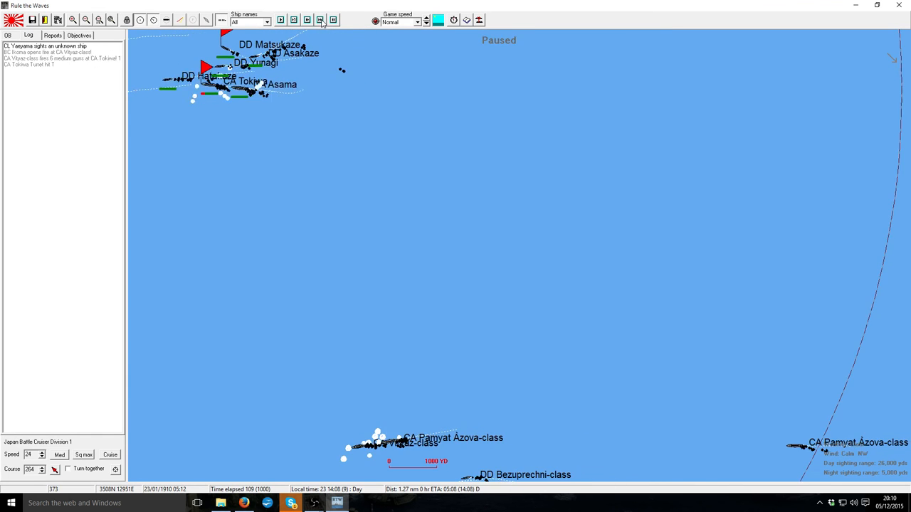
left_click(319, 19)
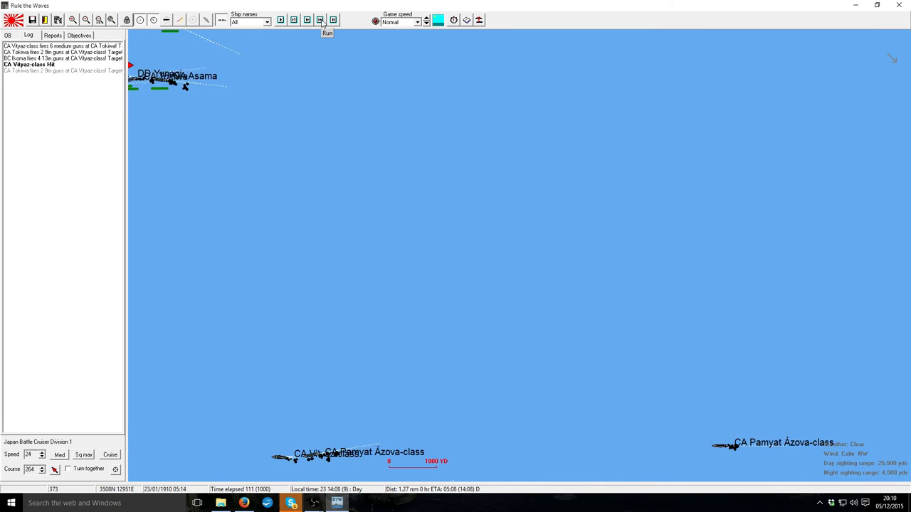
left_click(318, 20)
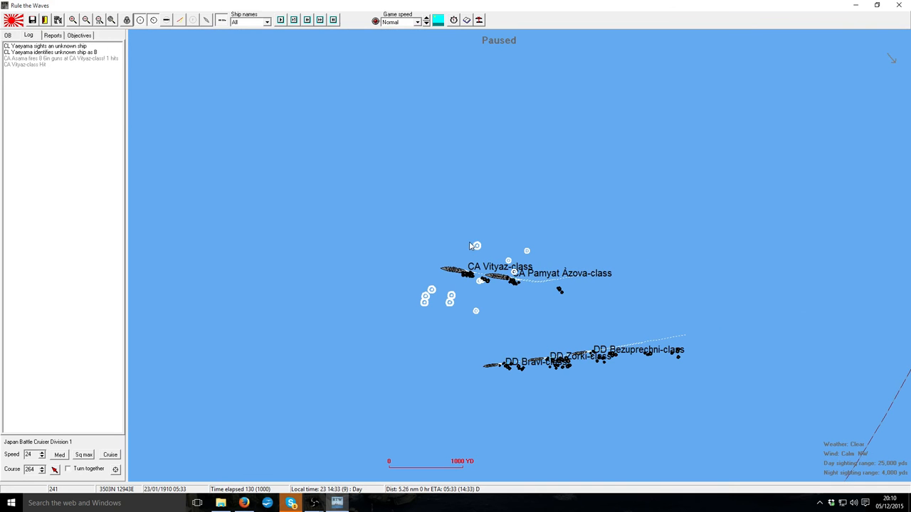
mouse_move(453, 273)
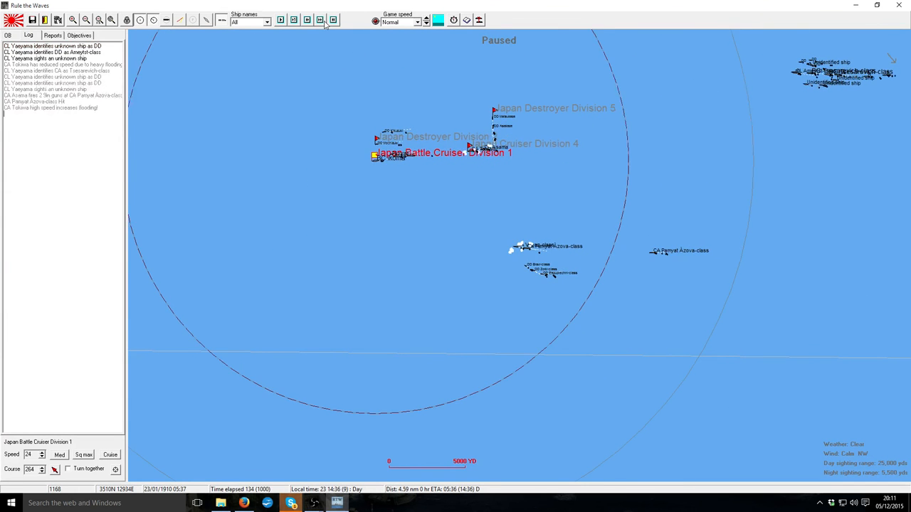
- Toggle Run and Pause in short bursts as Tokiwa slows and detaches with heavy flooding
left_click(319, 20)
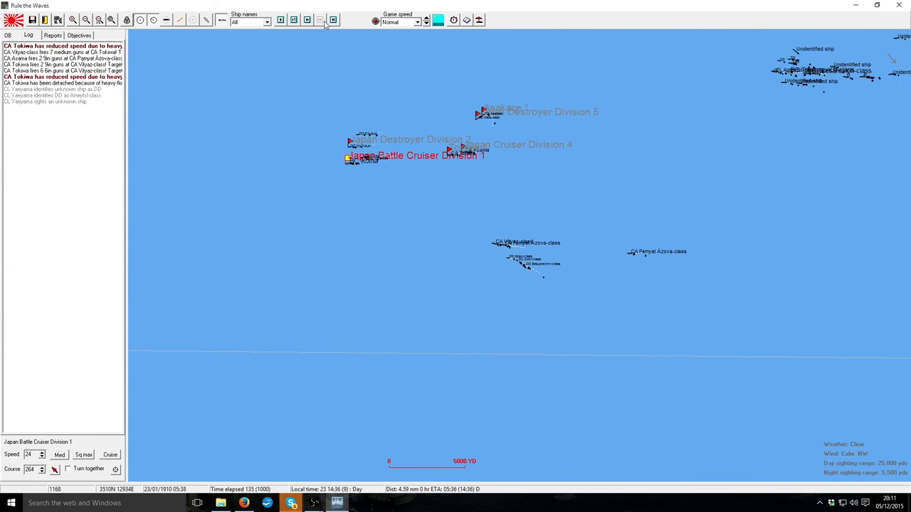
left_click(319, 20)
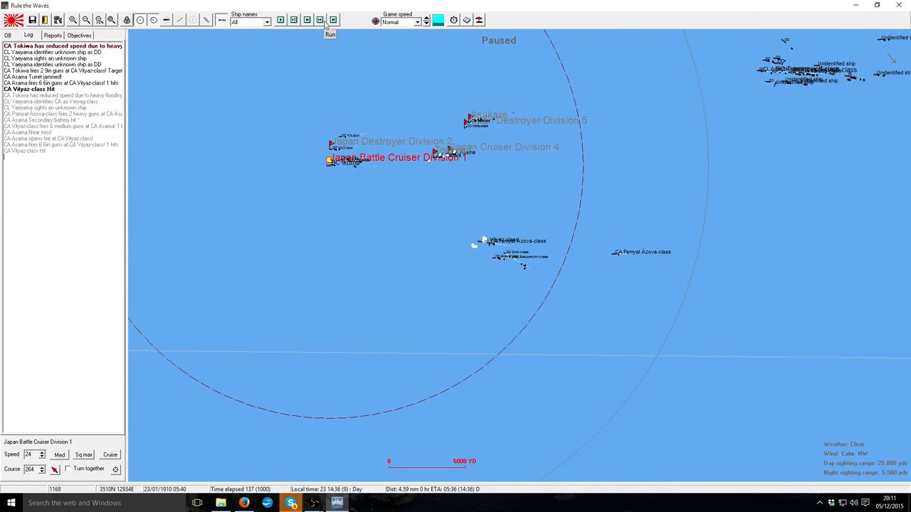
left_click(330, 34)
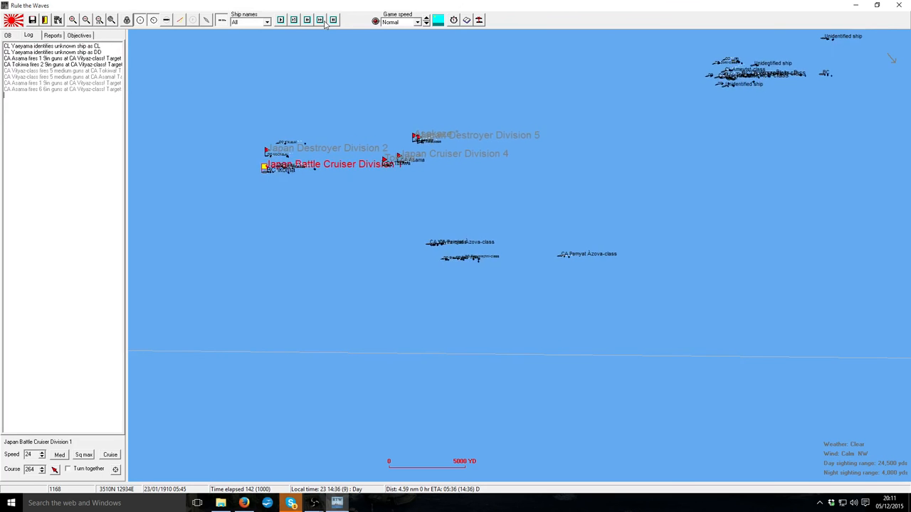
left_click(320, 20)
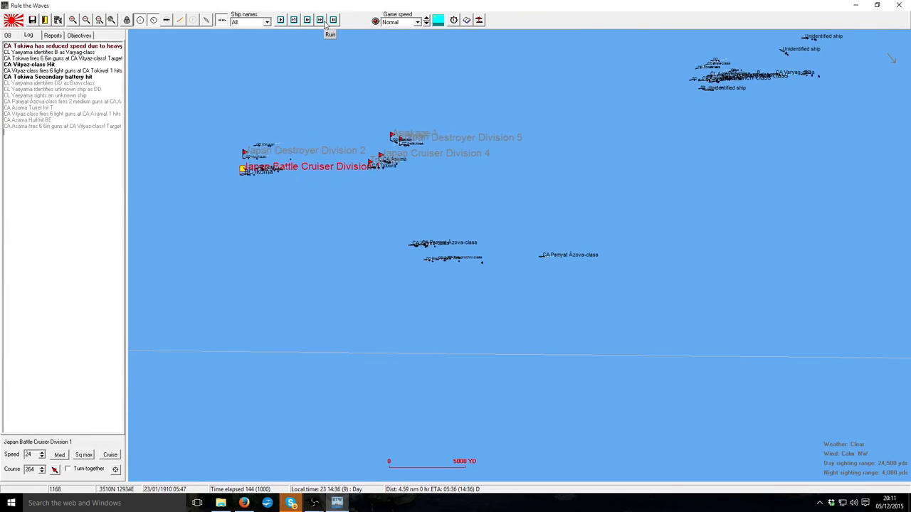
left_click(319, 20)
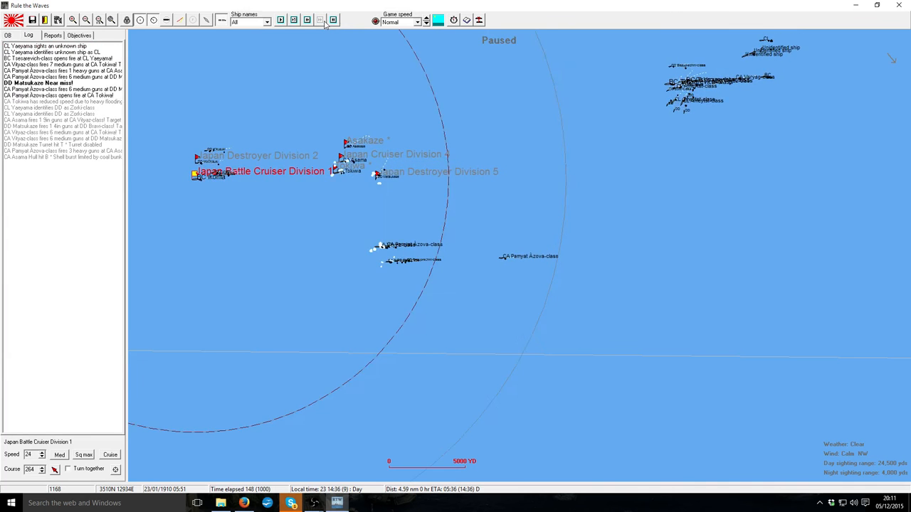
left_click(319, 20)
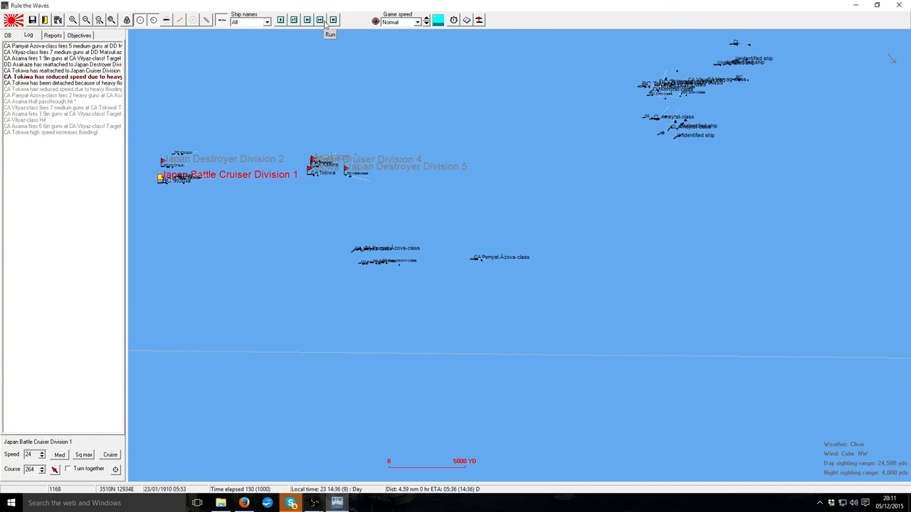
left_click(330, 20)
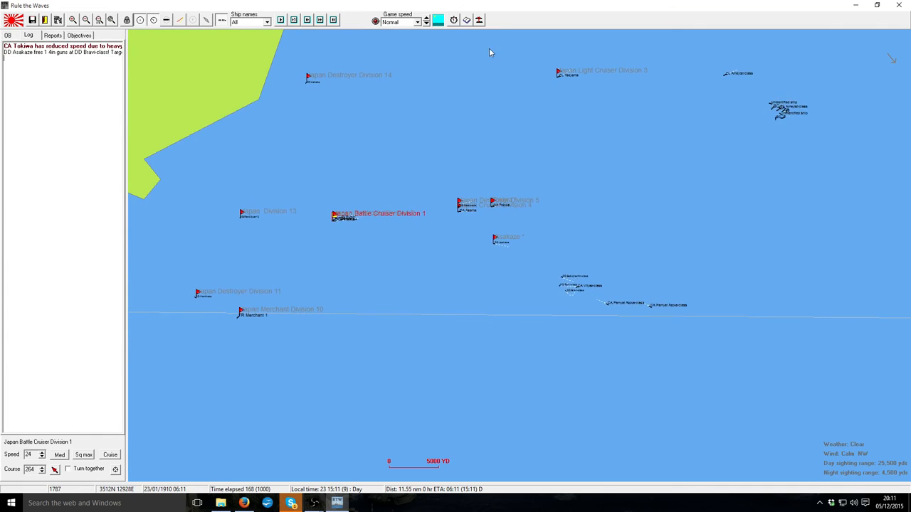
- Set game speed to Fast, resume the battle and acknowledge Tokiwa as the new force flag division
left_click(401, 22)
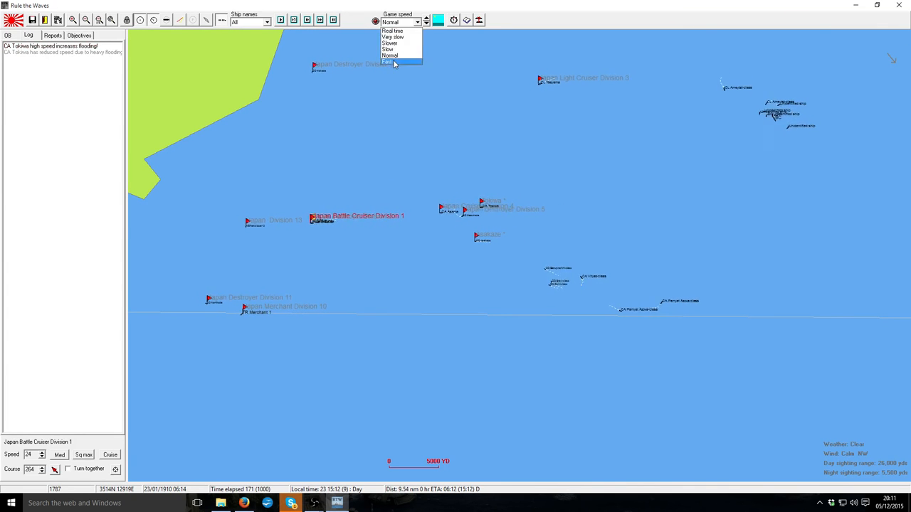
left_click(392, 63)
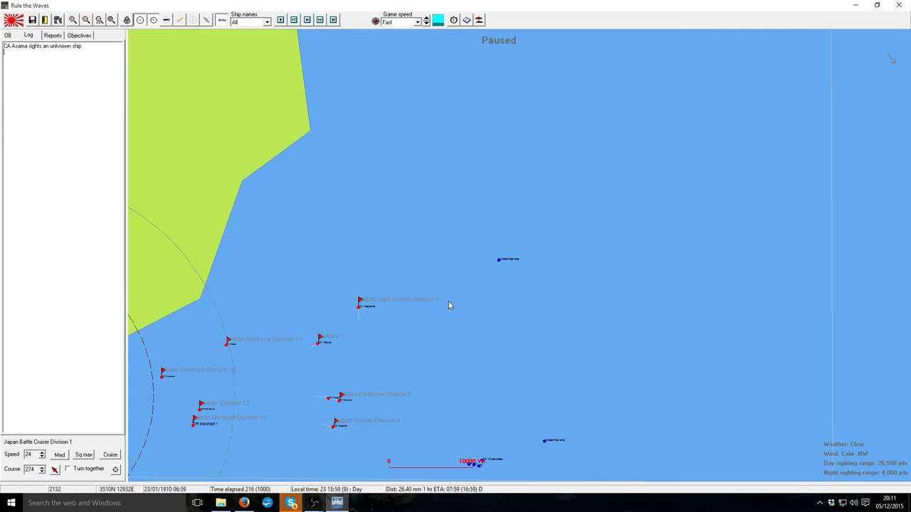
left_click(318, 20)
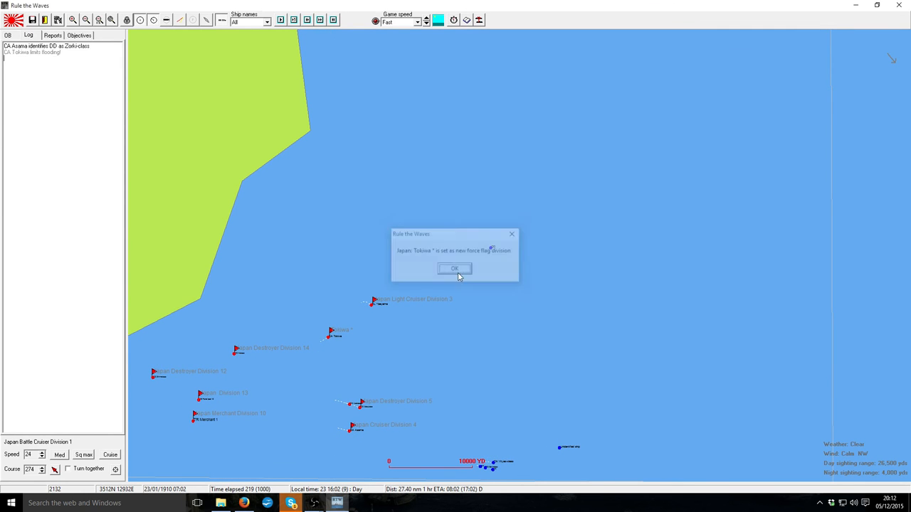
left_click(454, 267)
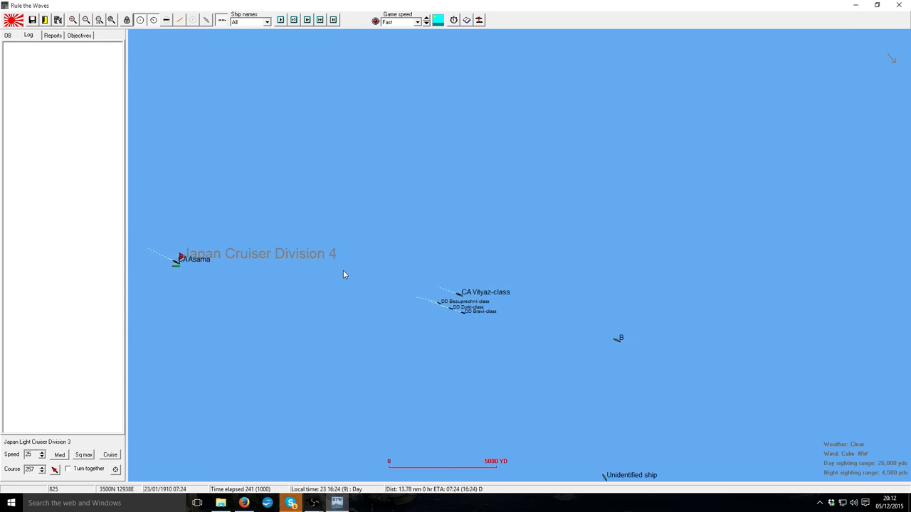
- Resume the battle after the cruiser division meets the Vityaz-class cruiser
left_click(333, 20)
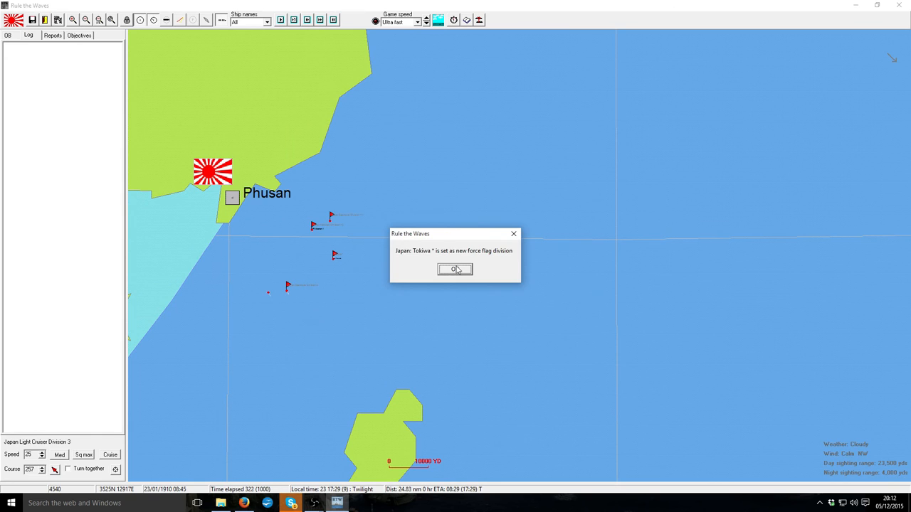
- Acknowledge the flag division notice, set speed to Normal, and acknowledge the torpedo hit off Phusan
left_click(456, 269)
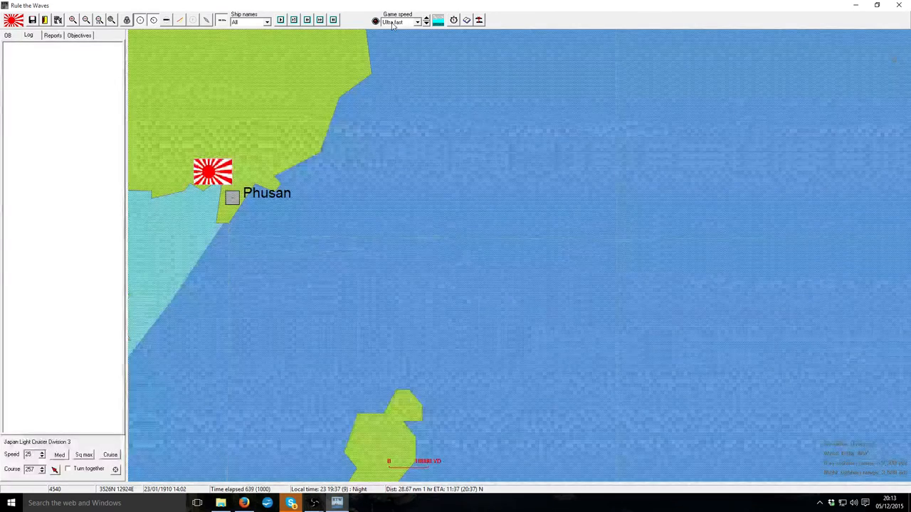
left_click(418, 22)
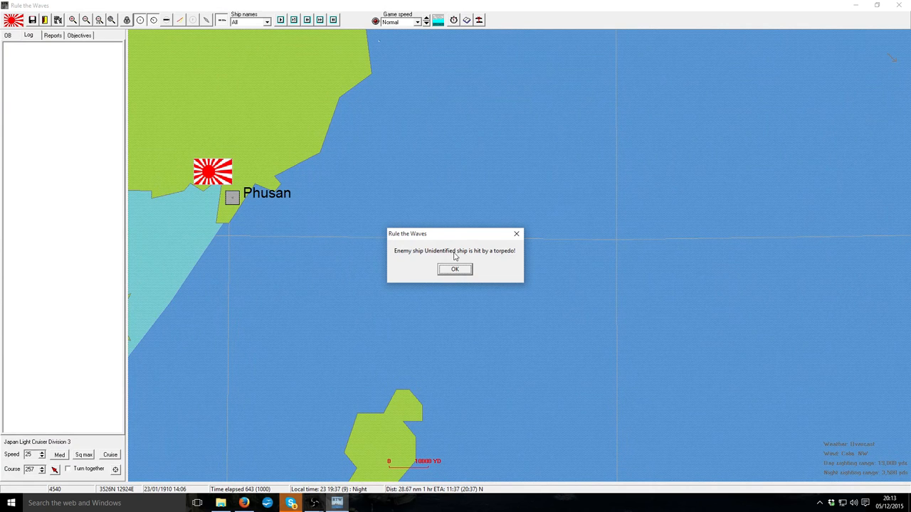
left_click(456, 269)
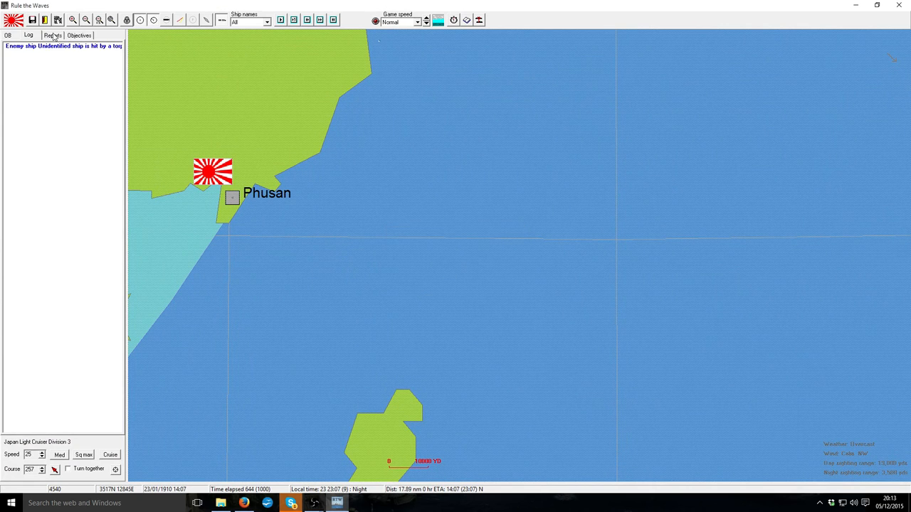
- Review the battle Reports tab and the neighbouring battle tabs
left_click(52, 34)
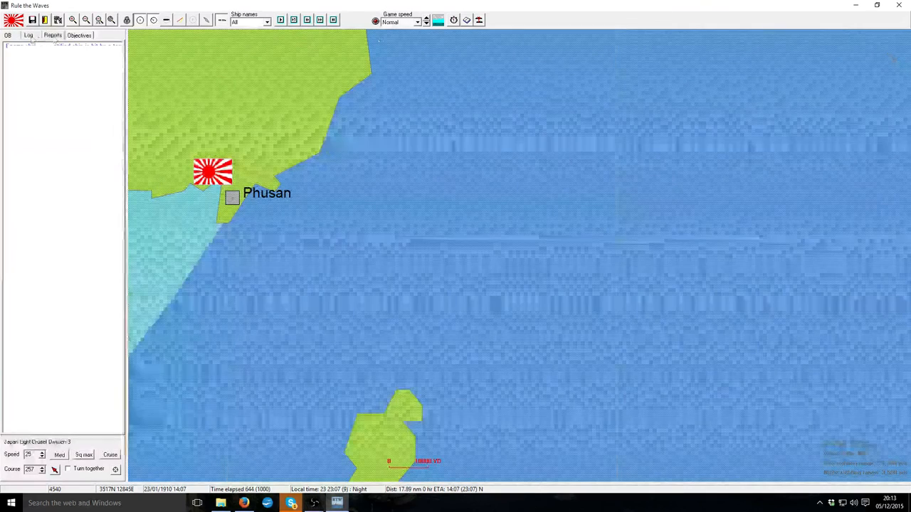
left_click(28, 34)
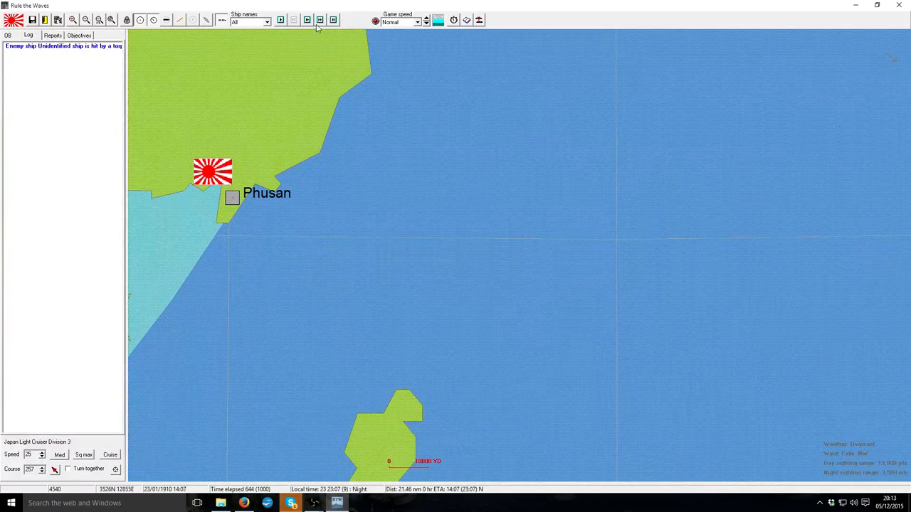
left_click(9, 35)
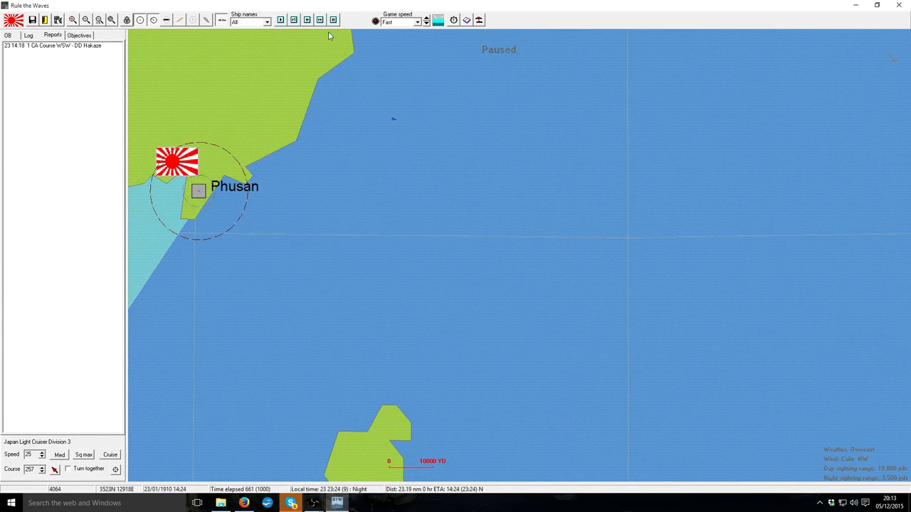
- Run the battle forward in short bursts, pausing between advances
left_click(319, 19)
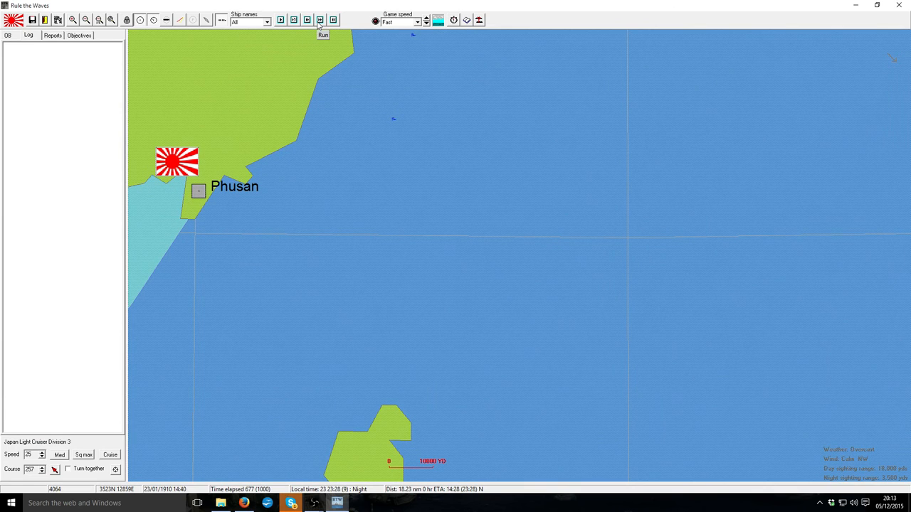
left_click(320, 20)
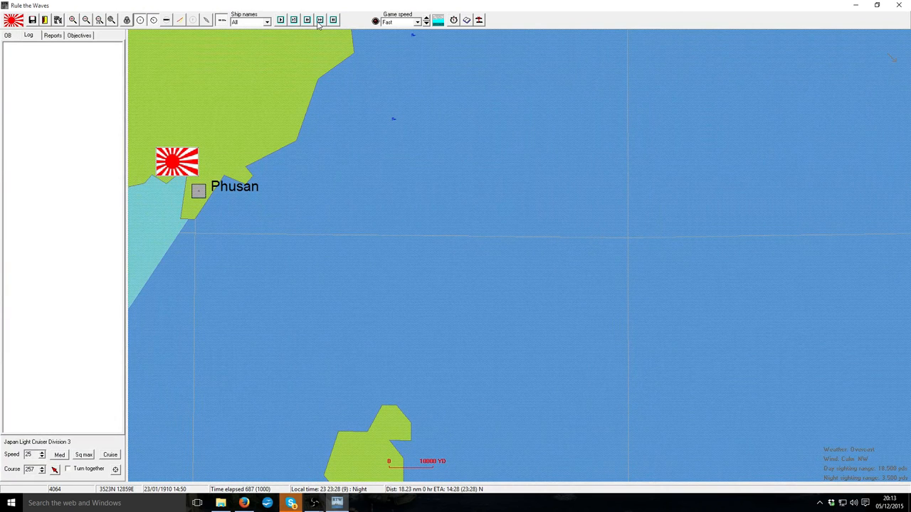
left_click(425, 19)
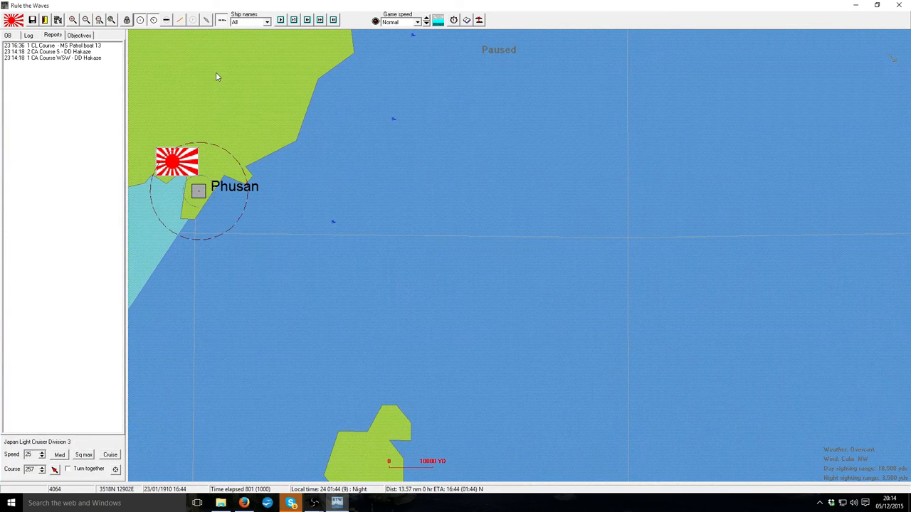
left_click(318, 20)
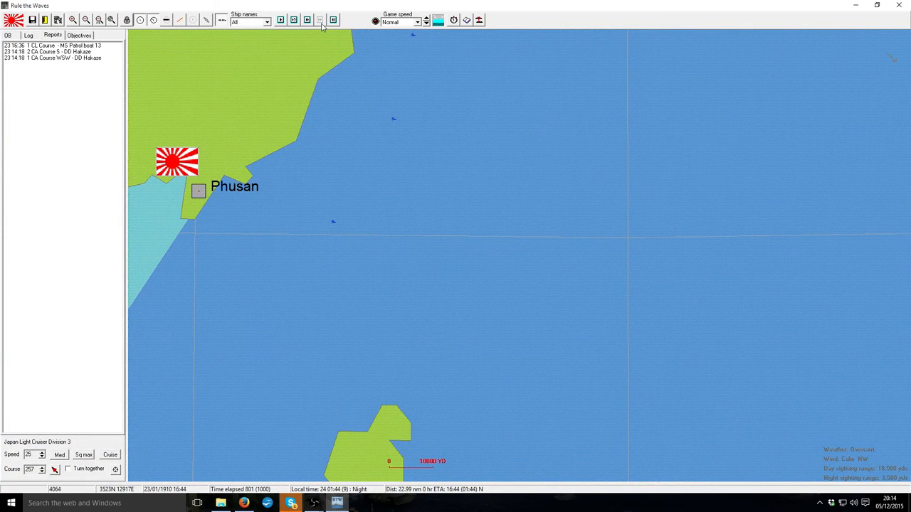
- Set game speed to Ultra fast and run until the scenario-over message appears
left_click(415, 23)
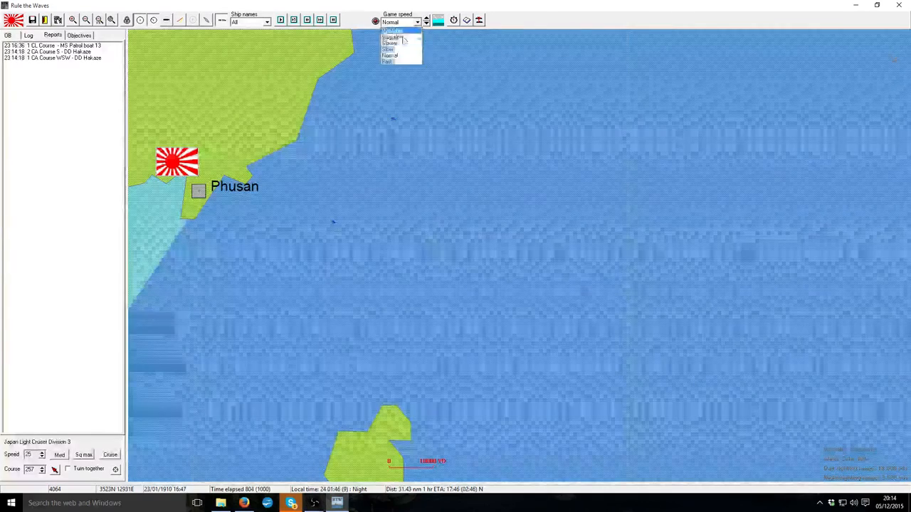
left_click(387, 61)
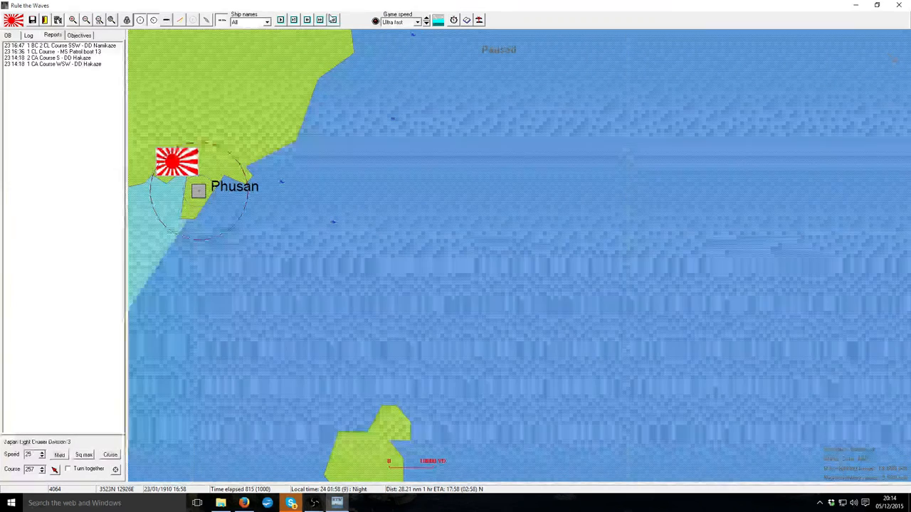
left_click(333, 20)
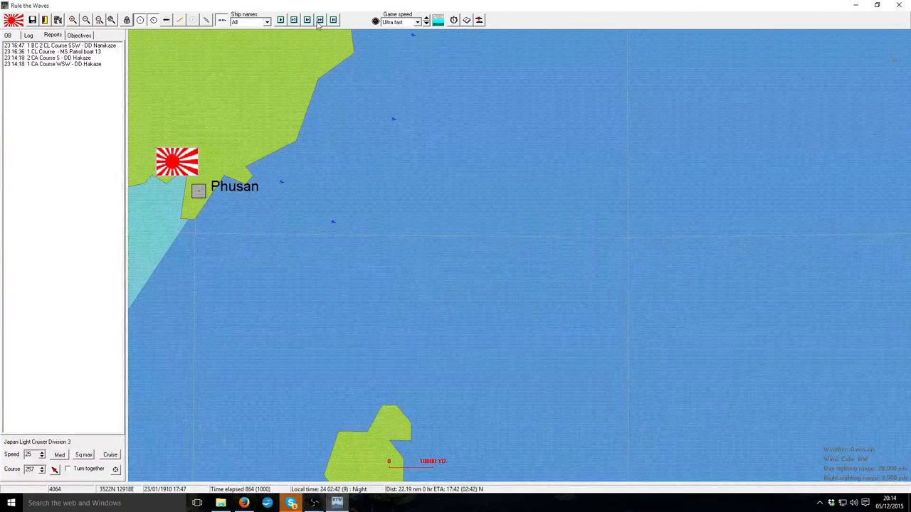
left_click(319, 20)
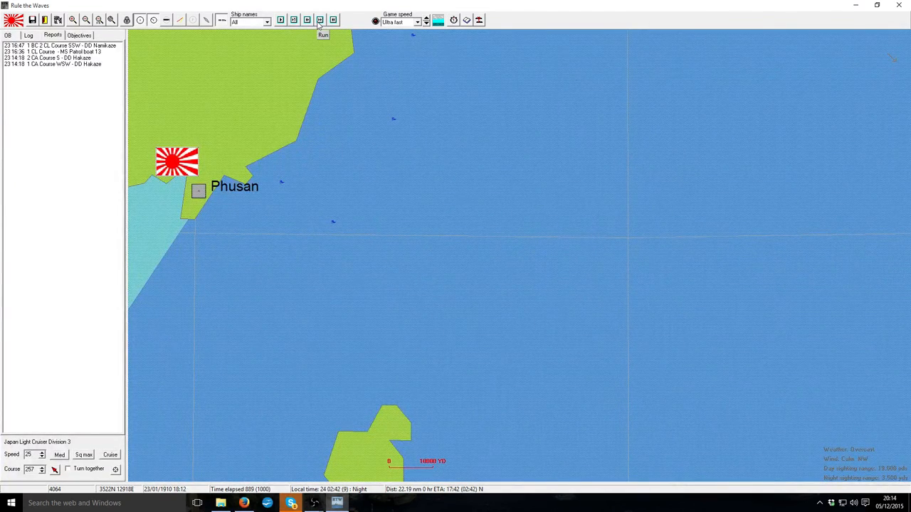
left_click(320, 20)
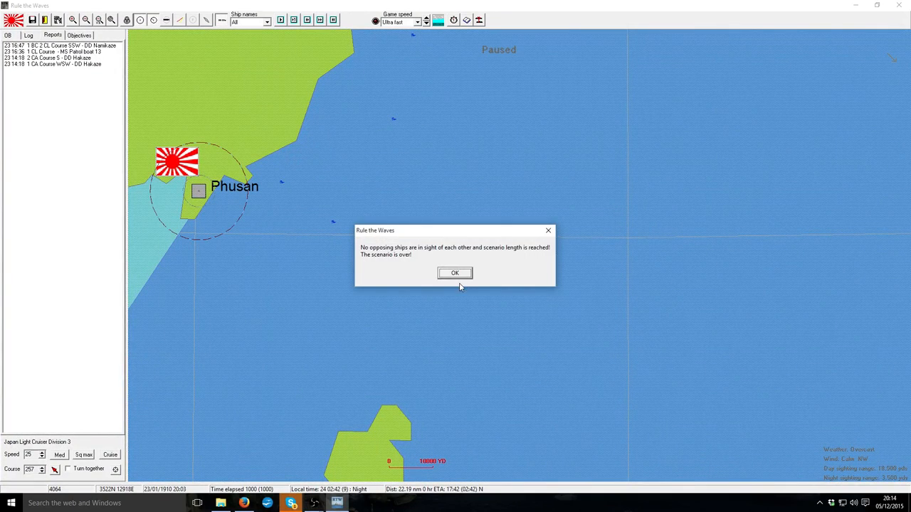
- Acknowledge the scenario end, view the detailed statistics of the Japanese minor victory, and close the results
left_click(455, 274)
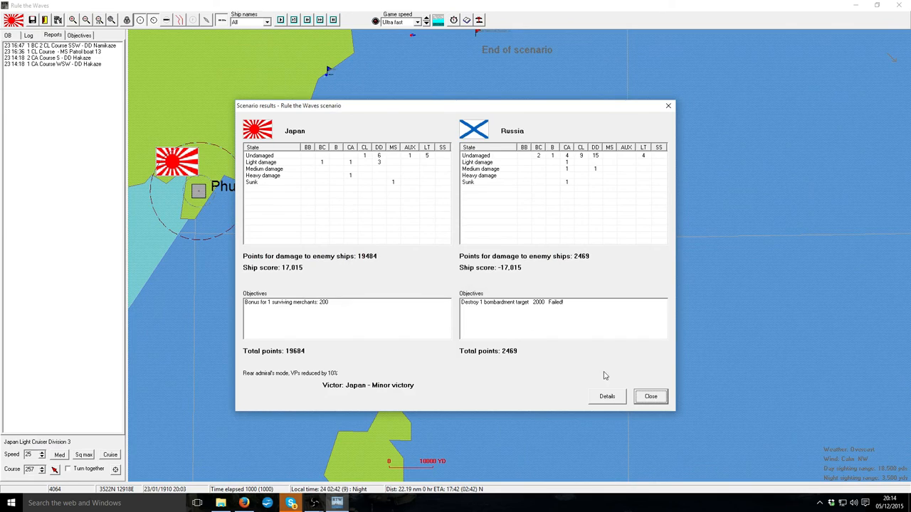
left_click(606, 395)
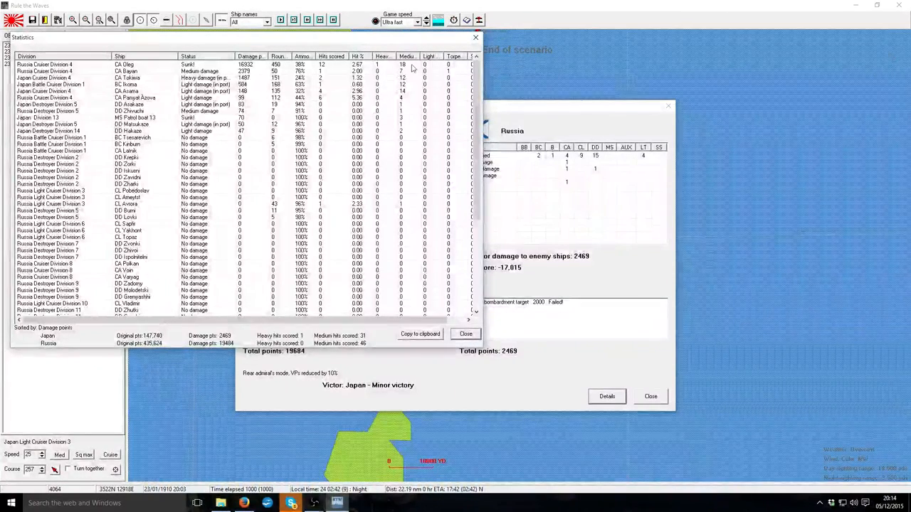
left_click(128, 71)
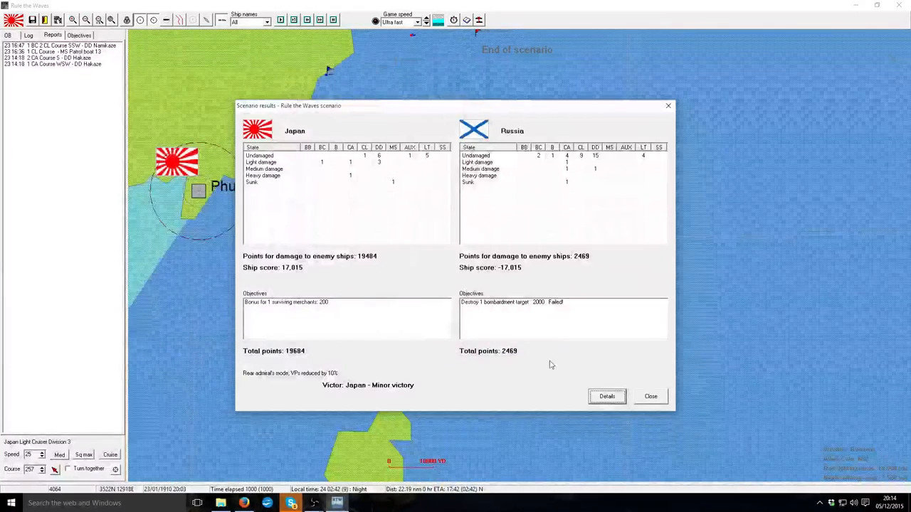
mouse_move(613, 382)
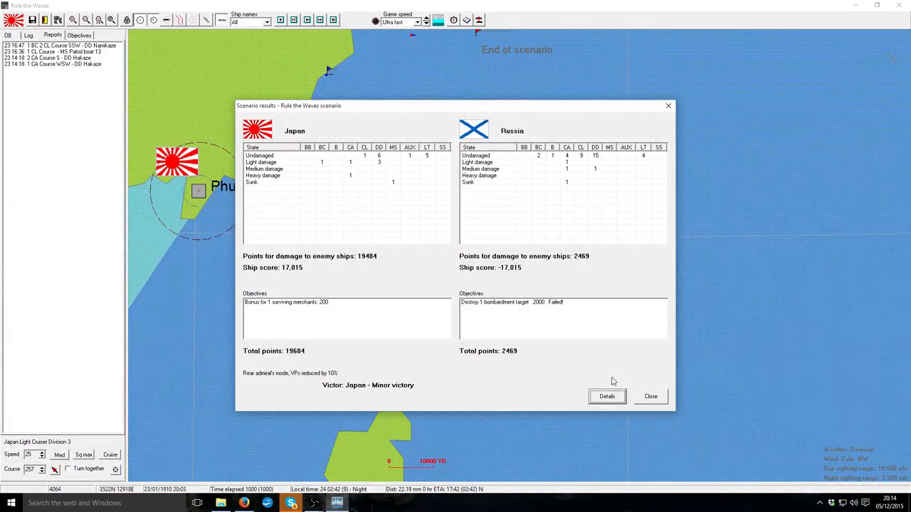
mouse_move(589, 356)
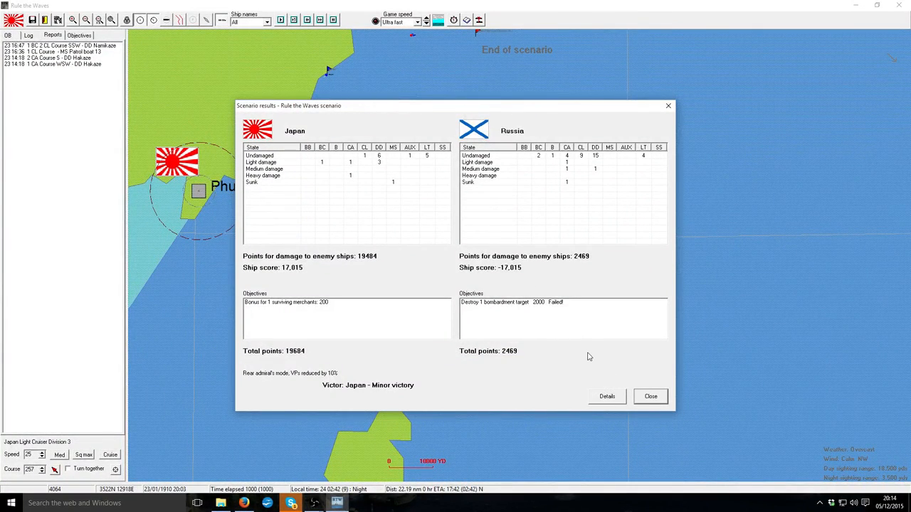
mouse_move(650, 396)
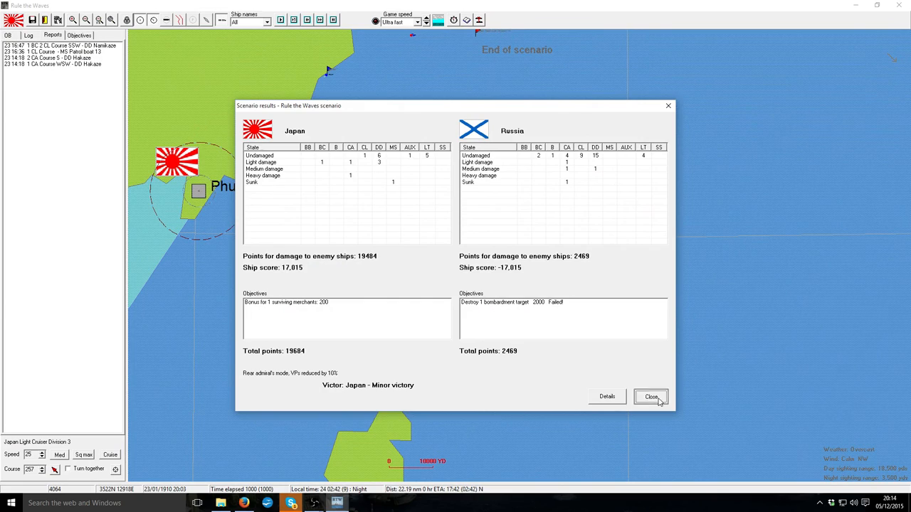
left_click(650, 396)
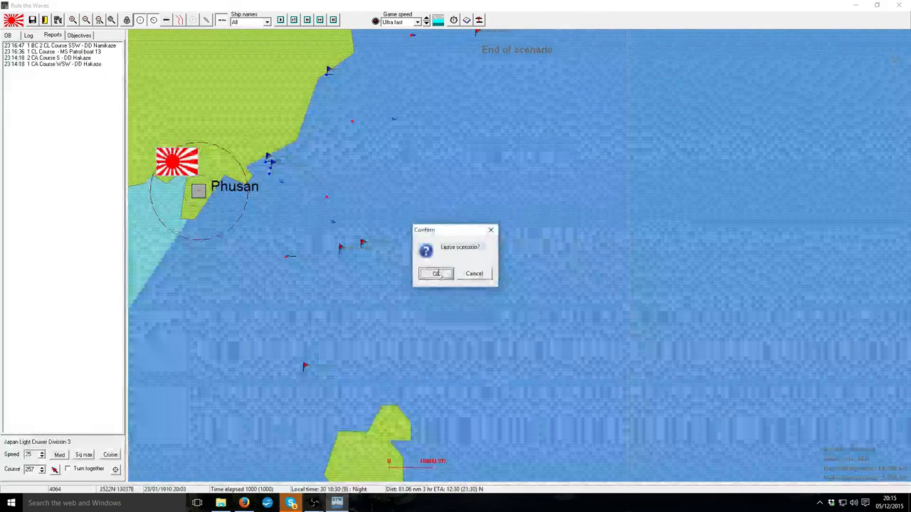
- Leave the finished scenario and dismiss the minor victory summary and turn messages
left_click(435, 273)
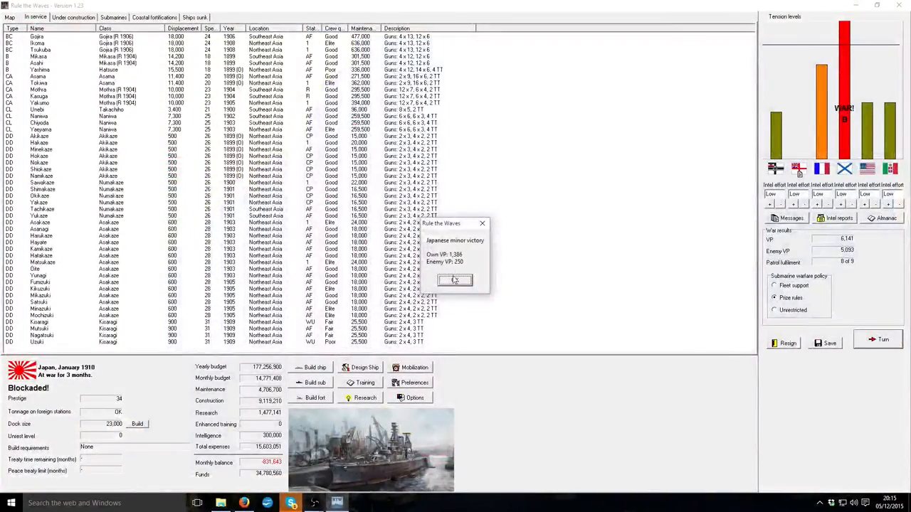
left_click(455, 278)
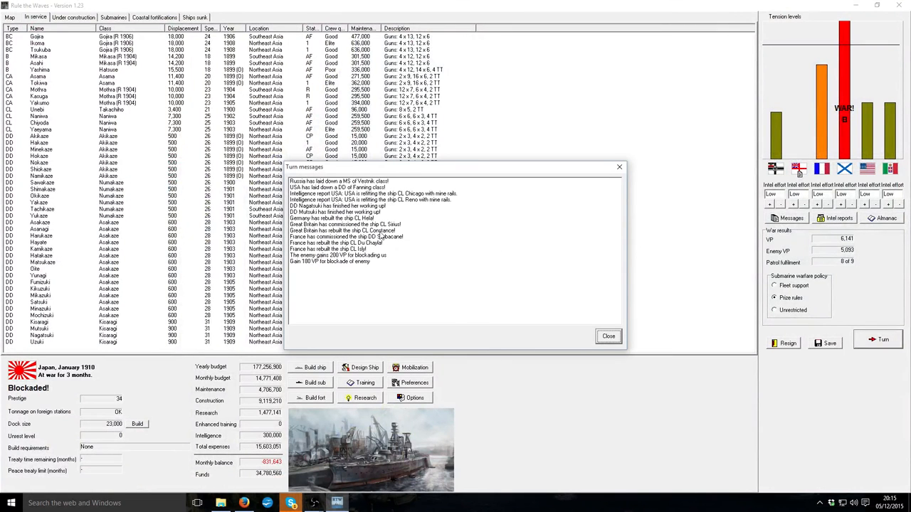
mouse_move(387, 266)
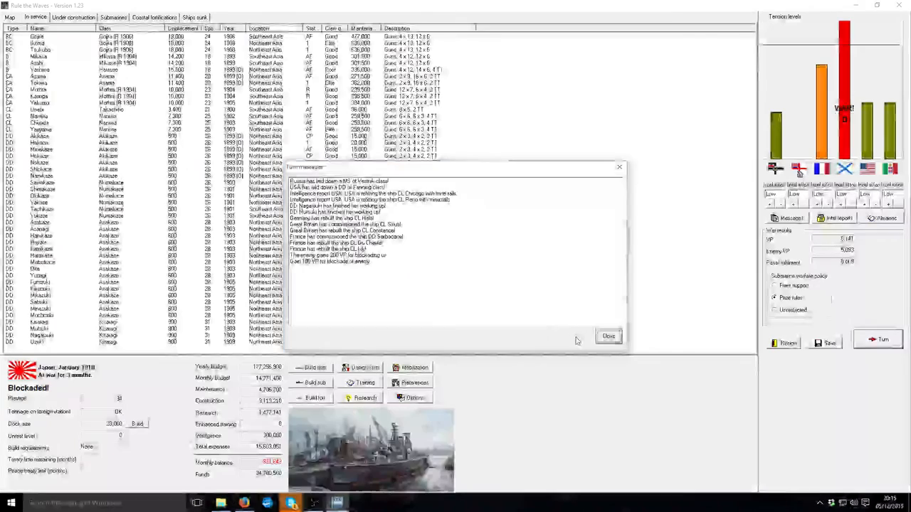
left_click(608, 336)
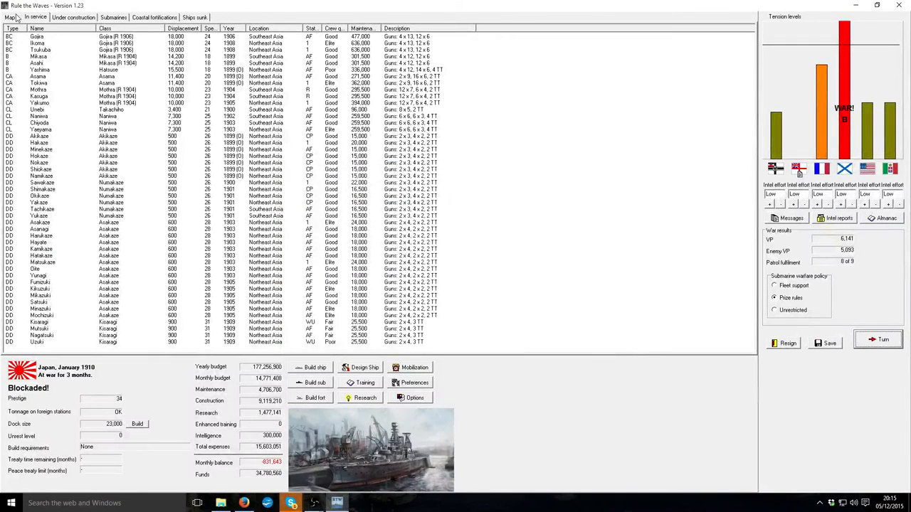
- Show the world fleet map and expand a fleet group in the ship list
left_click(10, 17)
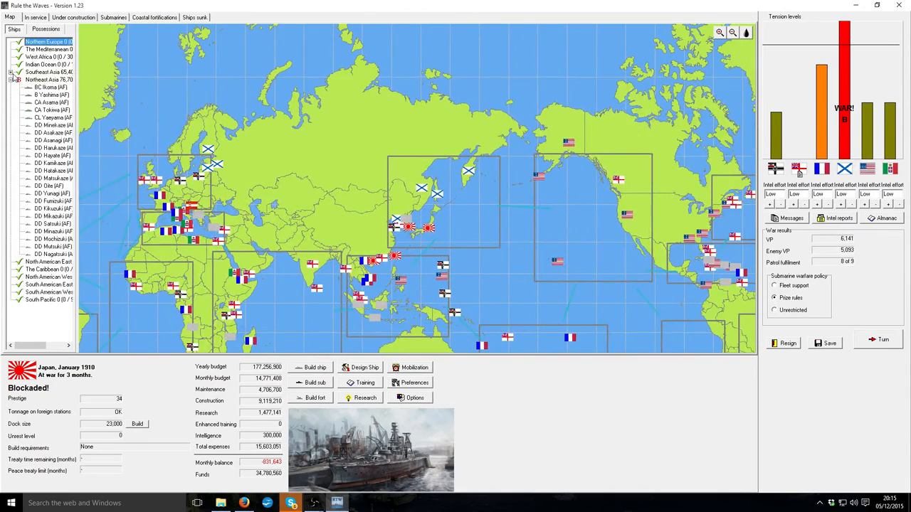
left_click(13, 72)
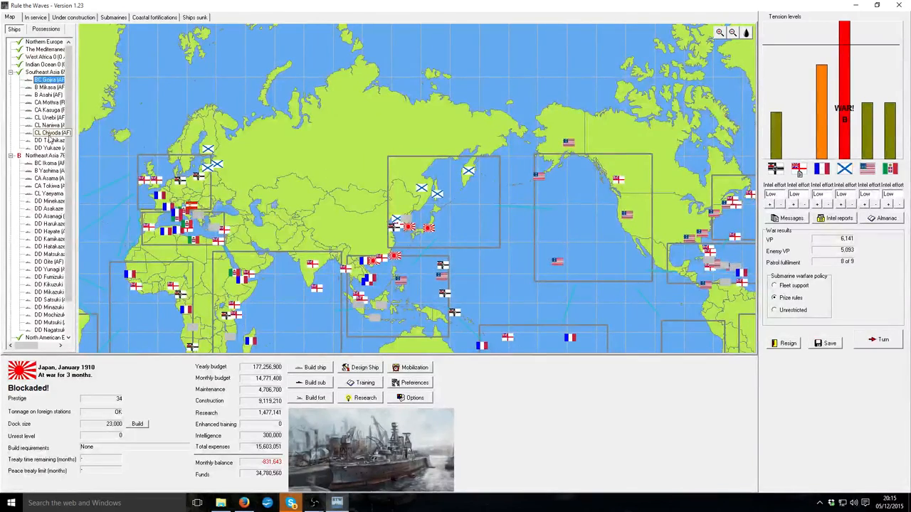
- Change the duty status of the Southeast Asia ships, accept the patrol shortfall warning, and end the turn
left_click(36, 17)
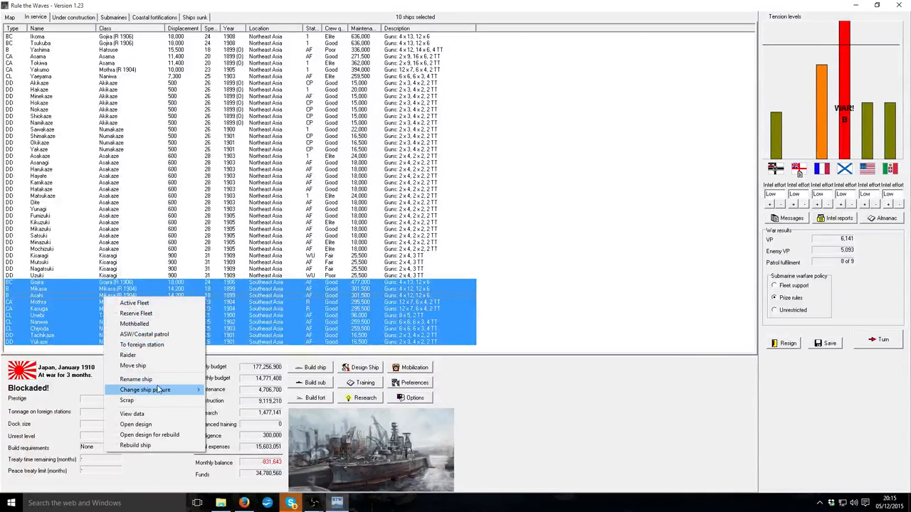
left_click(132, 364)
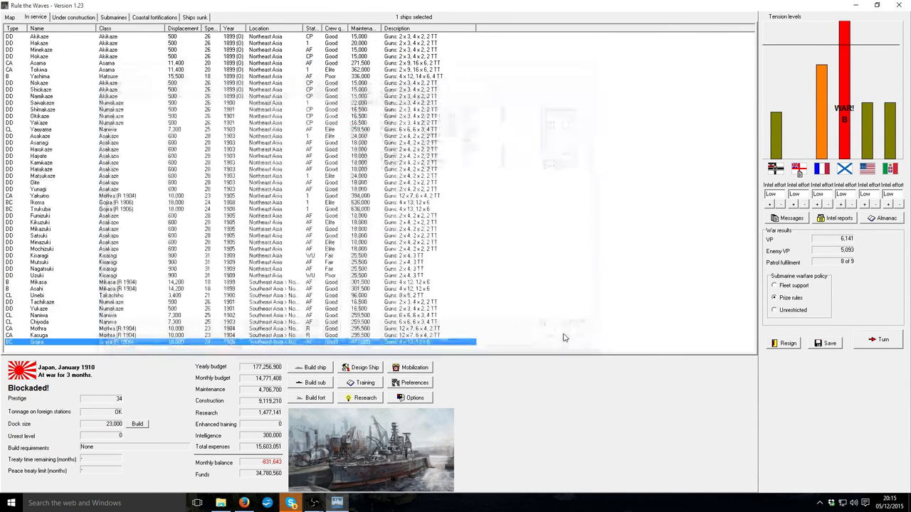
left_click(882, 338)
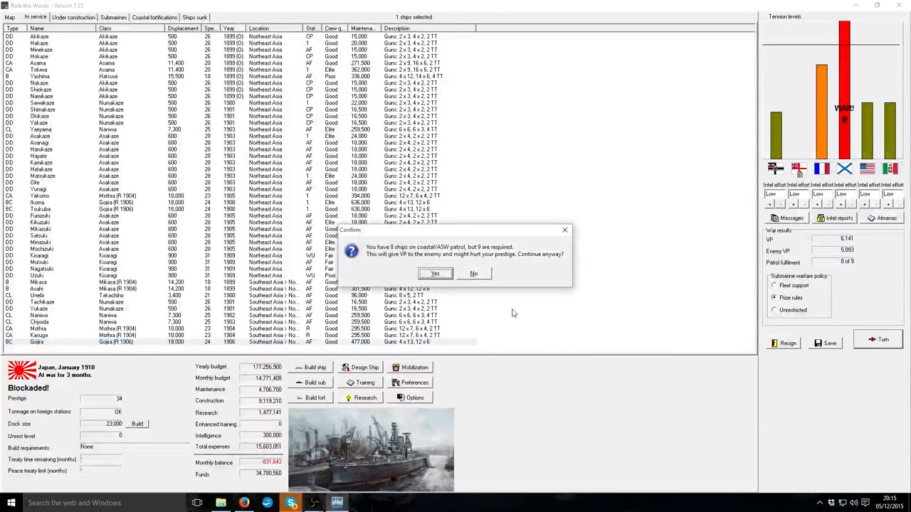
left_click(472, 274)
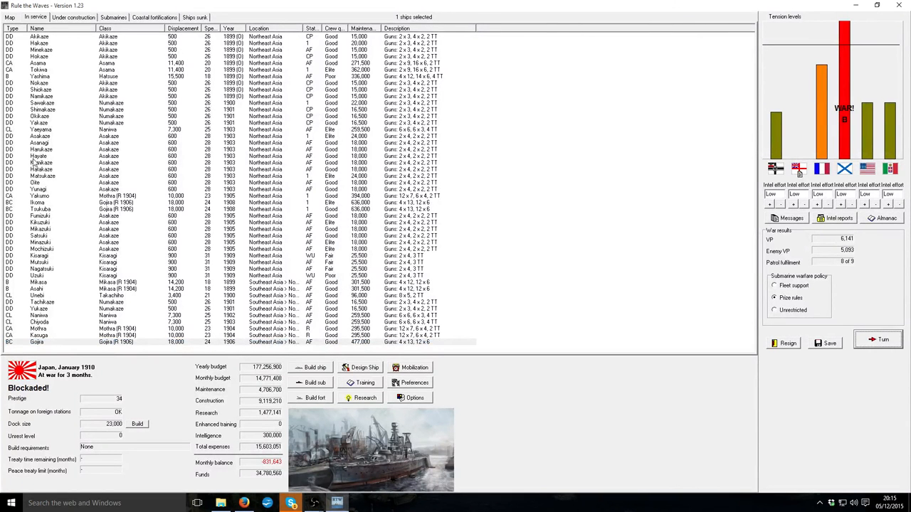
left_click(40, 155)
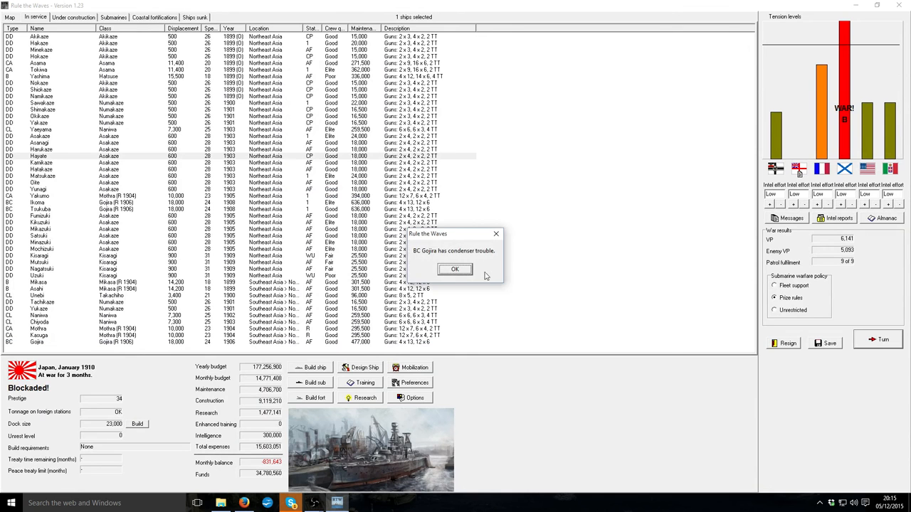
- Dismiss the Gojira and Kasuga condenser, research and submarine reports, then accept the Russian coastal raid battle
left_click(455, 269)
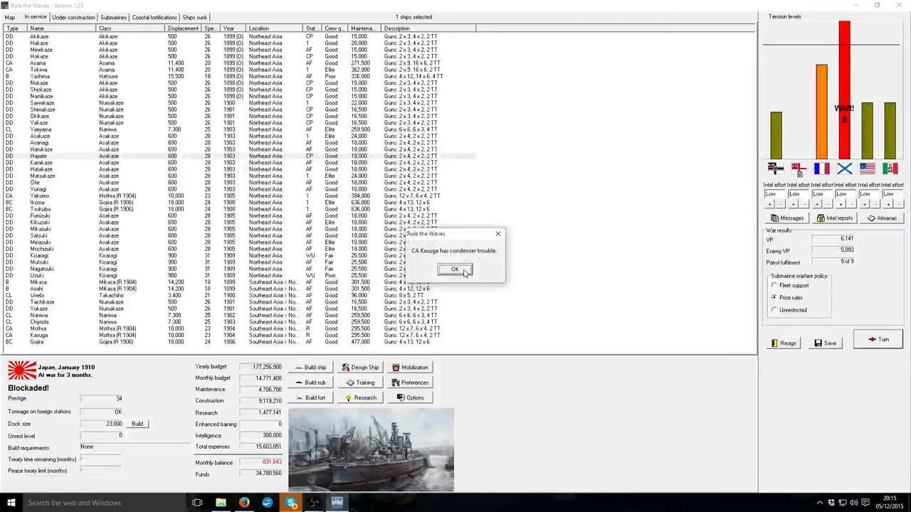
left_click(455, 269)
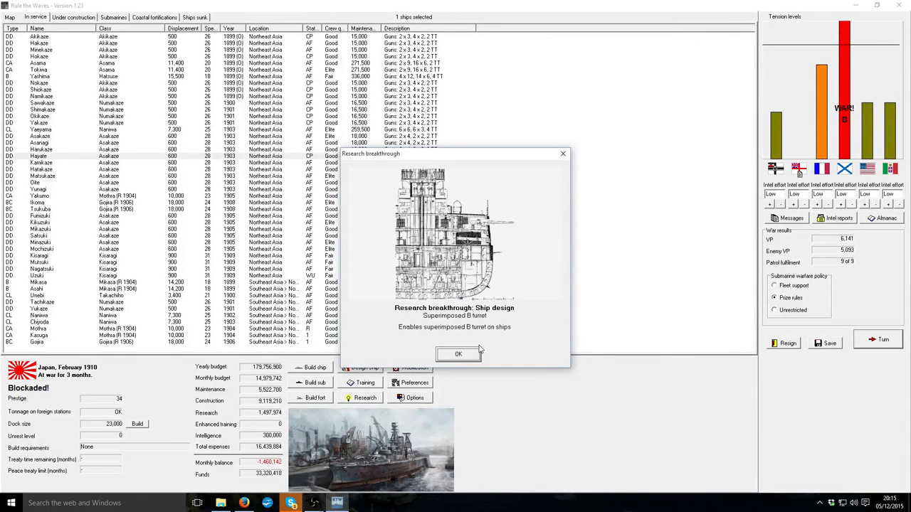
left_click(458, 354)
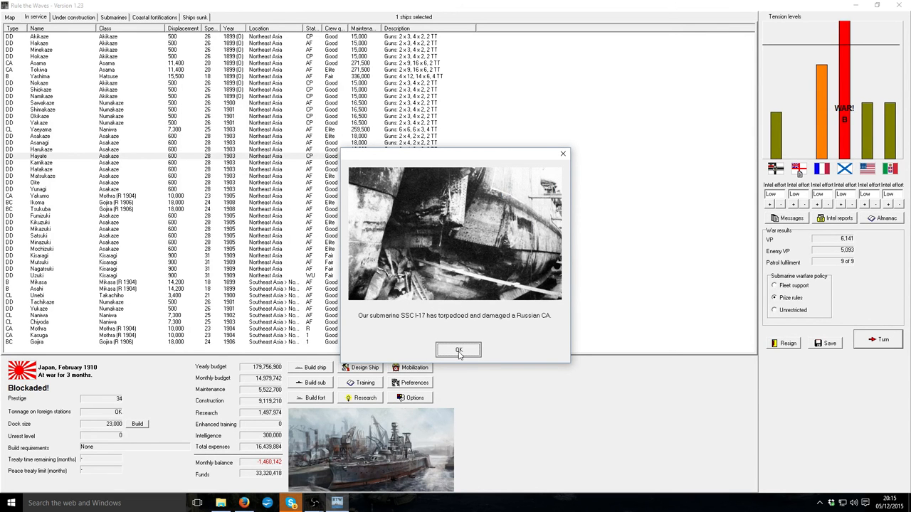
left_click(458, 350)
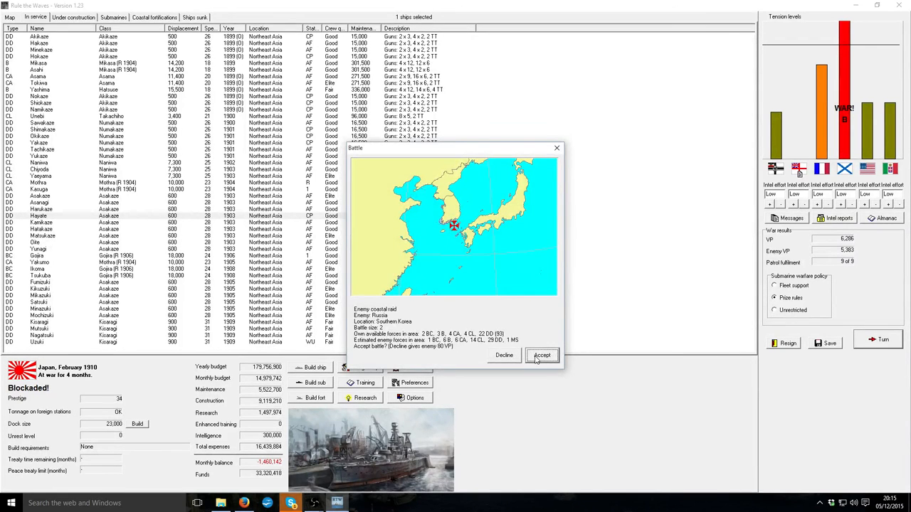
left_click(541, 356)
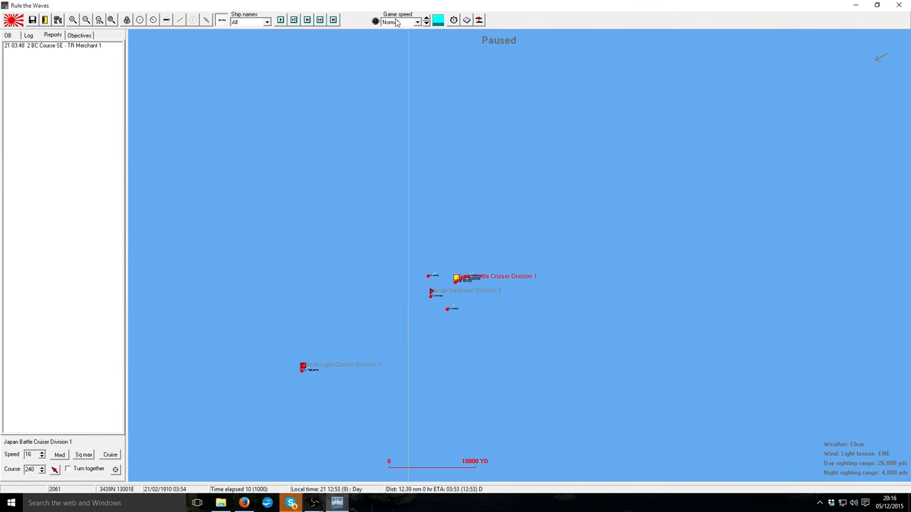
- Start the battle at ultra fast, pause, and step it forward a few minutes at normal speed
left_click(398, 22)
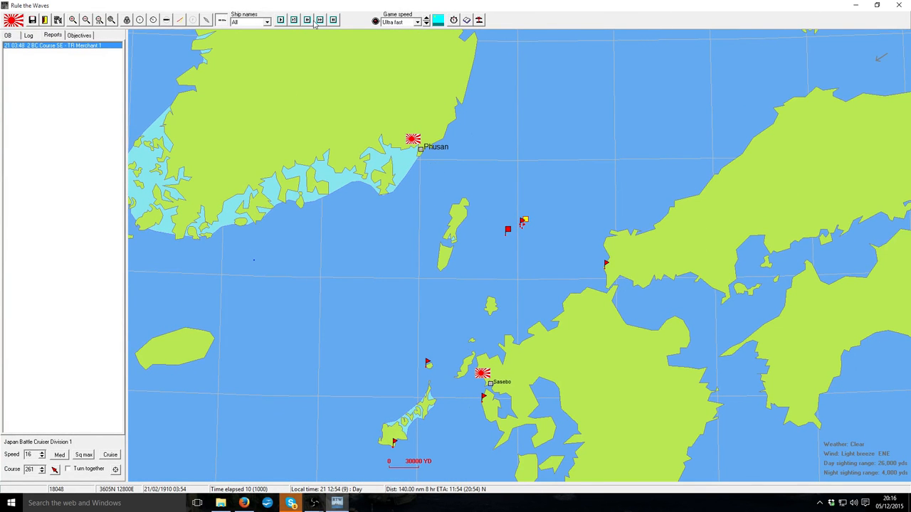
left_click(318, 20)
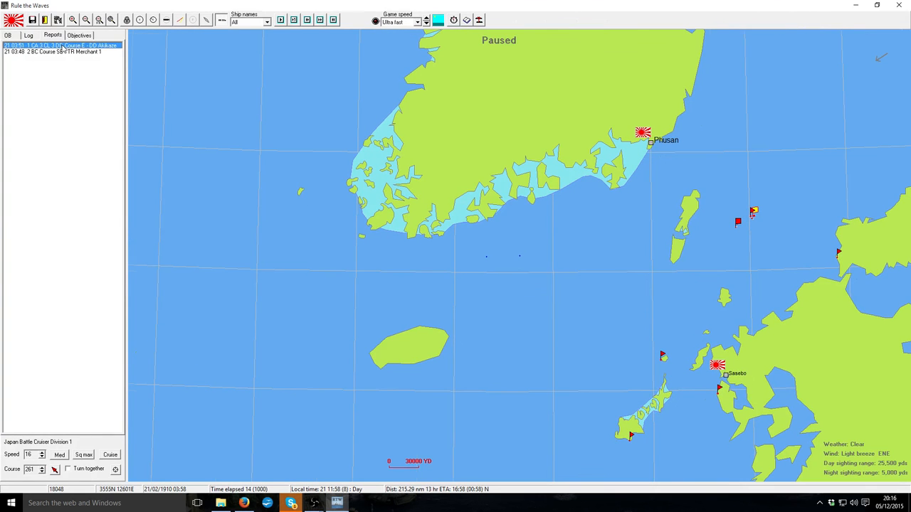
left_click(320, 20)
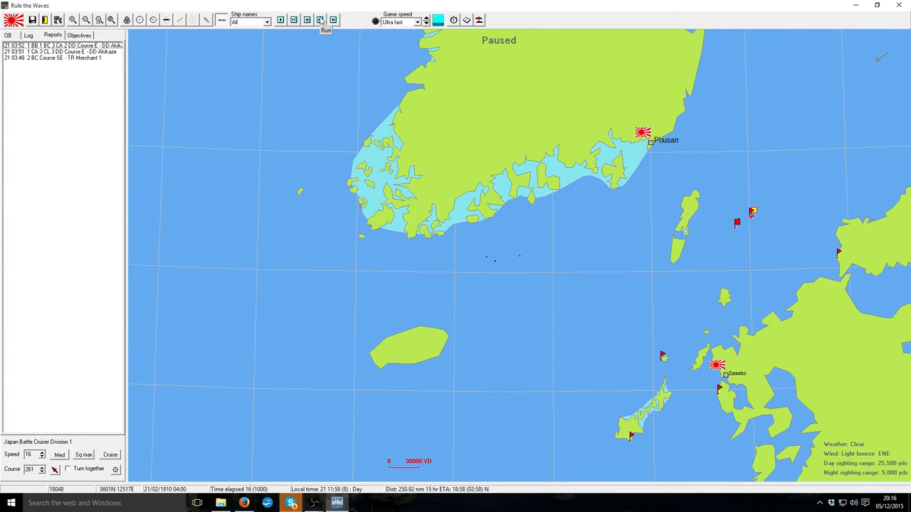
left_click(321, 20)
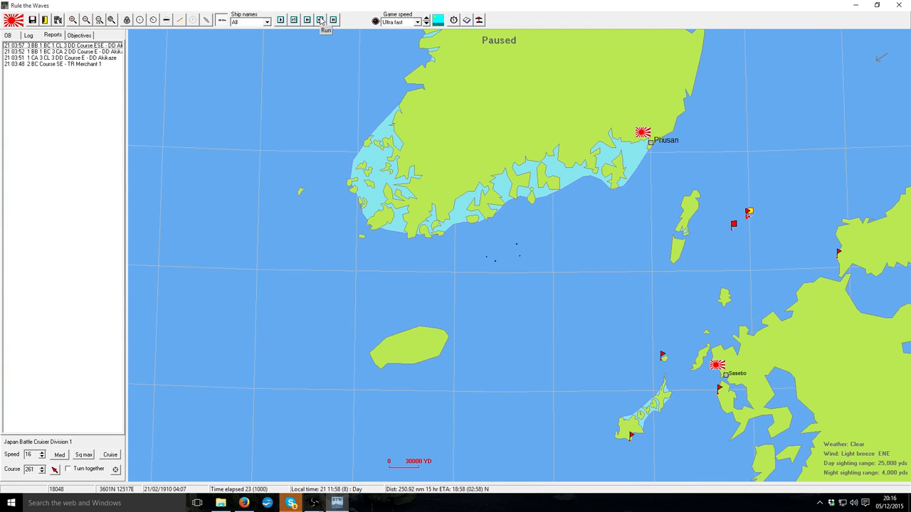
left_click(326, 20)
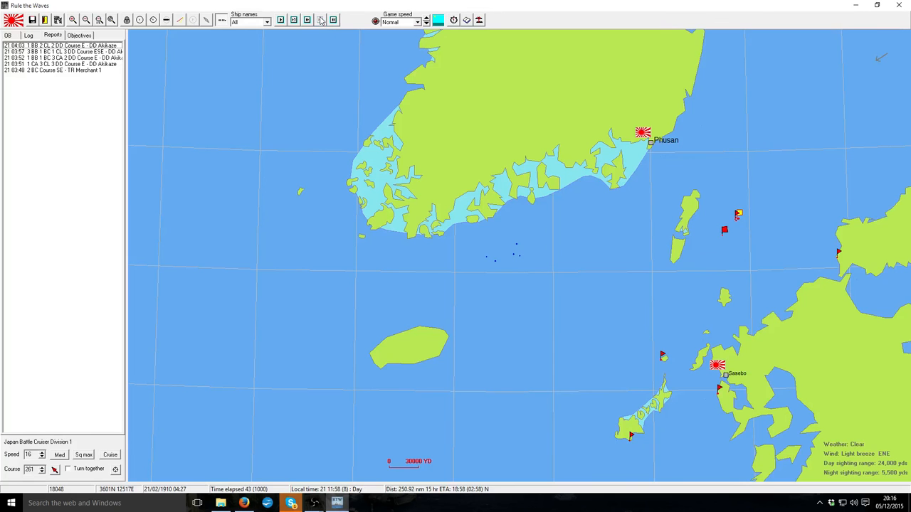
- Advance the battle in short steps and acknowledge Light Cruiser Division 3 switching to AI control
left_click(321, 20)
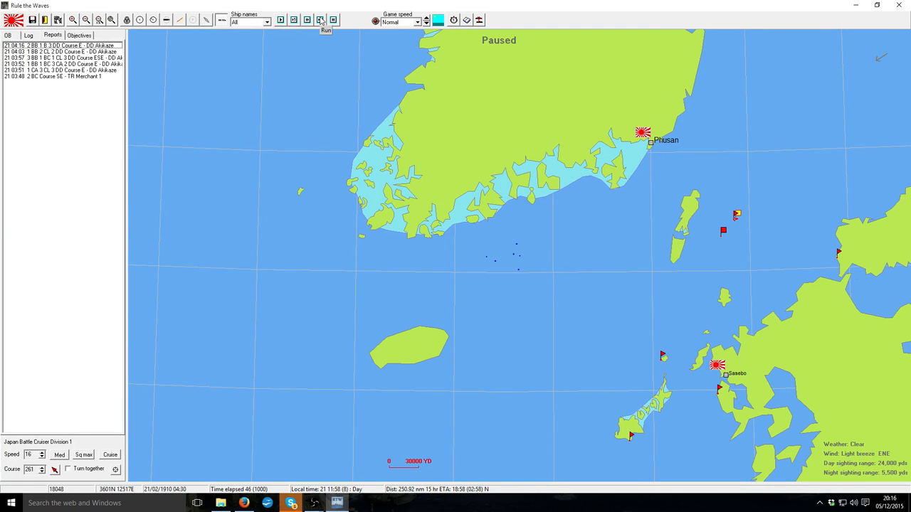
left_click(321, 20)
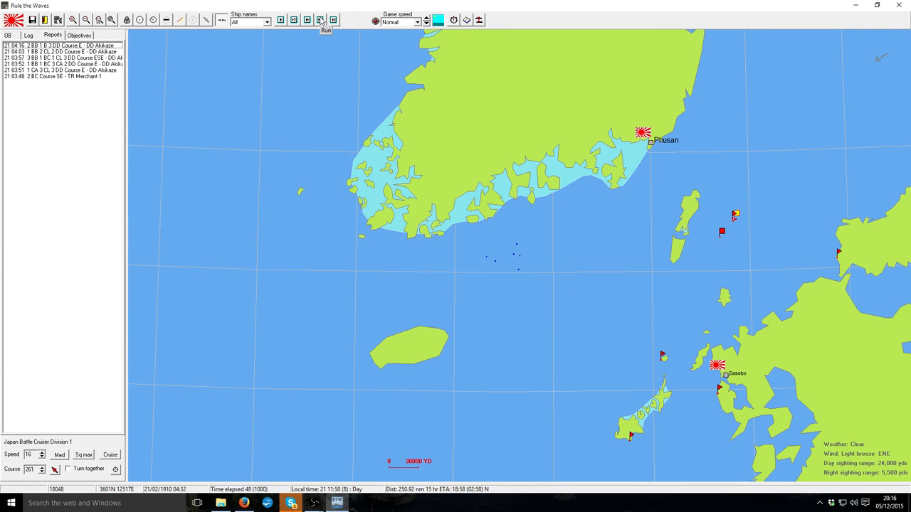
left_click(320, 20)
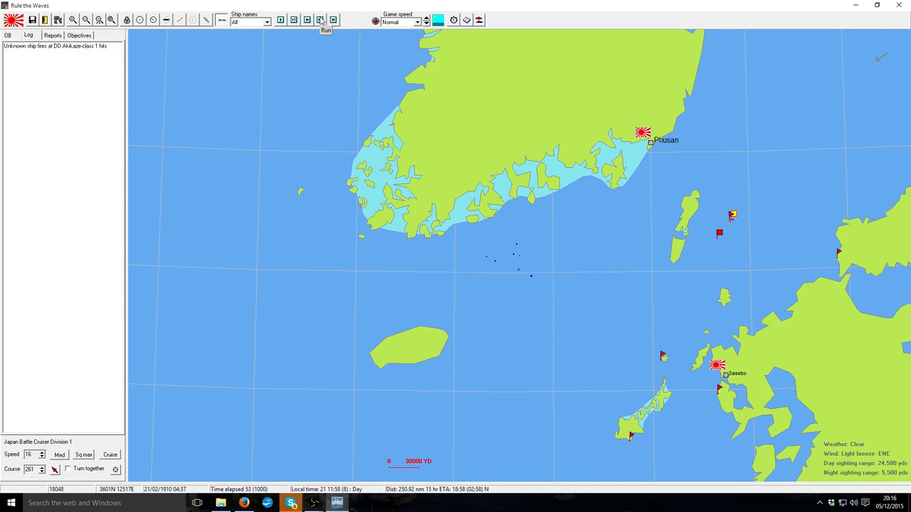
left_click(321, 20)
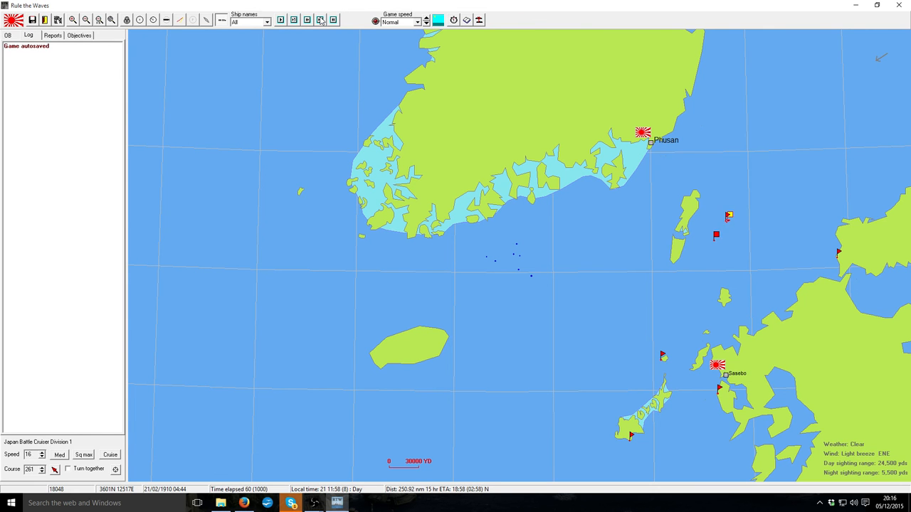
left_click(318, 19)
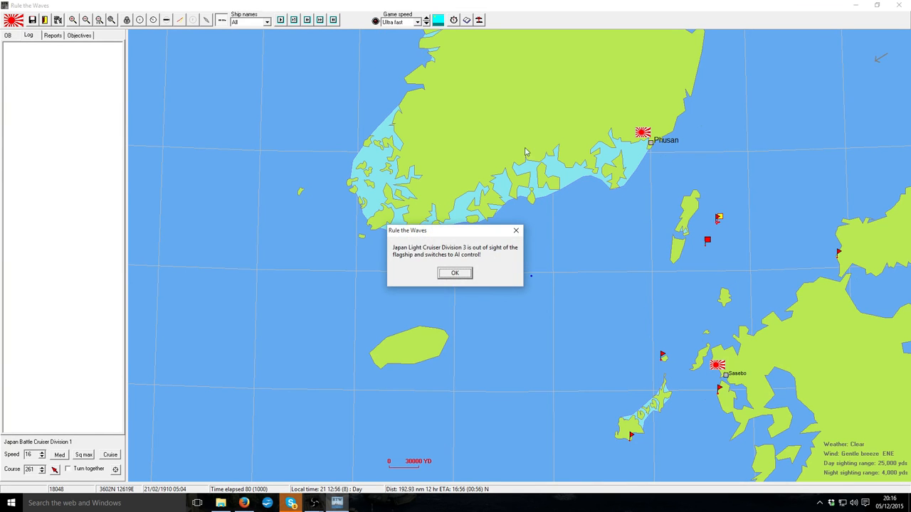
left_click(454, 273)
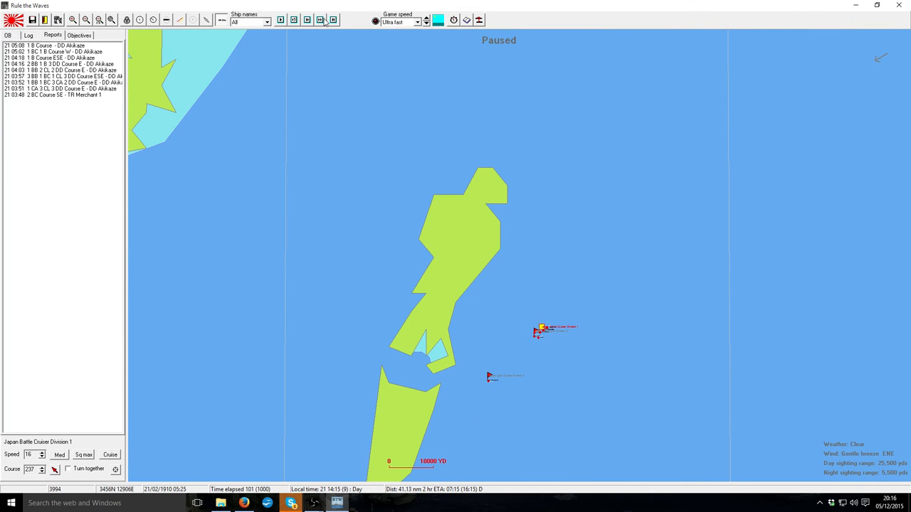
- Run the battle at Fast speed, pausing to check the Log for new merchant contacts
left_click(319, 20)
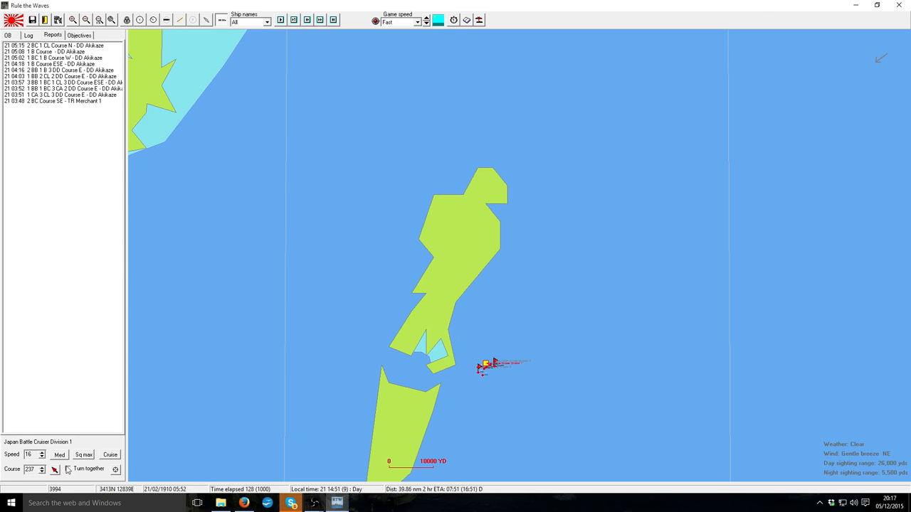
left_click(29, 34)
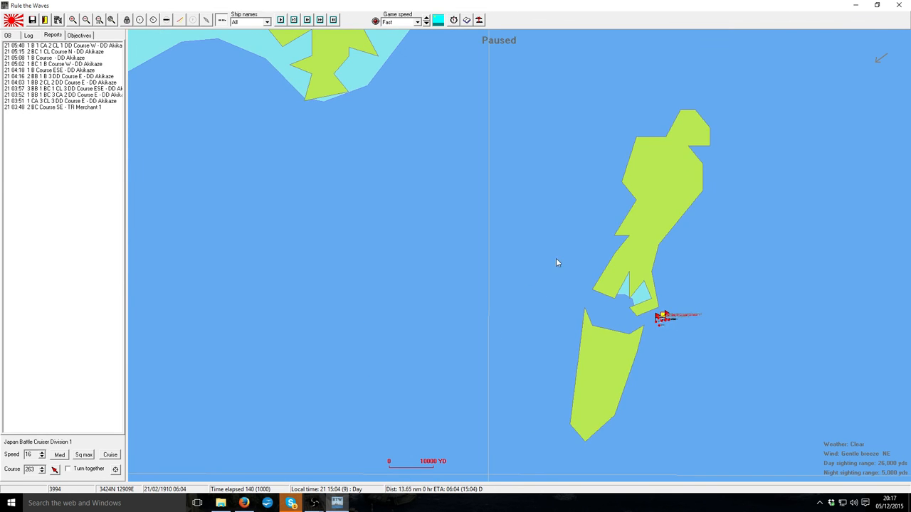
left_click(419, 21)
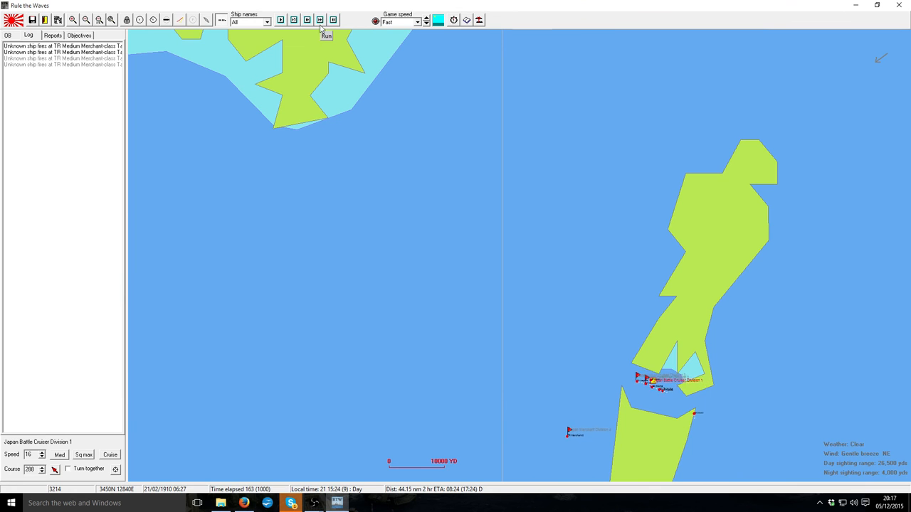
left_click(326, 20)
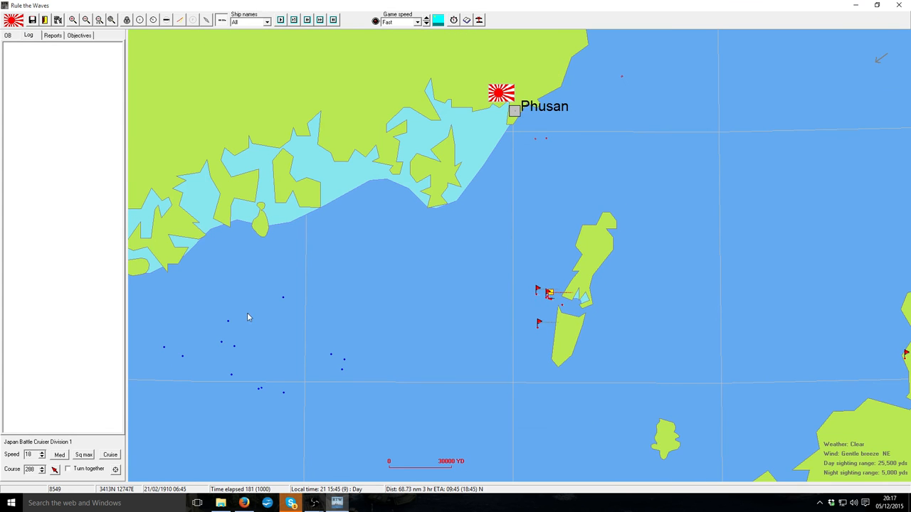
- Set the division's course toward the merchants and run at Ultra fast until the scenario ends
left_click(52, 34)
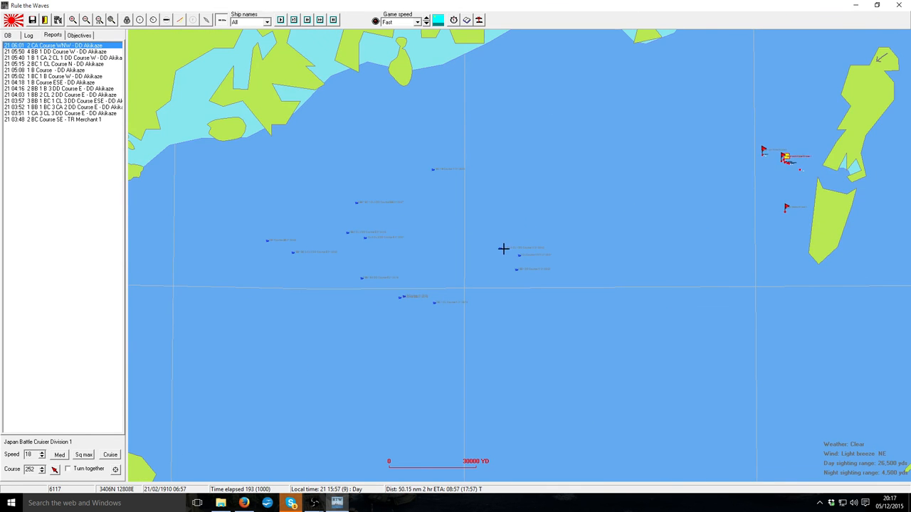
left_click(426, 20)
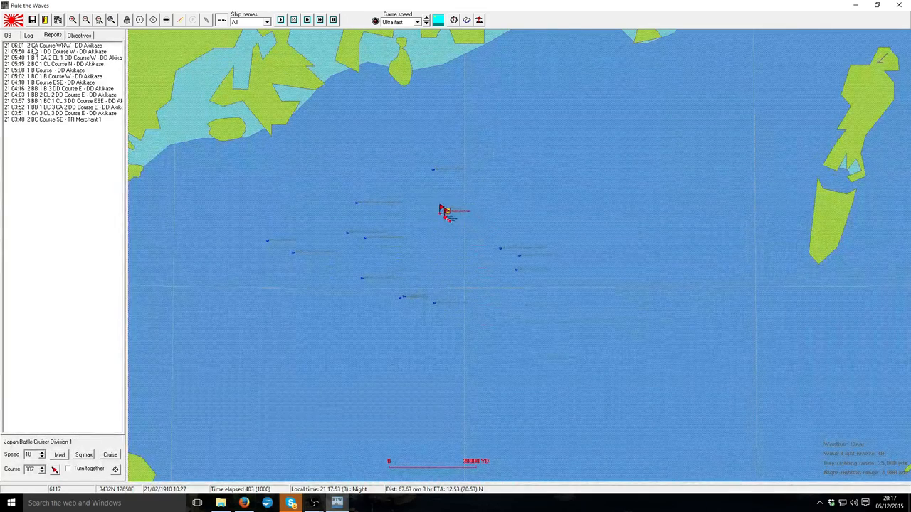
left_click(54, 44)
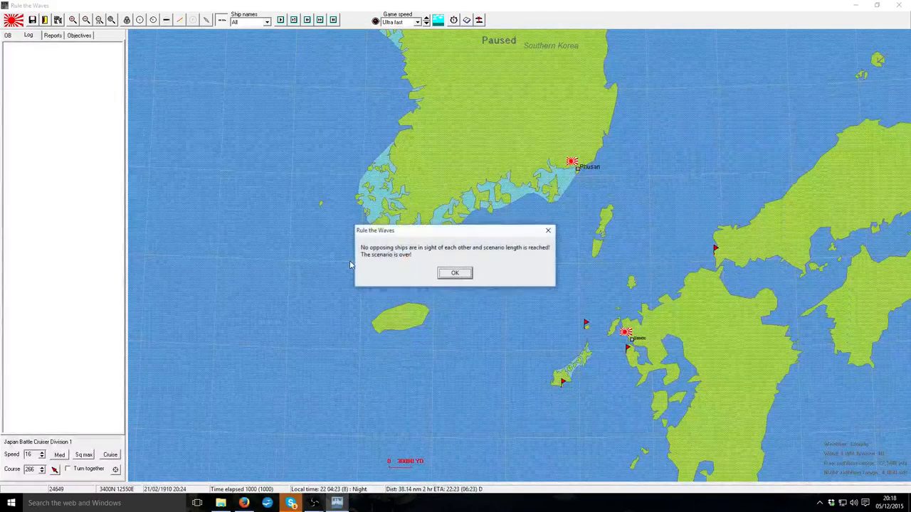
- Acknowledge the scenario end and close the results showing a Russian marginal victory, 703 to 400
left_click(455, 273)
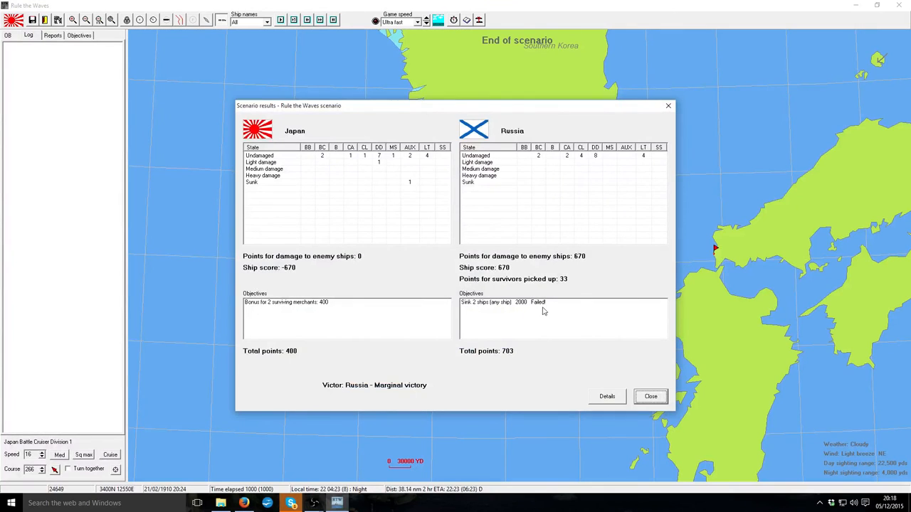
left_click(649, 396)
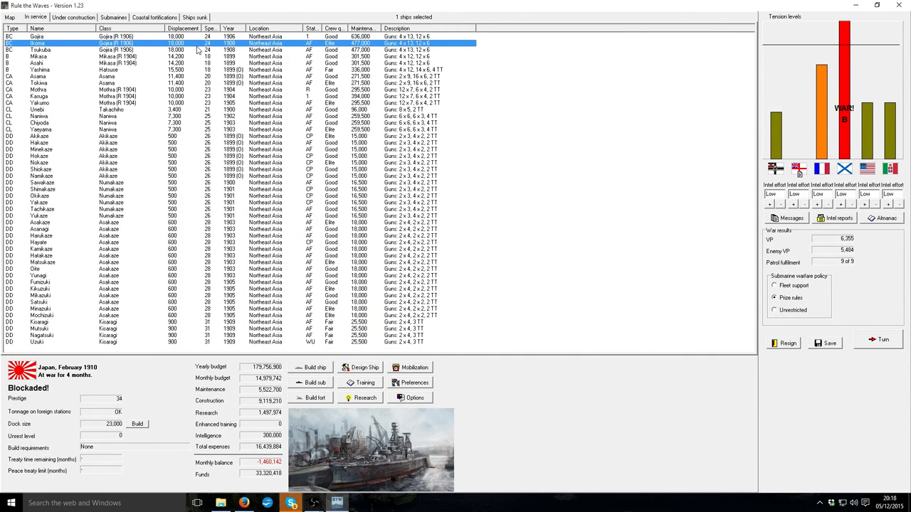
- Review in-service and under-construction ships, the Mecagodzilla dreadnought design and sunk ships, then show nation comparison data
left_click(142, 57)
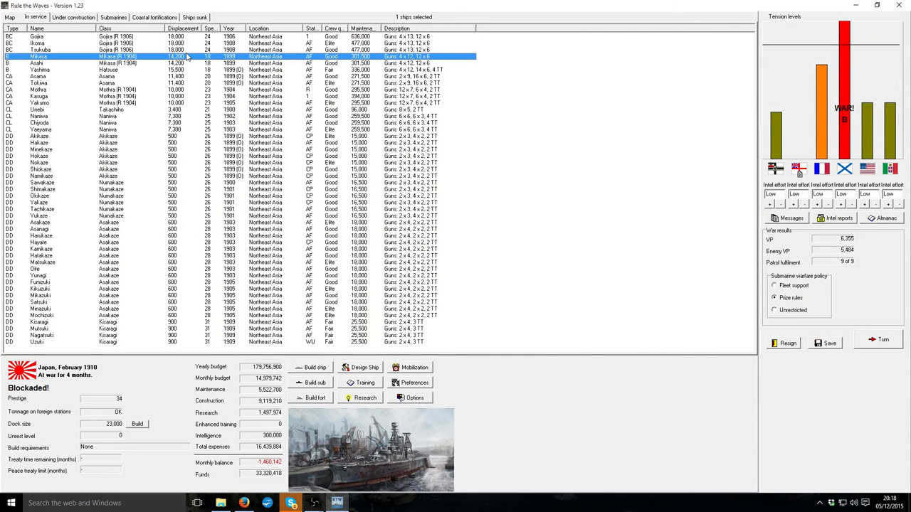
left_click(73, 18)
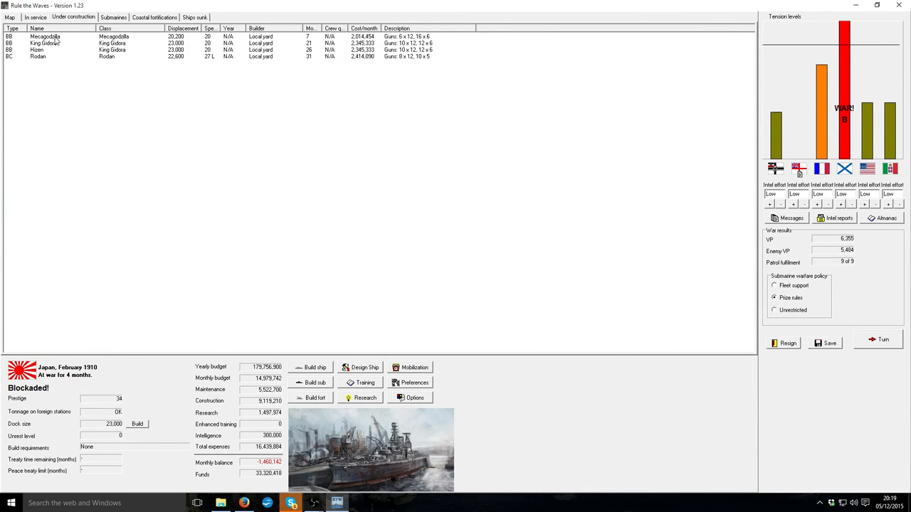
double_click(46, 37)
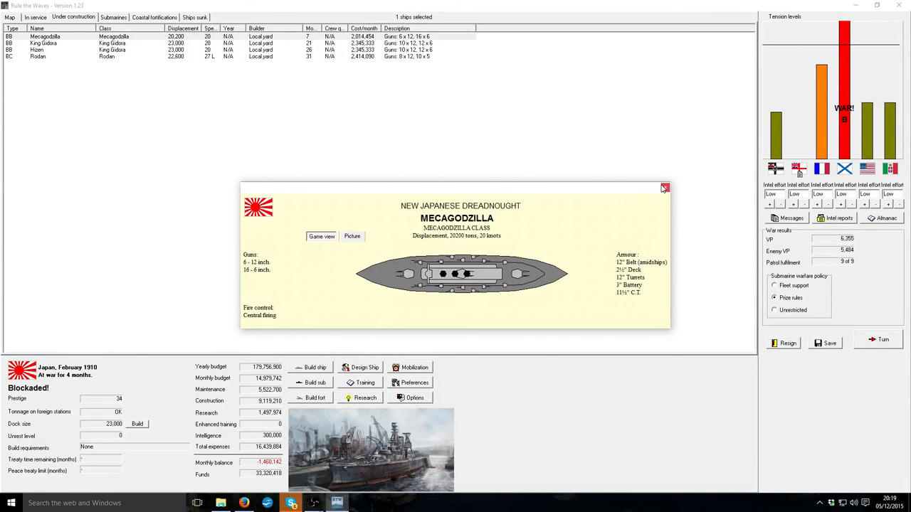
mouse_move(665, 188)
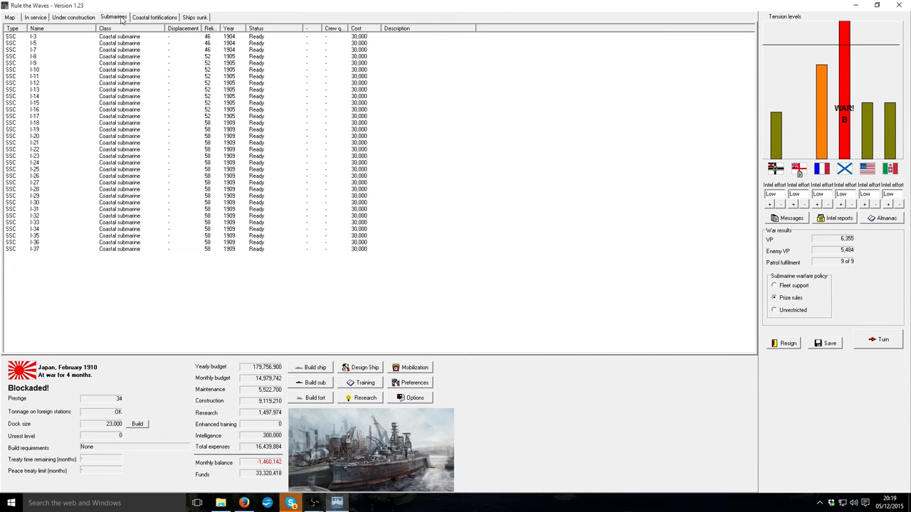
left_click(154, 17)
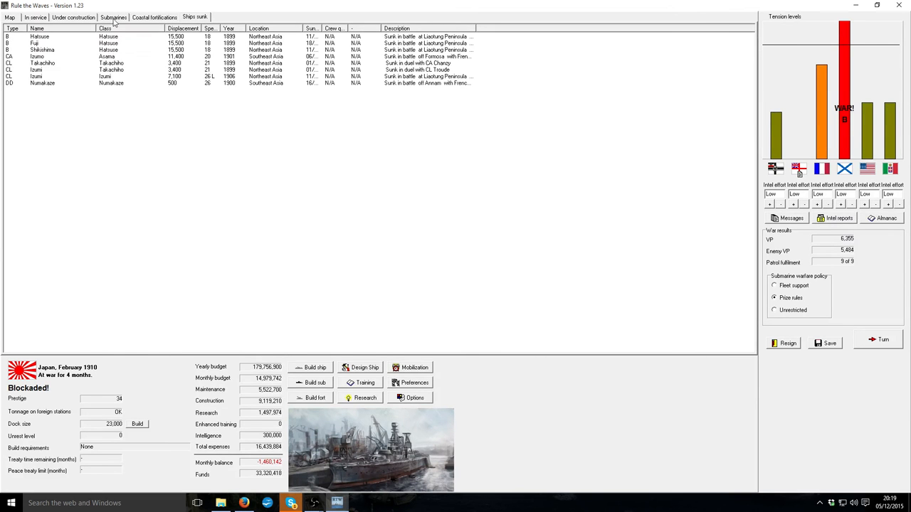
left_click(72, 17)
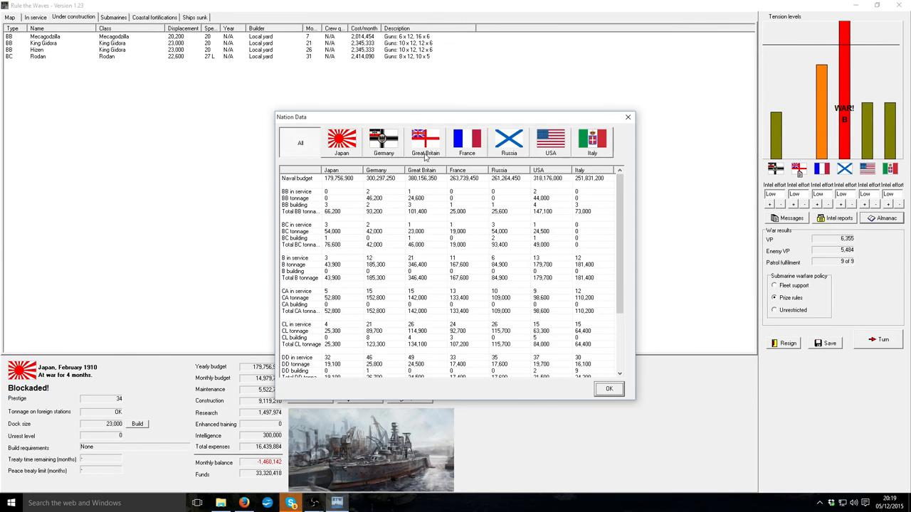
- View Russia's ship list and the Tsesarevich battle-cruiser design, then leave Nation Data
left_click(509, 141)
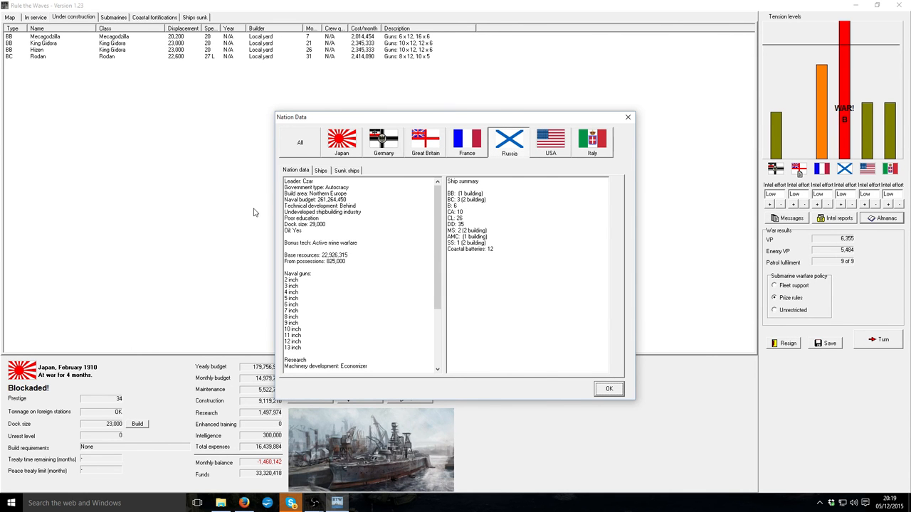
left_click(322, 170)
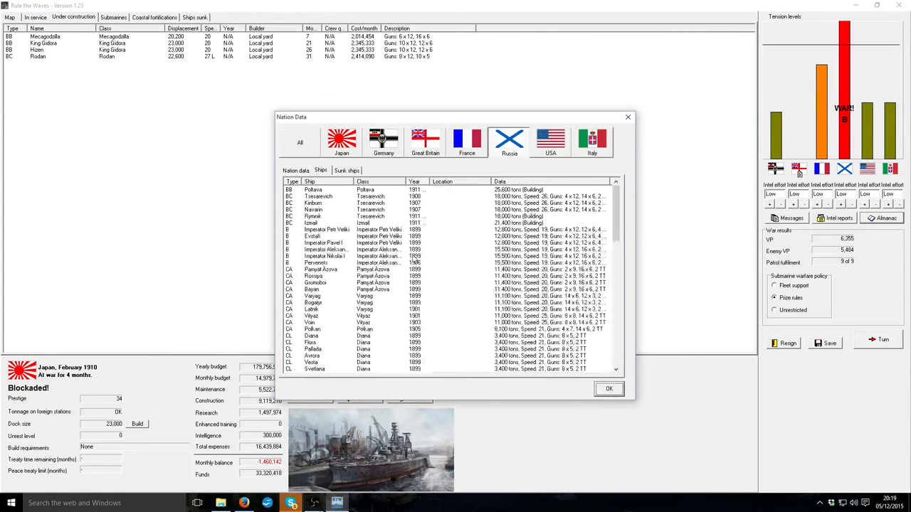
left_click(313, 189)
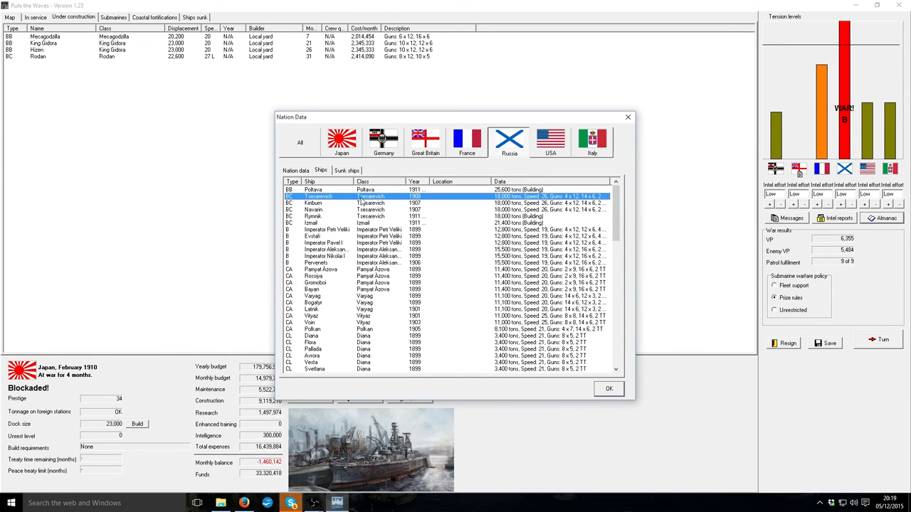
double_click(320, 197)
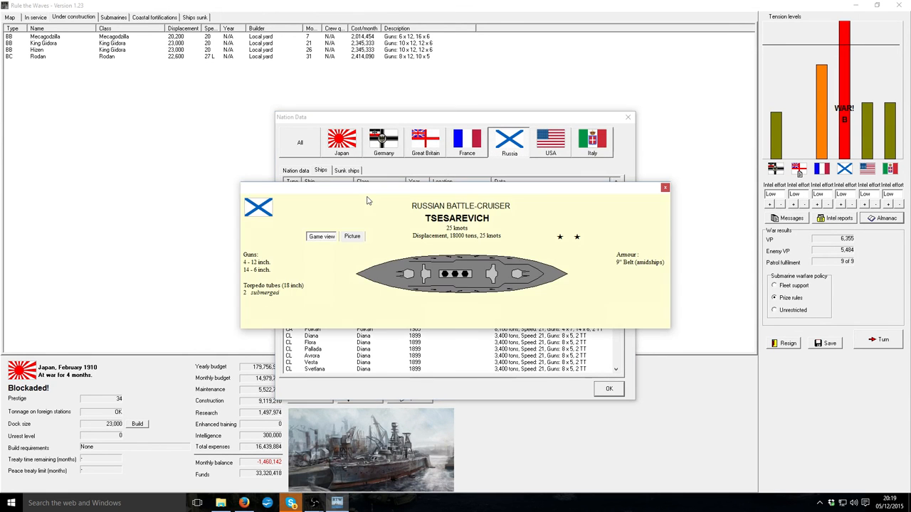
left_click(664, 188)
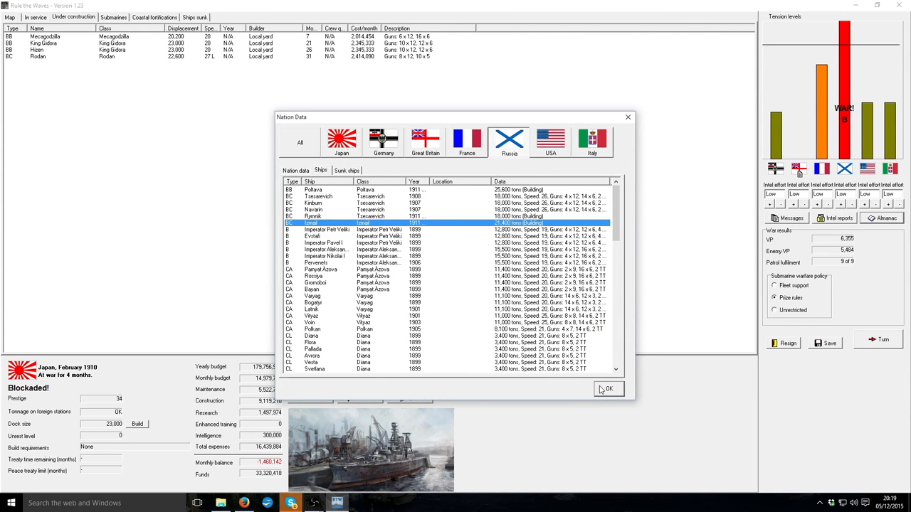
left_click(609, 388)
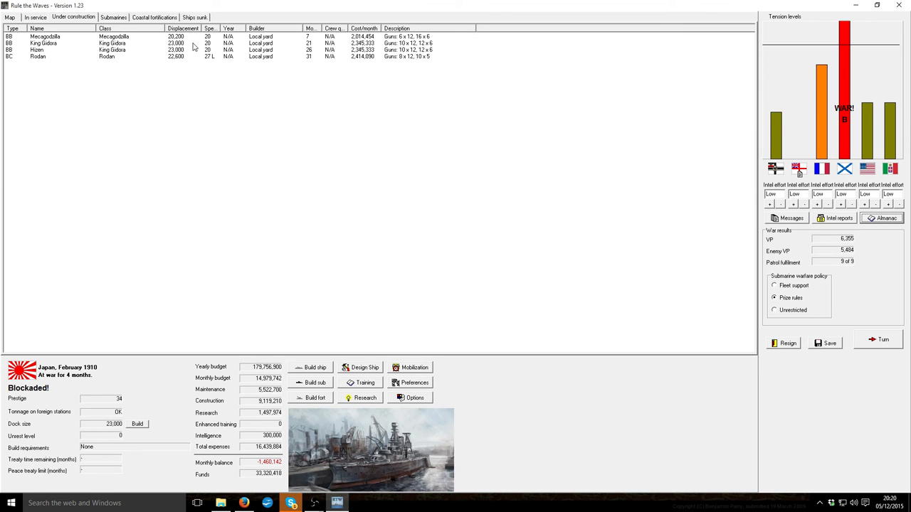
mouse_move(834, 211)
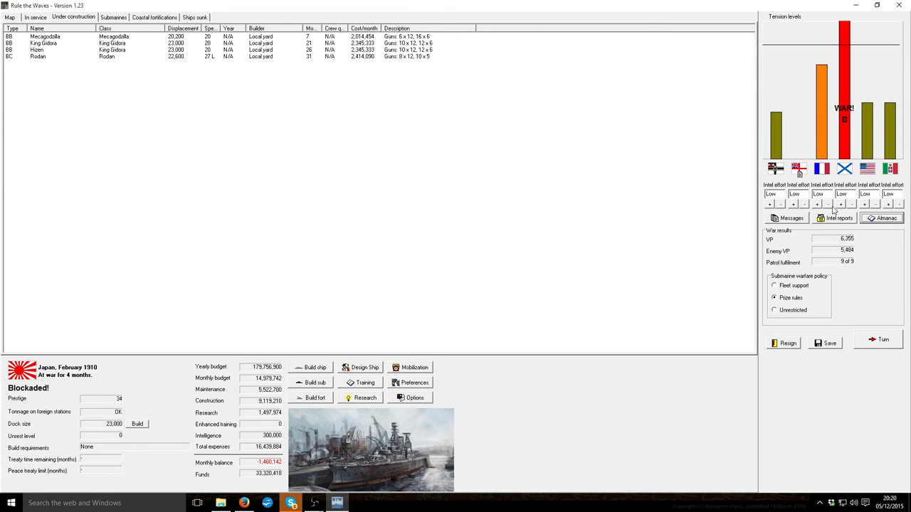
- Raise tension with Russia to High on the February 1910 campaign screen
left_click(841, 205)
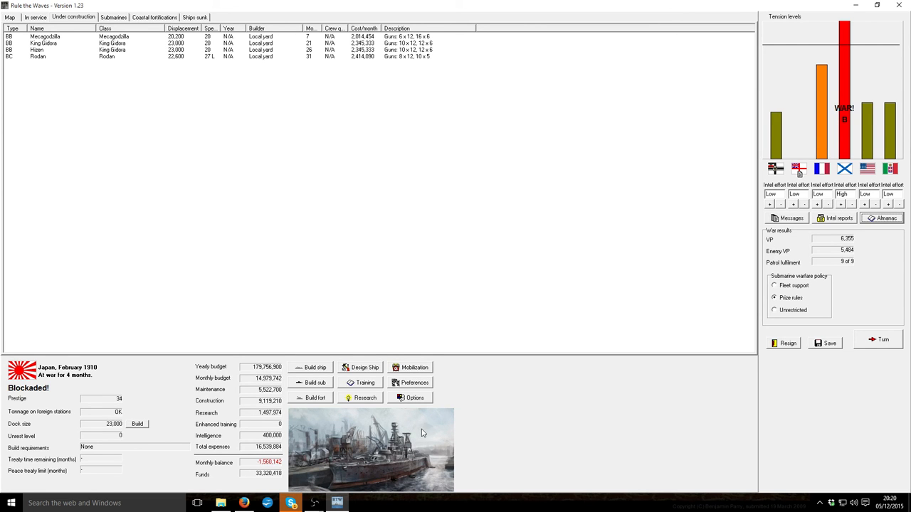